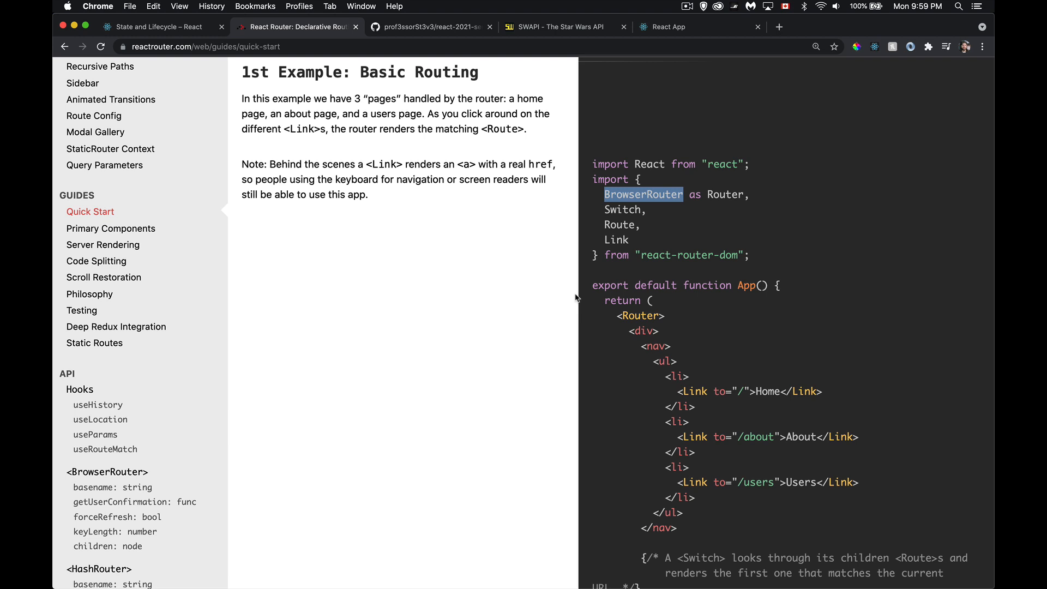
mouse_move(720, 57)
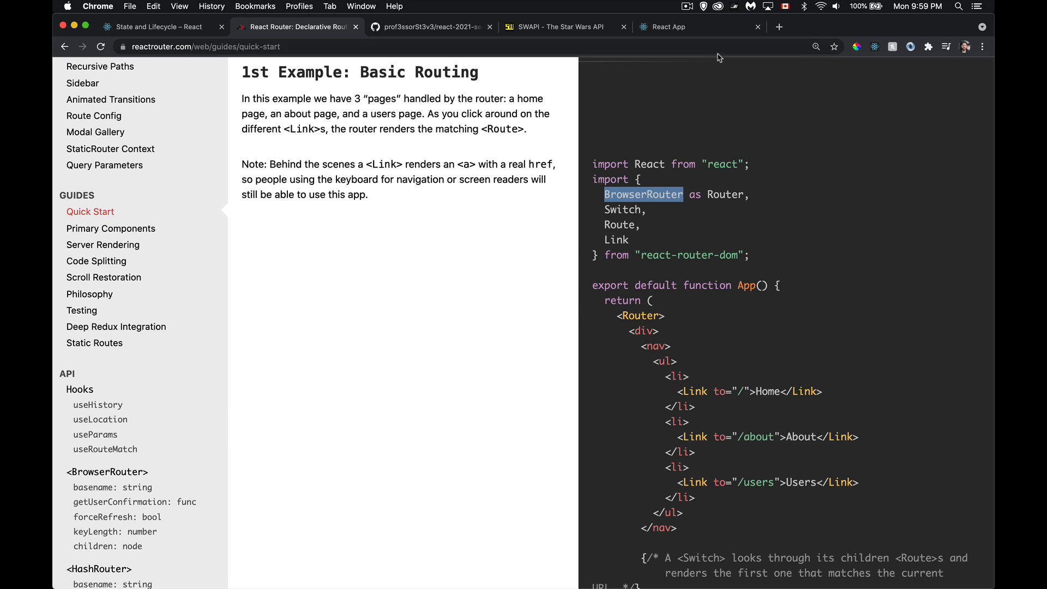
View the running React App's film list, then the GitHub repository's episode-9 branch.
click(668, 27)
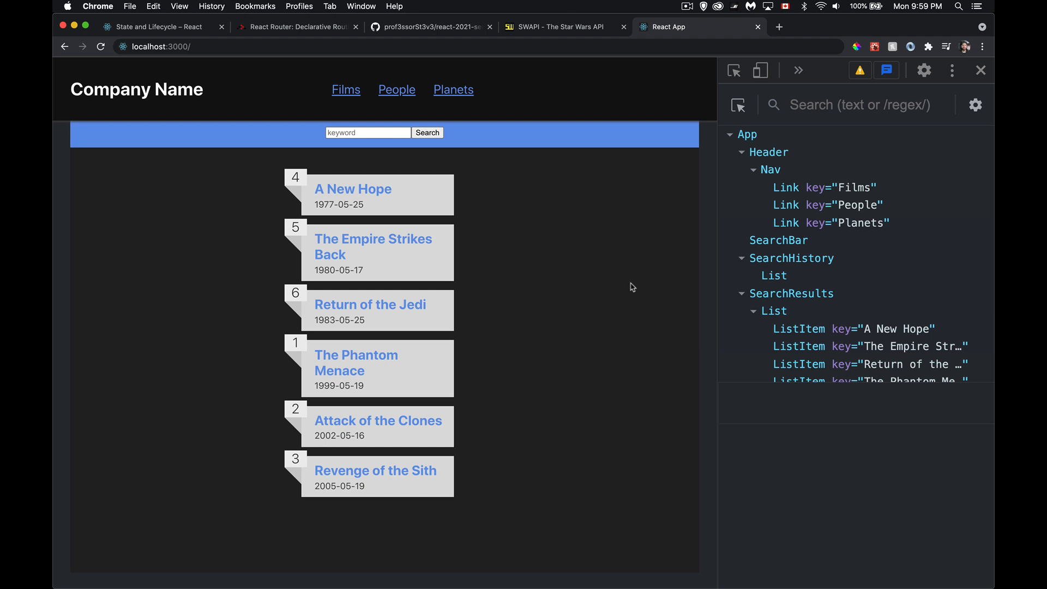
mouse_move(589, 269)
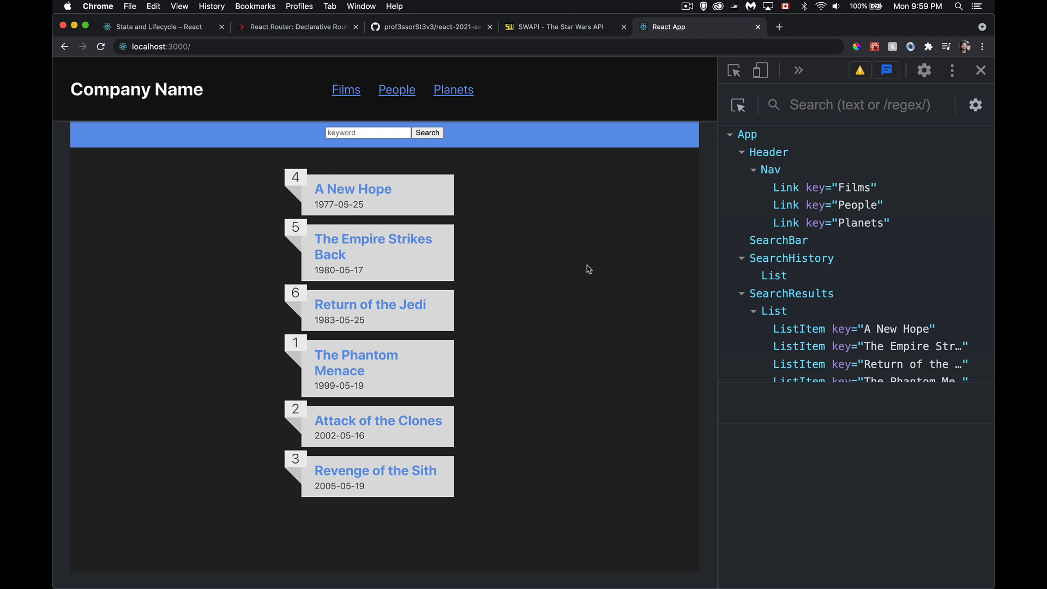
mouse_move(604, 201)
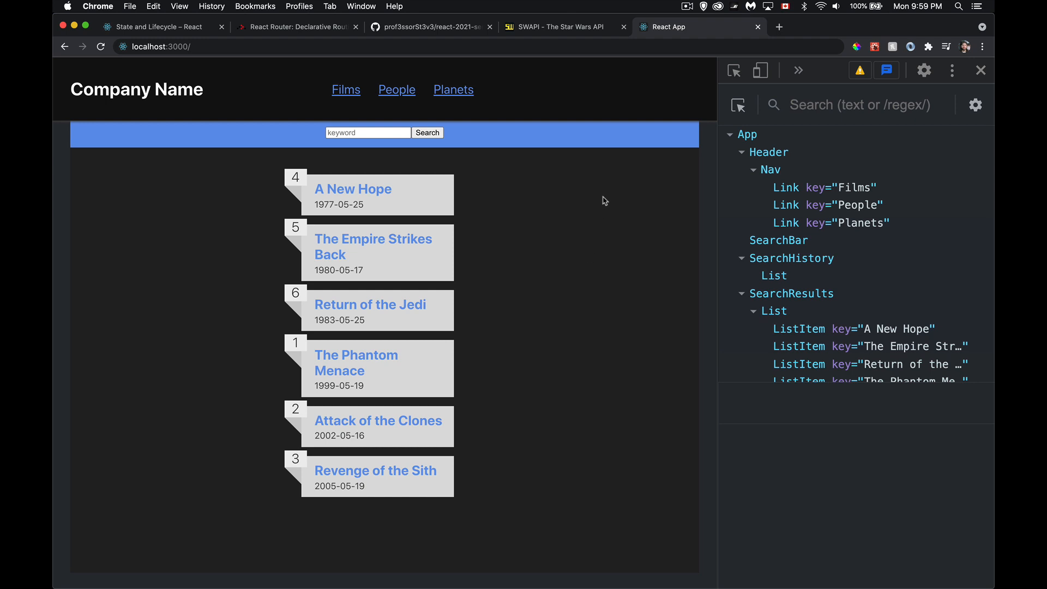
mouse_move(586, 224)
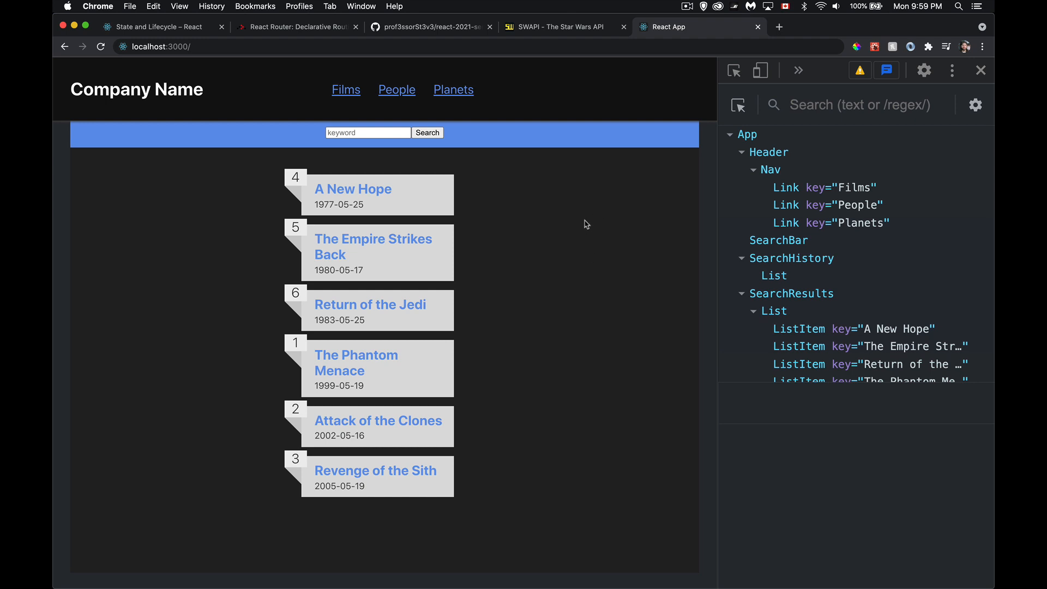
click(432, 27)
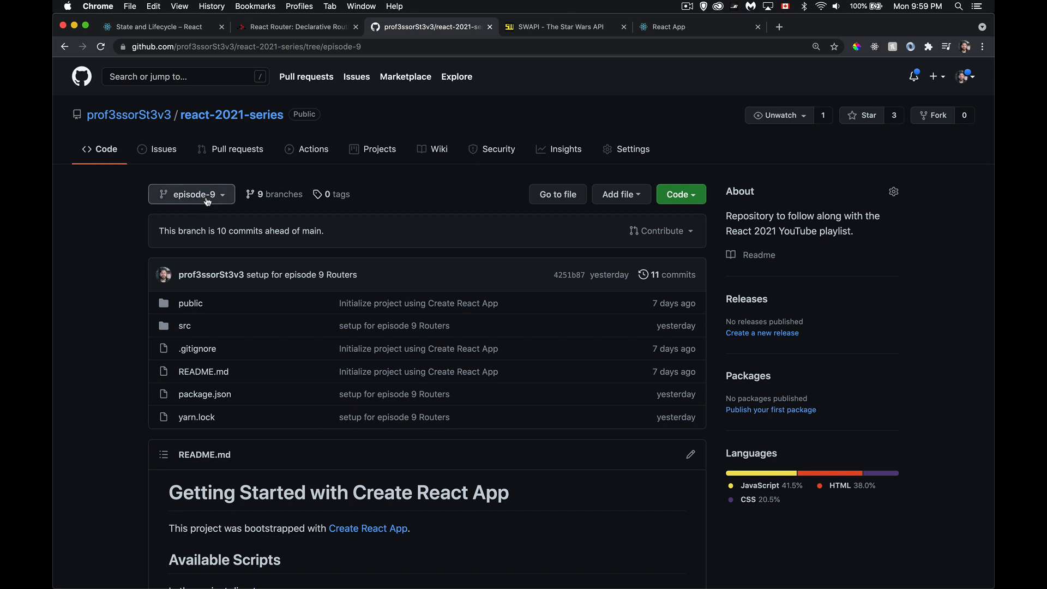
click(191, 193)
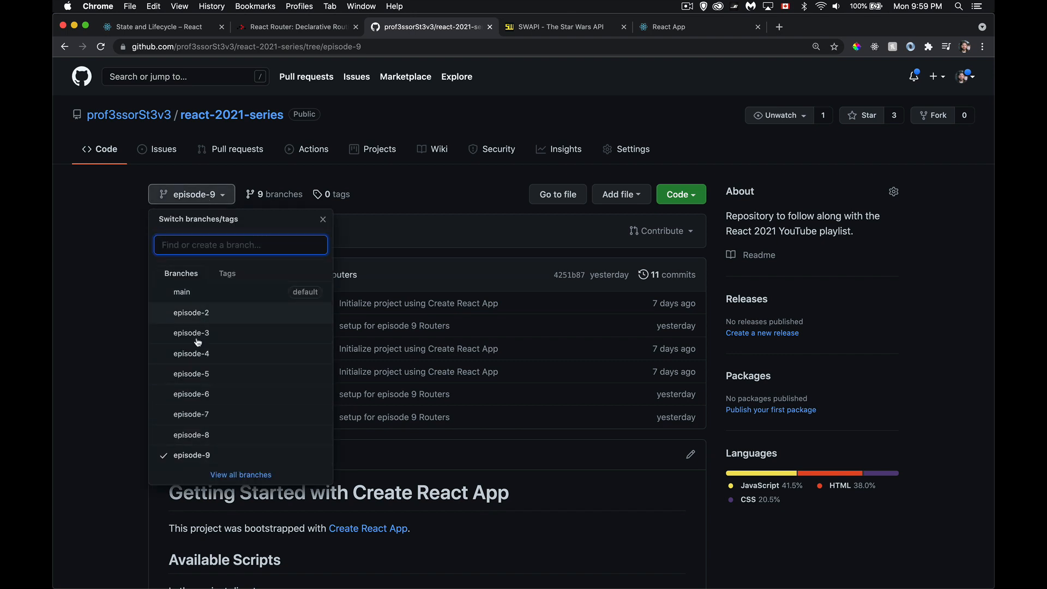
mouse_move(200, 435)
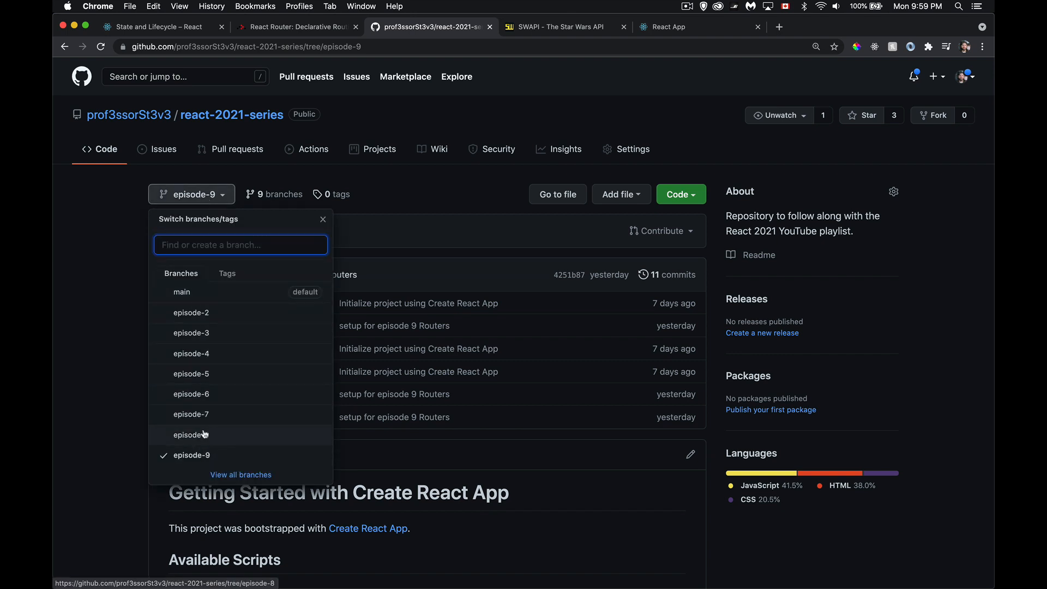
mouse_move(208, 439)
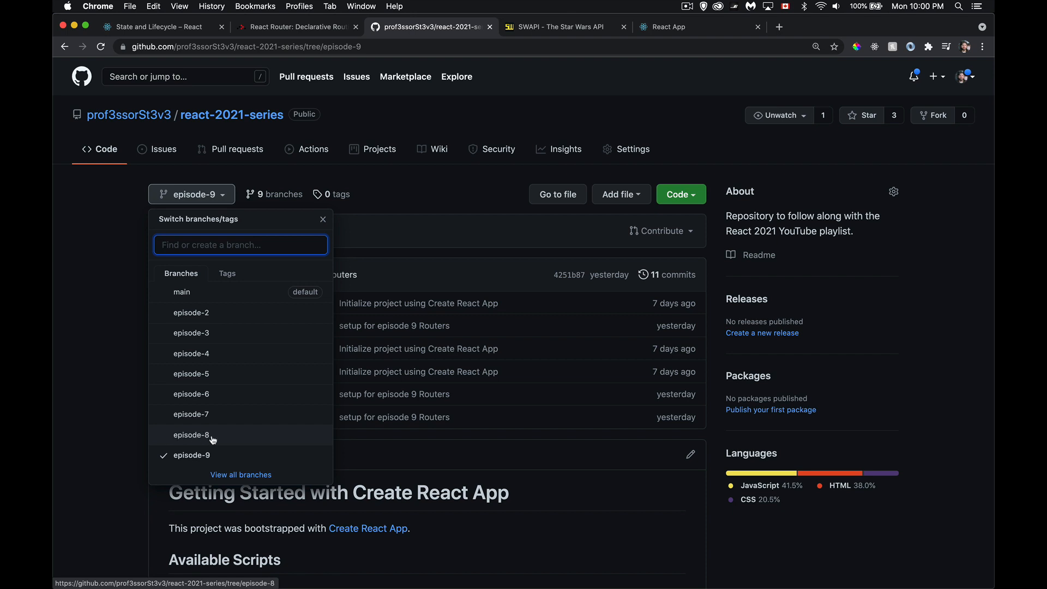
mouse_move(211, 459)
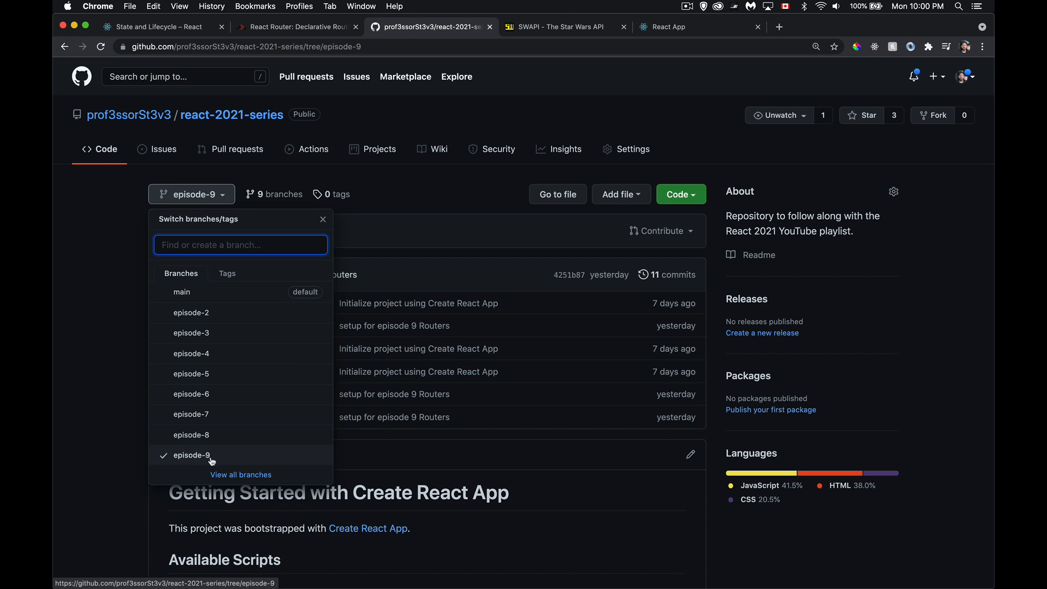
mouse_move(91, 366)
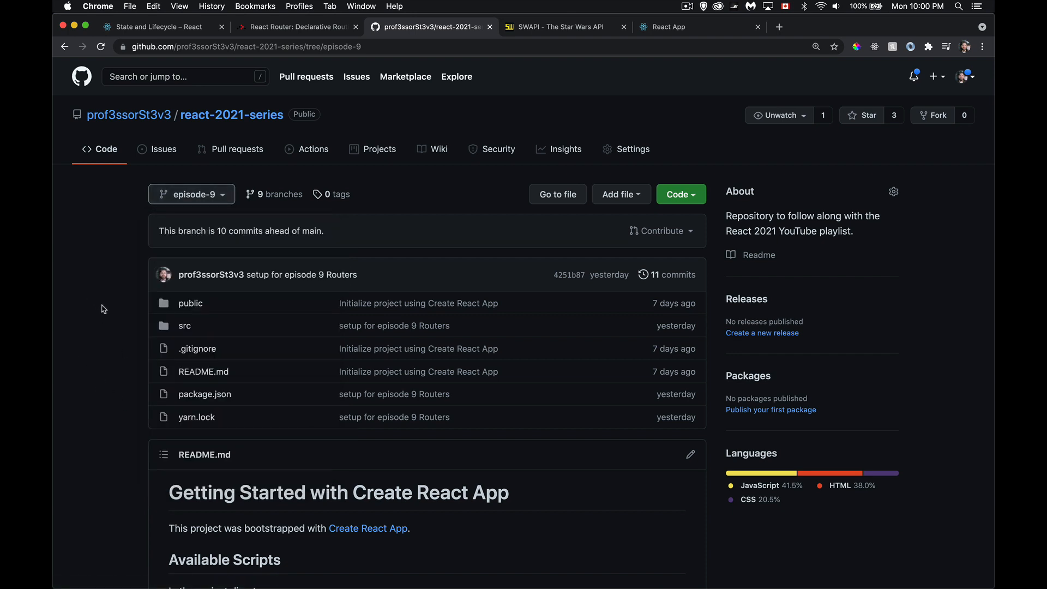
Go back to the React Router Quick Start example importing BrowserRouter, Switch, Route and Link.
click(297, 27)
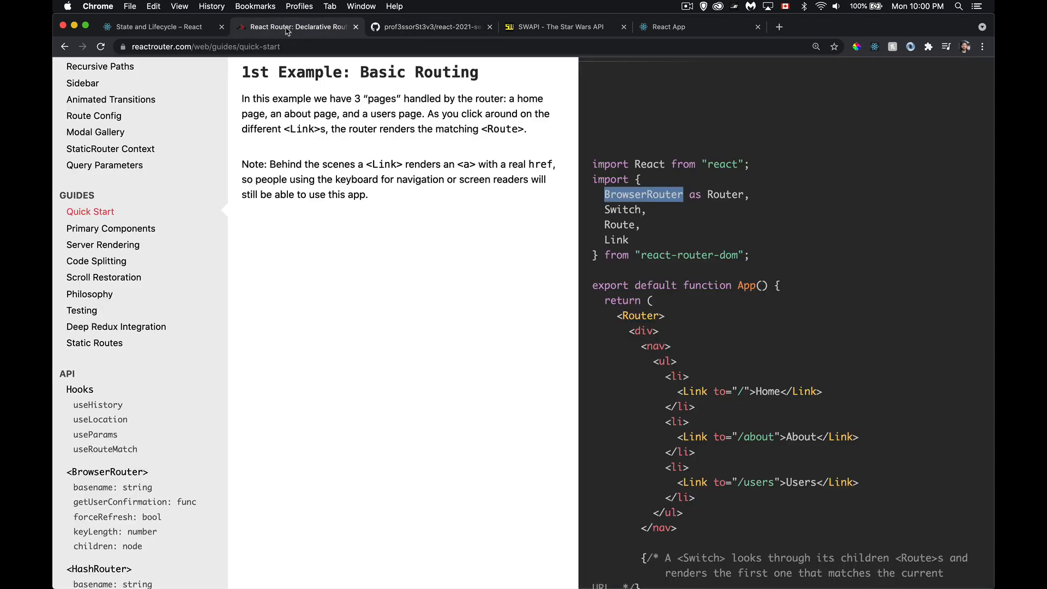
mouse_move(369, 393)
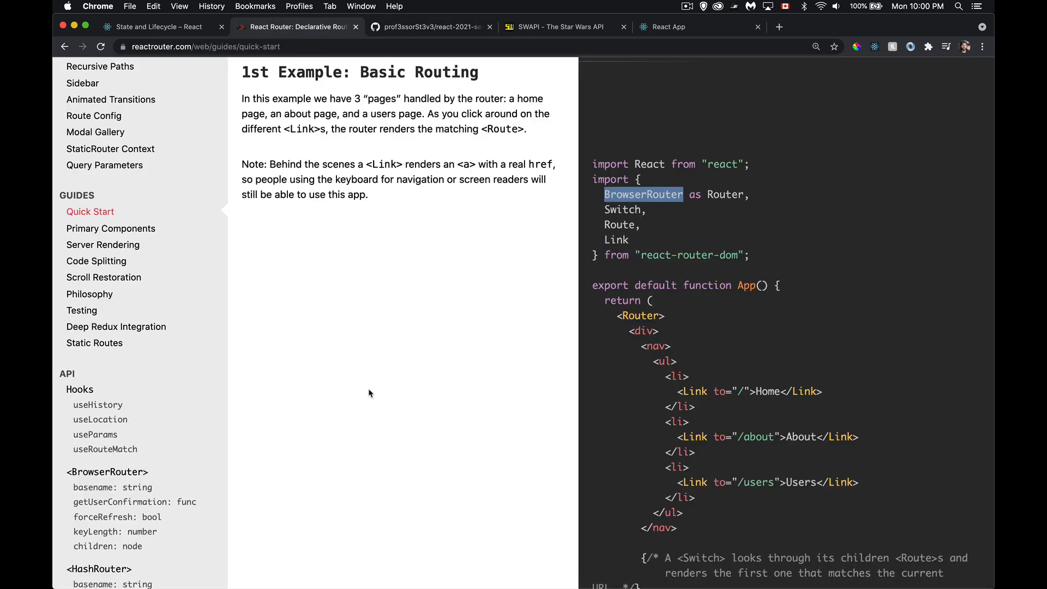
mouse_move(558, 425)
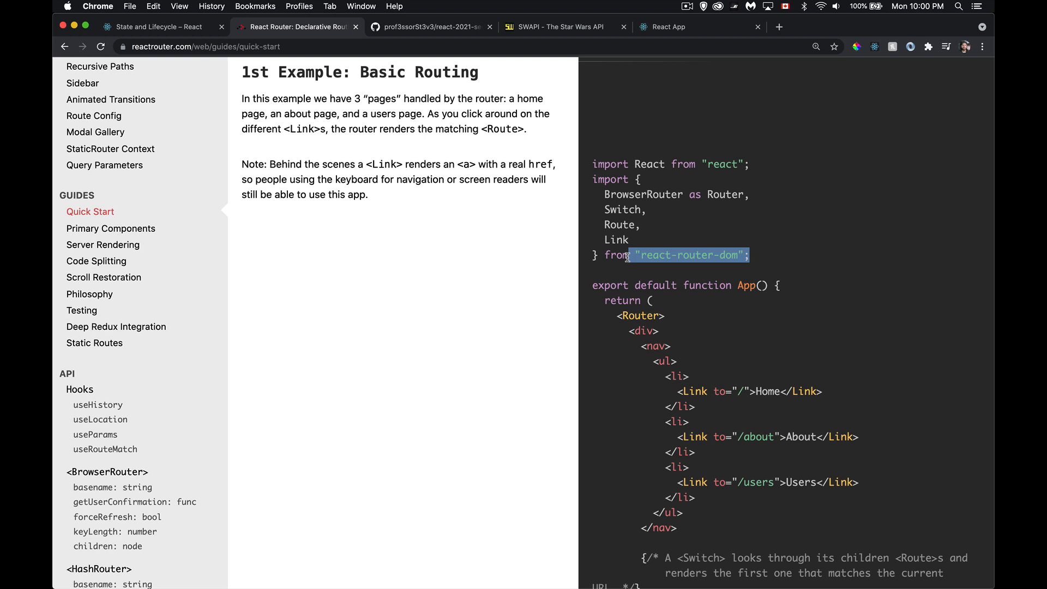
mouse_move(760, 245)
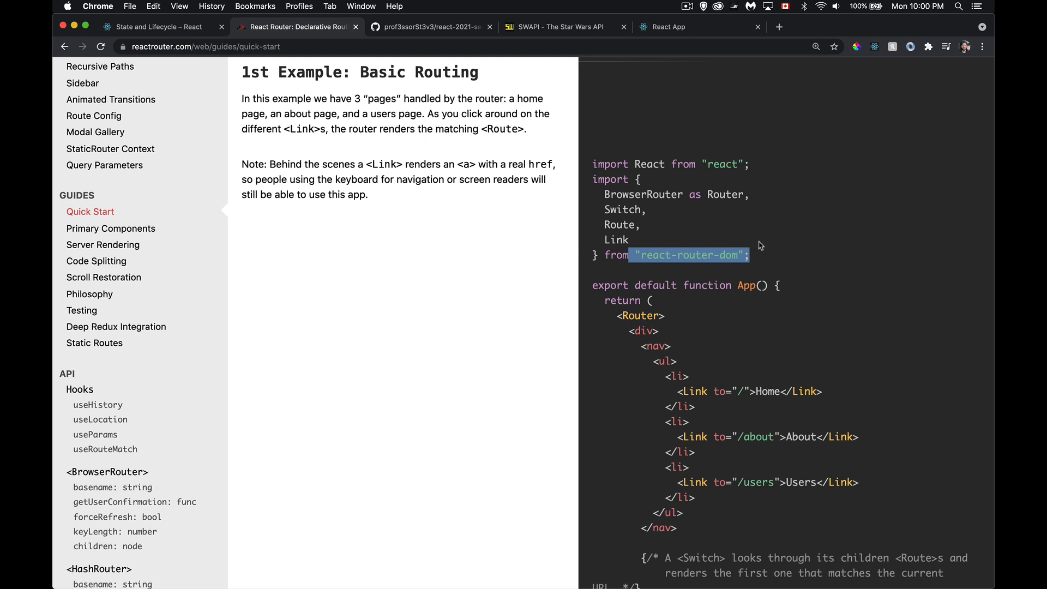
mouse_move(737, 238)
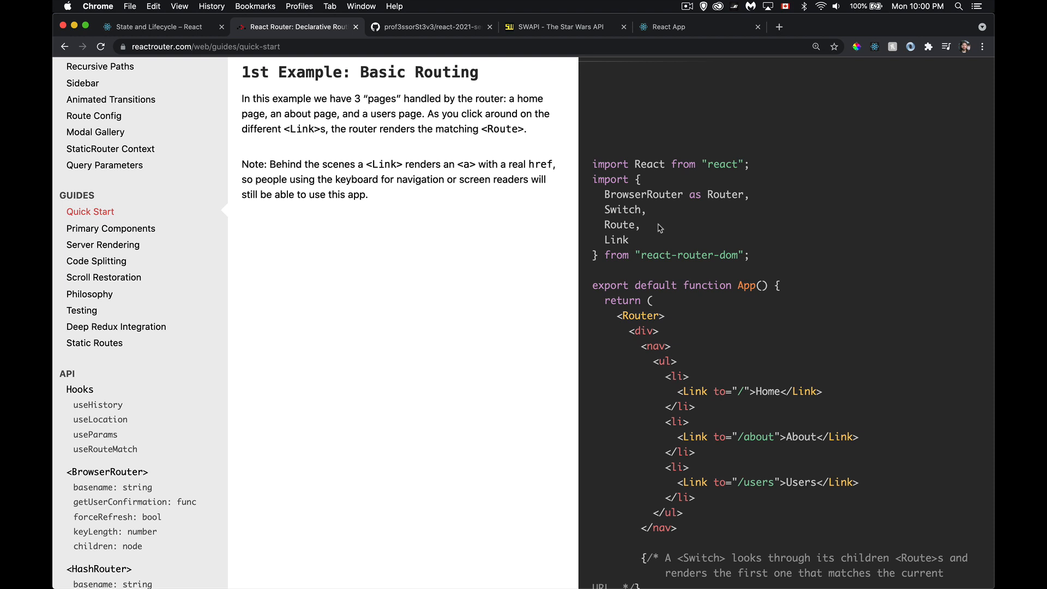
click(698, 27)
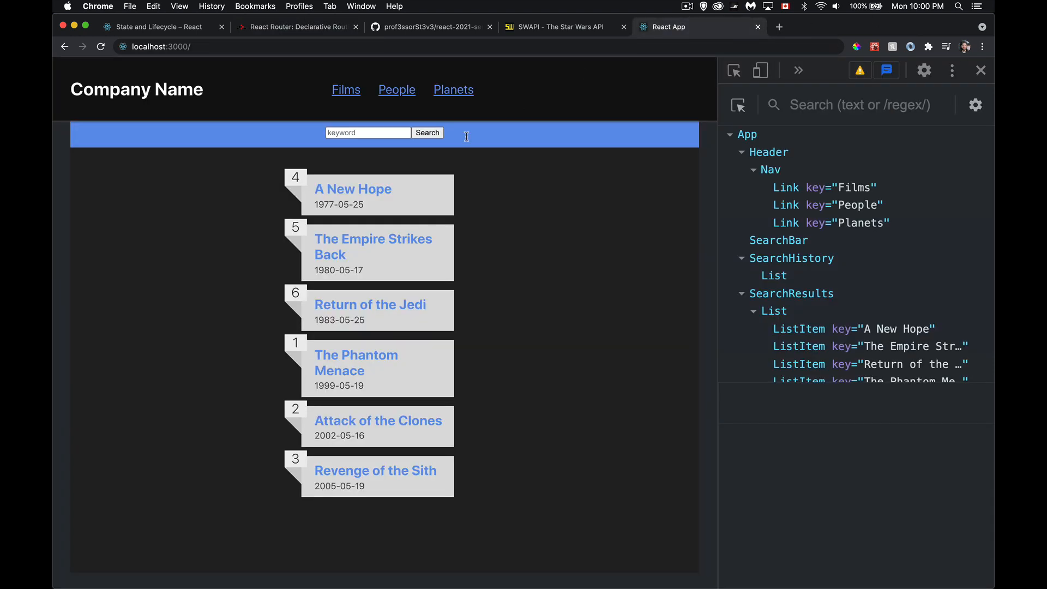
mouse_move(529, 212)
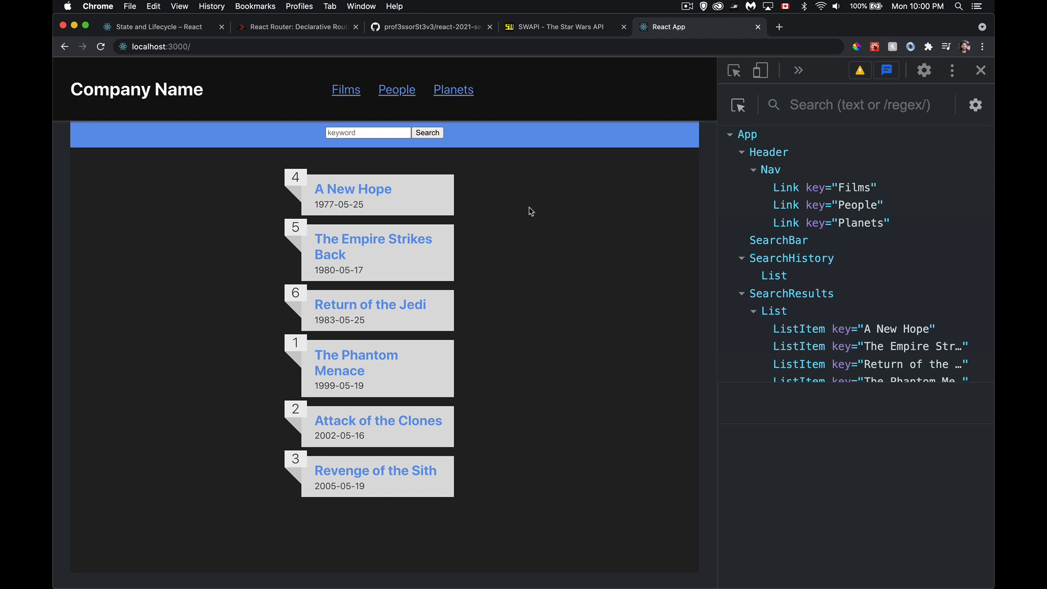
mouse_move(396, 97)
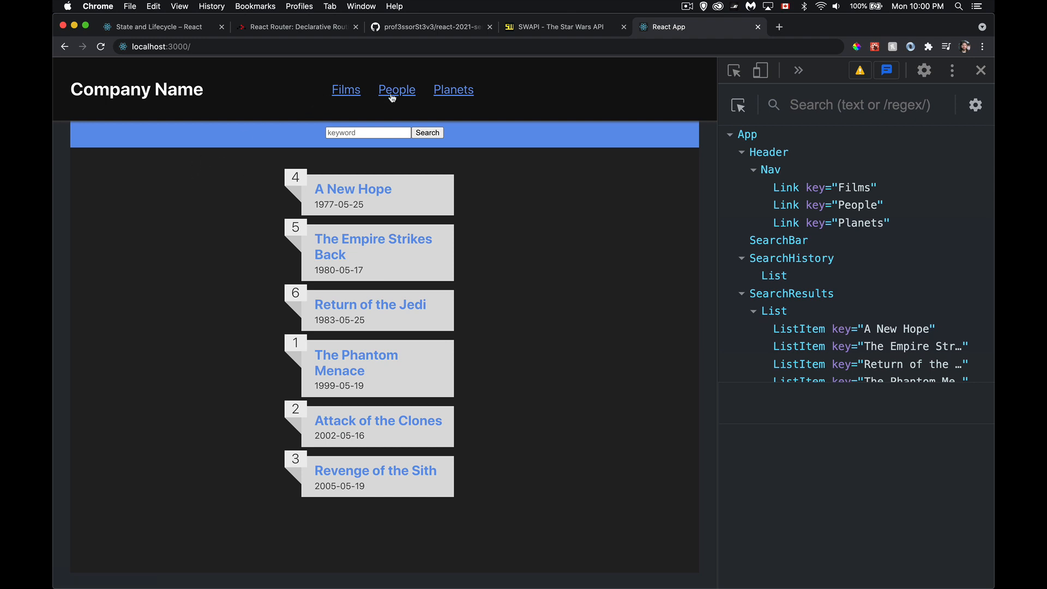
mouse_move(523, 42)
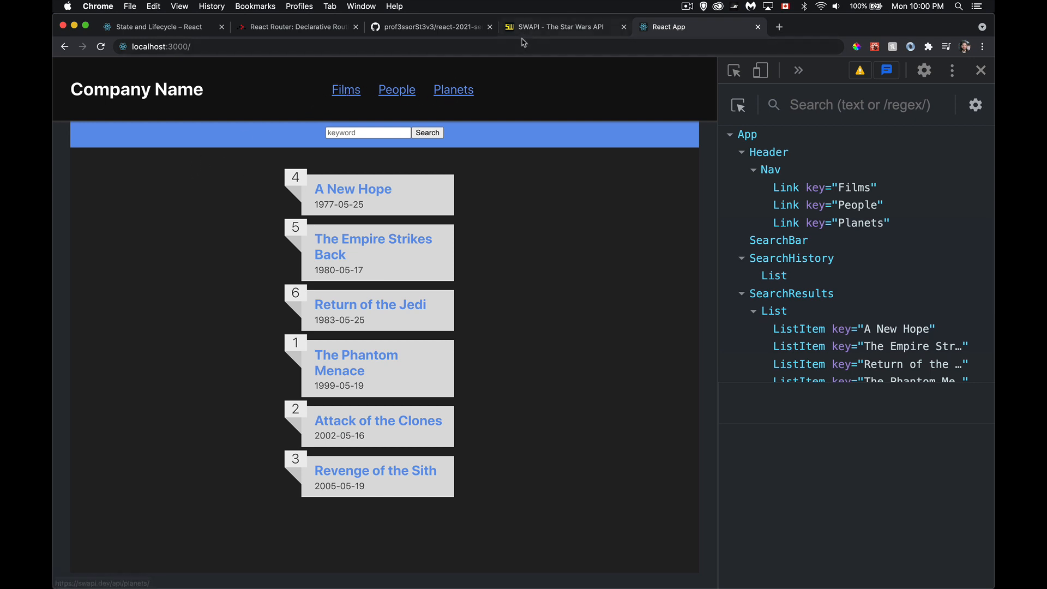
mouse_move(478, 116)
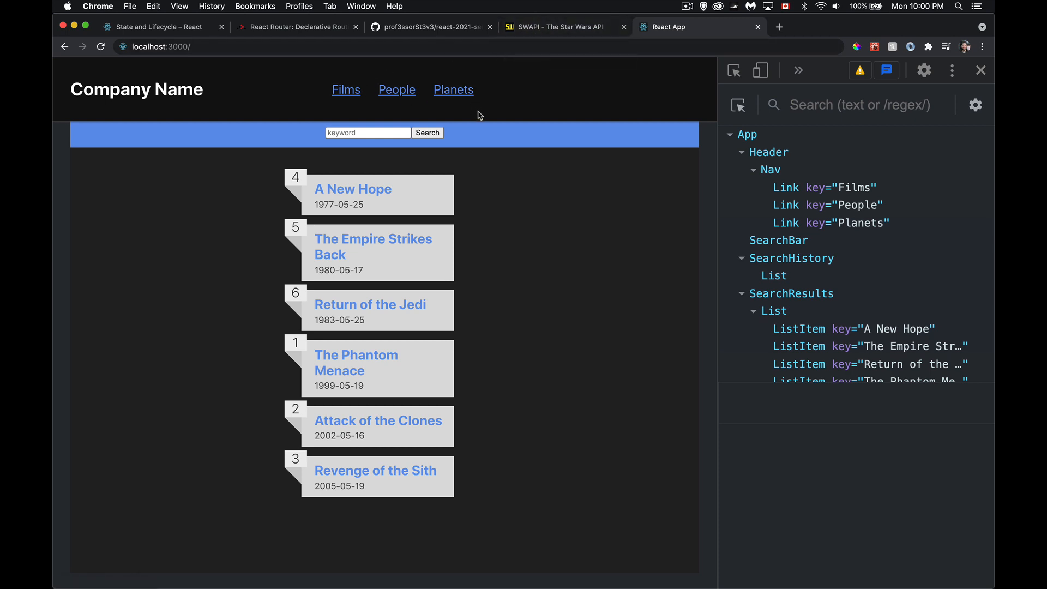
mouse_move(296, 99)
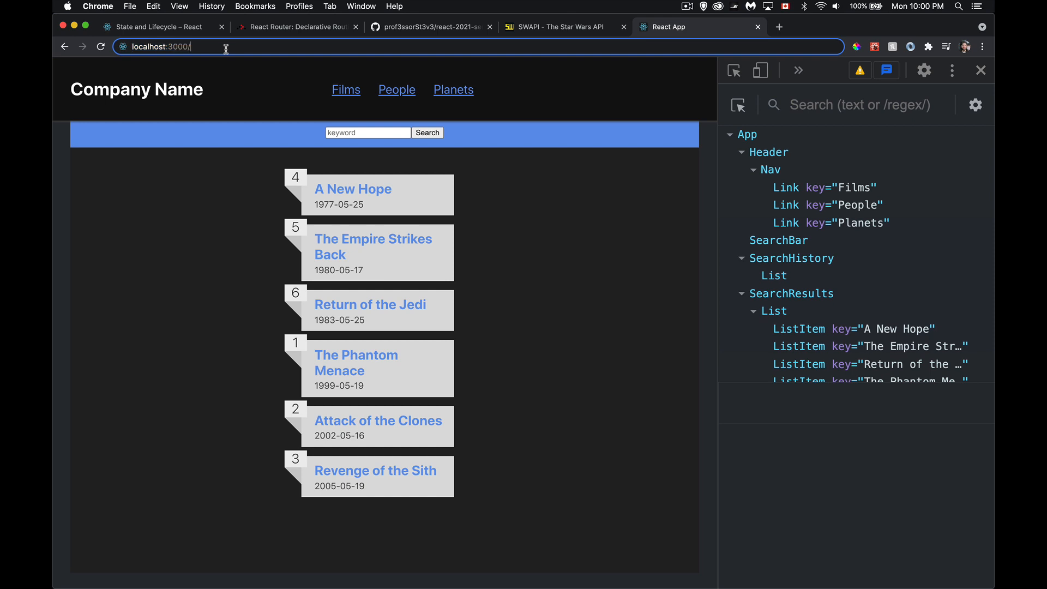
text(alskdjflasdjflasdf)
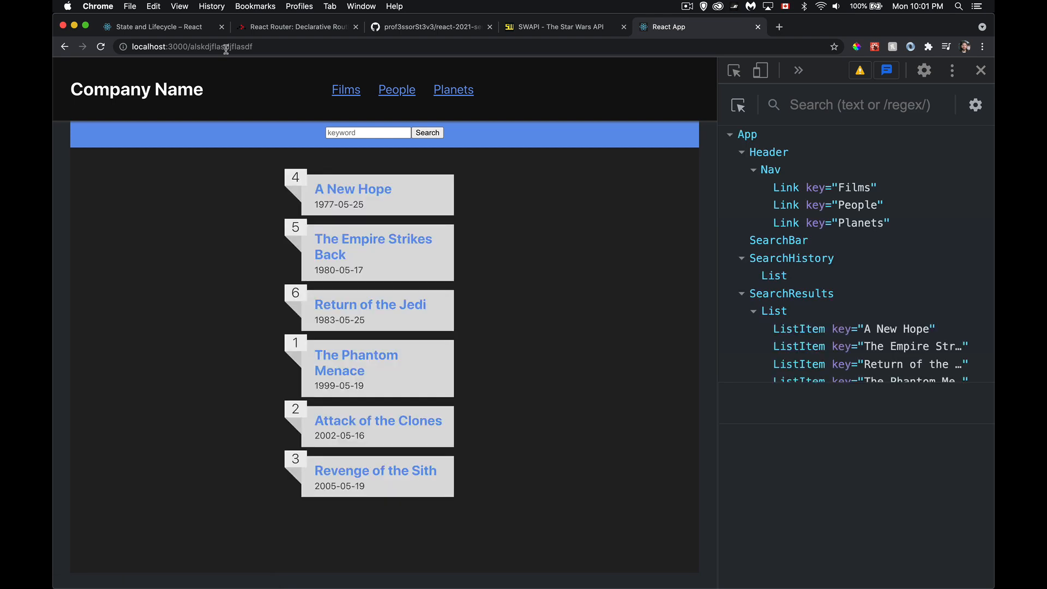
mouse_move(172, 282)
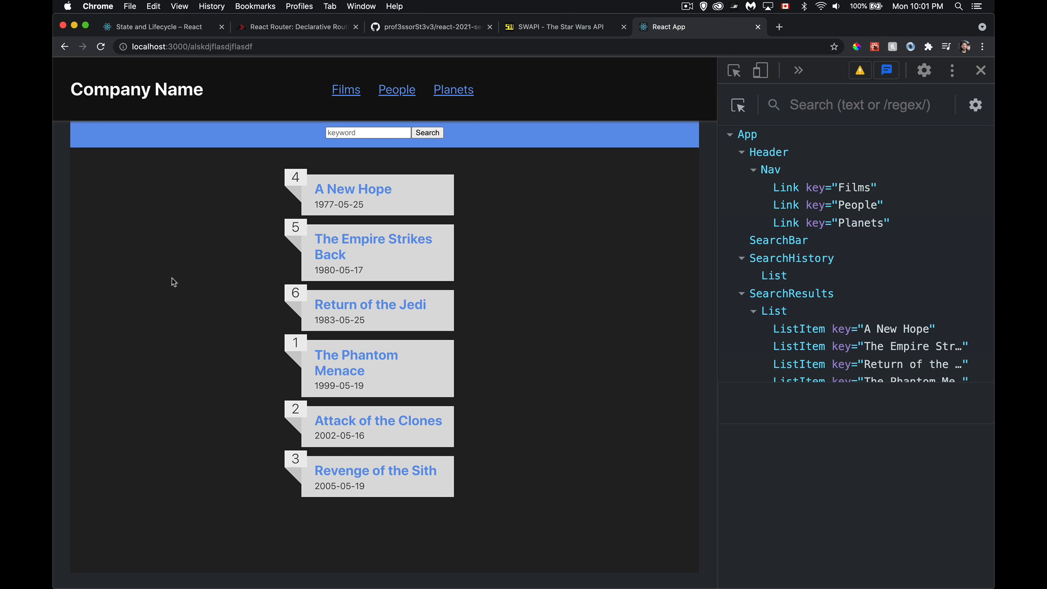
mouse_move(196, 52)
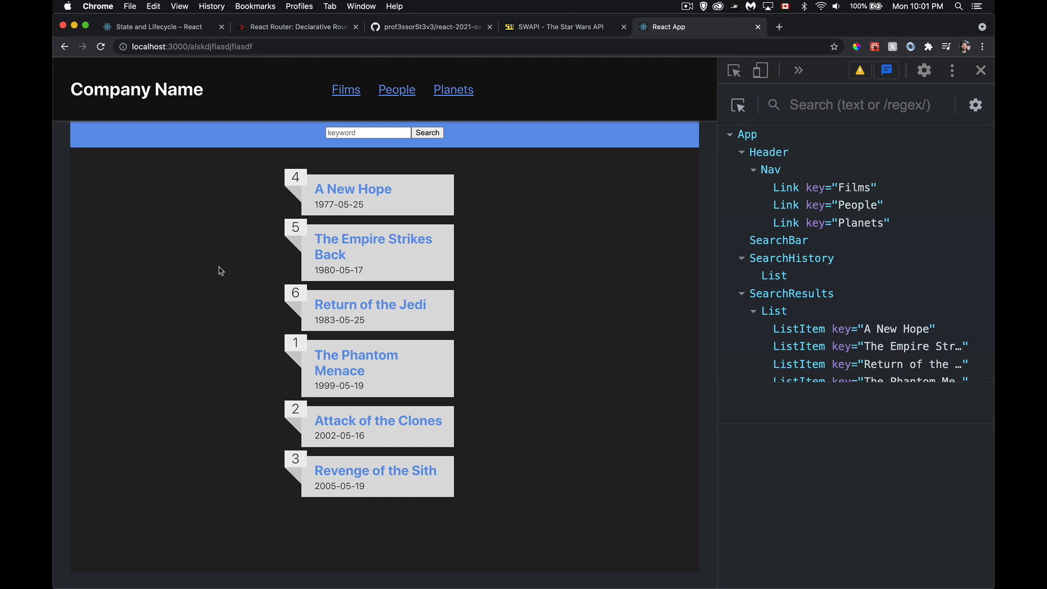
mouse_move(184, 211)
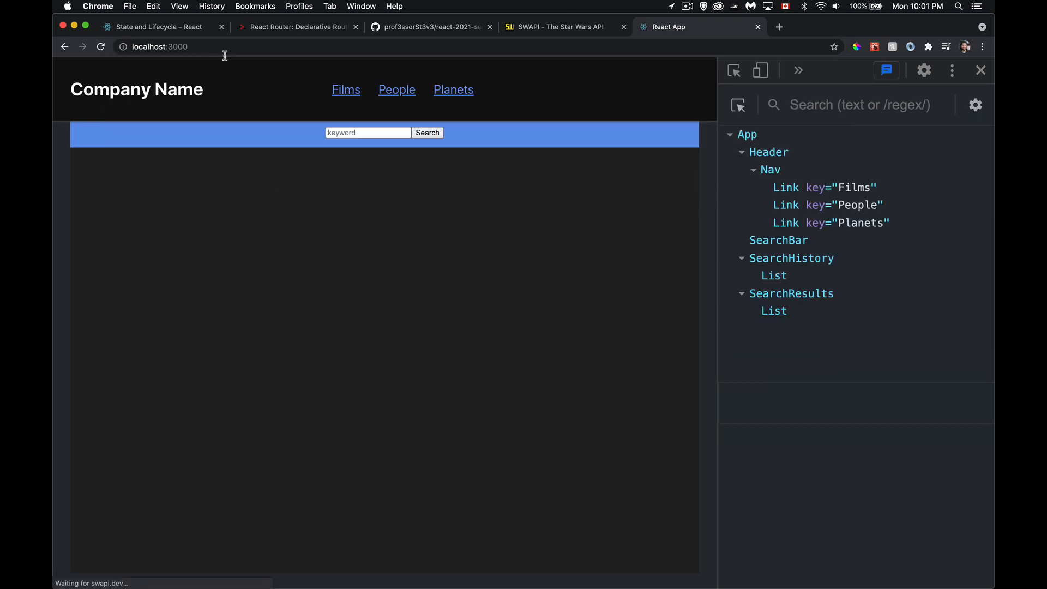
click(426, 132)
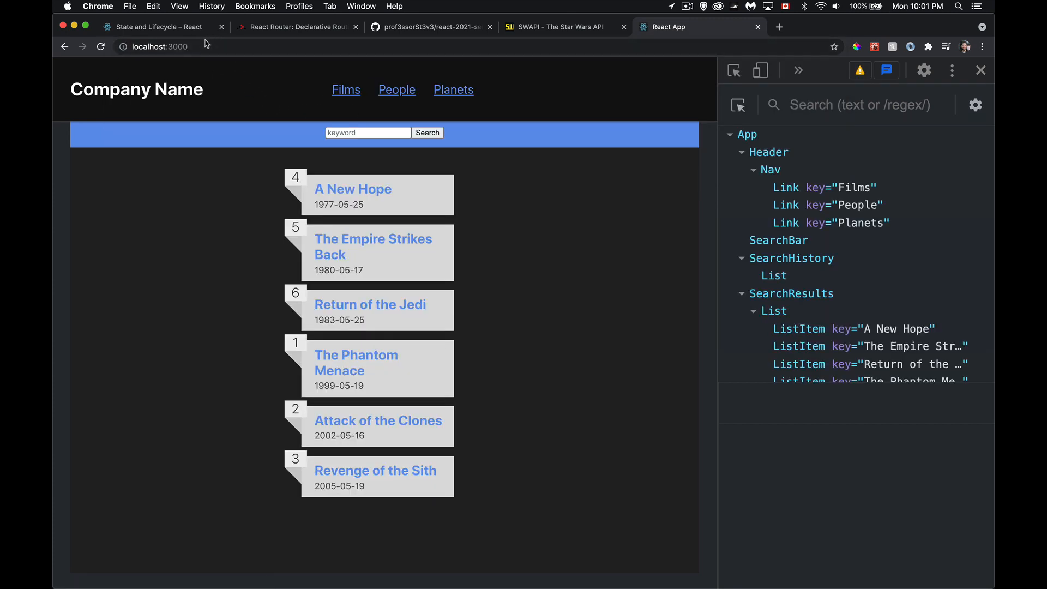
mouse_move(229, 271)
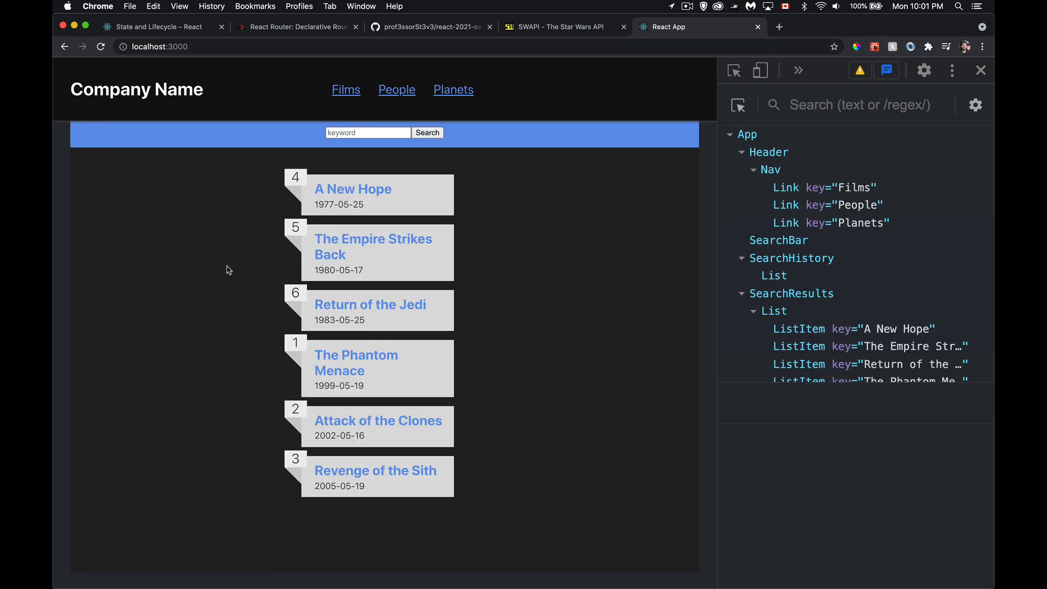
mouse_move(299, 146)
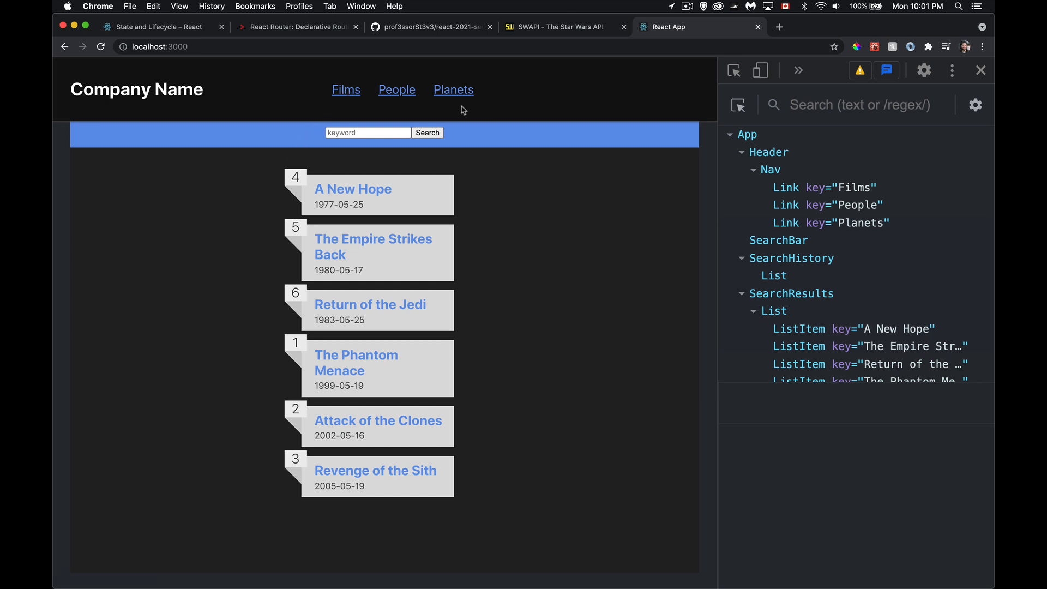
mouse_move(460, 110)
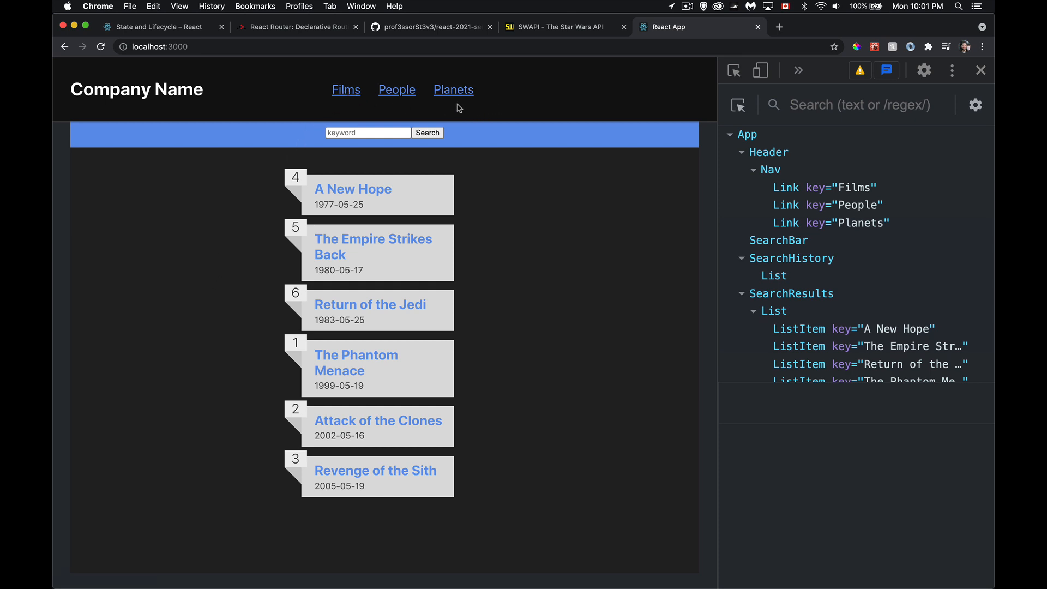
mouse_move(549, 334)
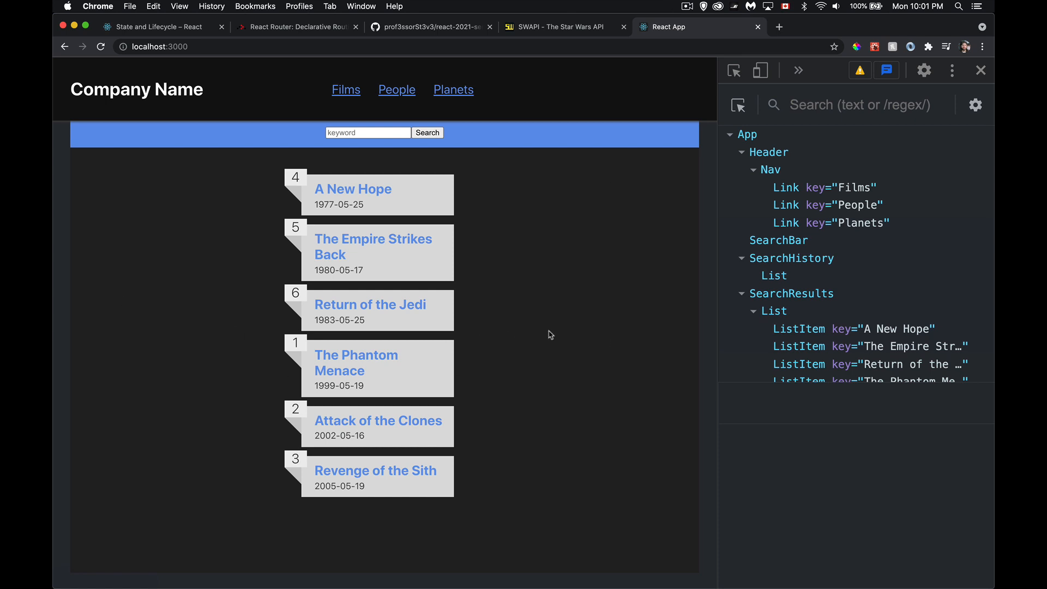
mouse_move(601, 332)
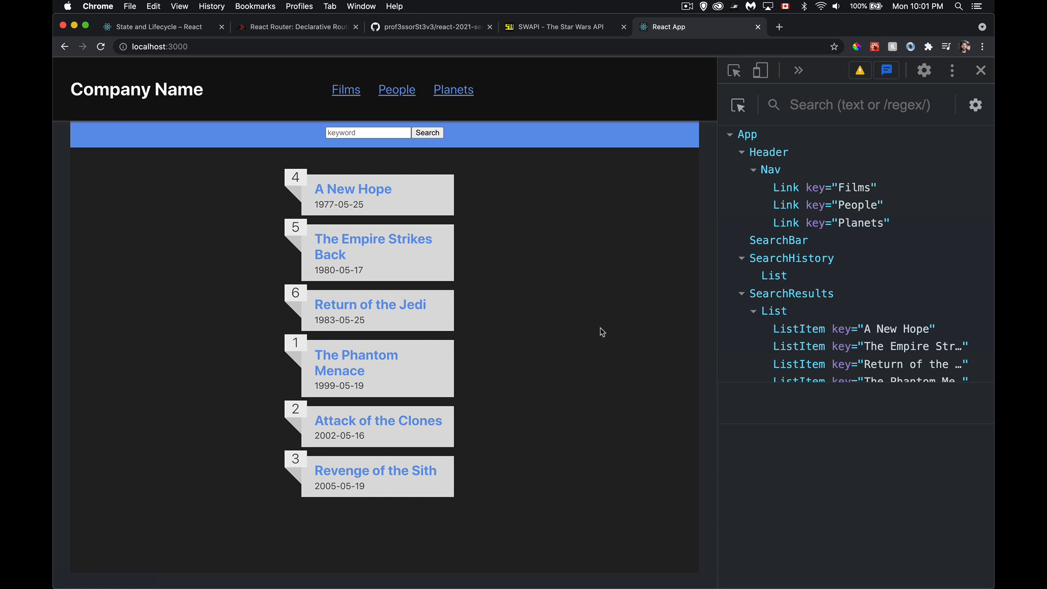
mouse_move(290, 79)
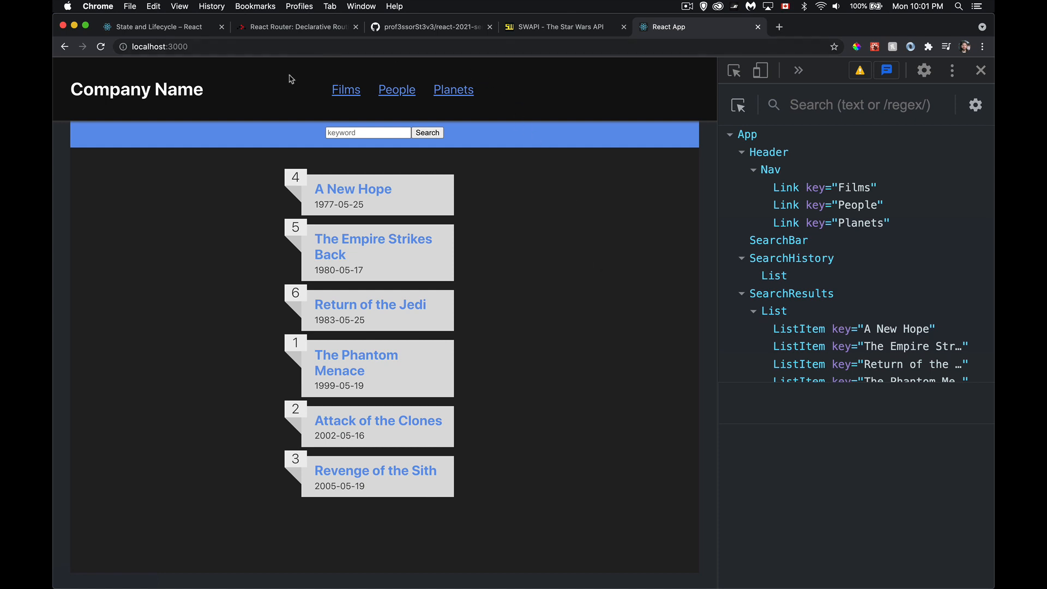
mouse_move(261, 70)
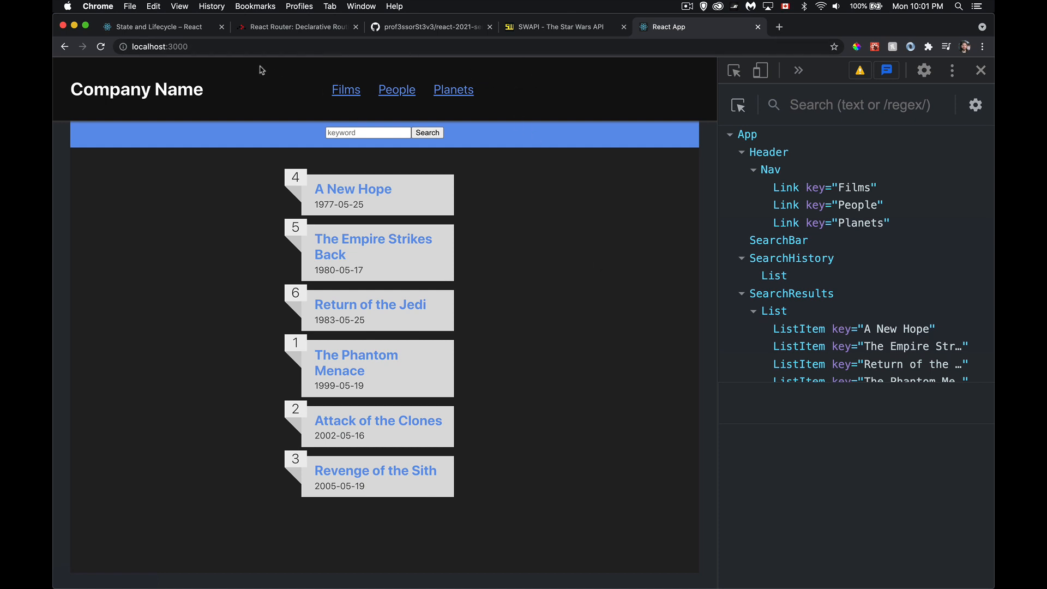
mouse_move(278, 79)
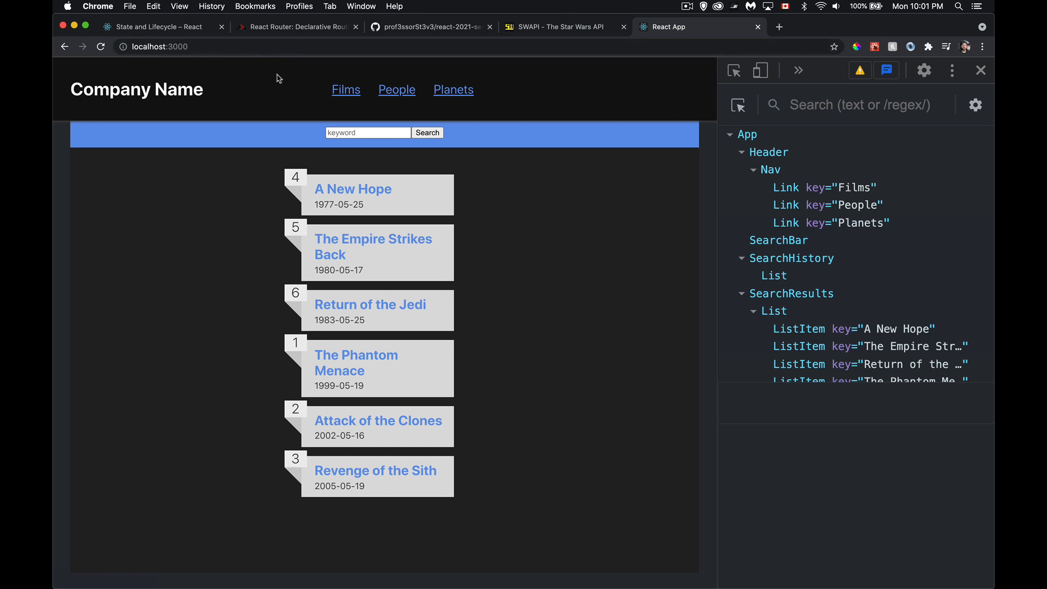
mouse_move(267, 114)
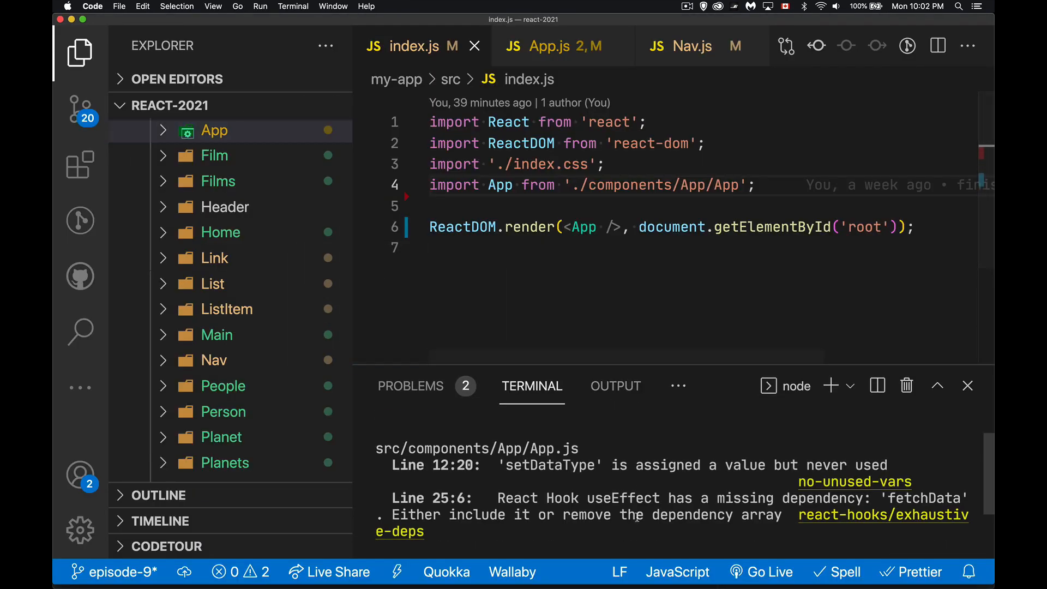
Stop the dev server and type the 'yarn add react-router' install command in the terminal.
key(ctrl+c)
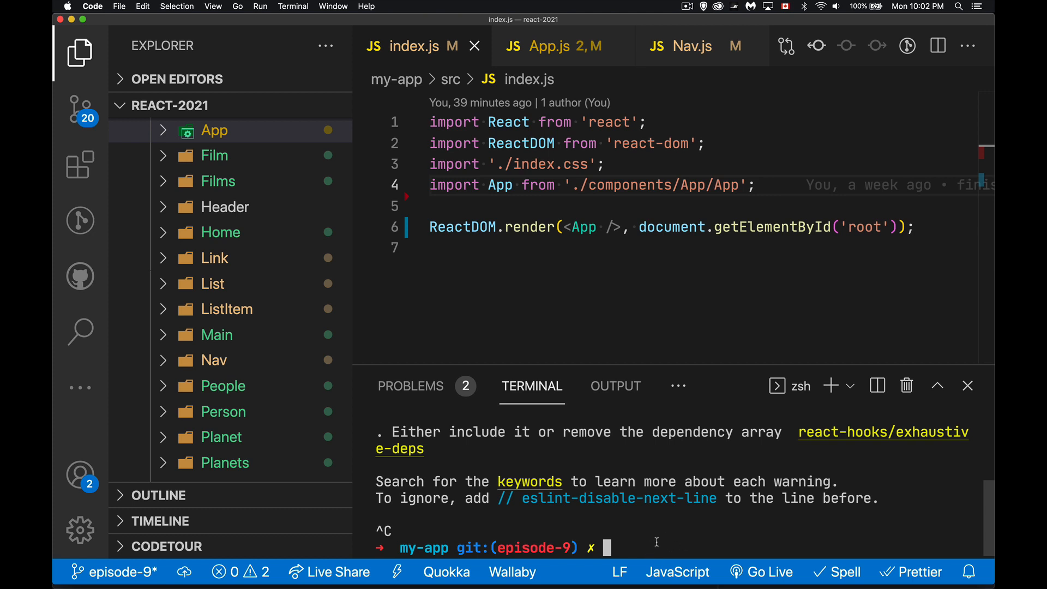
mouse_move(660, 527)
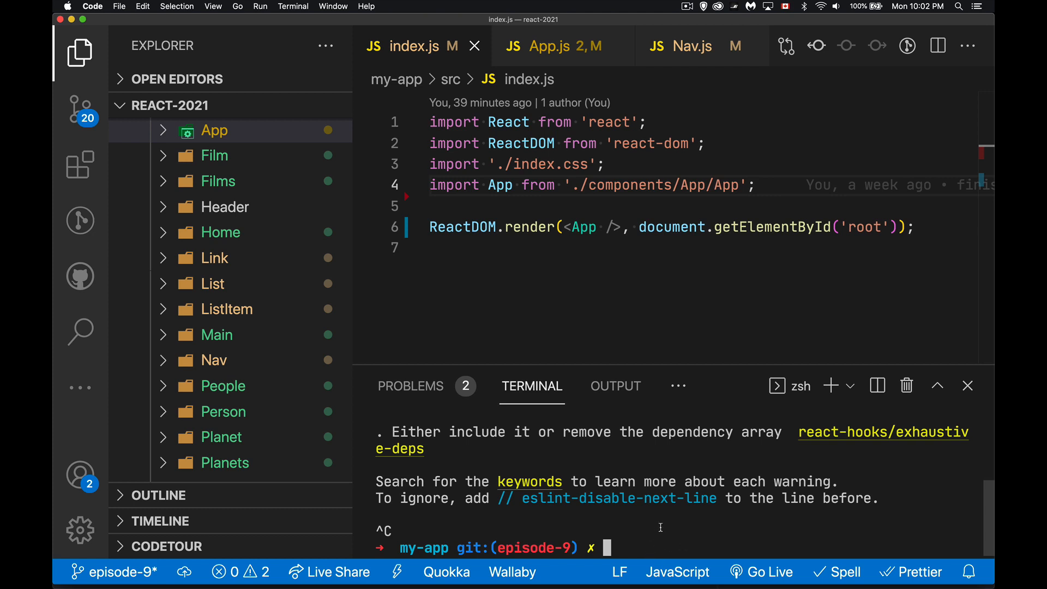
text(y)
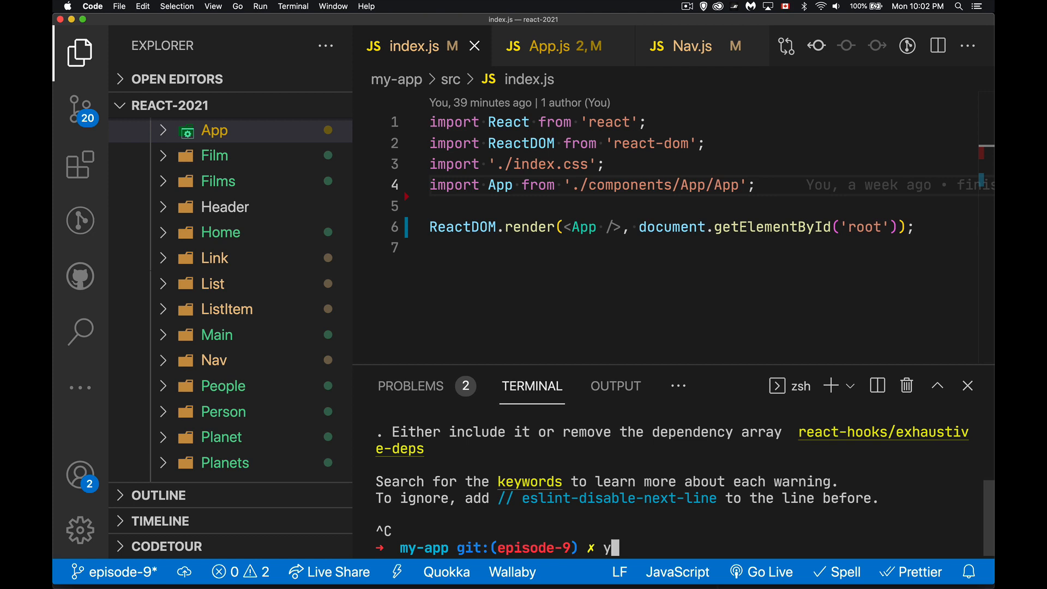
text(arn a)
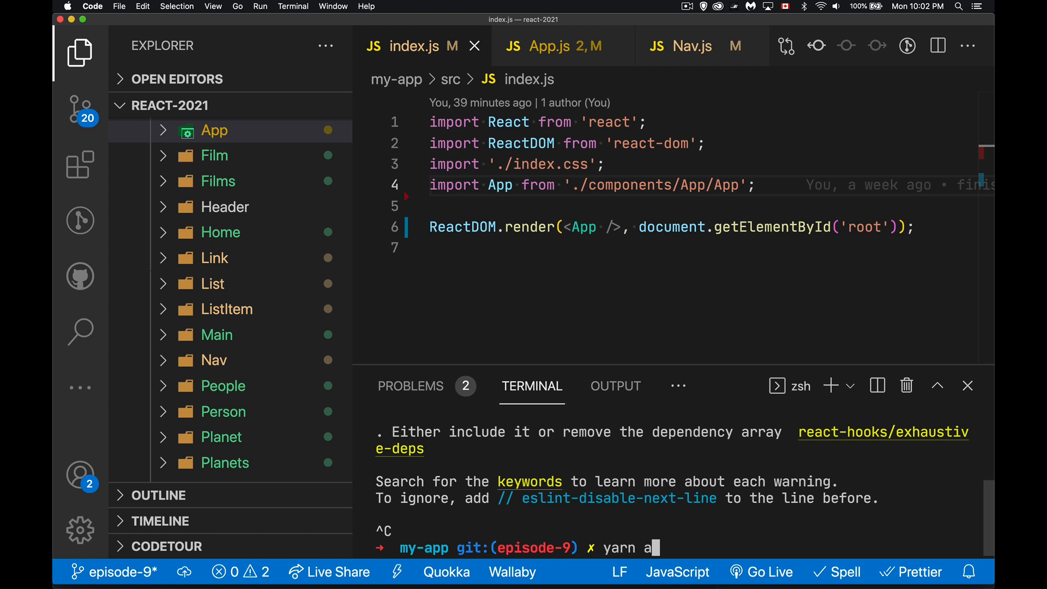
text(dd reac)
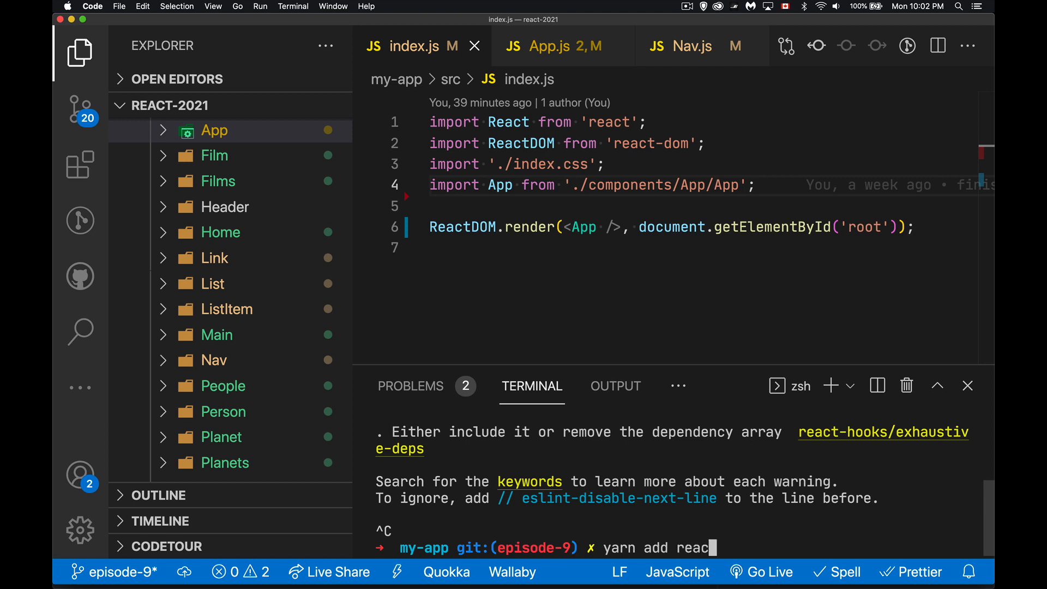
text(t-router-dom)
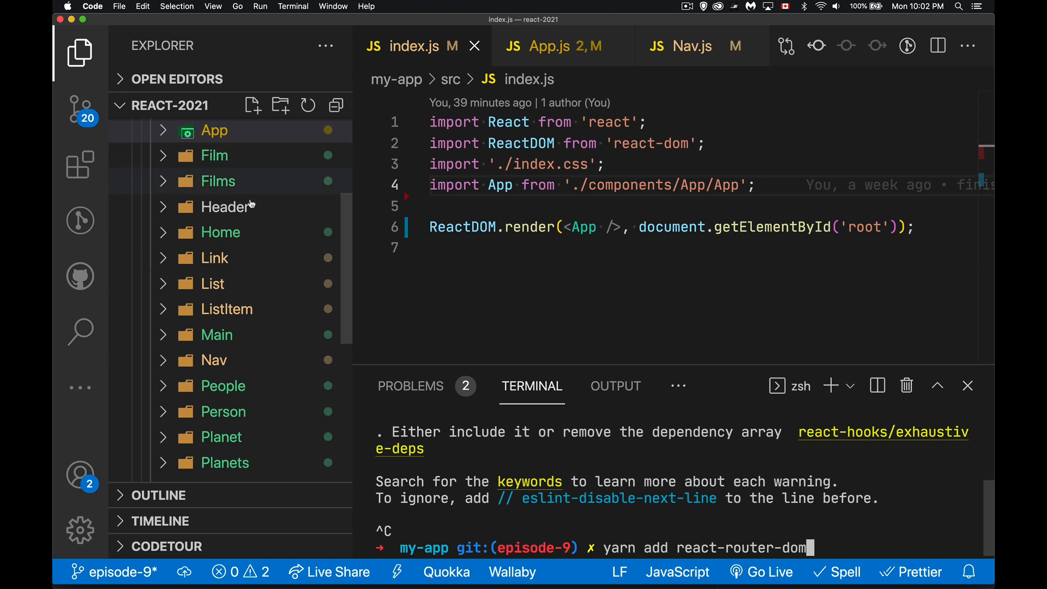
mouse_move(269, 420)
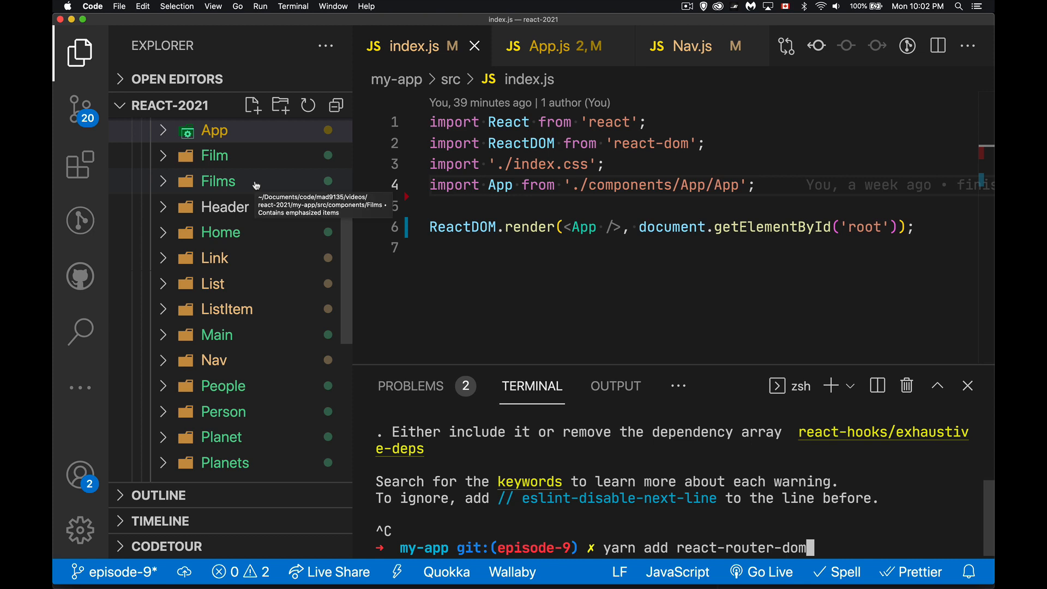
mouse_move(251, 411)
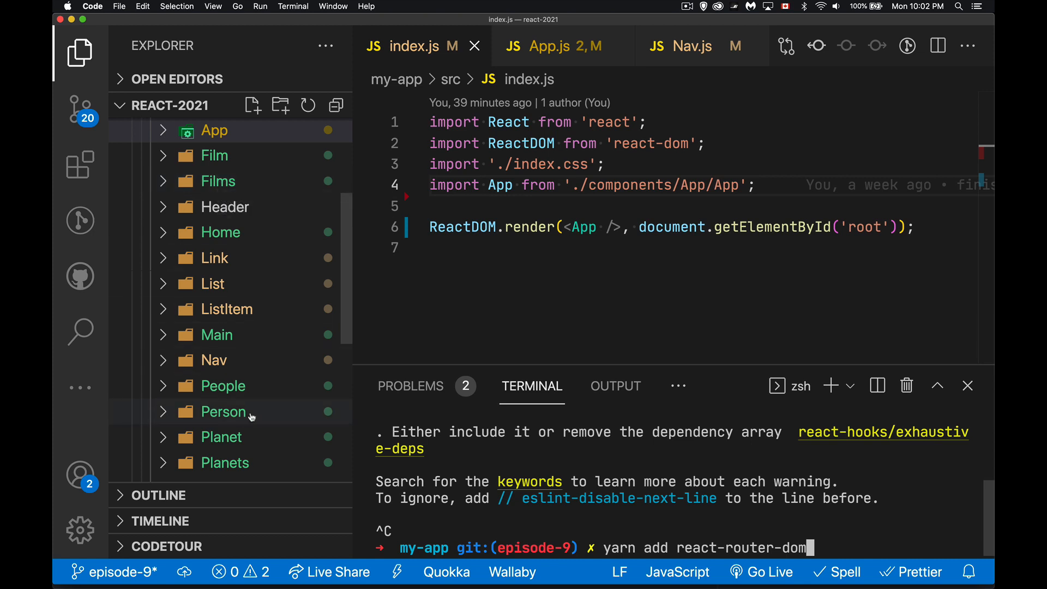
mouse_move(246, 462)
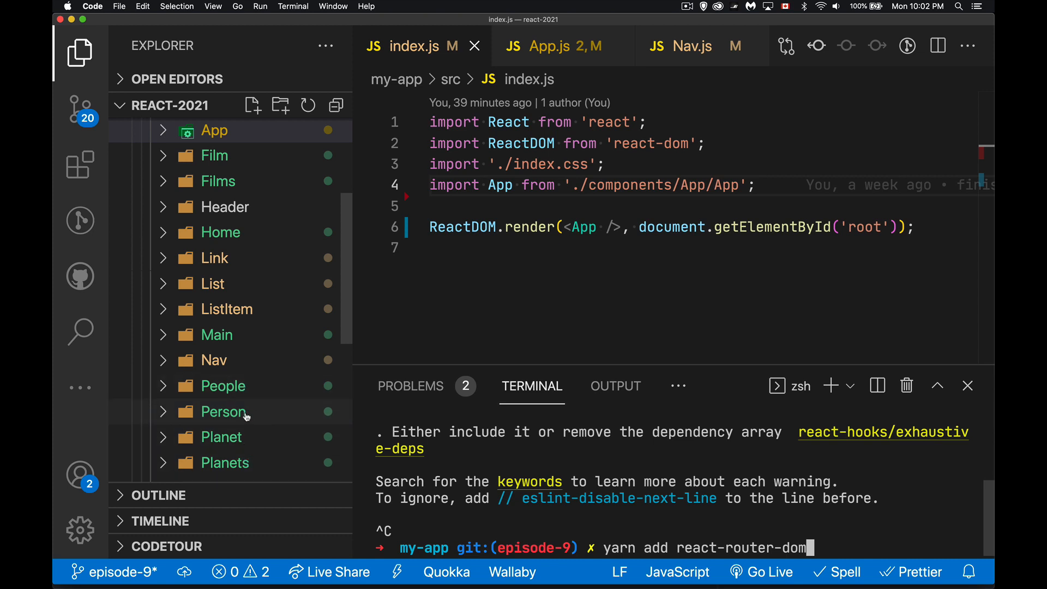
mouse_move(229, 155)
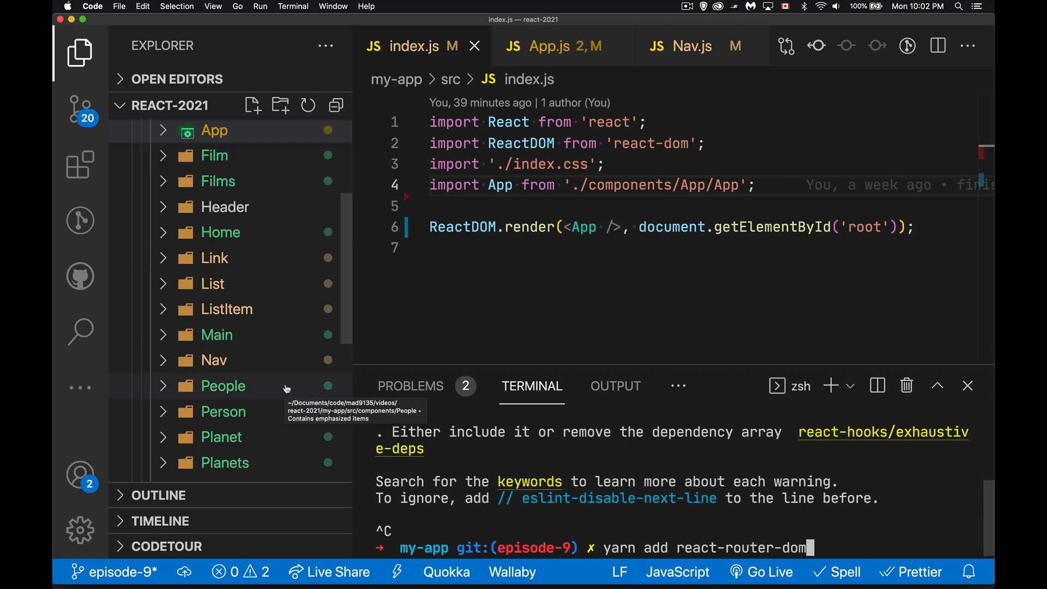
Look over Main.js in the Main folder, then return to index.js.
click(215, 334)
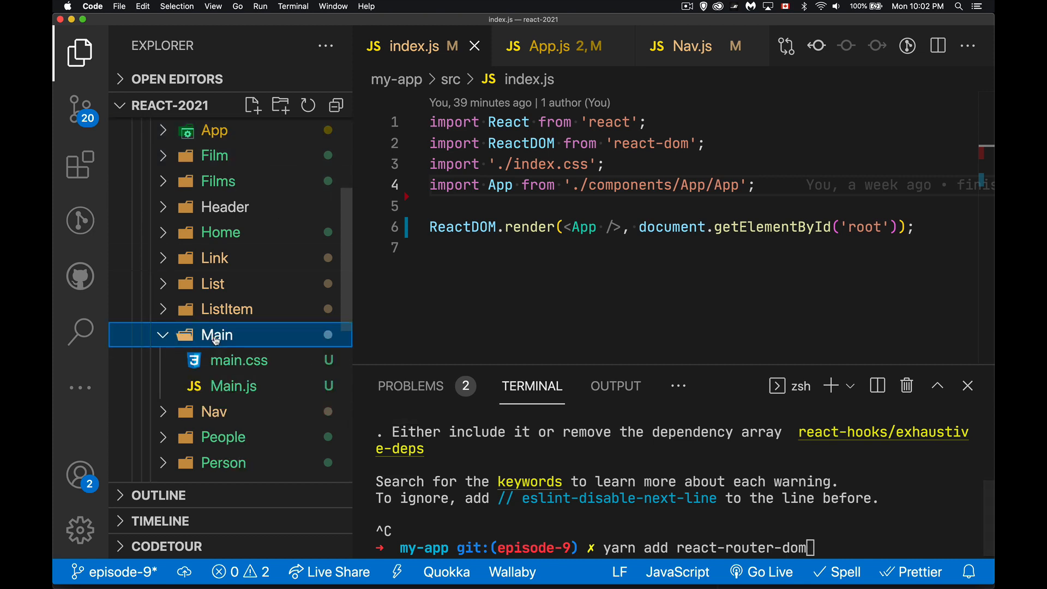
mouse_move(232, 386)
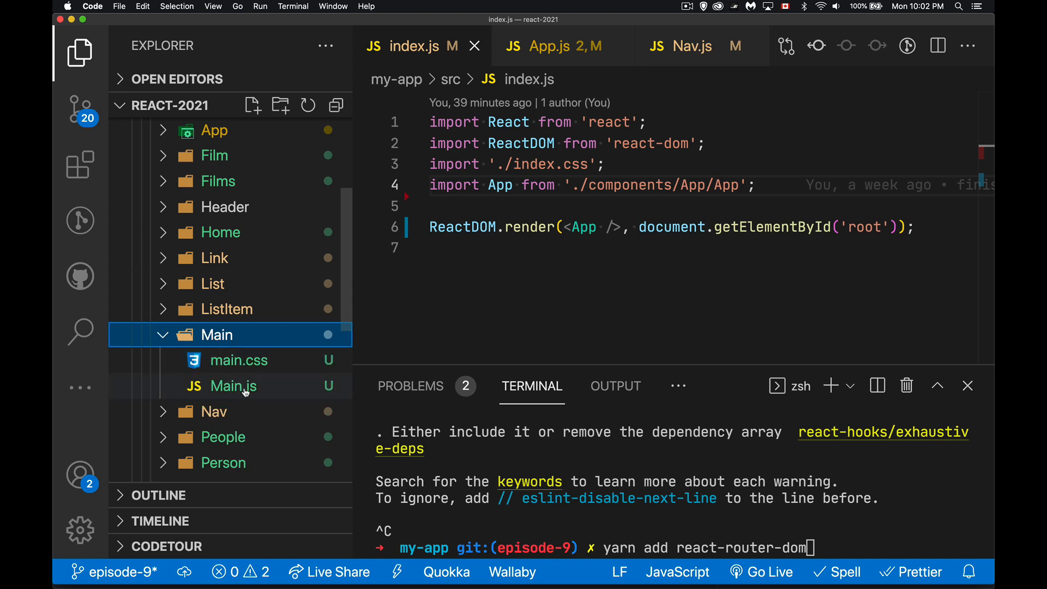
click(232, 386)
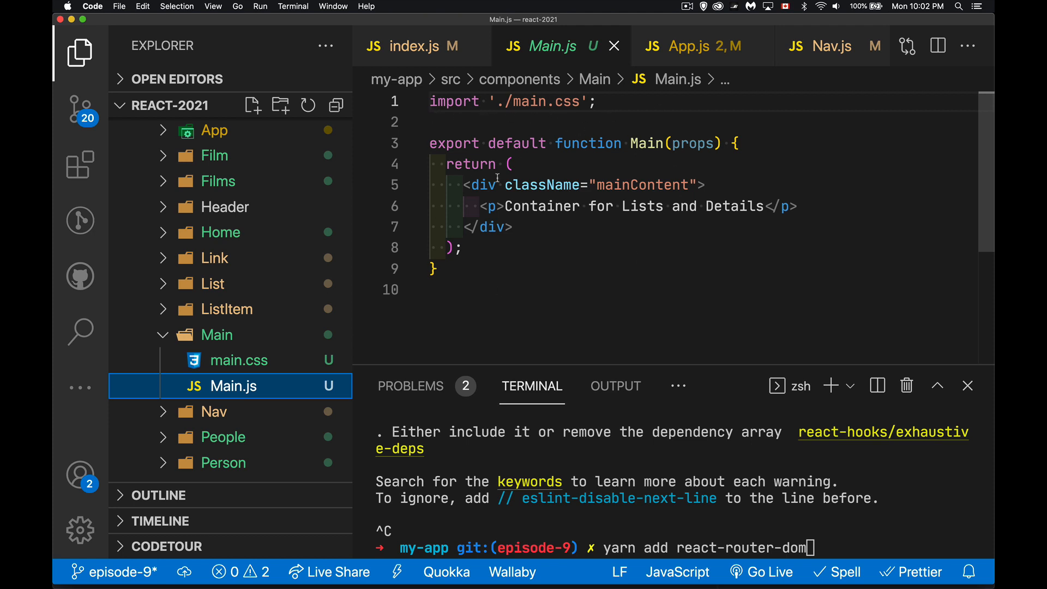
mouse_move(784, 213)
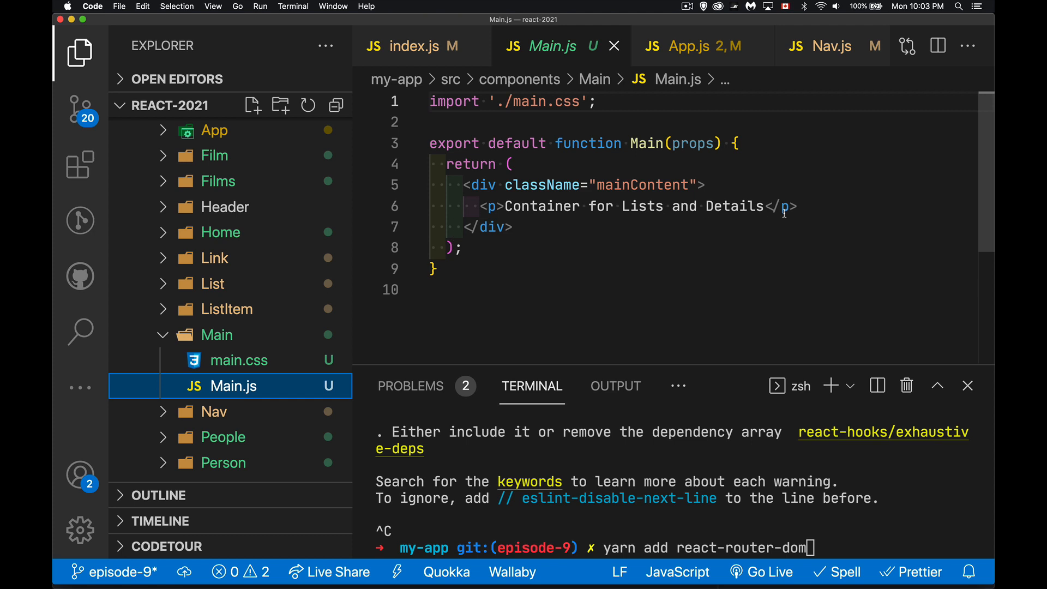
mouse_move(746, 244)
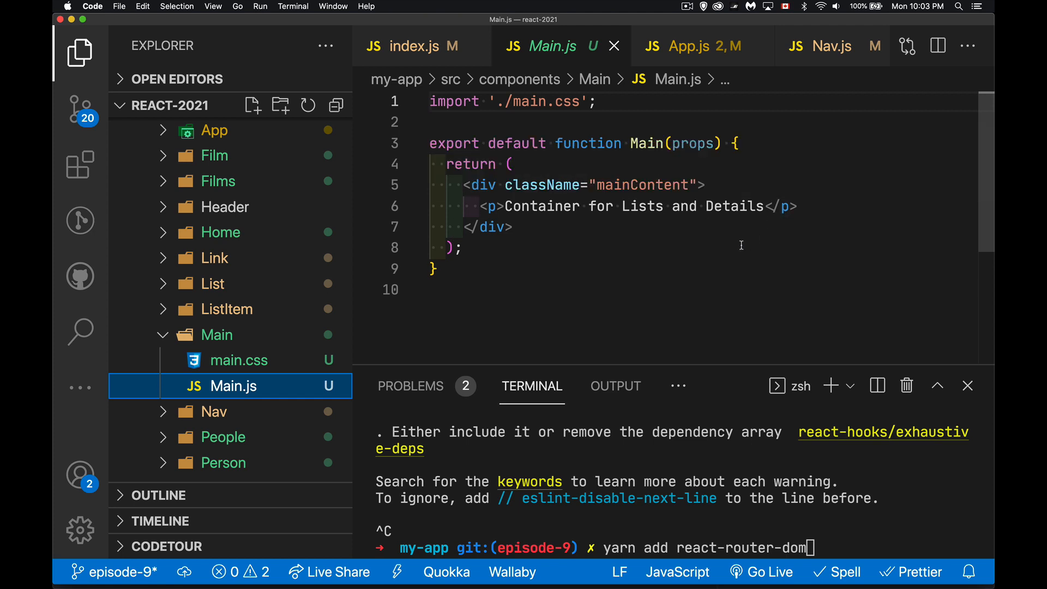
click(410, 46)
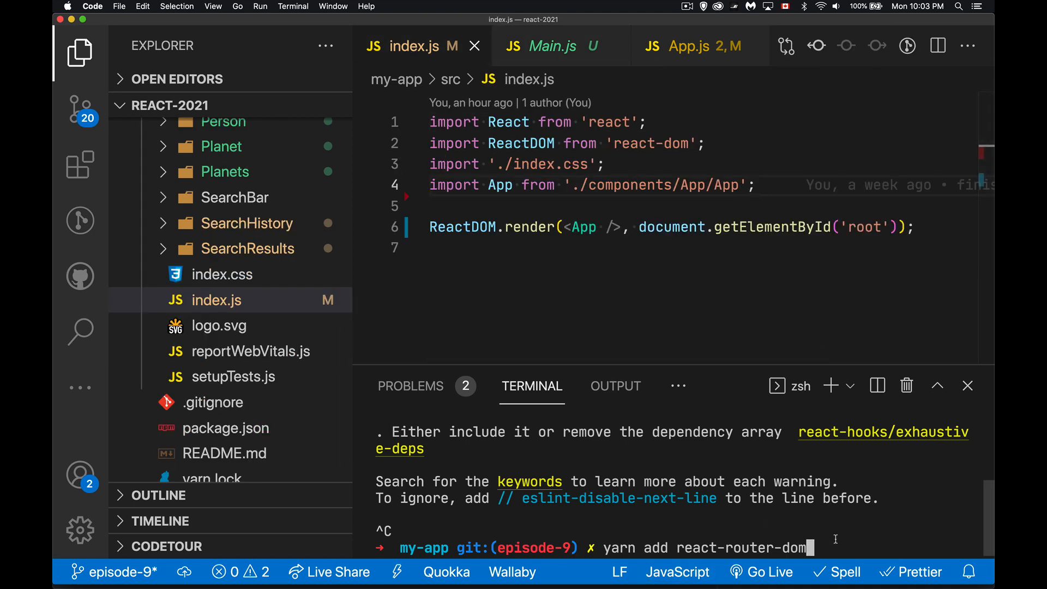
Add import { BrowserRouter } from 'react-router-dom' to index.js.
key(Backspace)
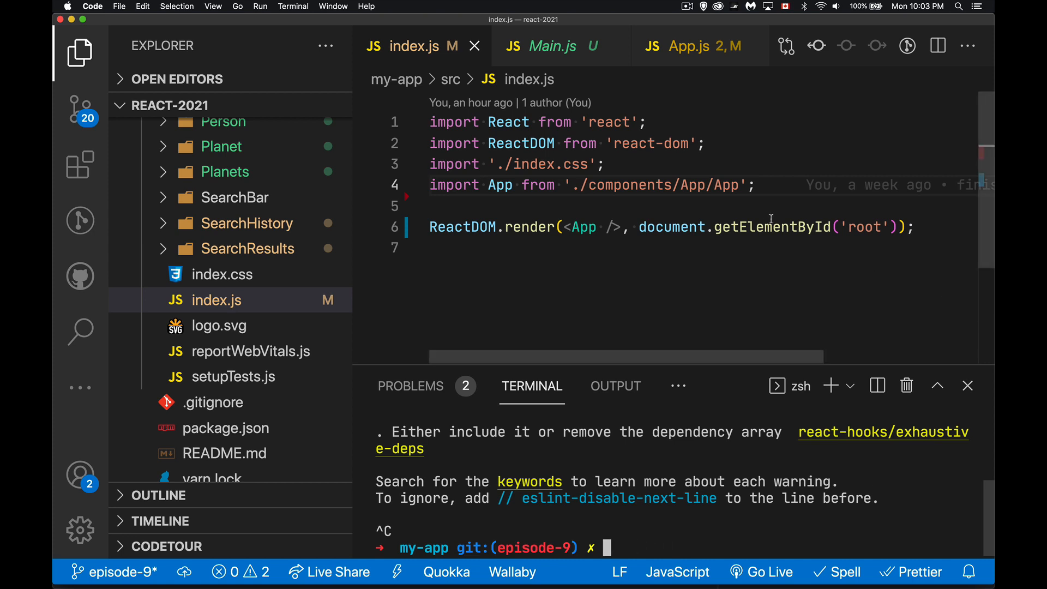
key(Enter)
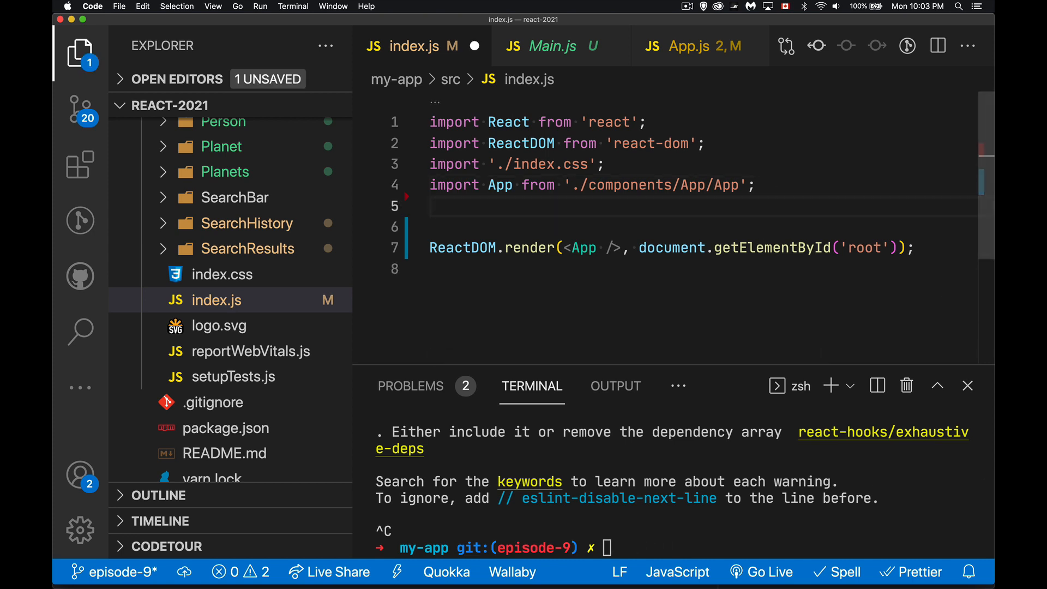
text(import {})
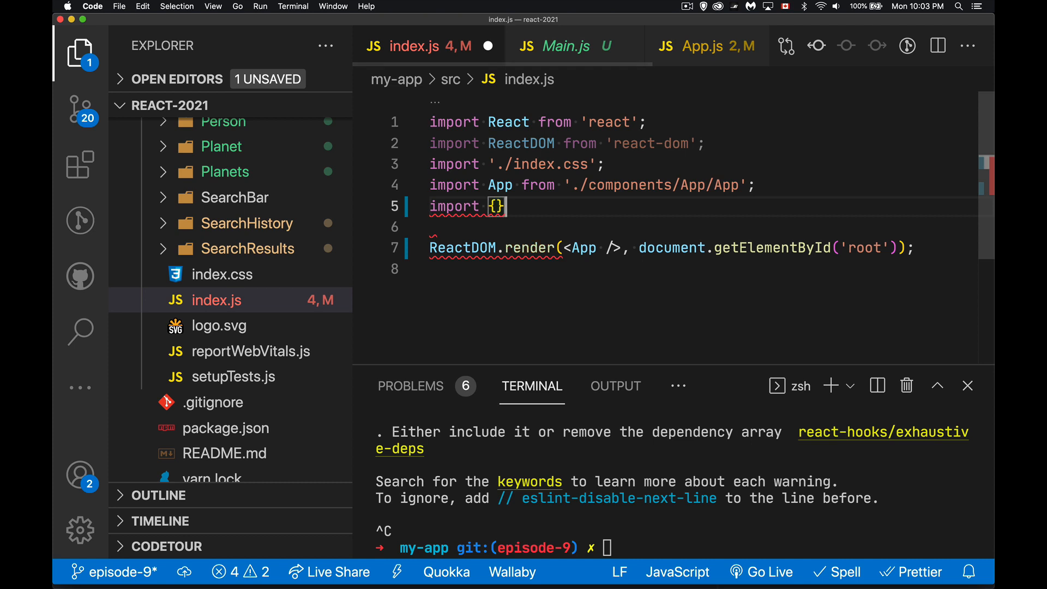
text(Brow)
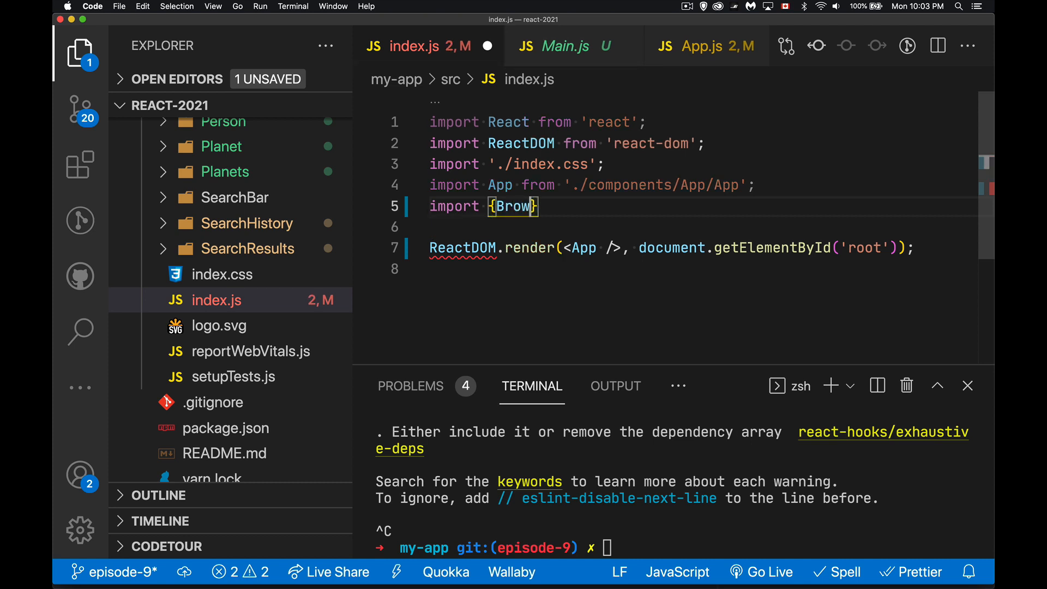
text(serRout)
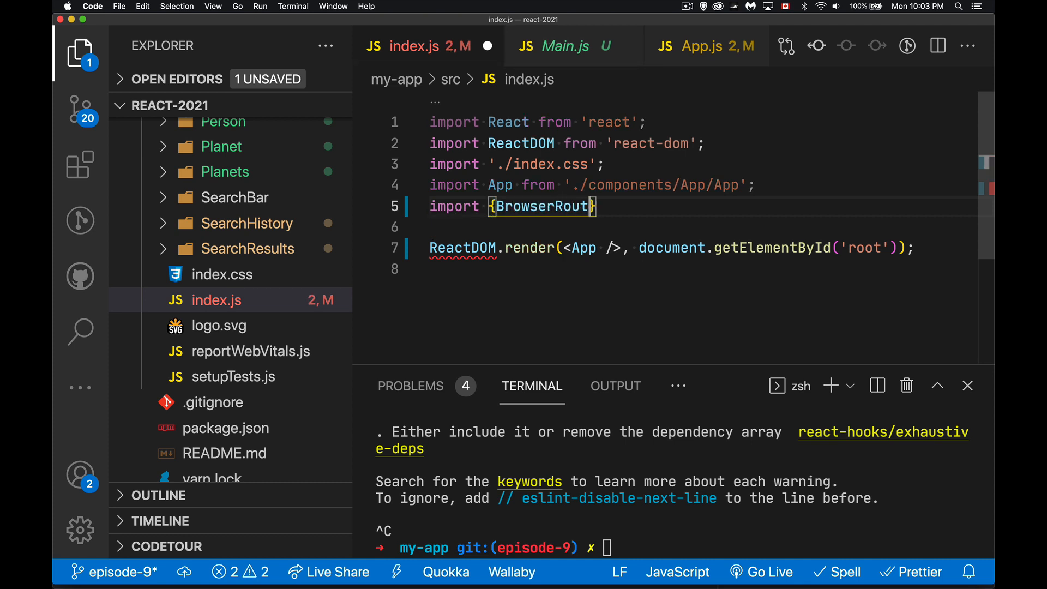
text(er as)
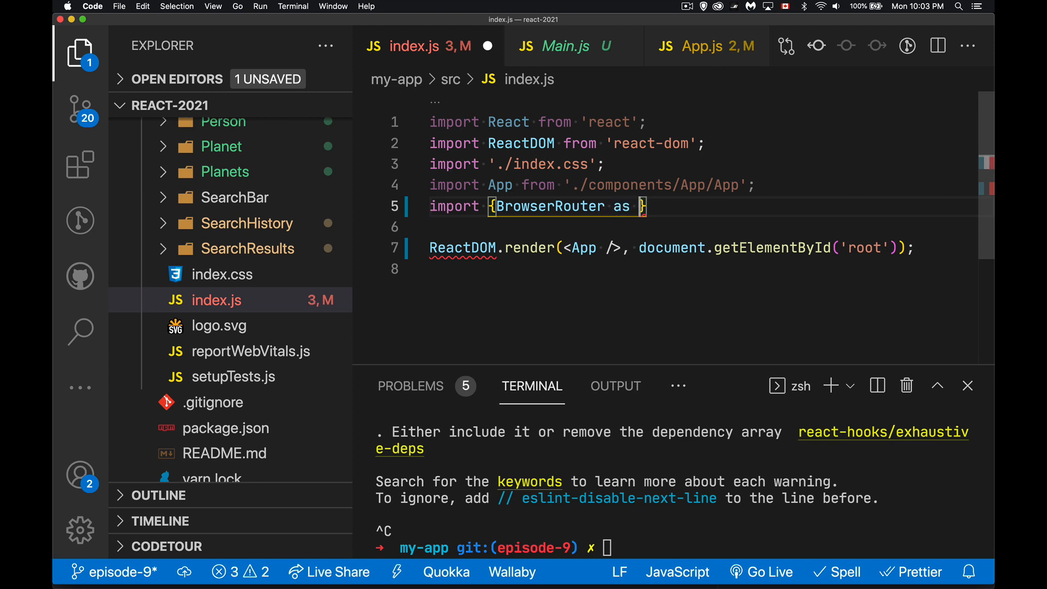
text(Bubba)
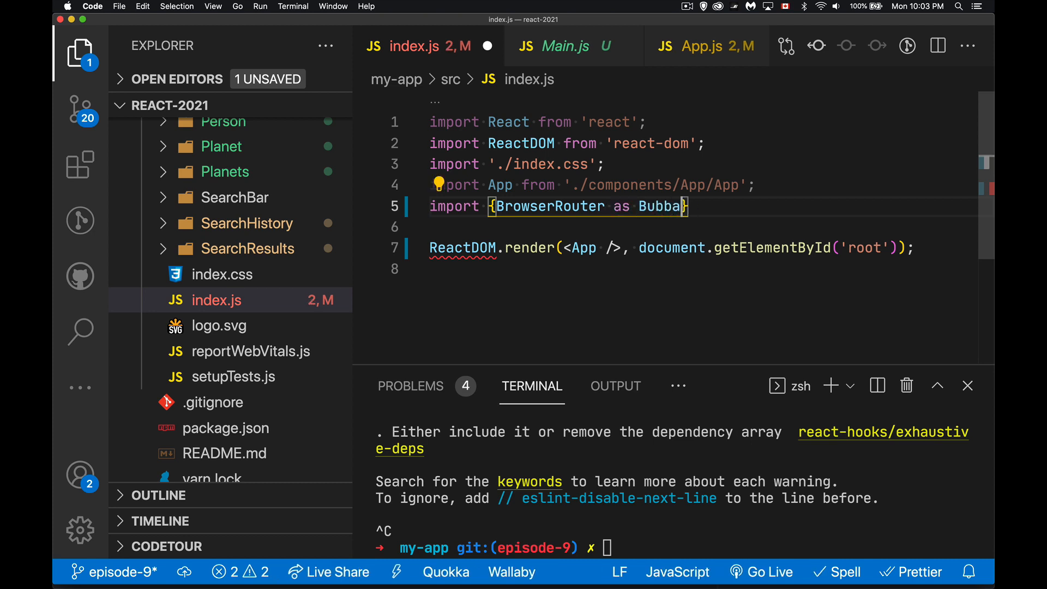
text(R)
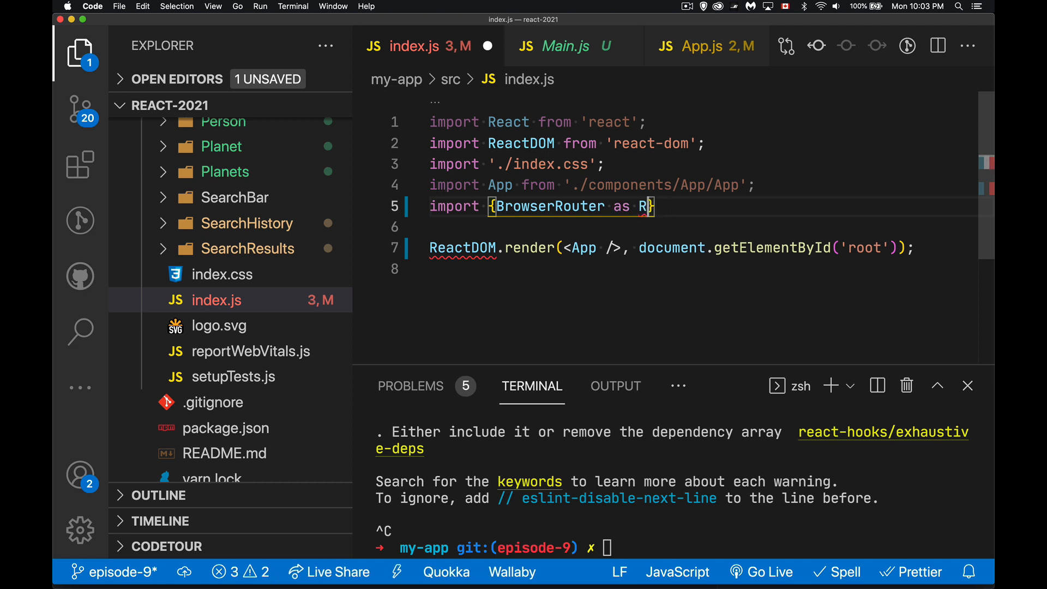
text(outer)
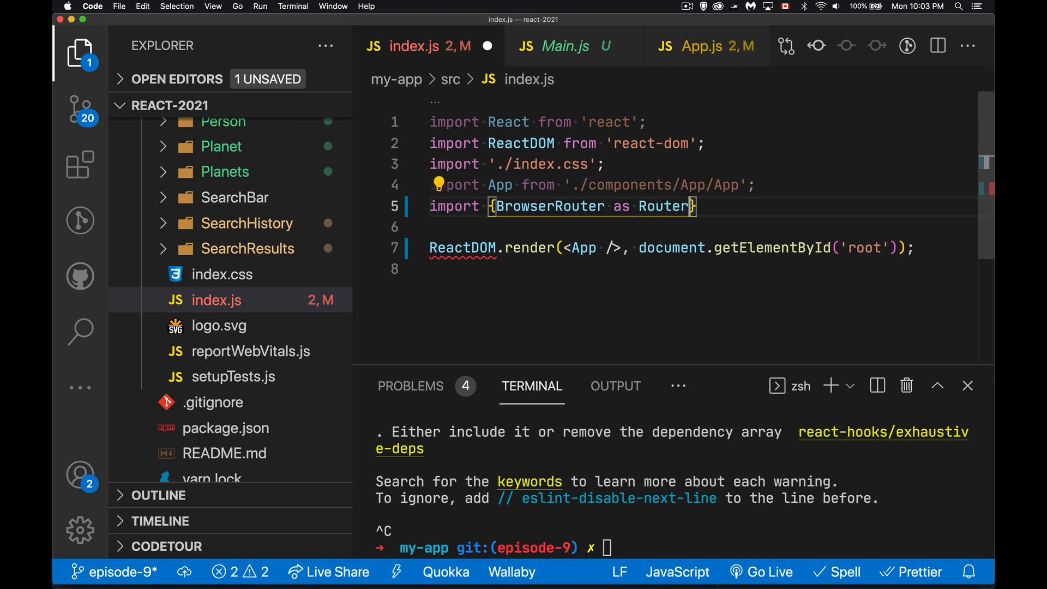
key(Backspace)
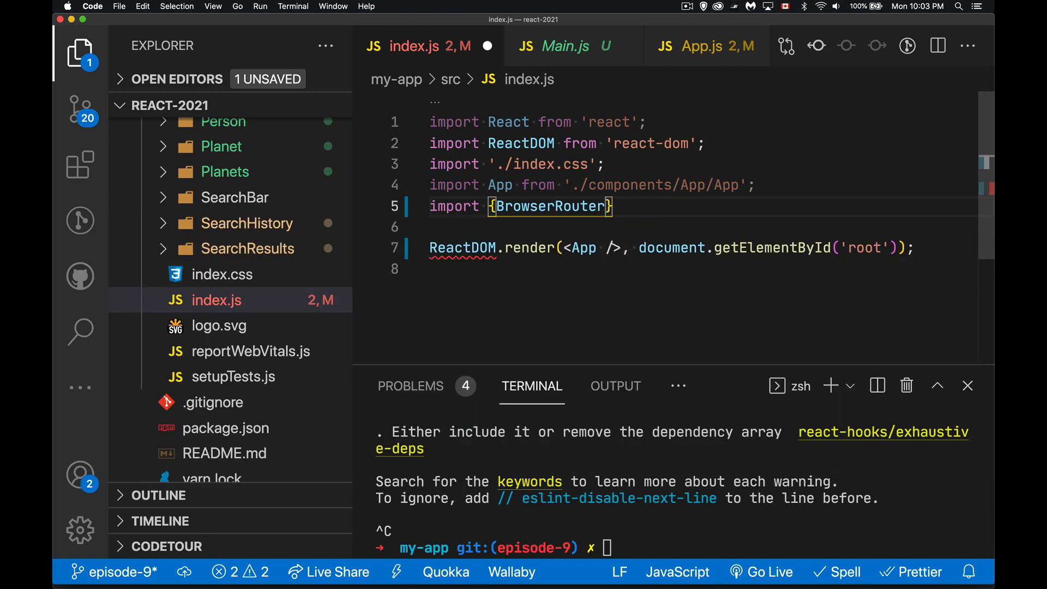
text(from ')
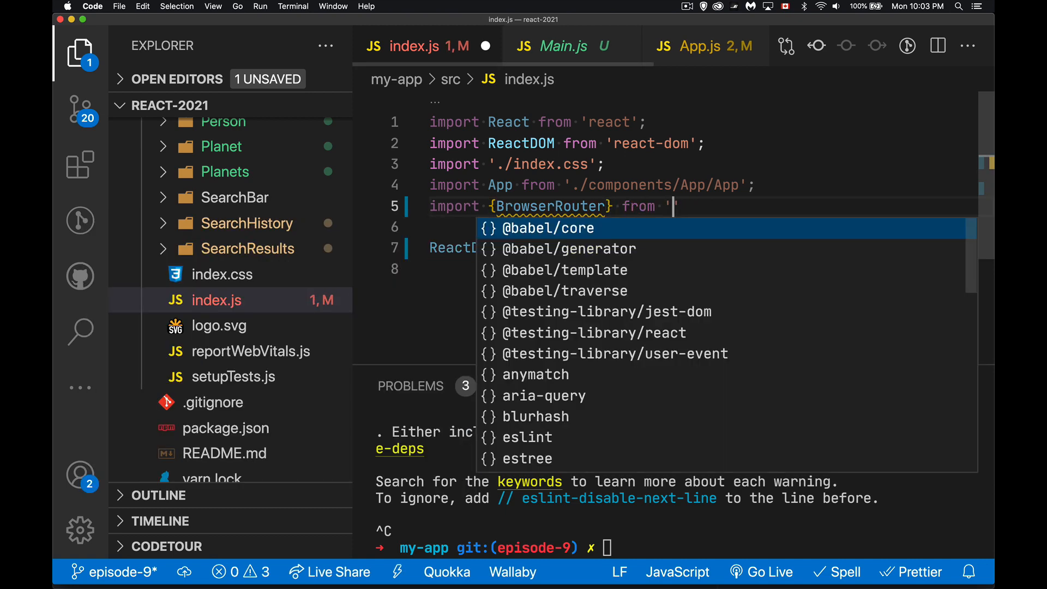
text(react-router-dom)
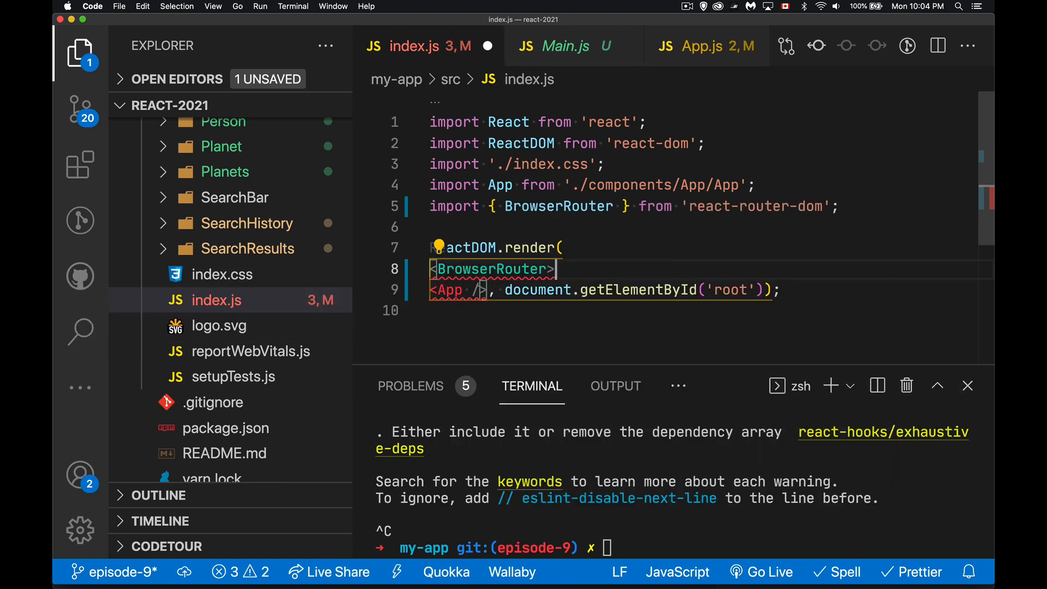
Wrap the <App /> element inside <BrowserRouter> tags.
text(</BrowserRouter>)
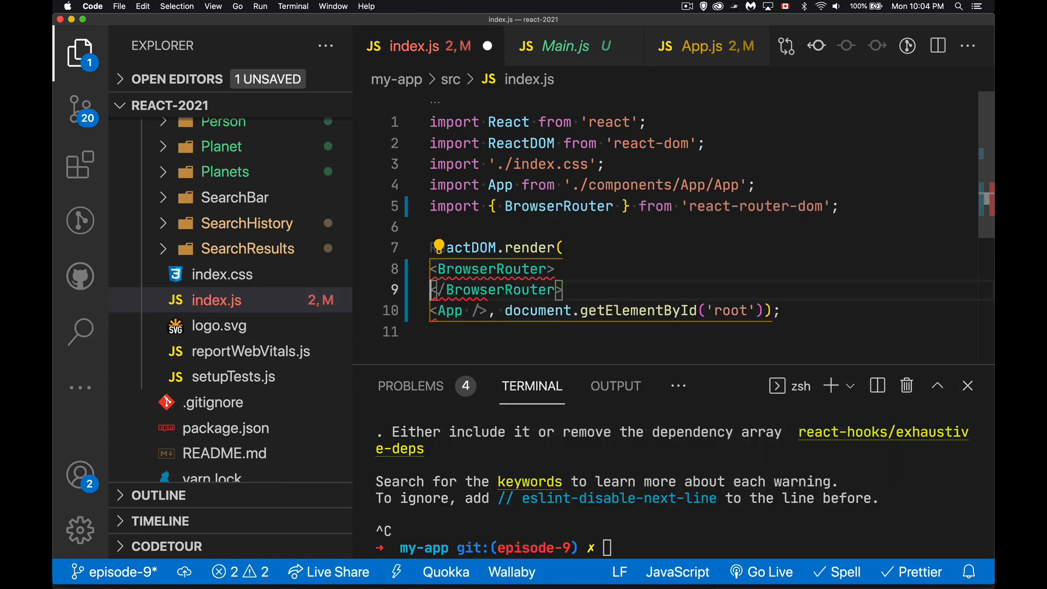
key(enter)
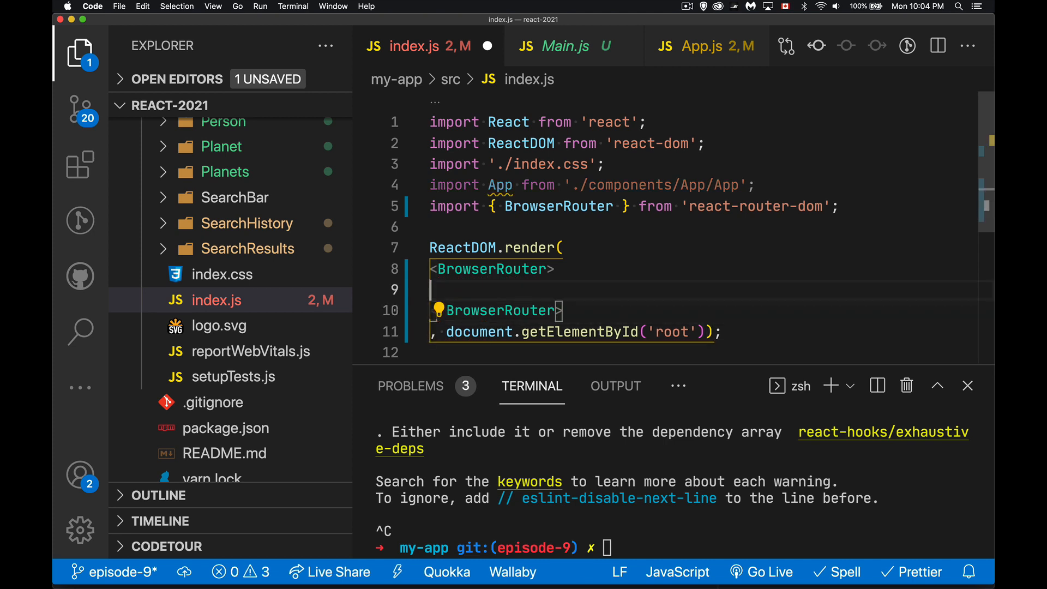
text(<App />)
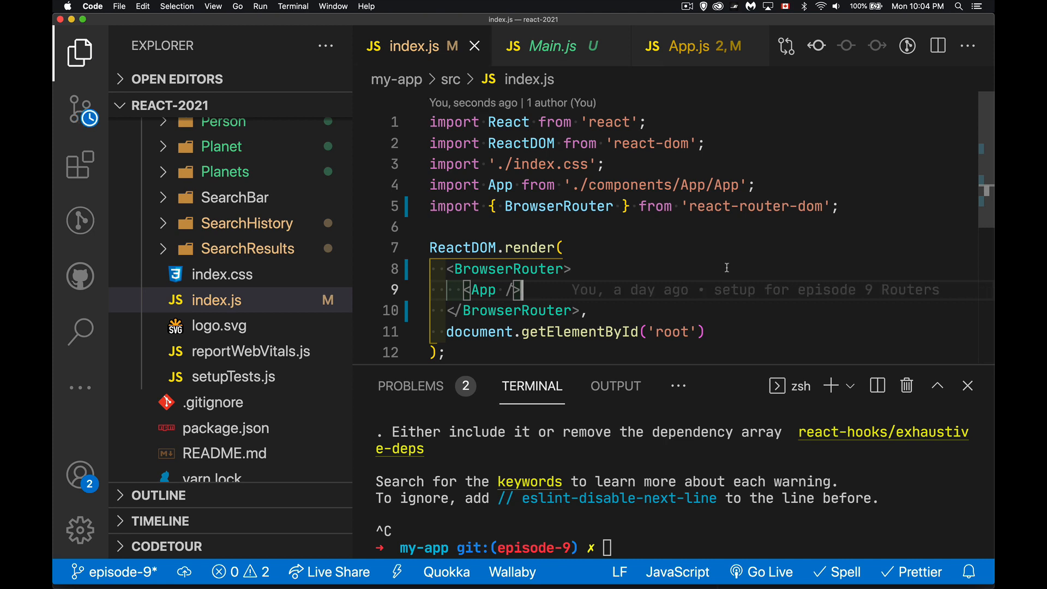
mouse_move(615, 268)
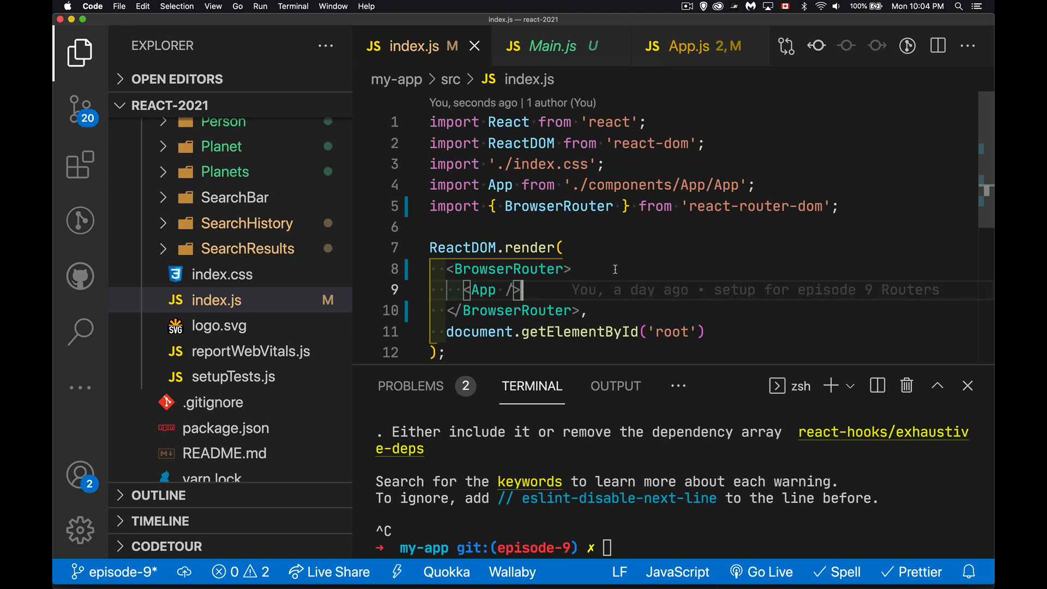
mouse_move(591, 214)
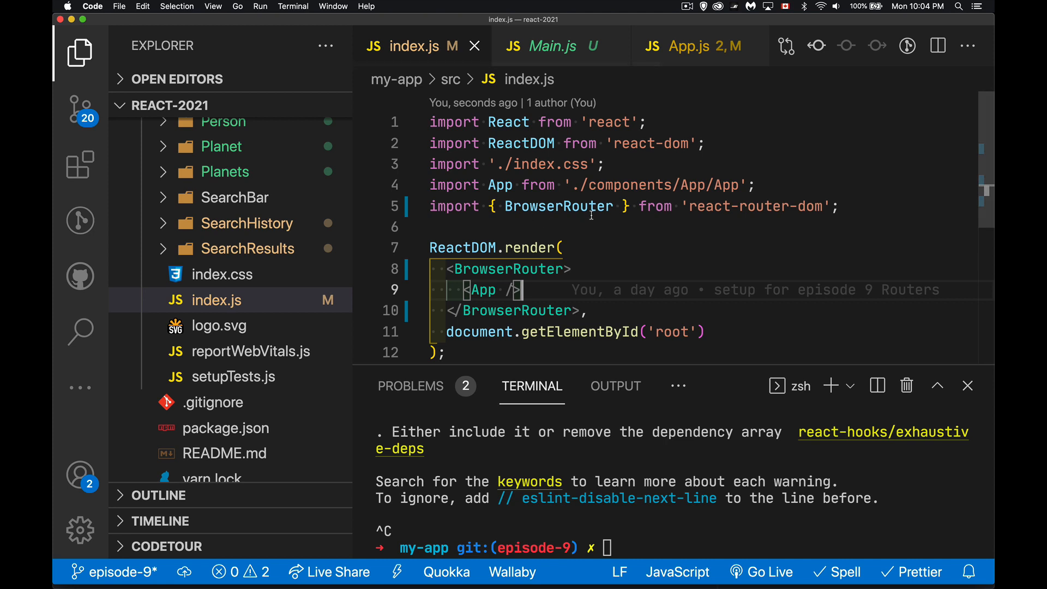
mouse_move(580, 393)
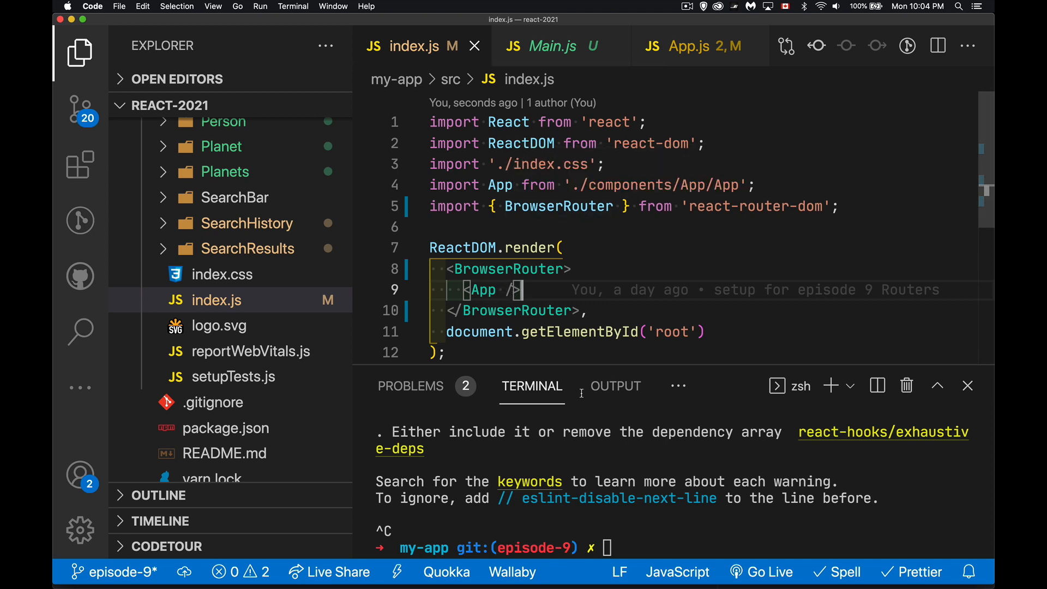
Start the app with yarn and inspect BrowserRouter, Router and its providers in React DevTools.
text(yarn)
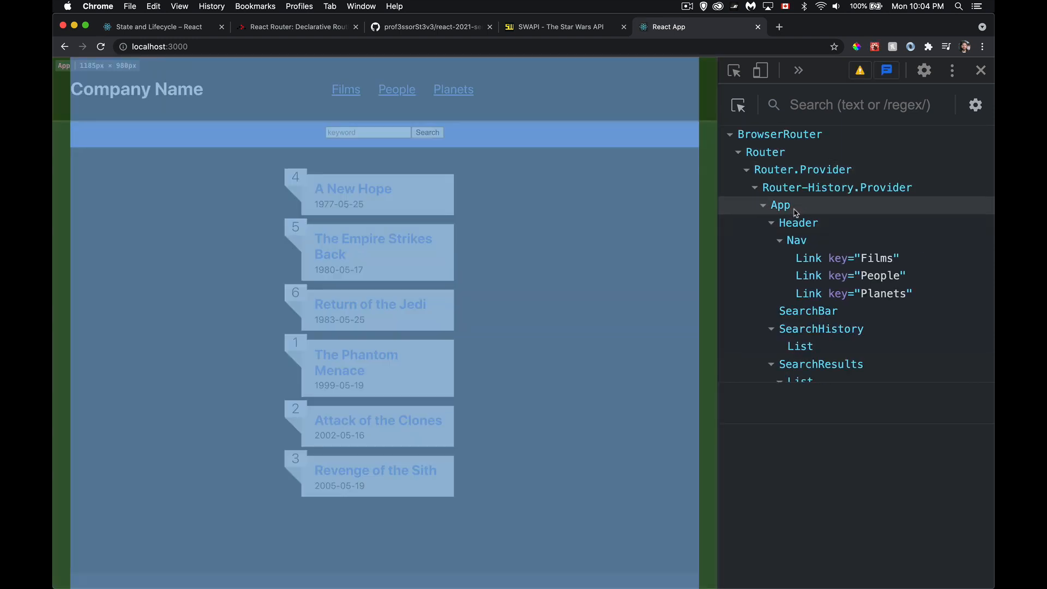
click(779, 134)
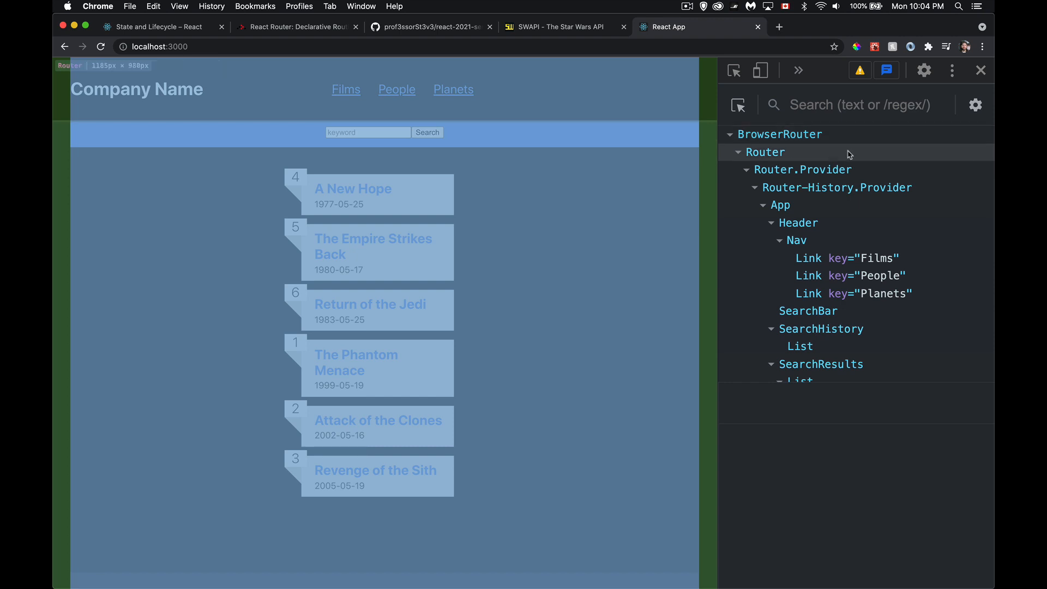
click(803, 170)
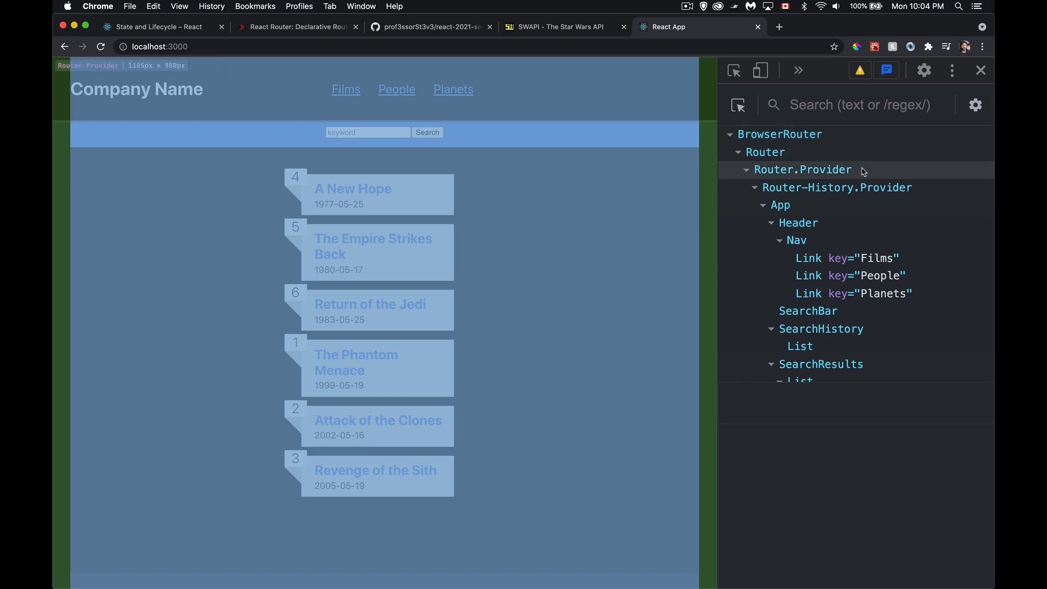
mouse_move(814, 157)
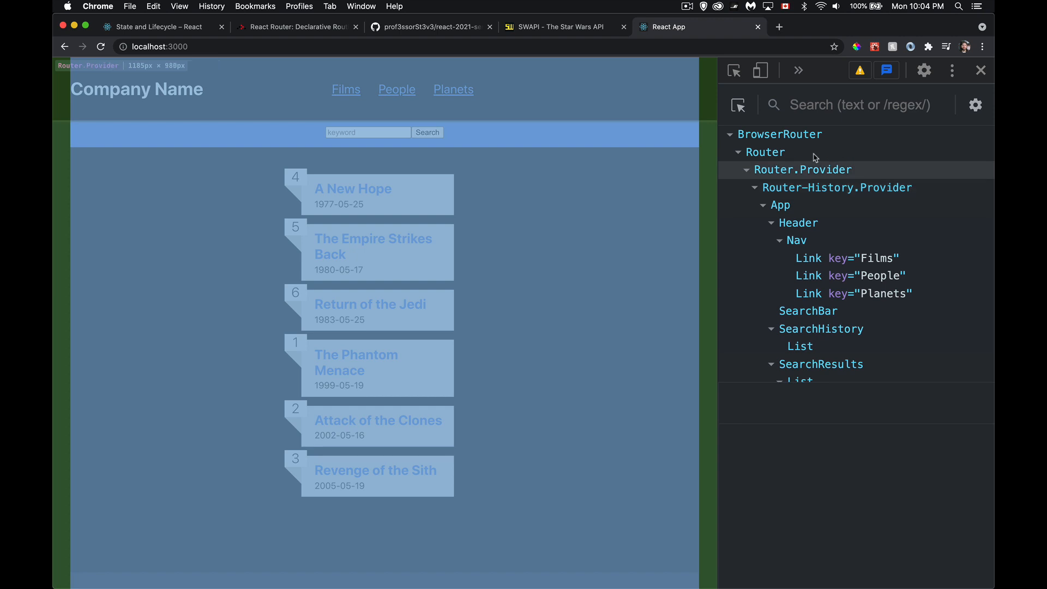
click(837, 187)
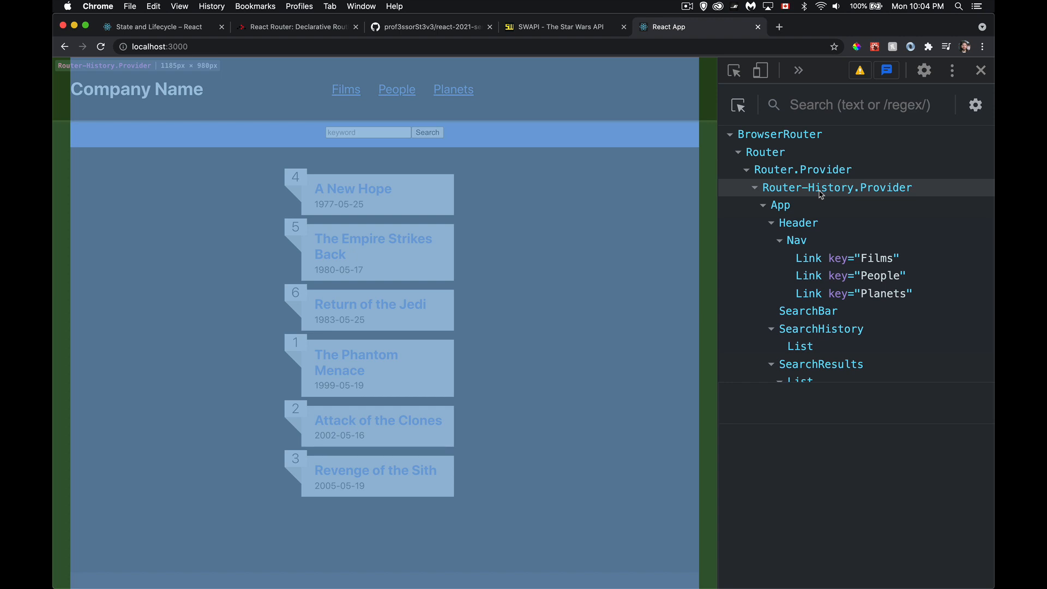
click(802, 169)
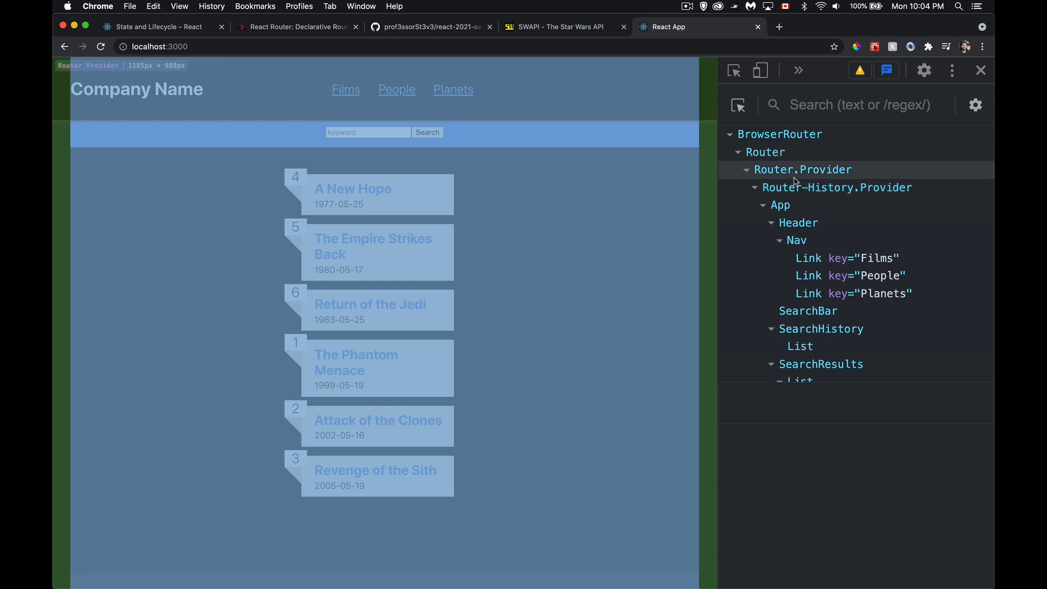
click(853, 259)
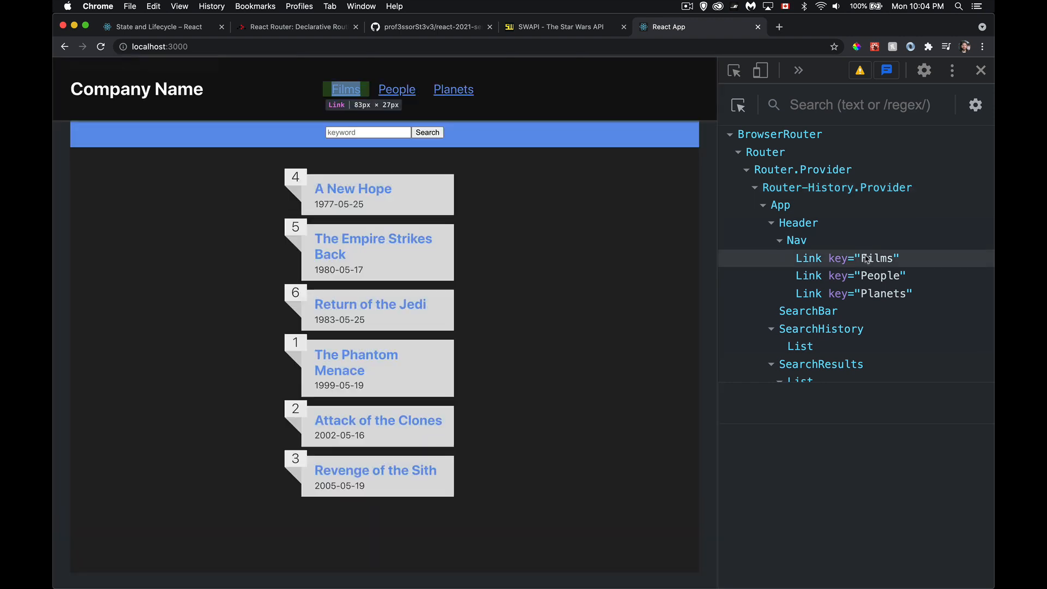
scroll(down, 3)
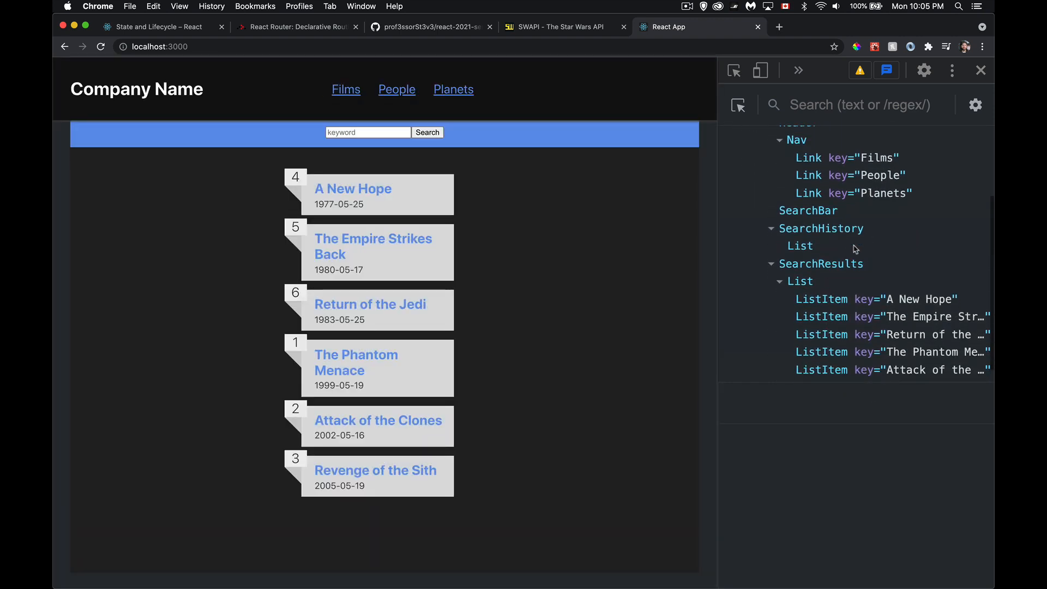
mouse_move(884, 277)
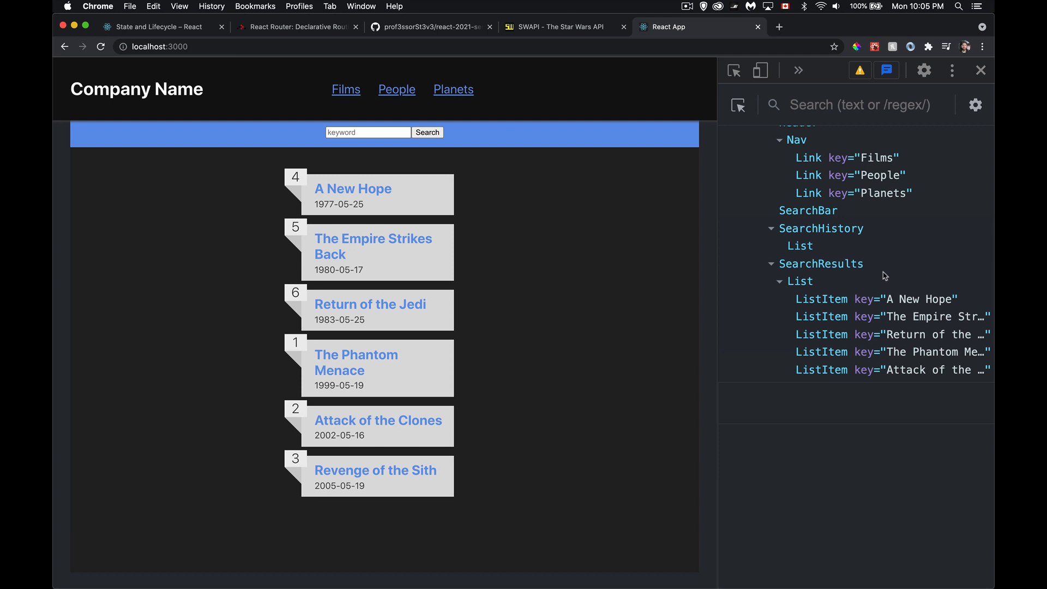
mouse_move(556, 250)
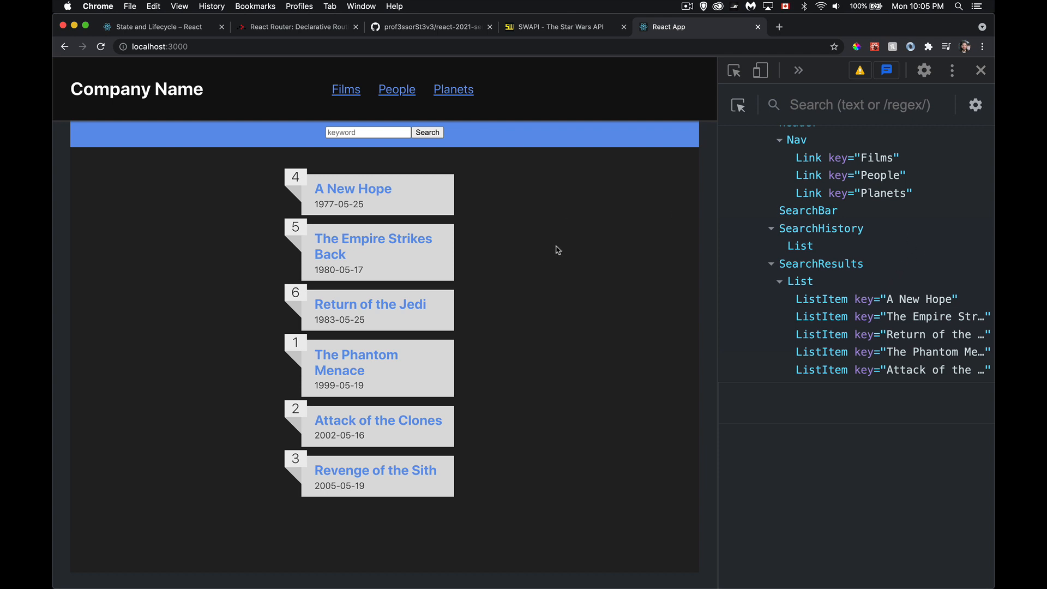
mouse_move(567, 215)
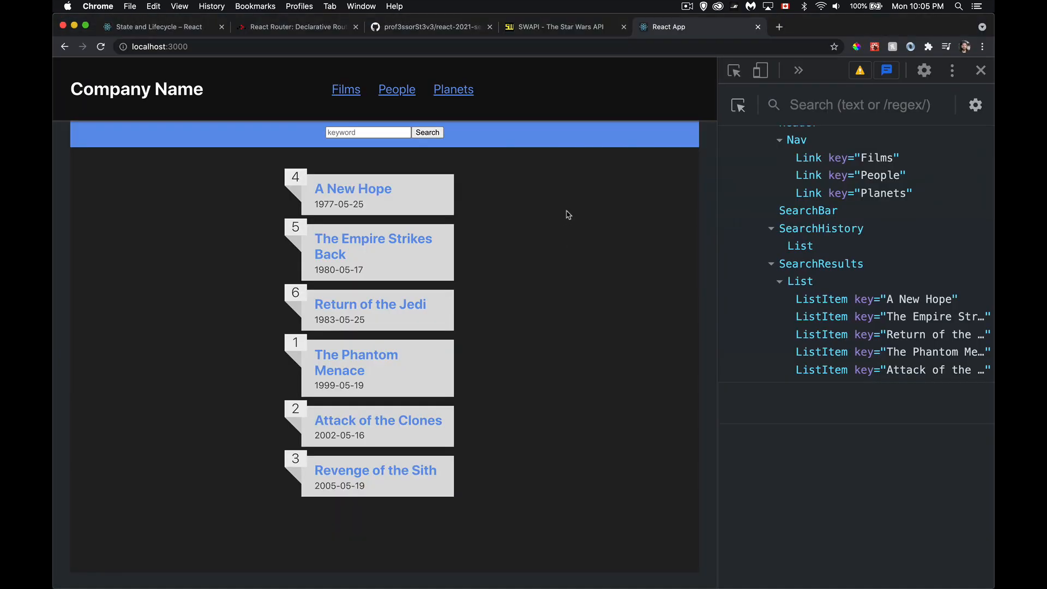
mouse_move(426, 113)
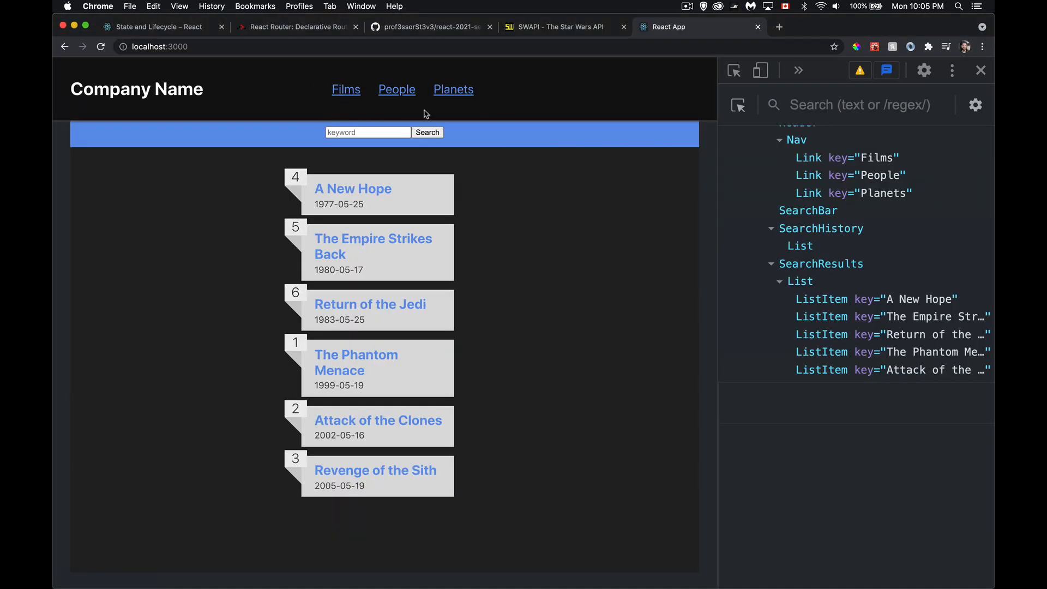
mouse_move(538, 93)
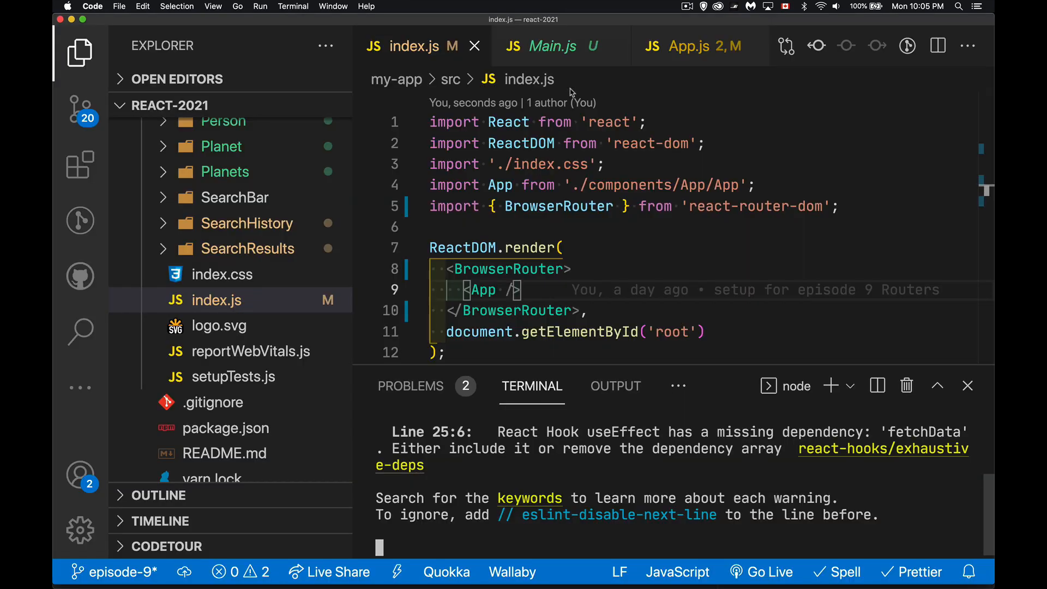
Open Nav.js and delete the hardcoded links array for Films, People and Planets.
click(474, 45)
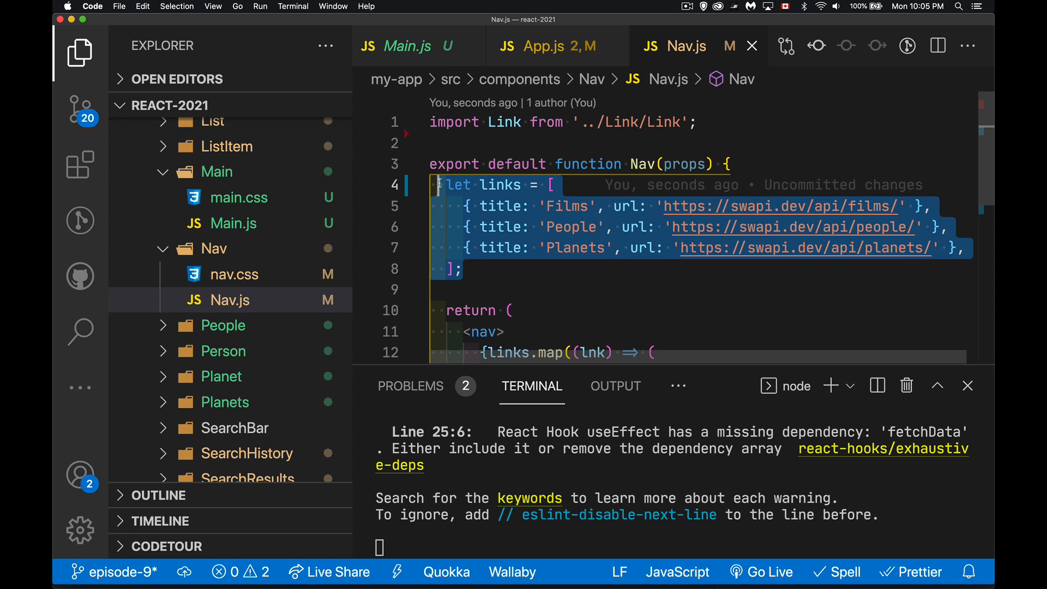
scroll(down, 3)
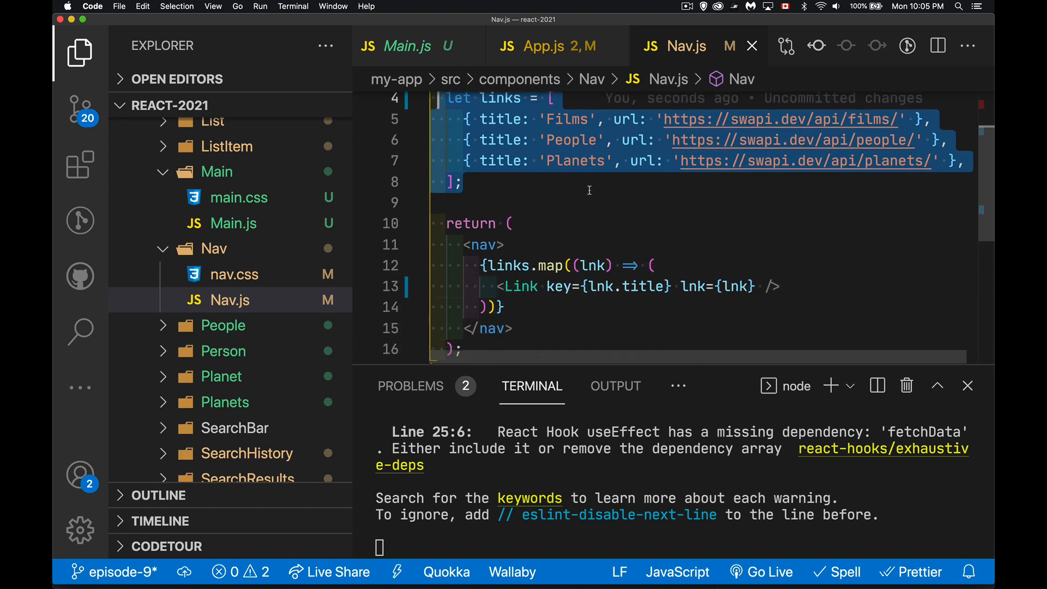
key(Backspace)
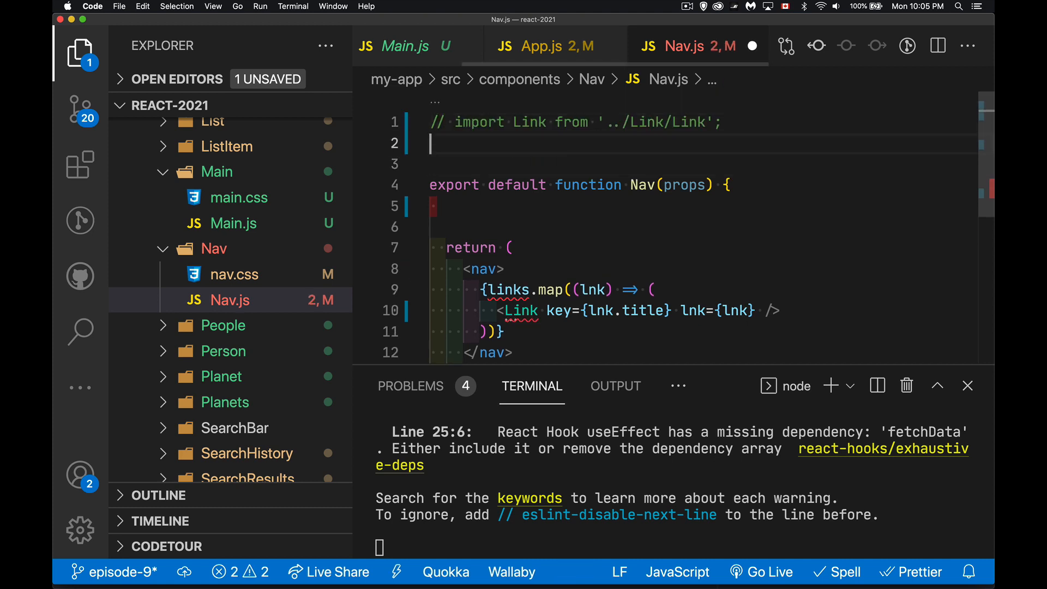
Import Link from react-router-dom in Nav.js.
text(import)
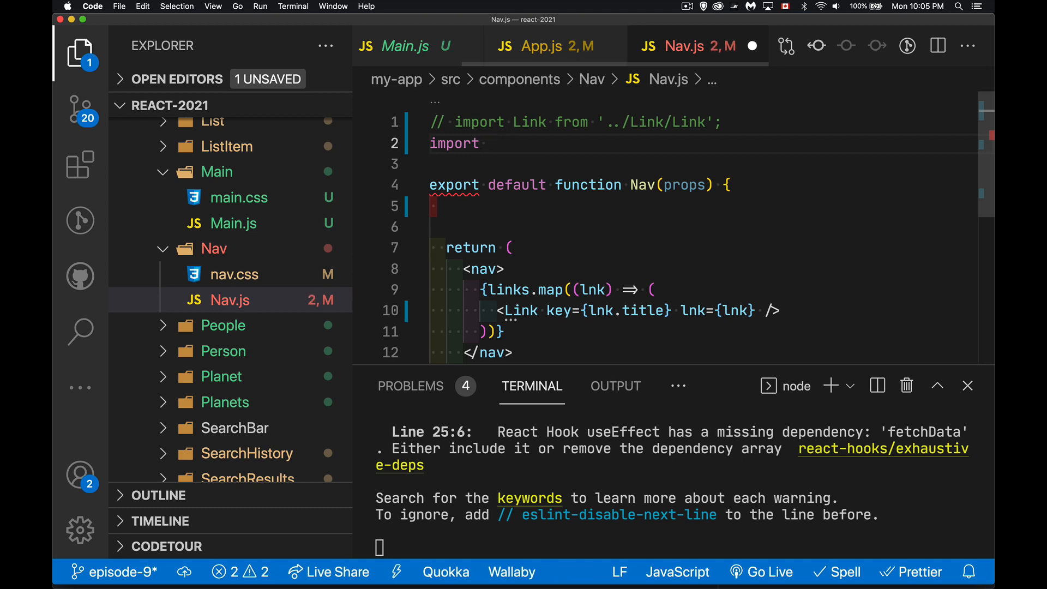
text(Link})
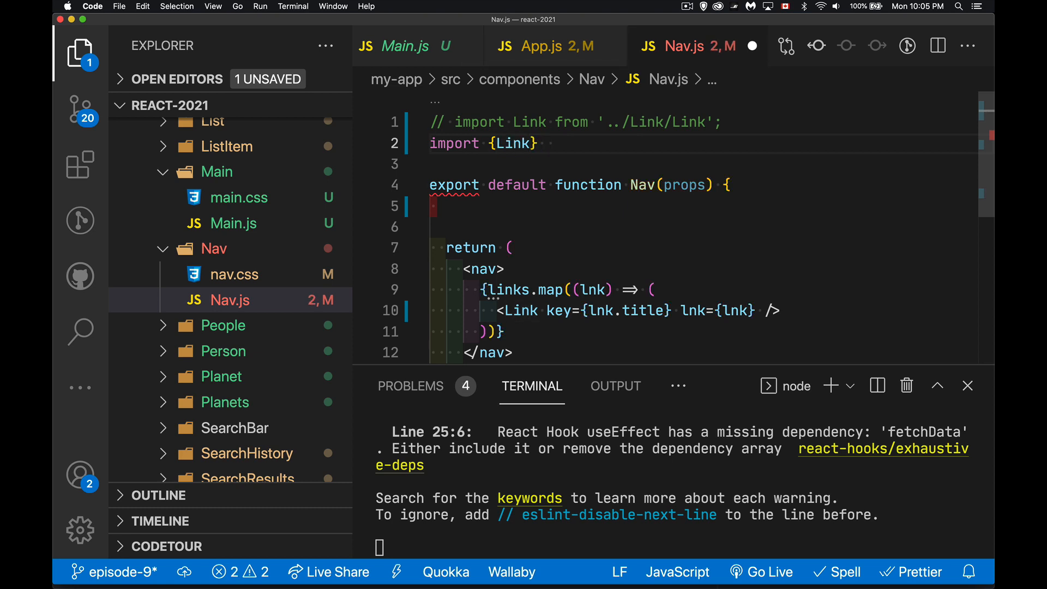
text(from 'react)
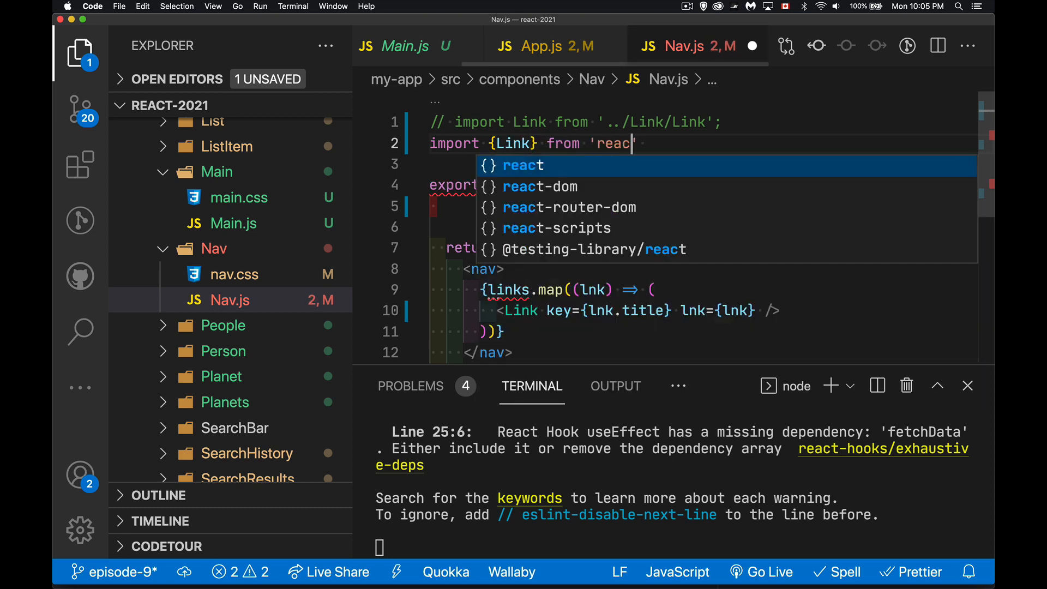
click(568, 208)
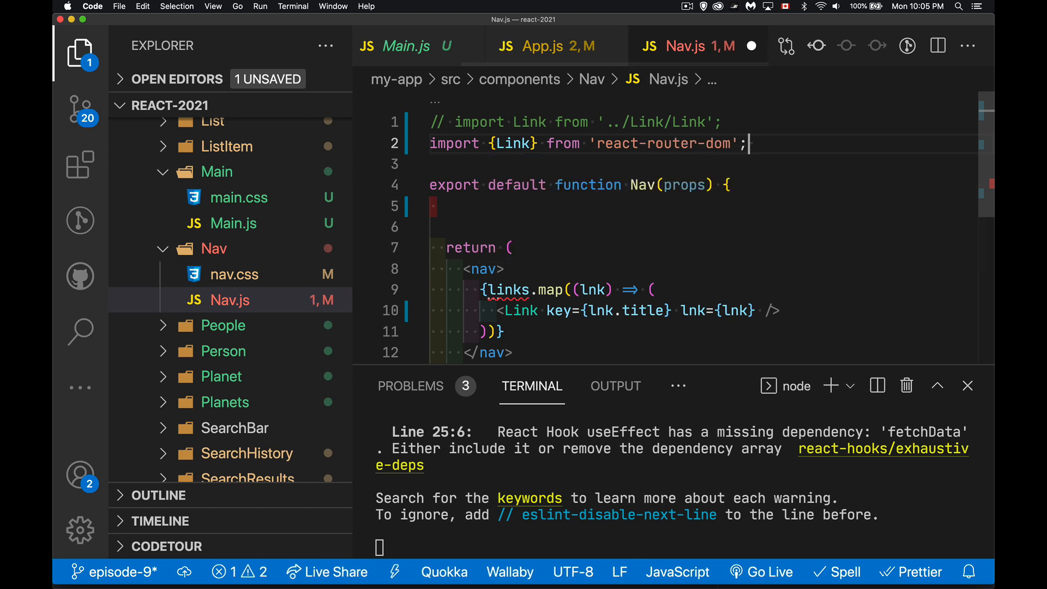
mouse_move(514, 157)
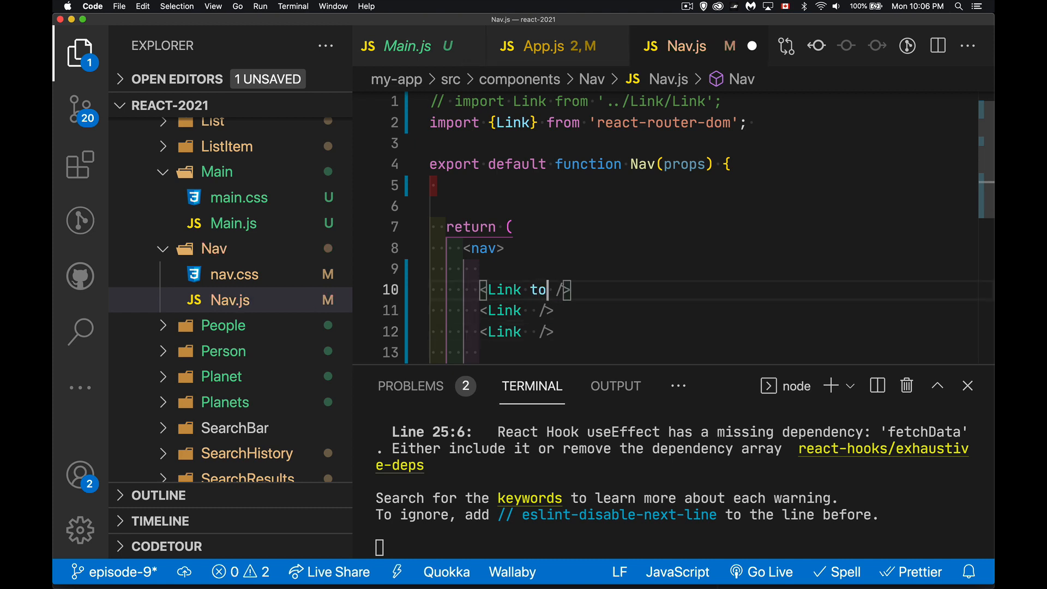
Give the three Link tags to="/films", to="/people" and to="/planets".
text(="")
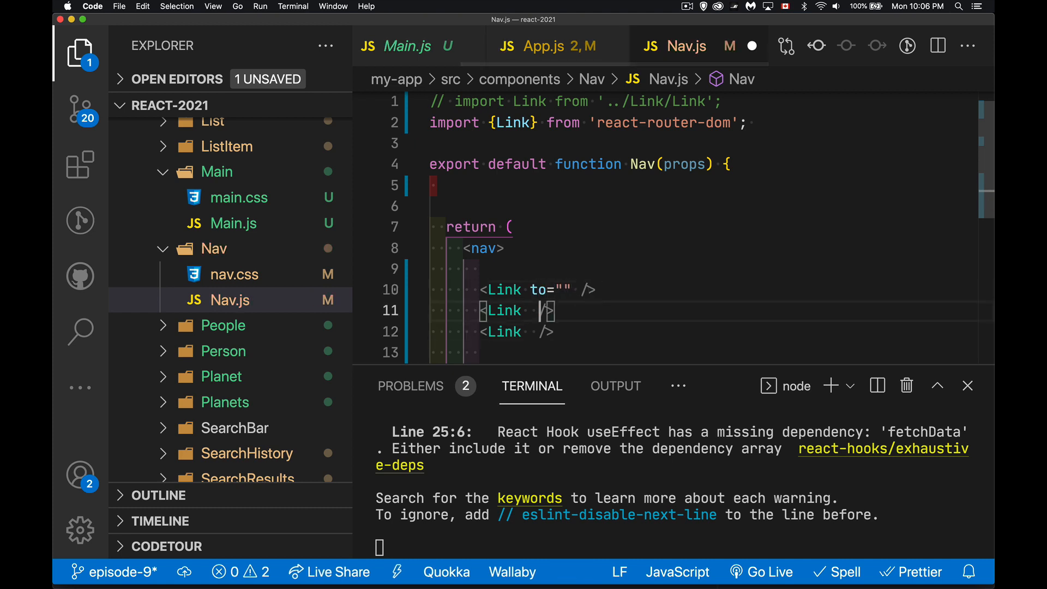
text(to="")
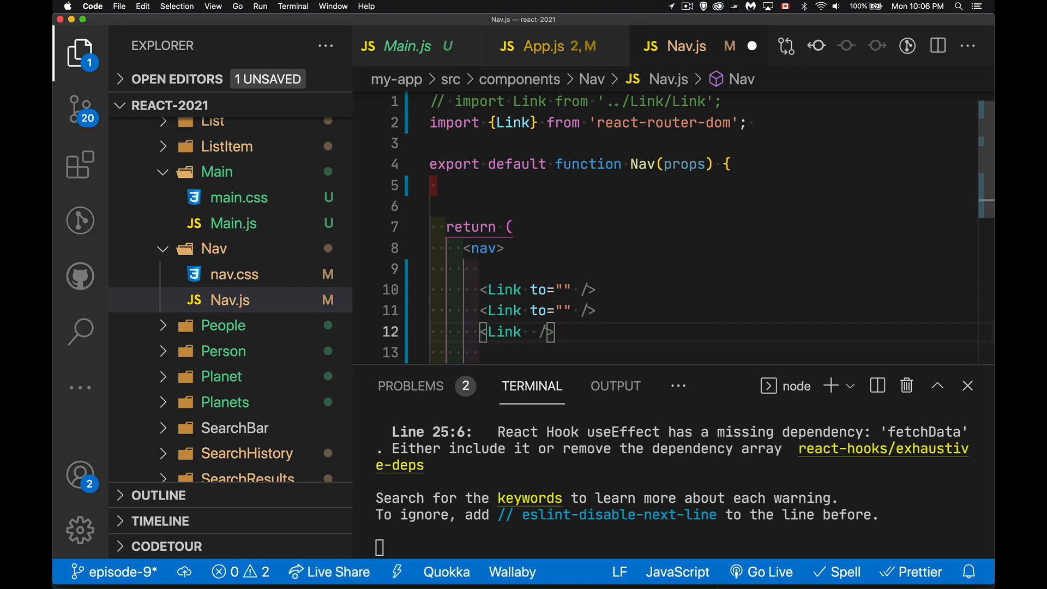
text(to="")
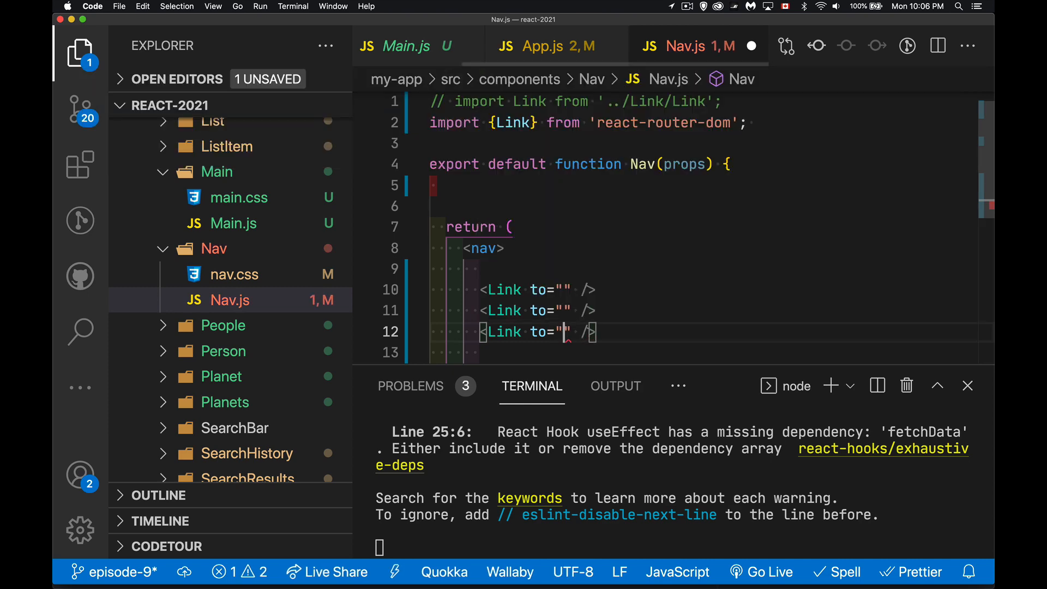
text(/)
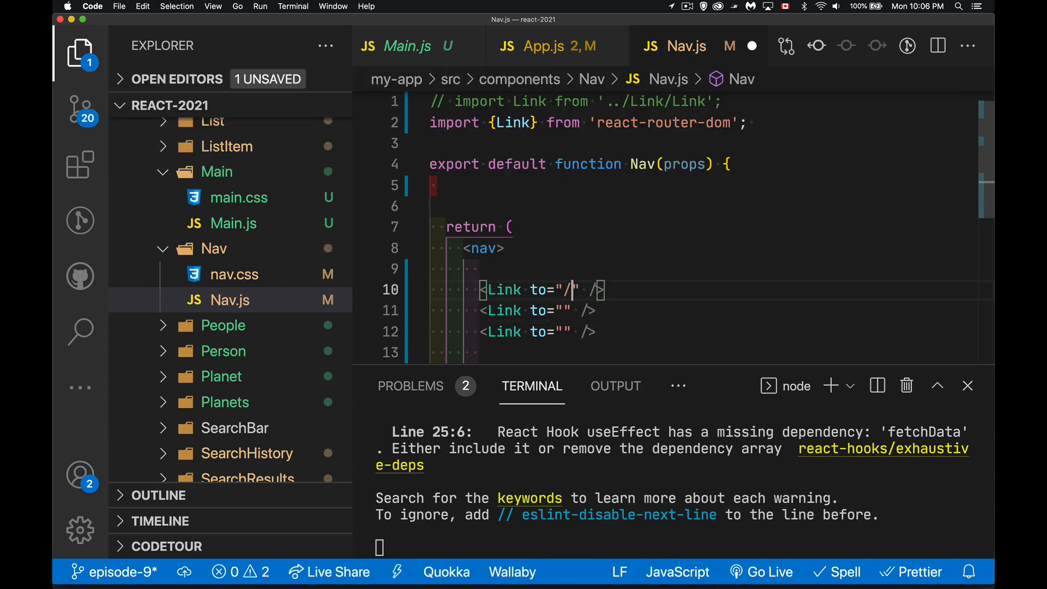
text(f)
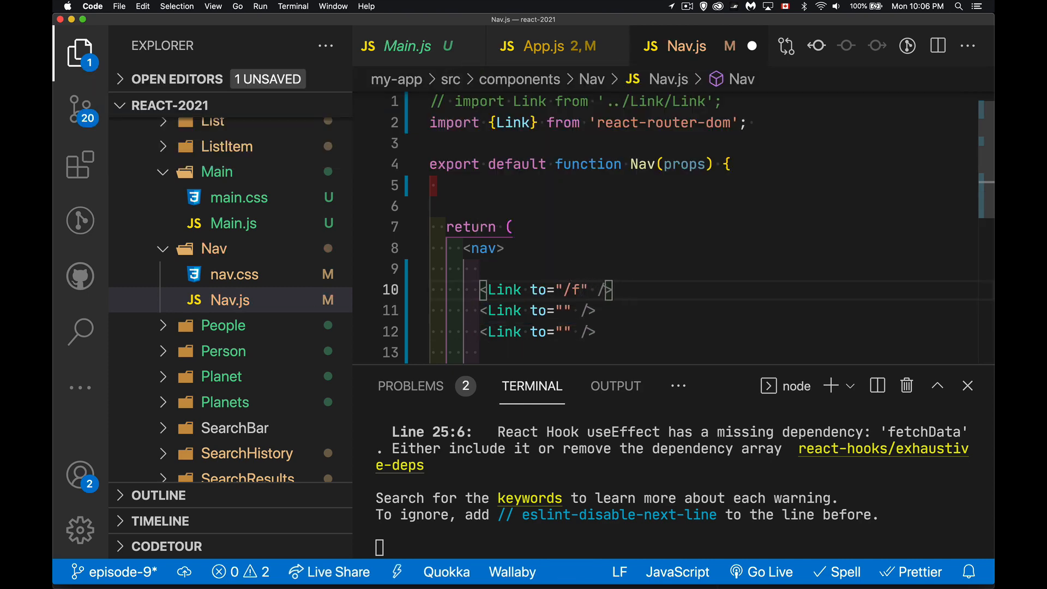
text(ilms)
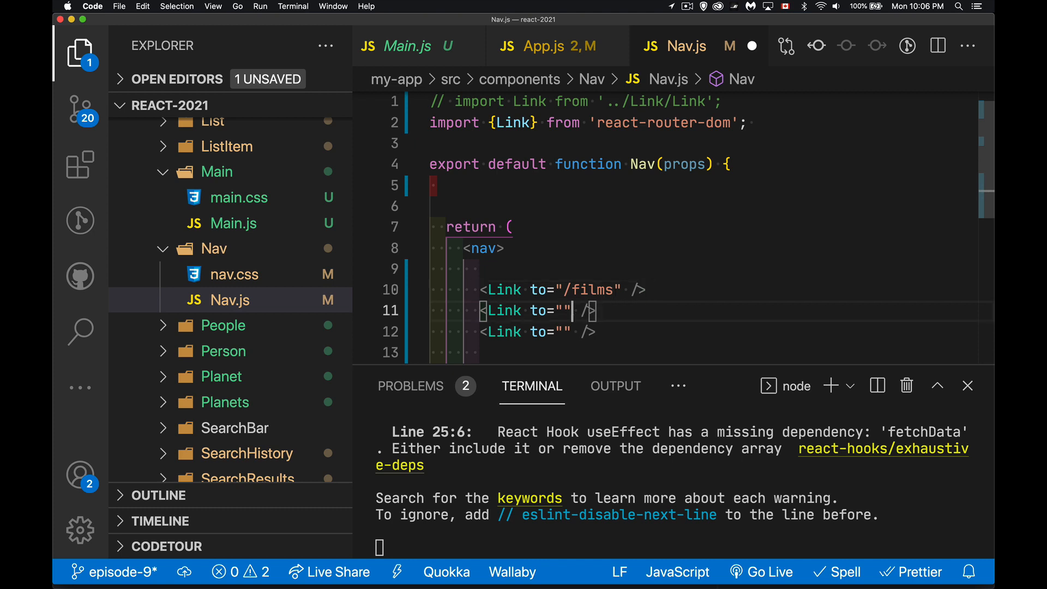
text(/peop)
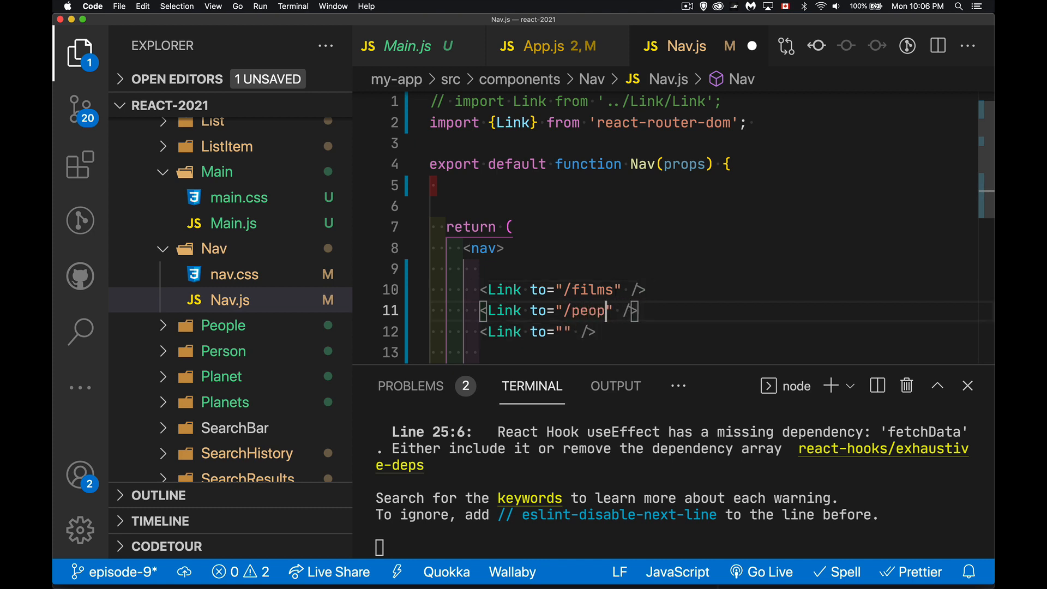
text(le)
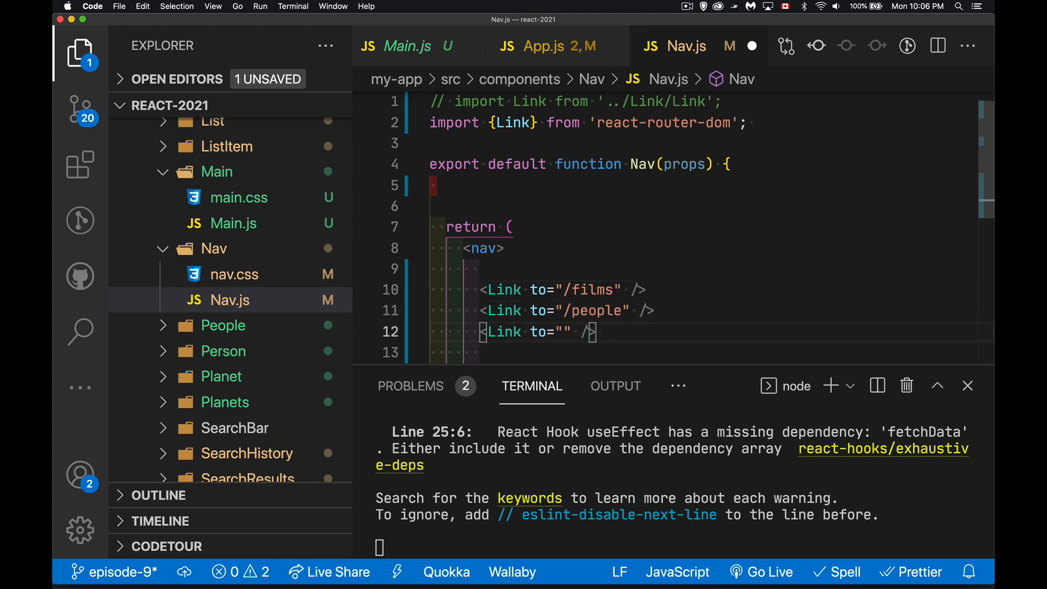
text(/plan)
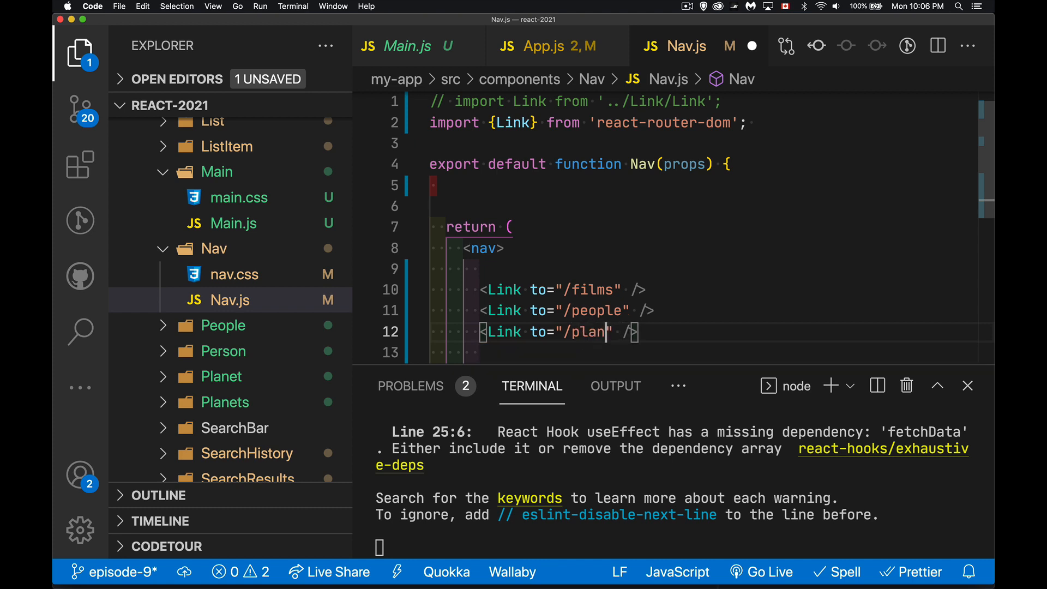
text(ets)
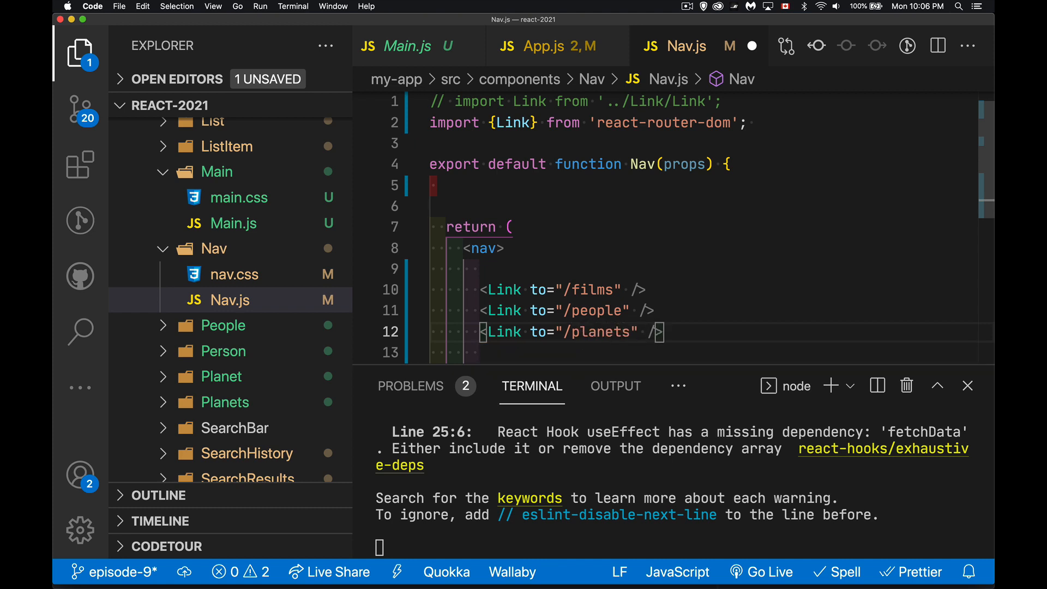
mouse_move(726, 262)
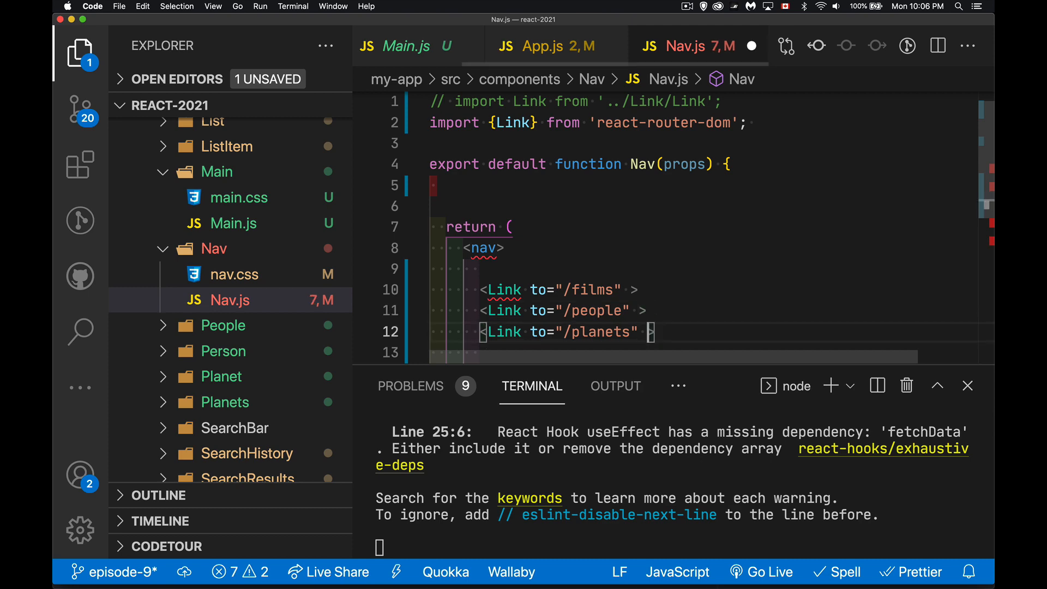
Close each Link tag and label them Films, People and Planets.
text(</)
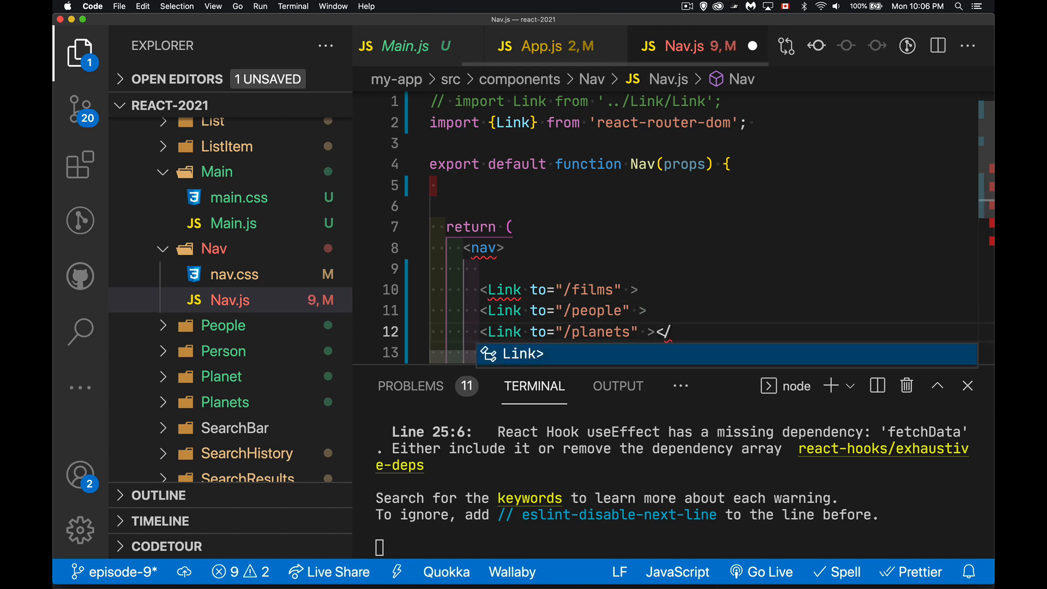
key(Enter)
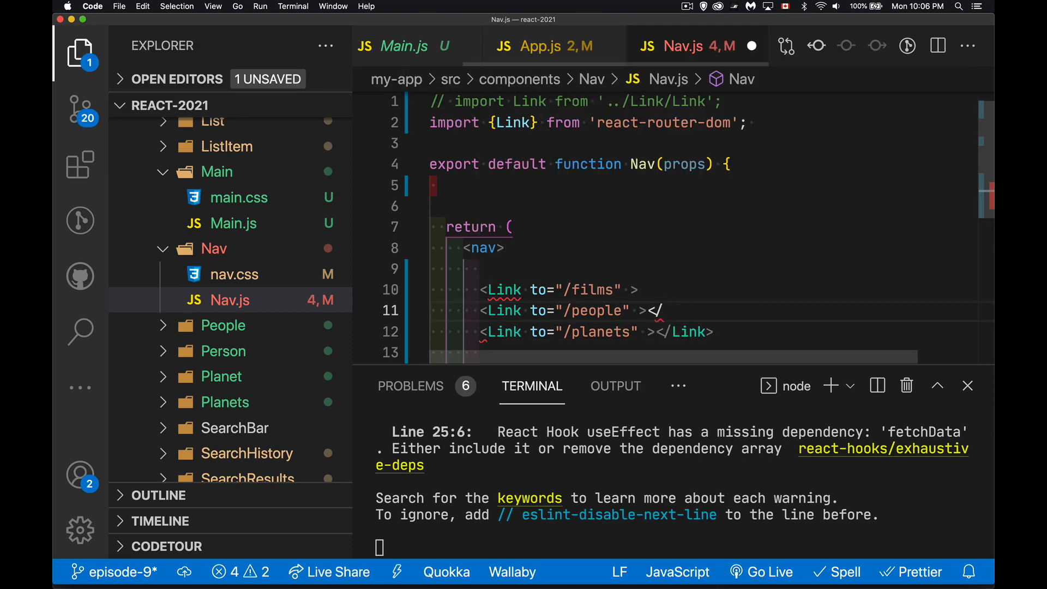
text(Link)
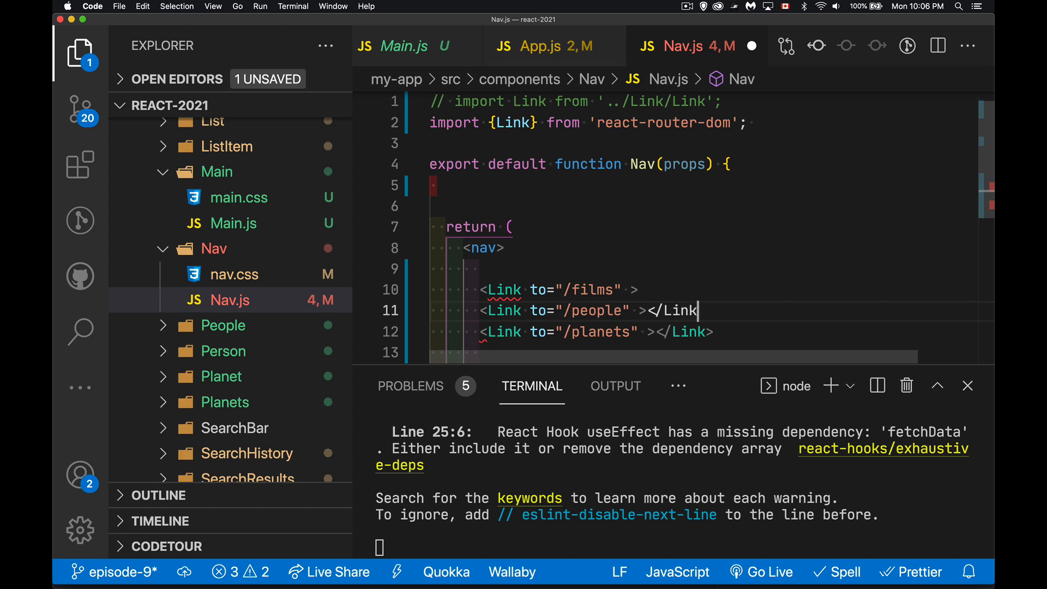
text(<?)
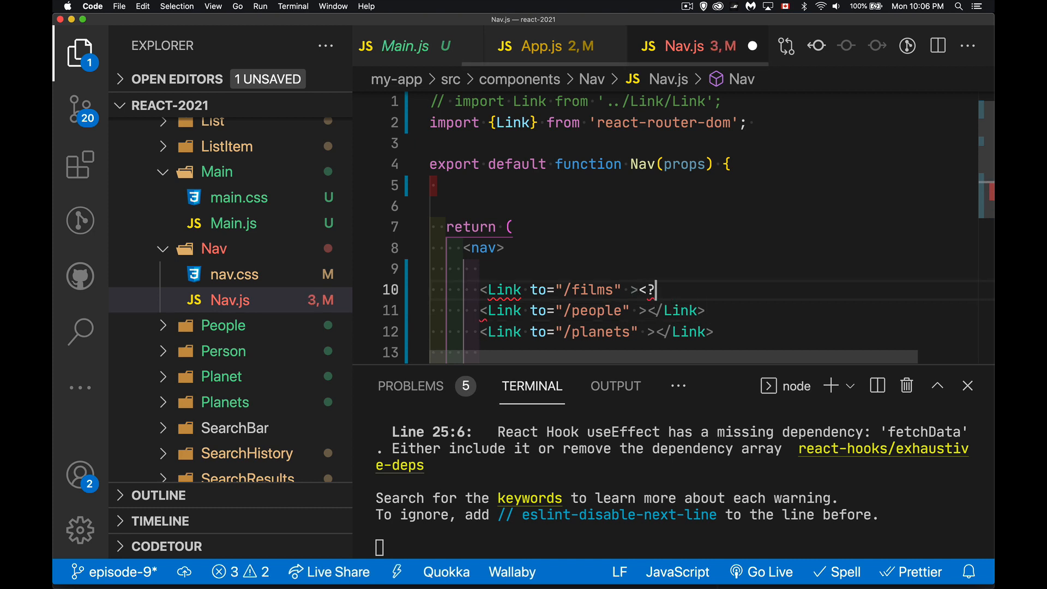
text(</Link>)
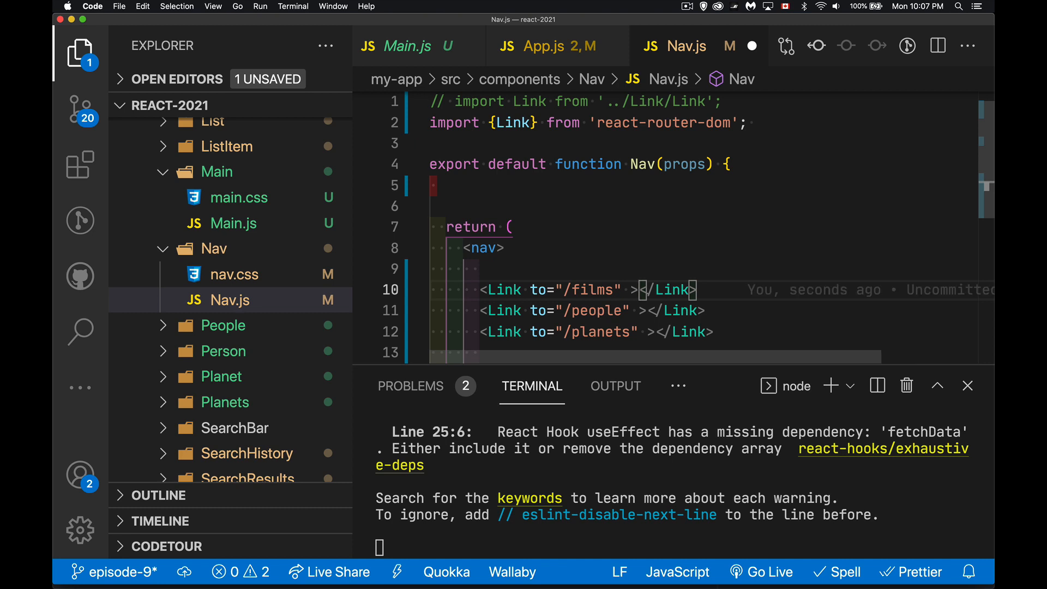
text(Films)
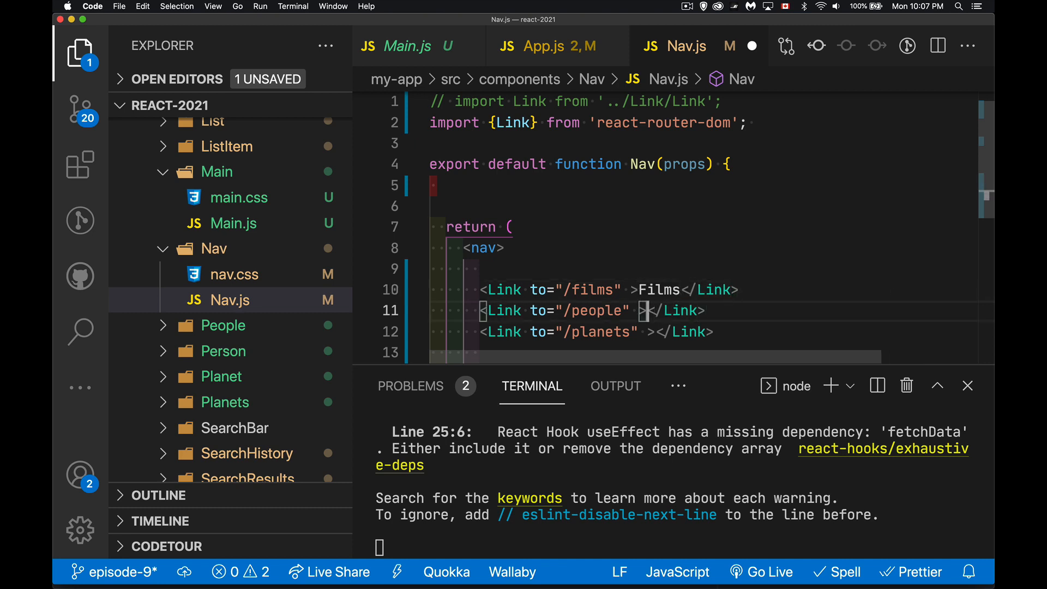
text(People)
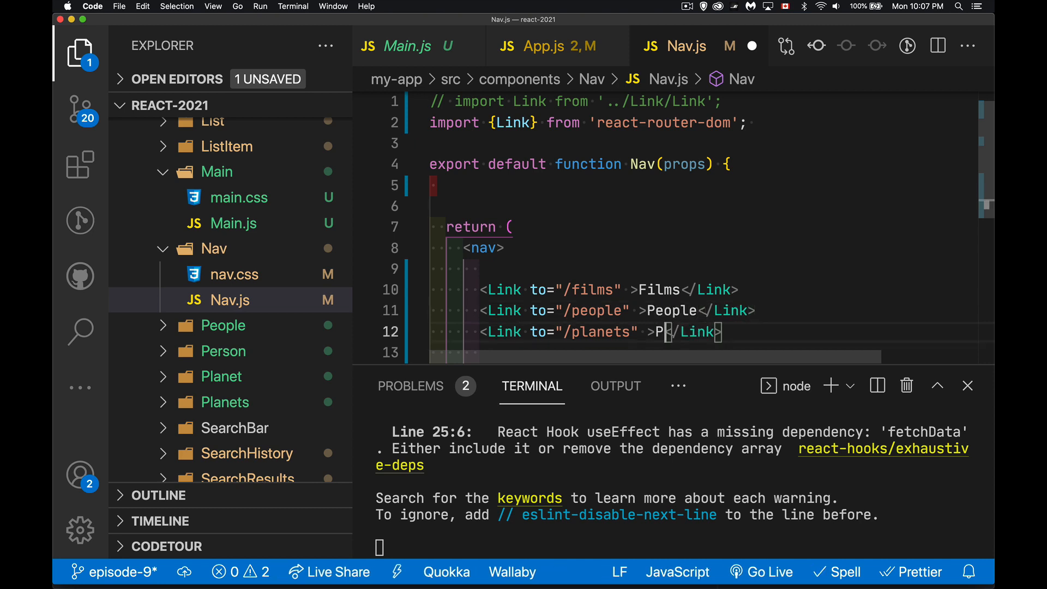
text(lanets)
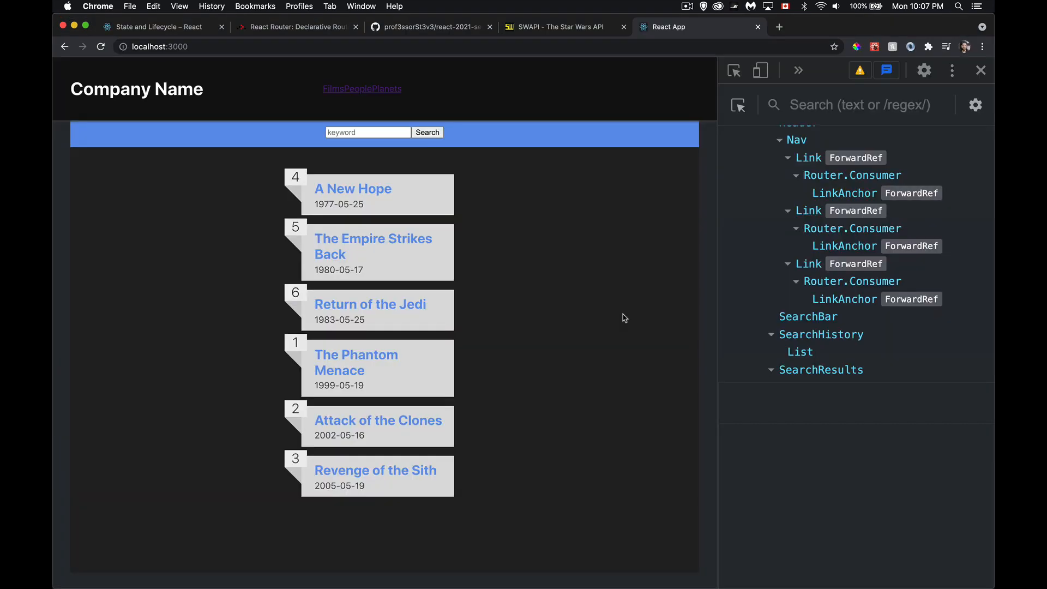
mouse_move(346, 110)
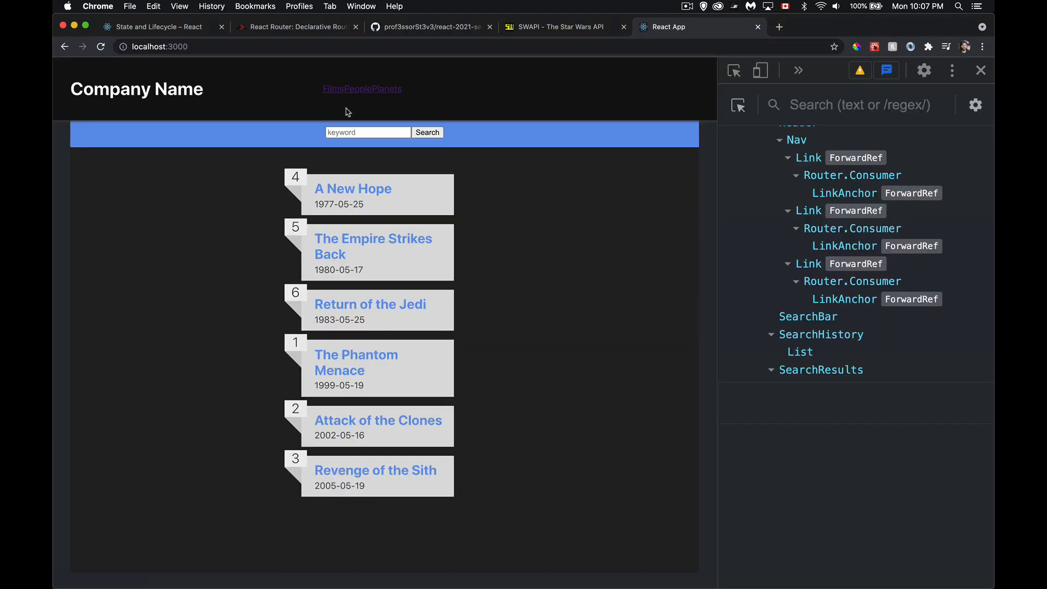
mouse_move(441, 101)
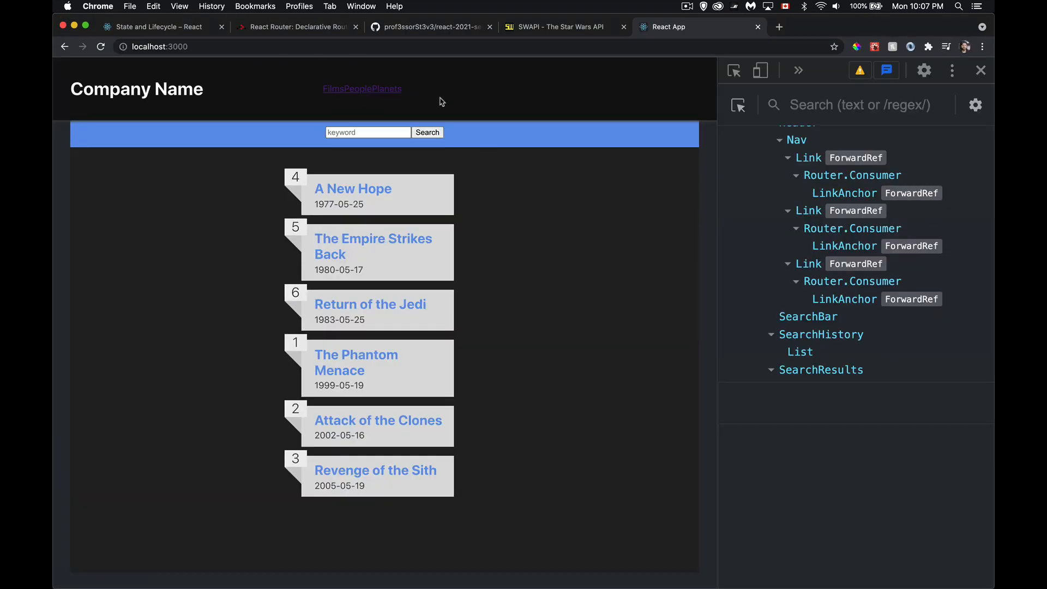
Select the Films LinkAnchor in React DevTools to see its href /films.
click(875, 293)
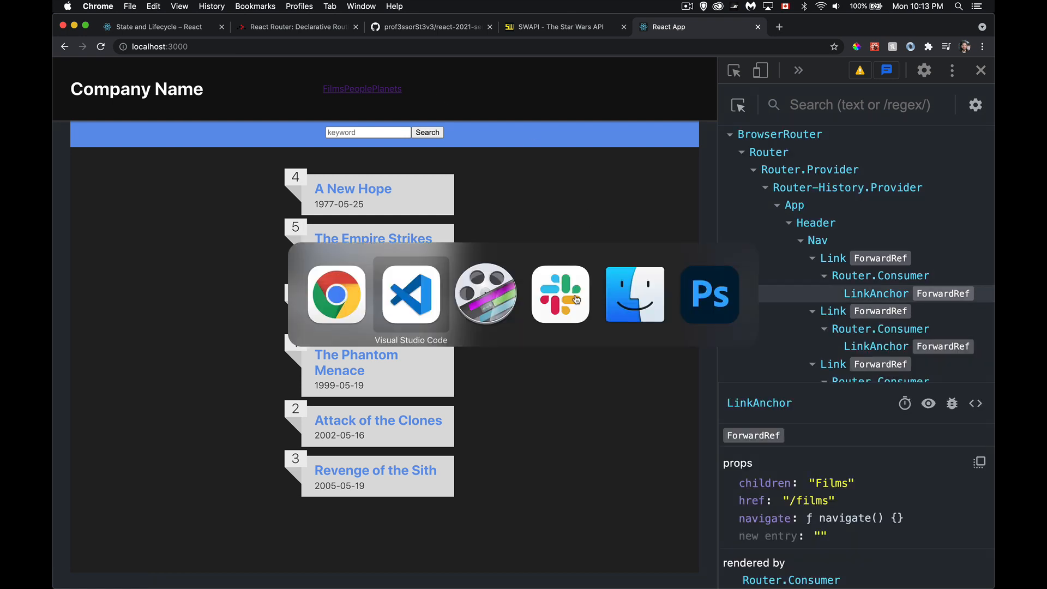
Change the nav.css link rule's selector to .mainnav > a.
click(410, 294)
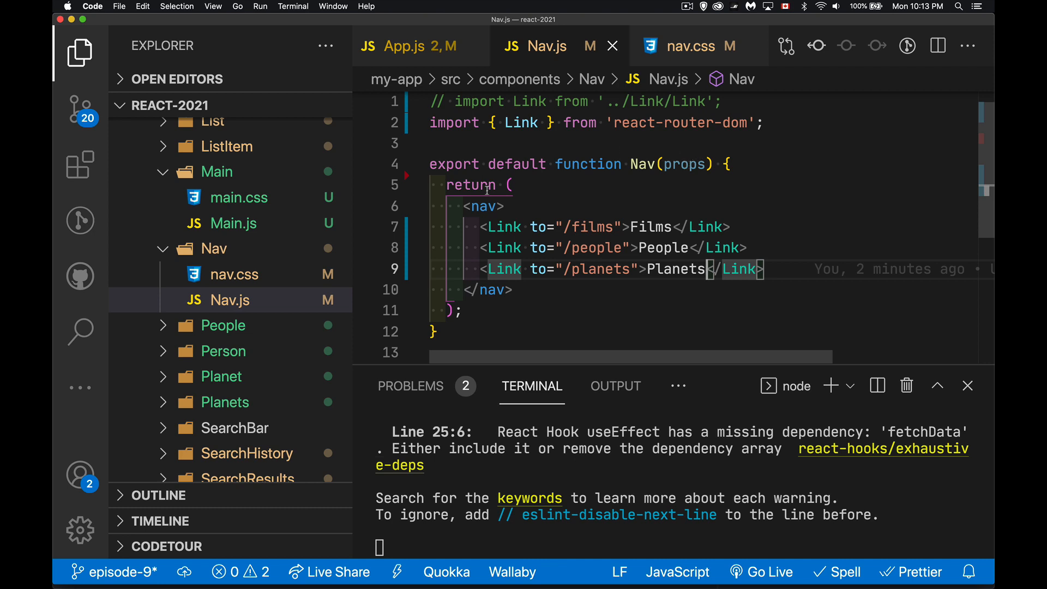
mouse_move(691, 46)
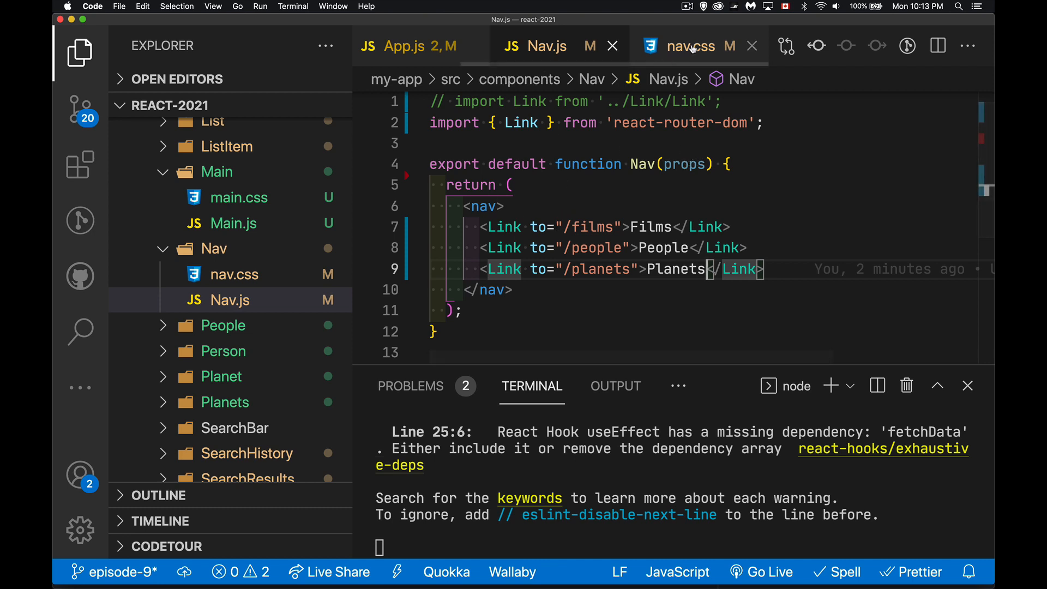
click(691, 45)
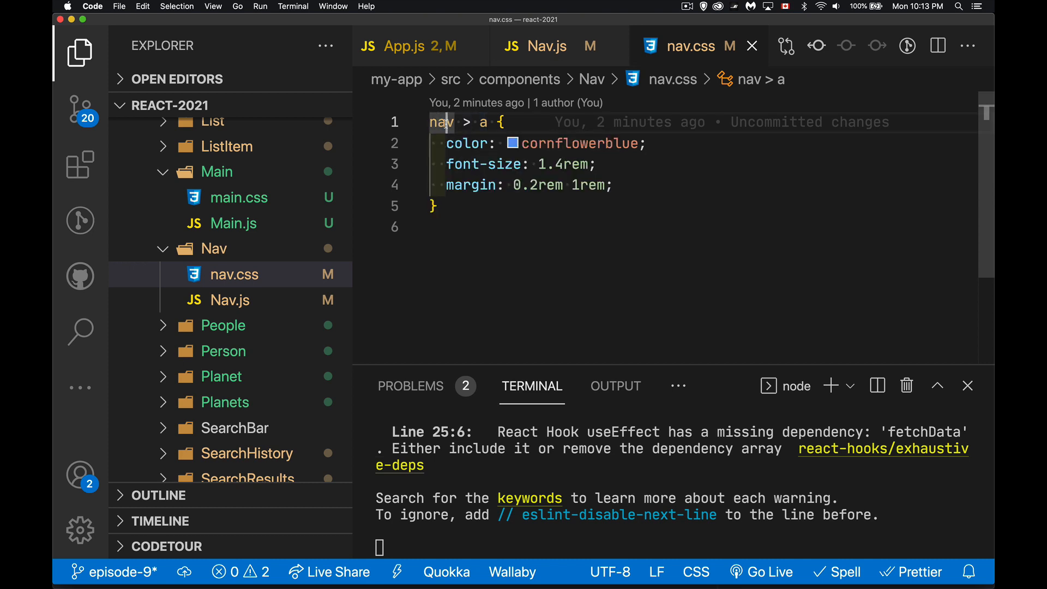
text(.main)
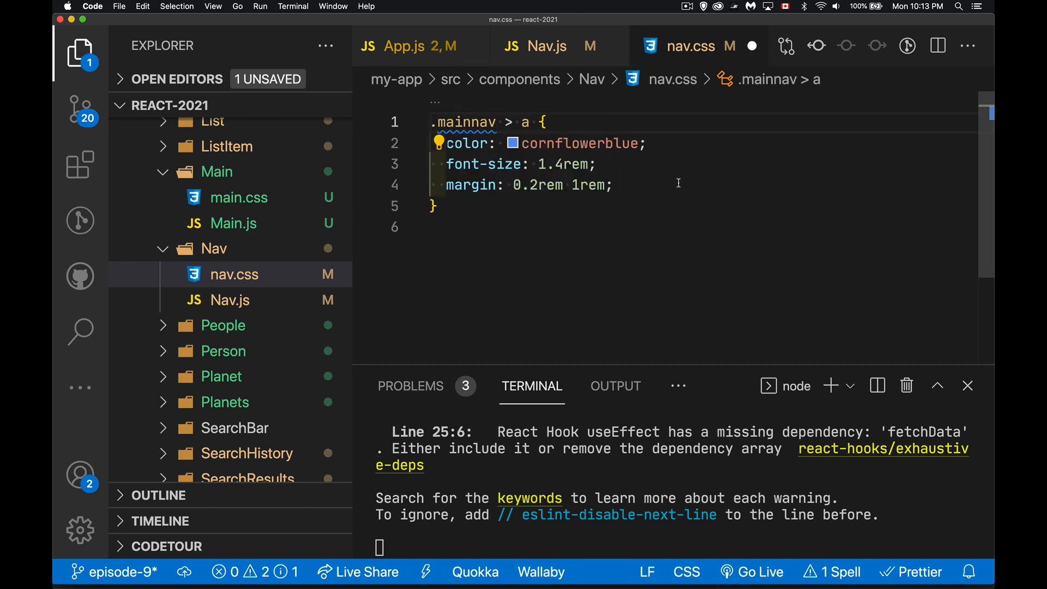
Add className="mainnav" to the nav element in Nav.js.
click(535, 46)
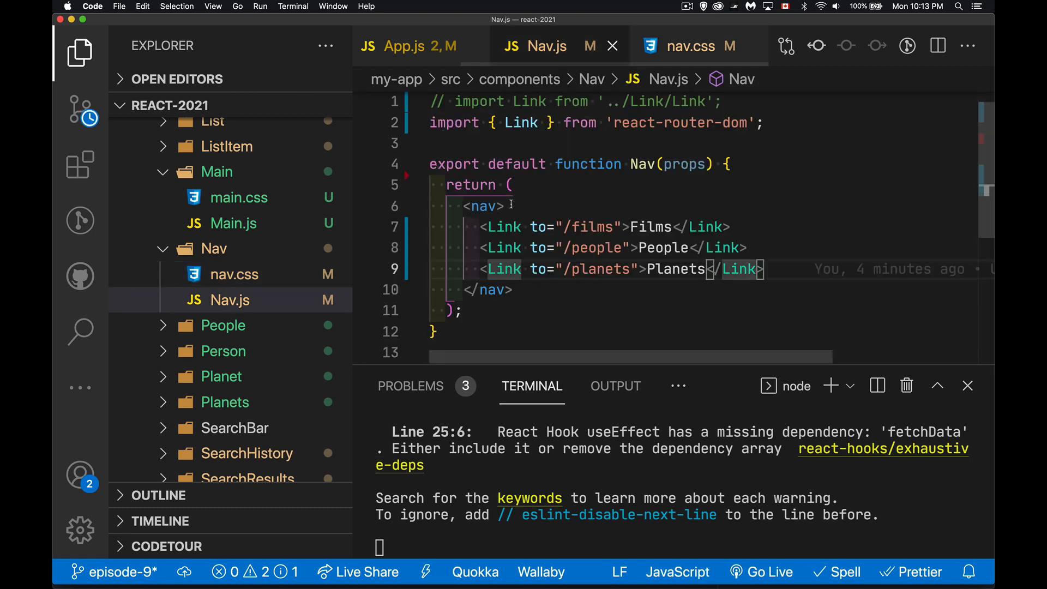
text(className="mainnav)
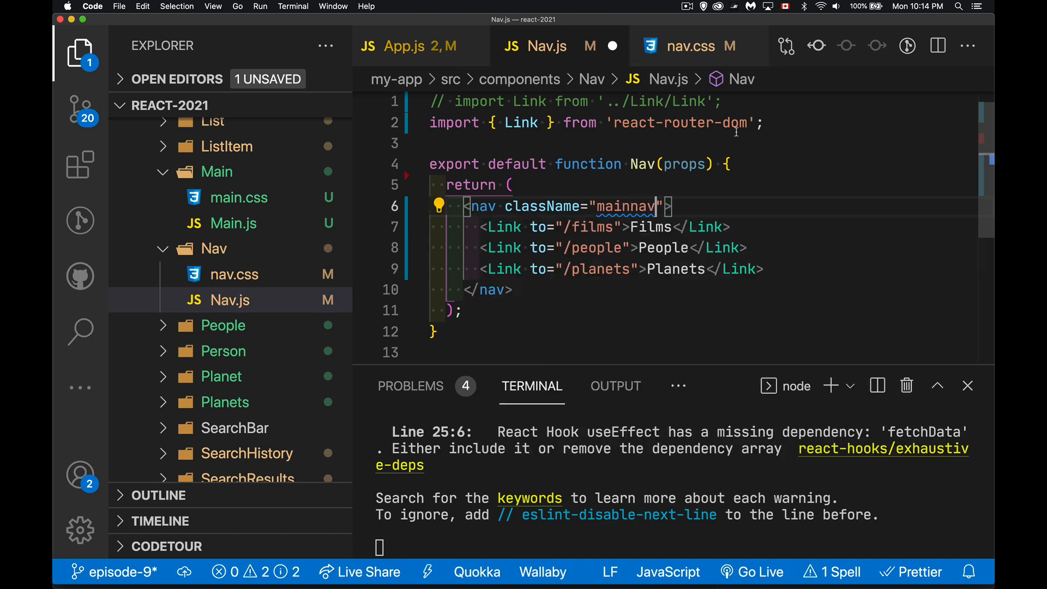
text(i)
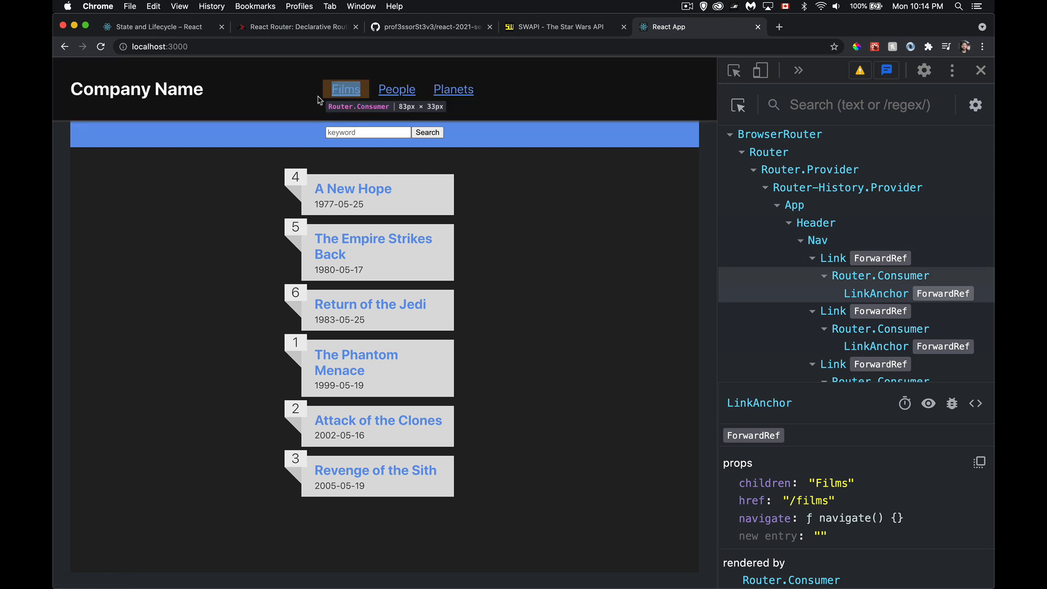
mouse_move(564, 229)
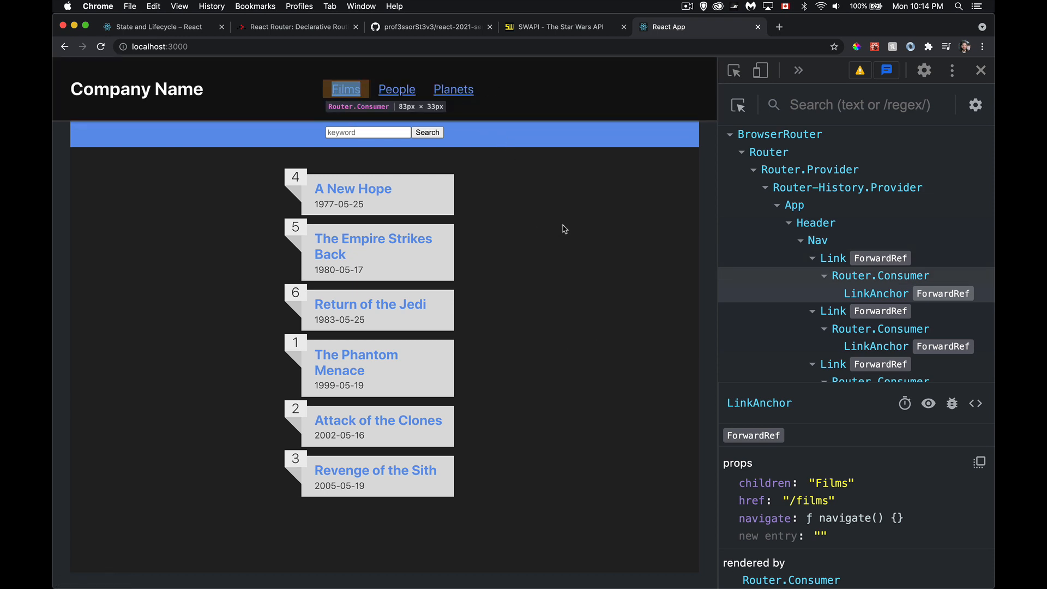
mouse_move(453, 89)
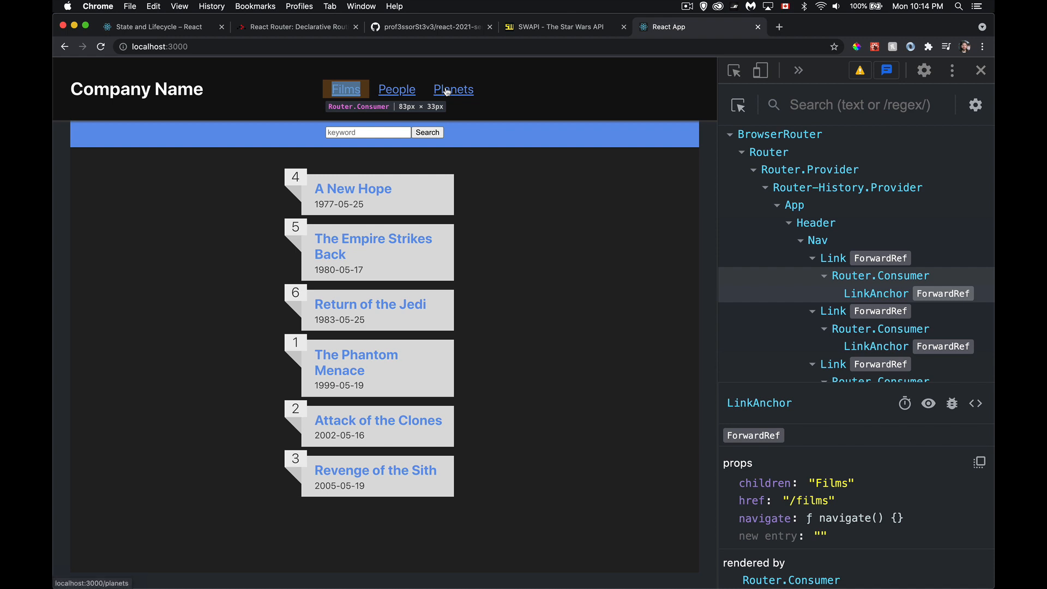
mouse_move(91, 569)
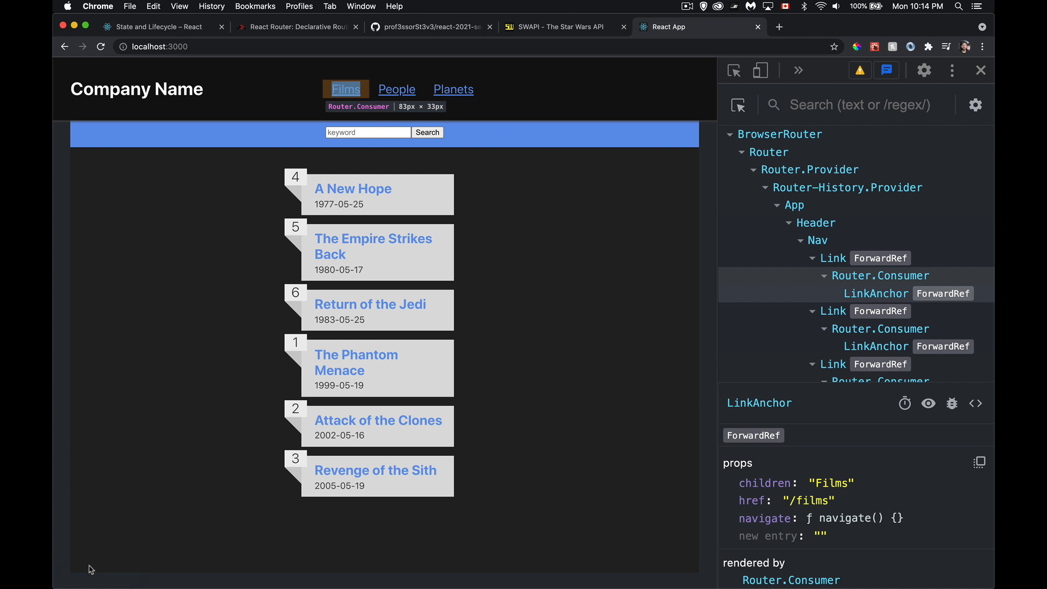
mouse_move(453, 89)
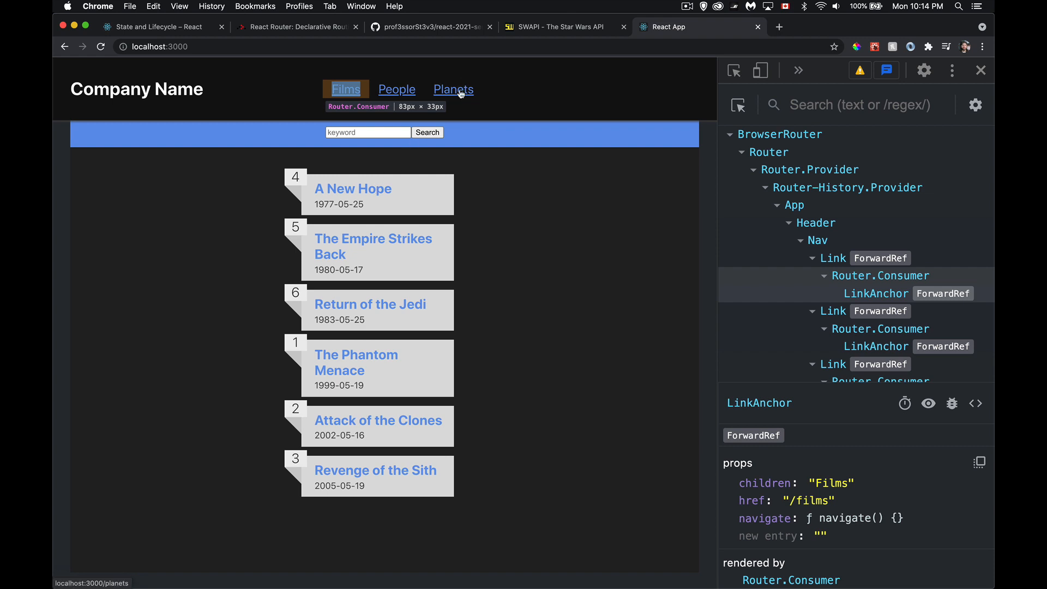
Follow the Planets and Films links to watch the URL change, then return to the editor.
click(453, 89)
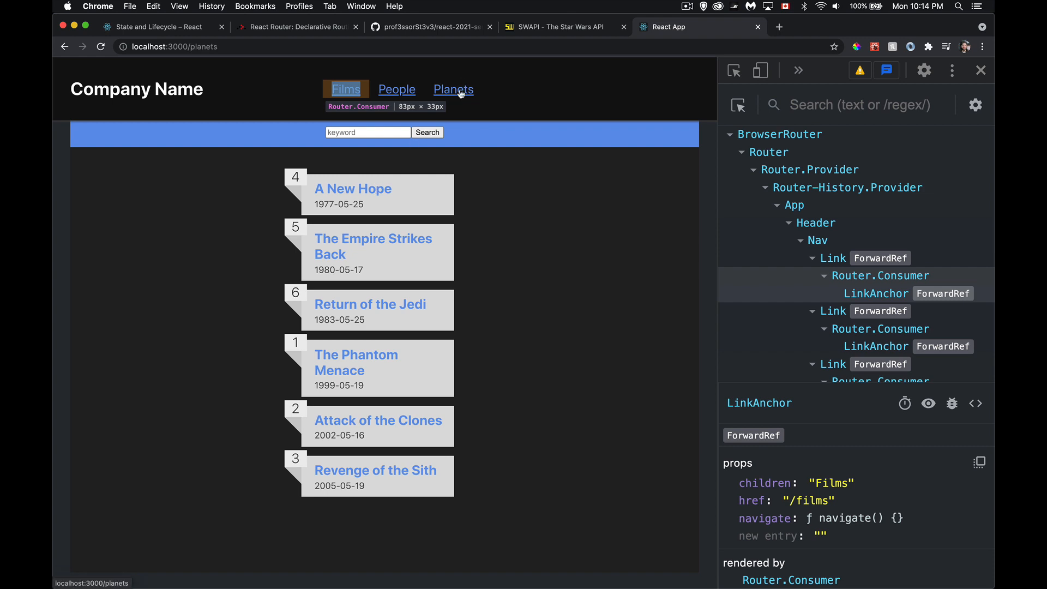
mouse_move(367, 96)
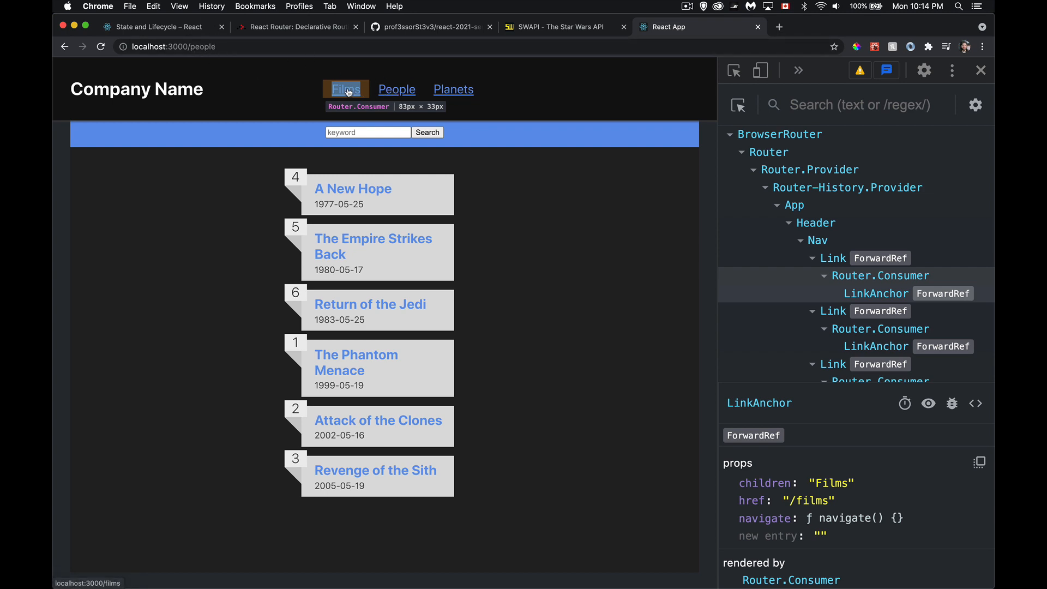
click(345, 89)
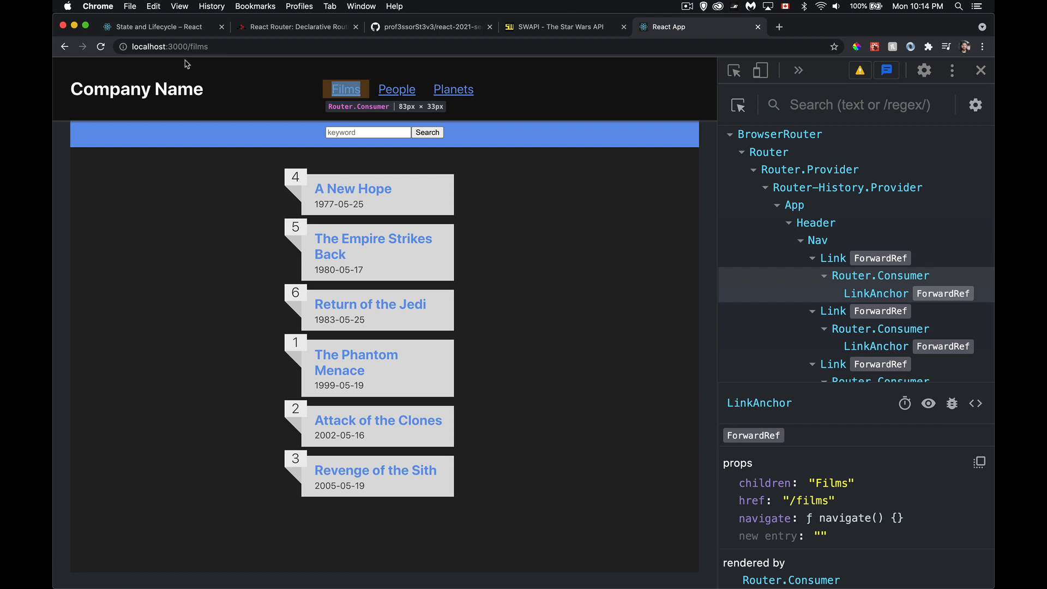
mouse_move(219, 76)
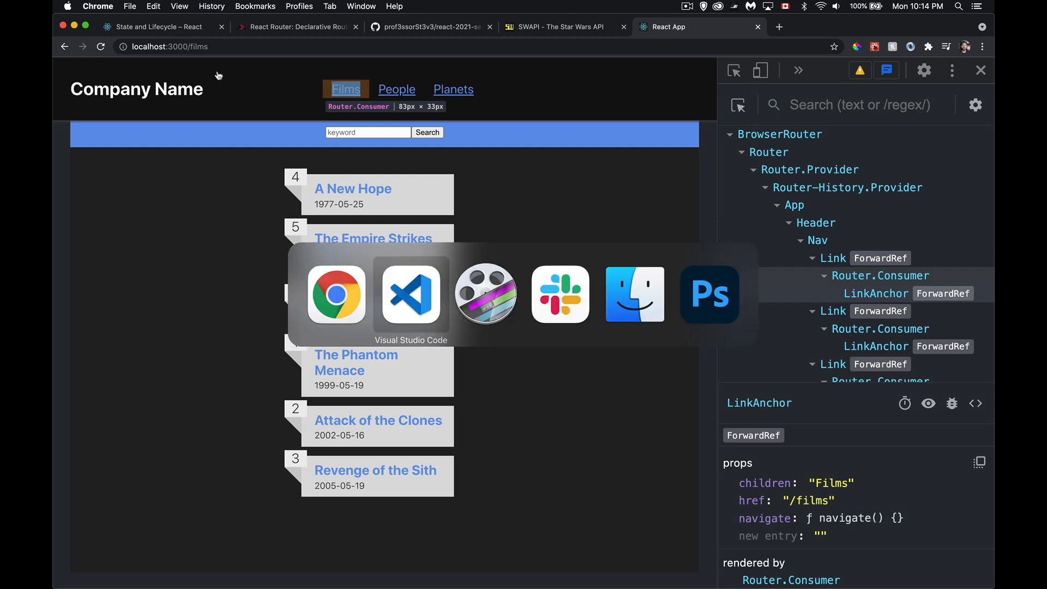
click(410, 293)
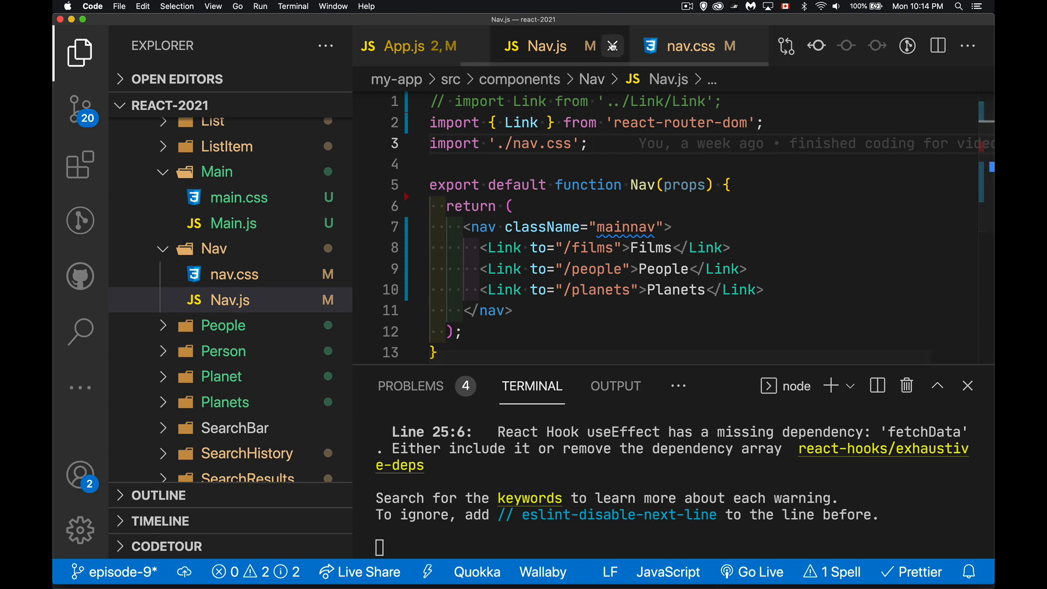
Open App.js and scroll to its useState declarations and addTerm function.
click(215, 299)
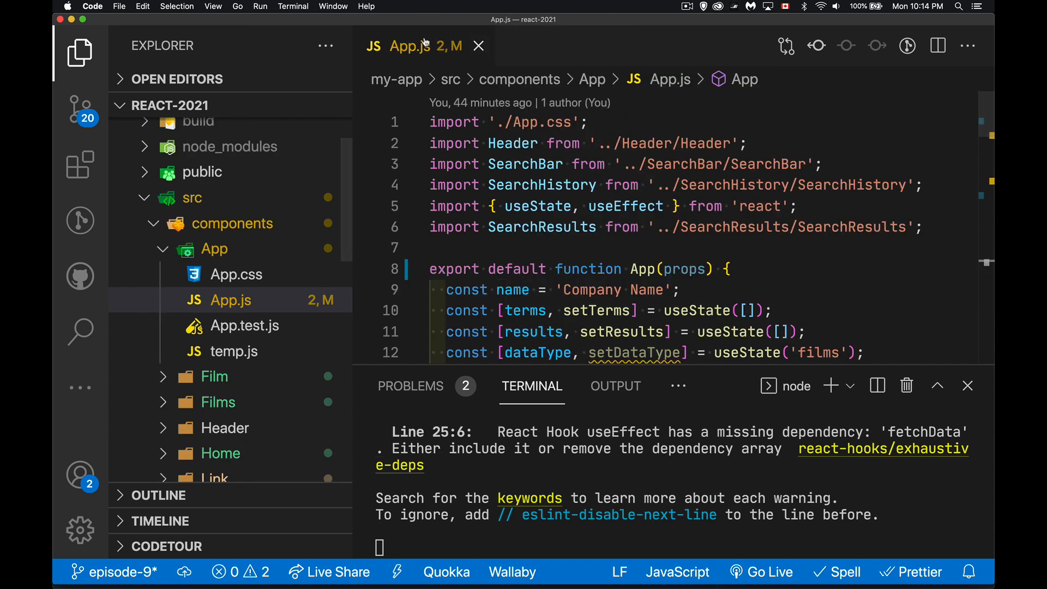
mouse_move(812, 285)
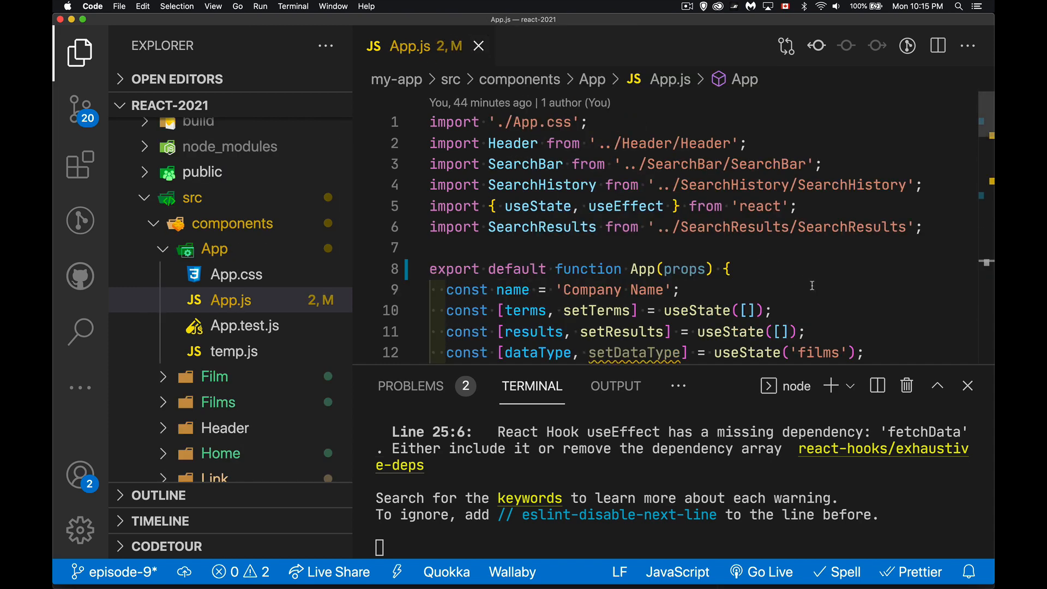
scroll(down, 3)
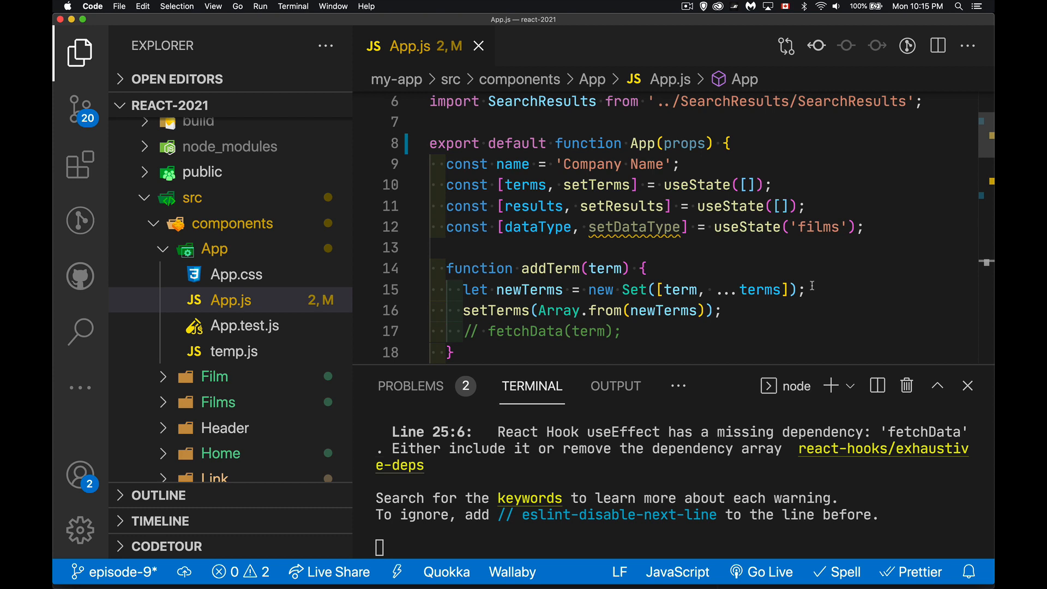
mouse_move(598, 185)
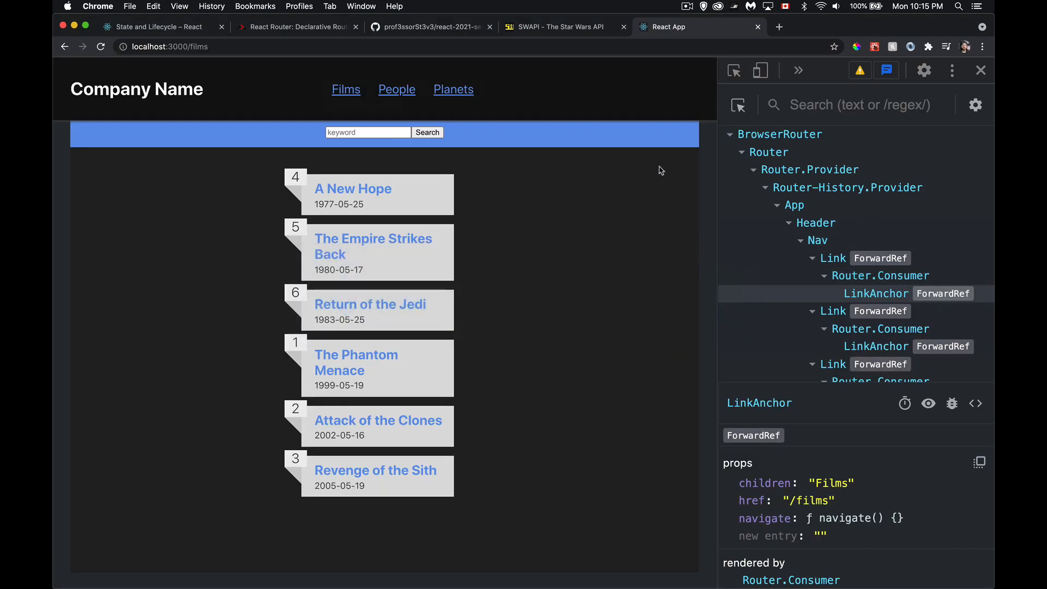
mouse_move(374, 526)
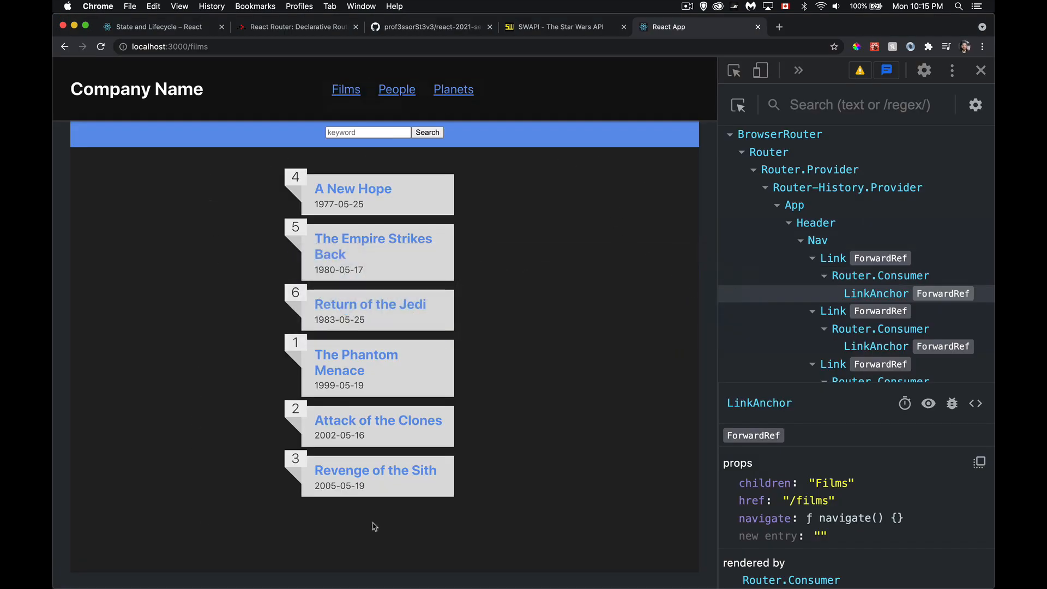
mouse_move(627, 185)
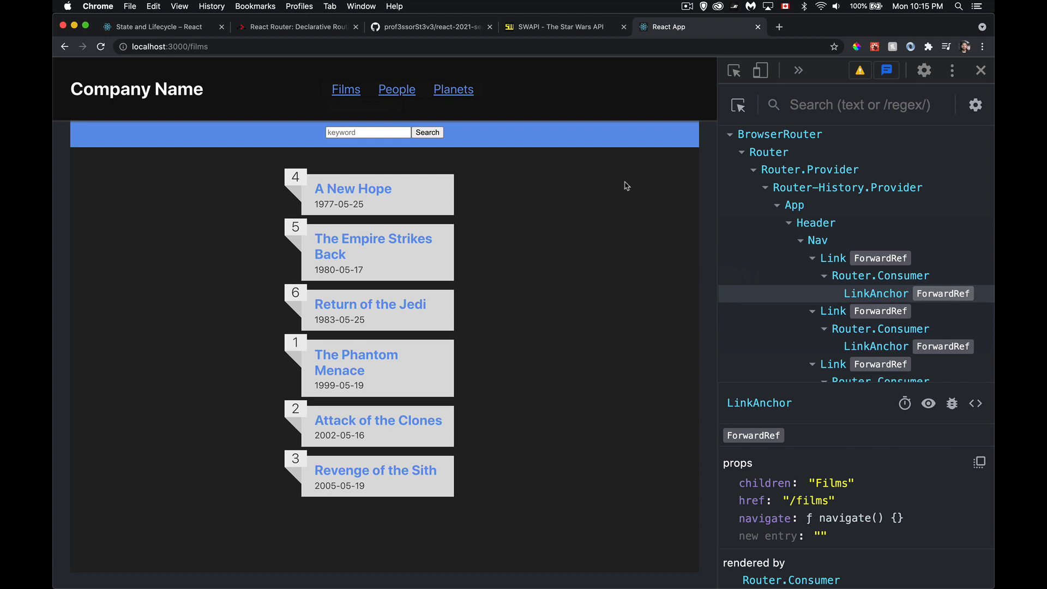
mouse_move(601, 193)
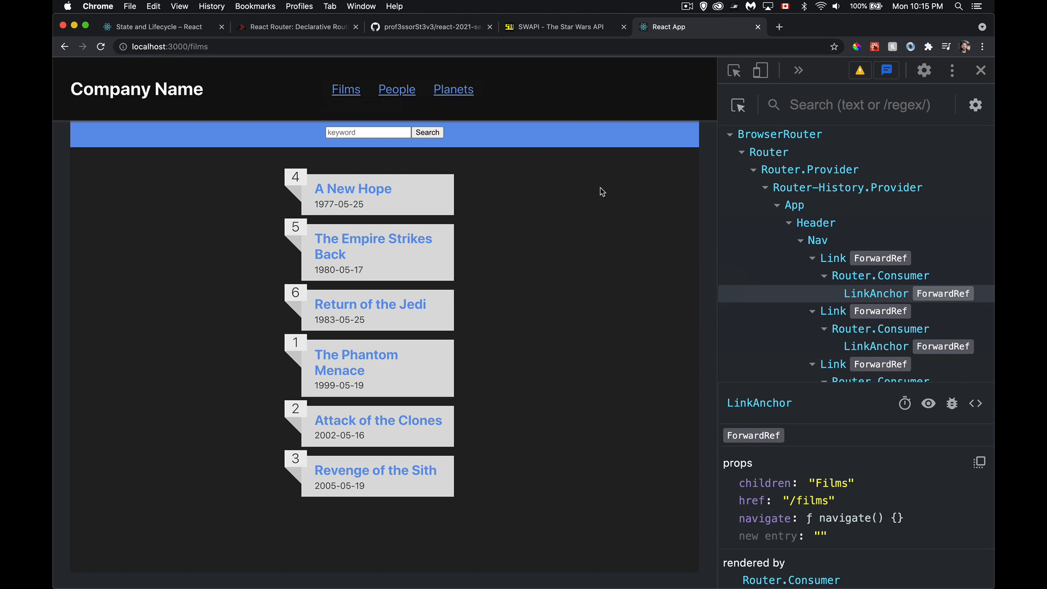
mouse_move(461, 204)
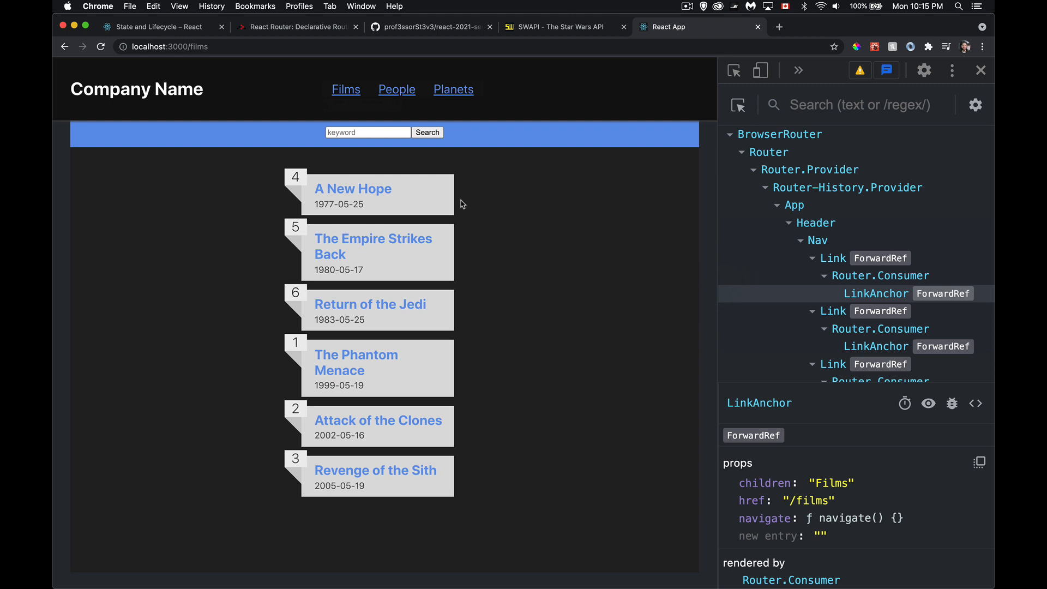
mouse_move(595, 332)
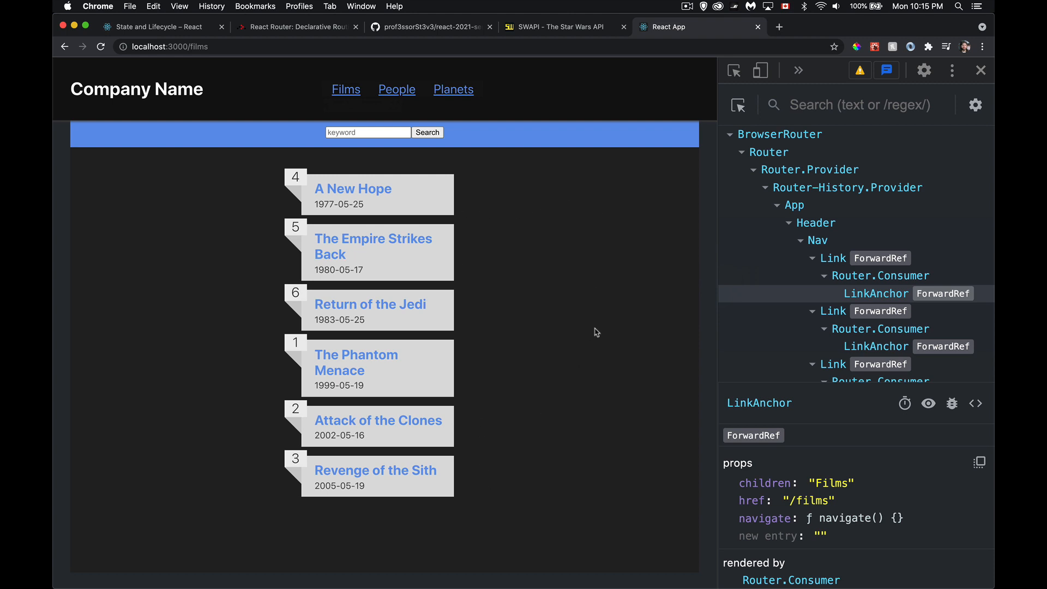
mouse_move(476, 454)
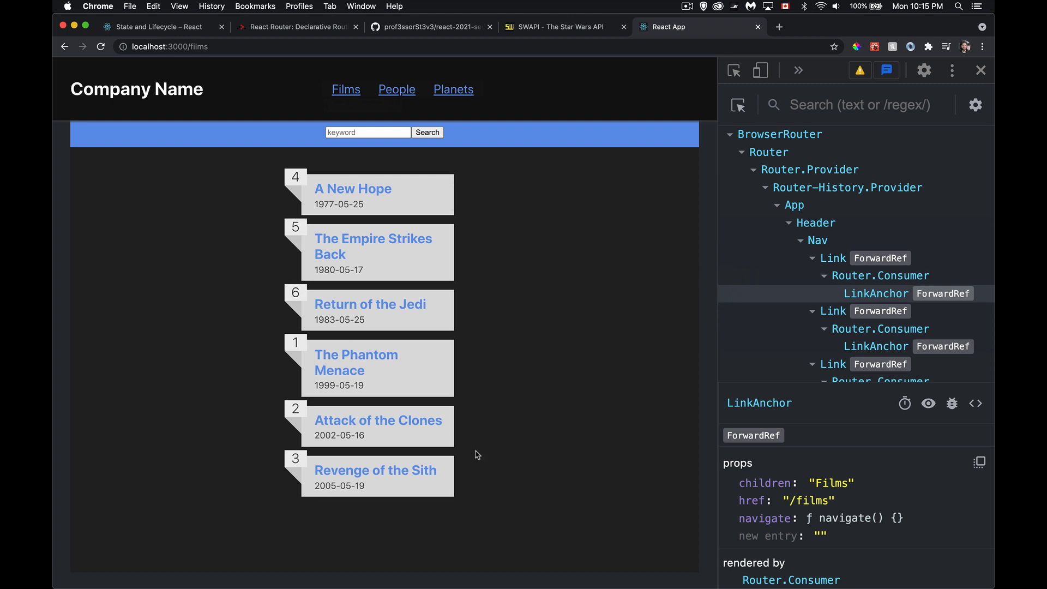
mouse_move(470, 395)
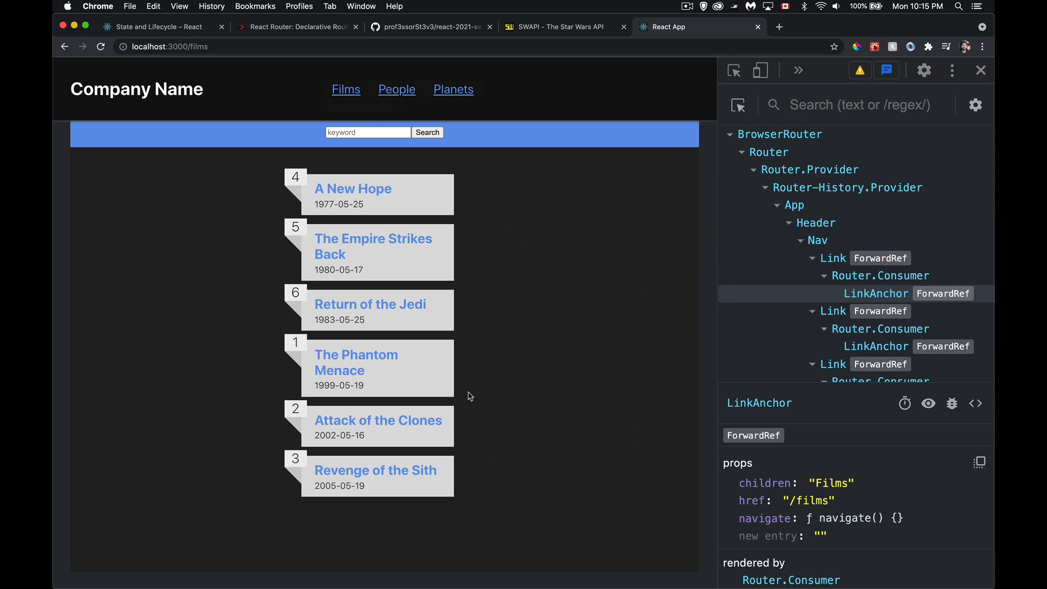
mouse_move(733, 398)
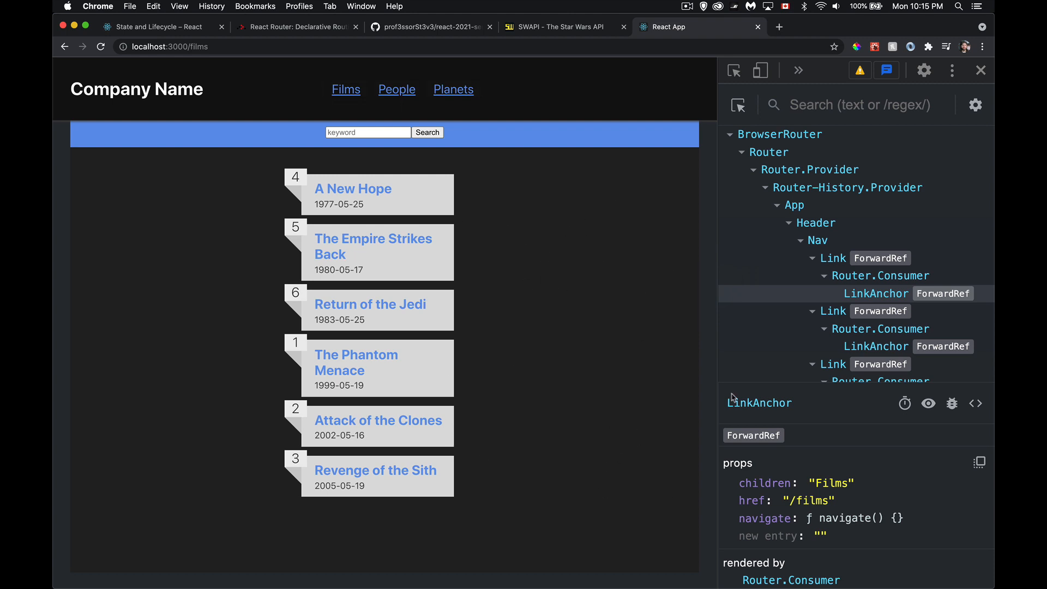
mouse_move(505, 245)
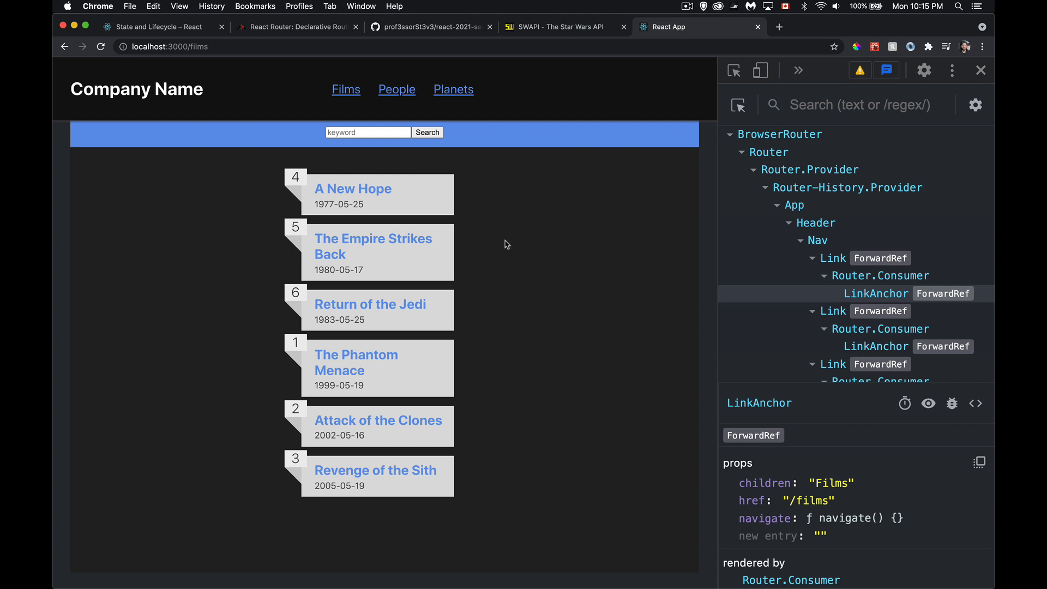
mouse_move(273, 244)
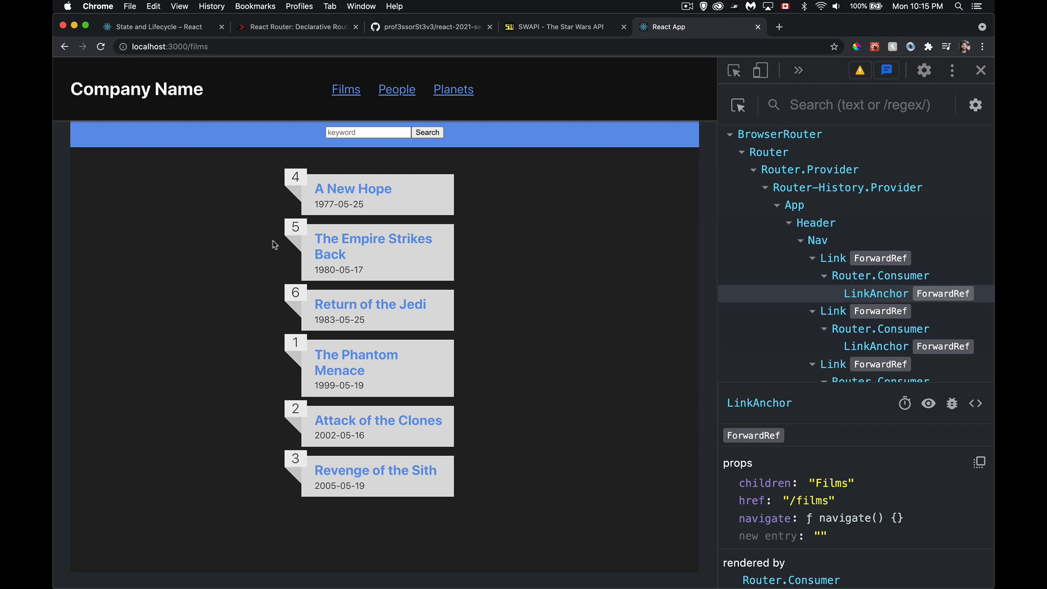
mouse_move(587, 399)
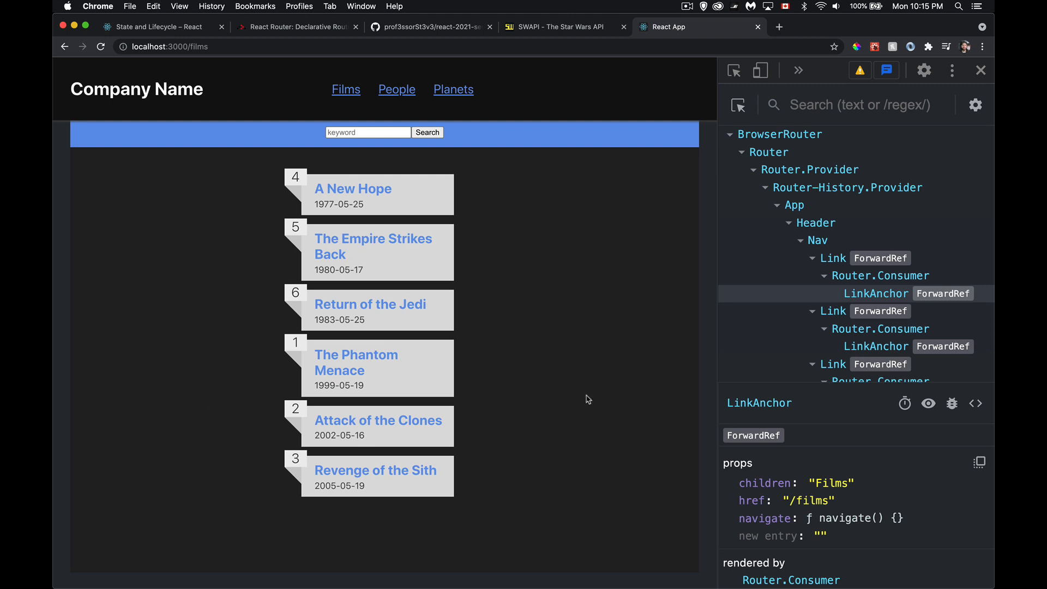
mouse_move(541, 329)
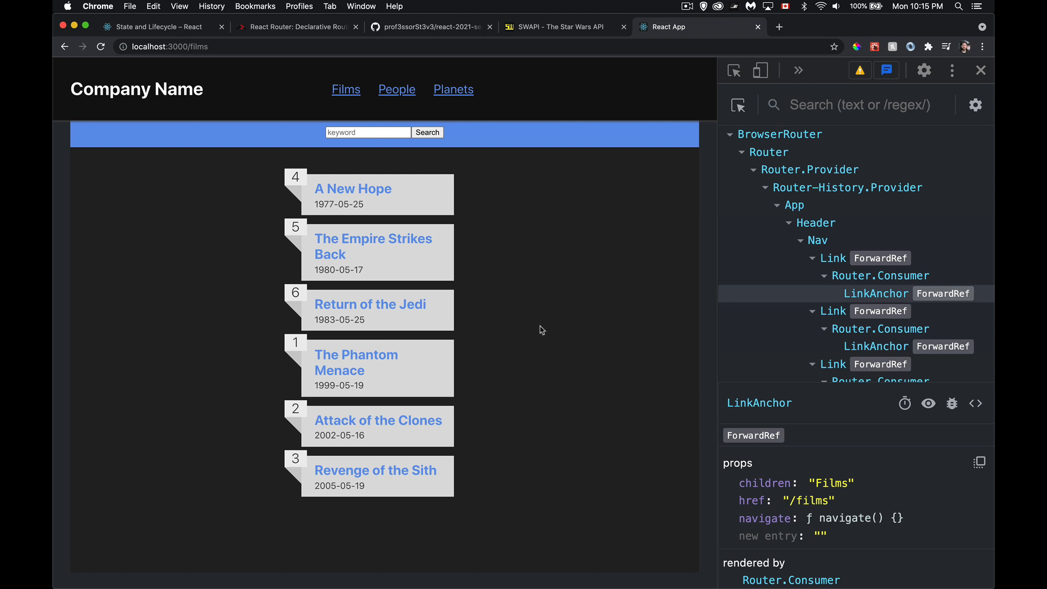
mouse_move(395, 414)
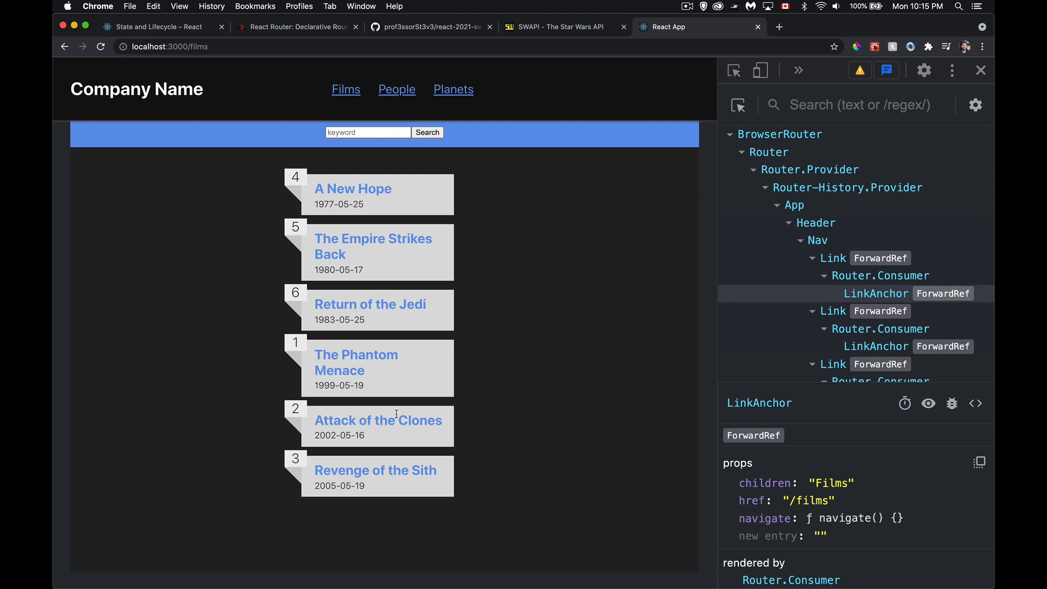
mouse_move(471, 408)
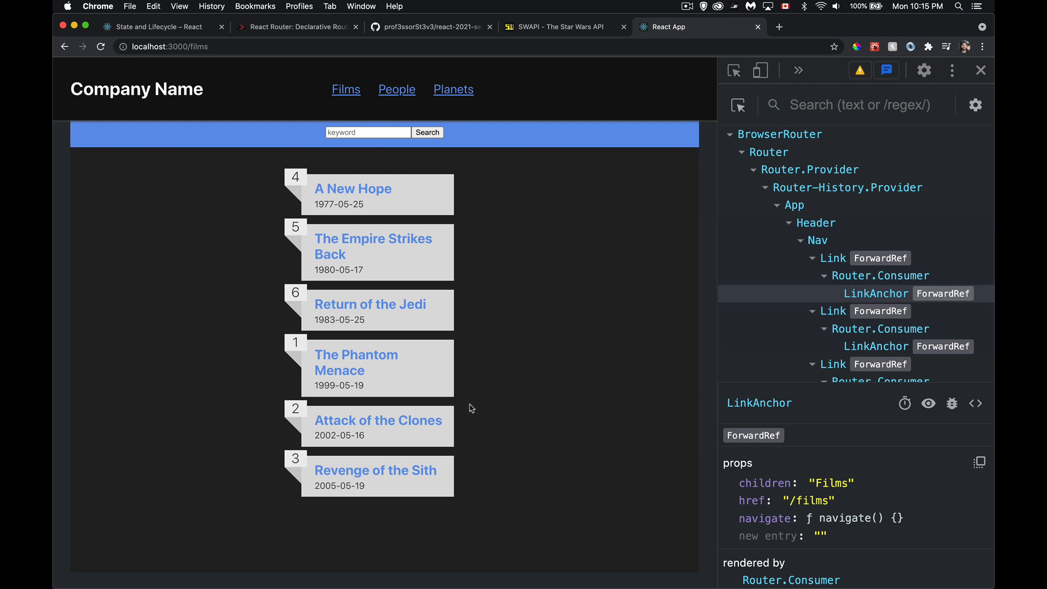
mouse_move(569, 435)
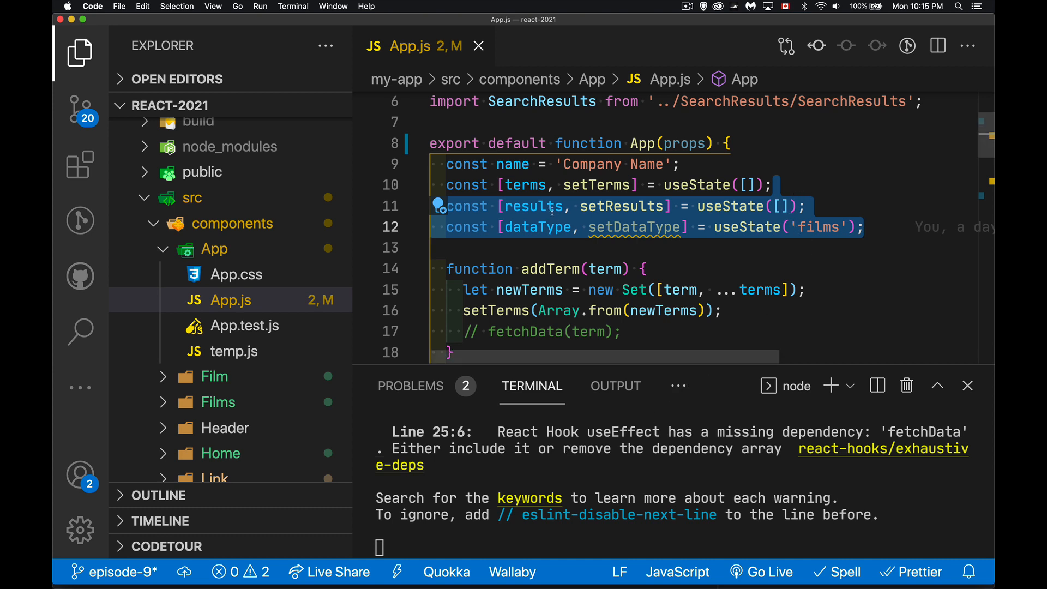
mouse_move(811, 281)
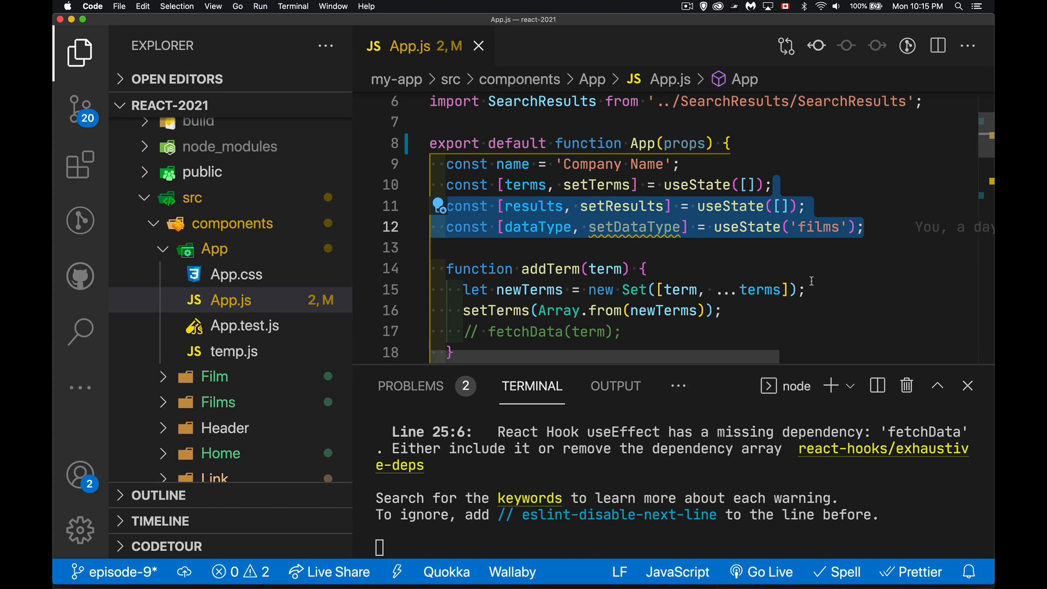
Delete the results and dataType state lines and add <Main /> below SearchHistory.
key(Backspace)
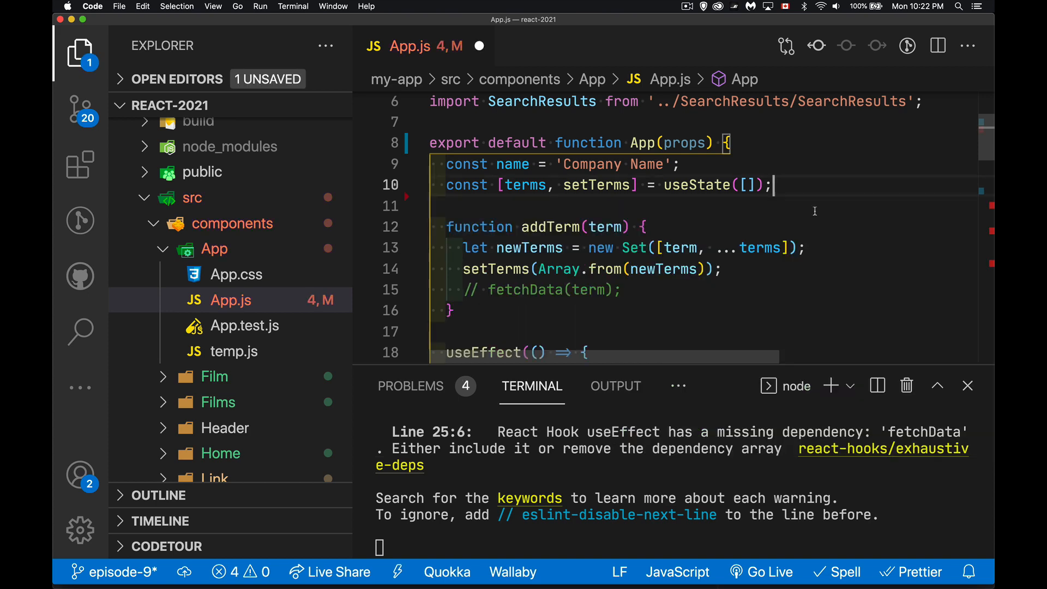
mouse_move(566, 212)
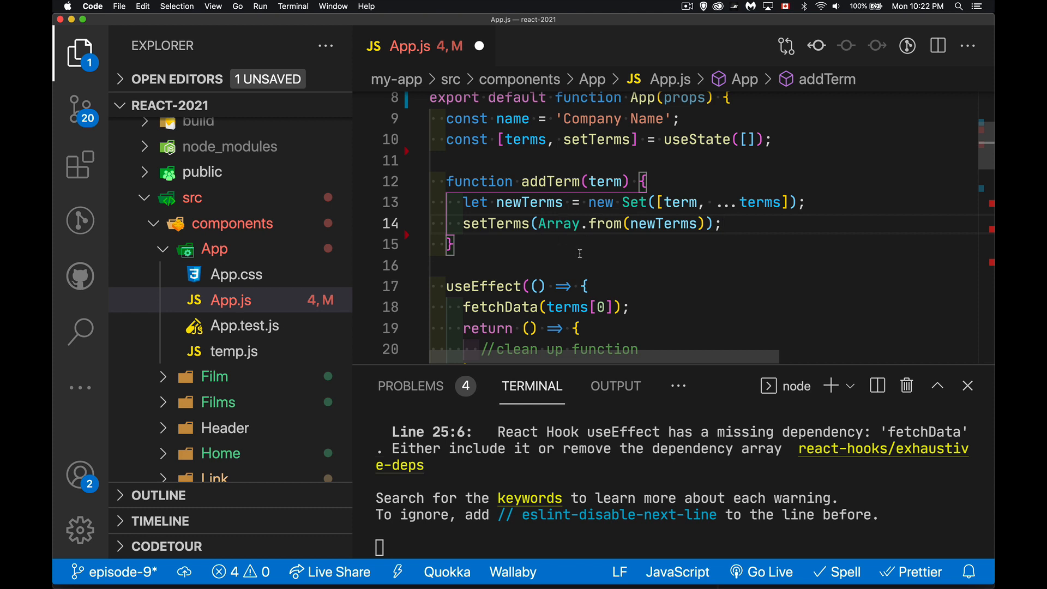
mouse_move(664, 263)
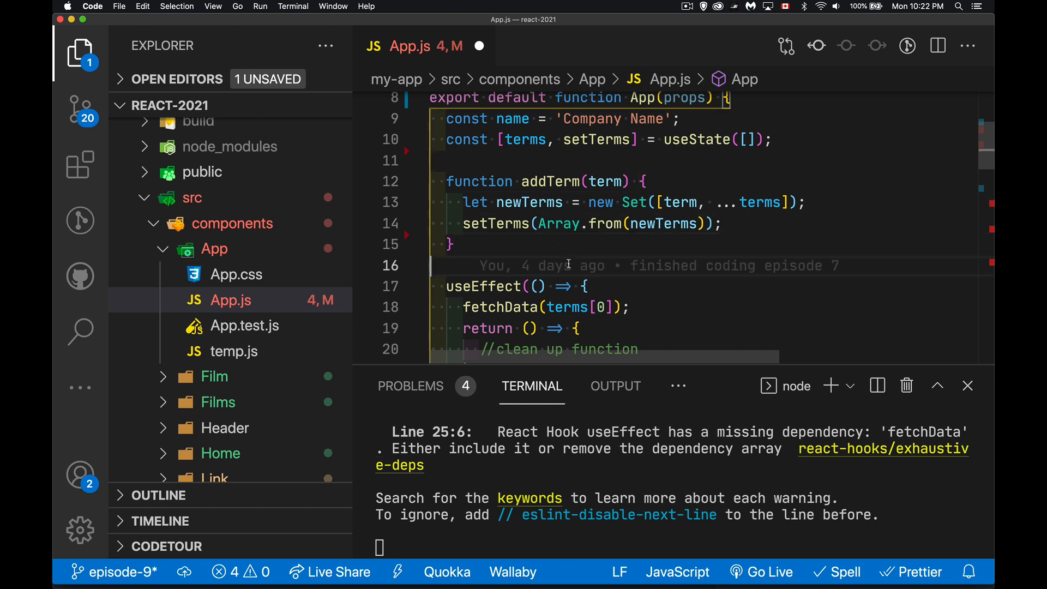
scroll(down, 3)
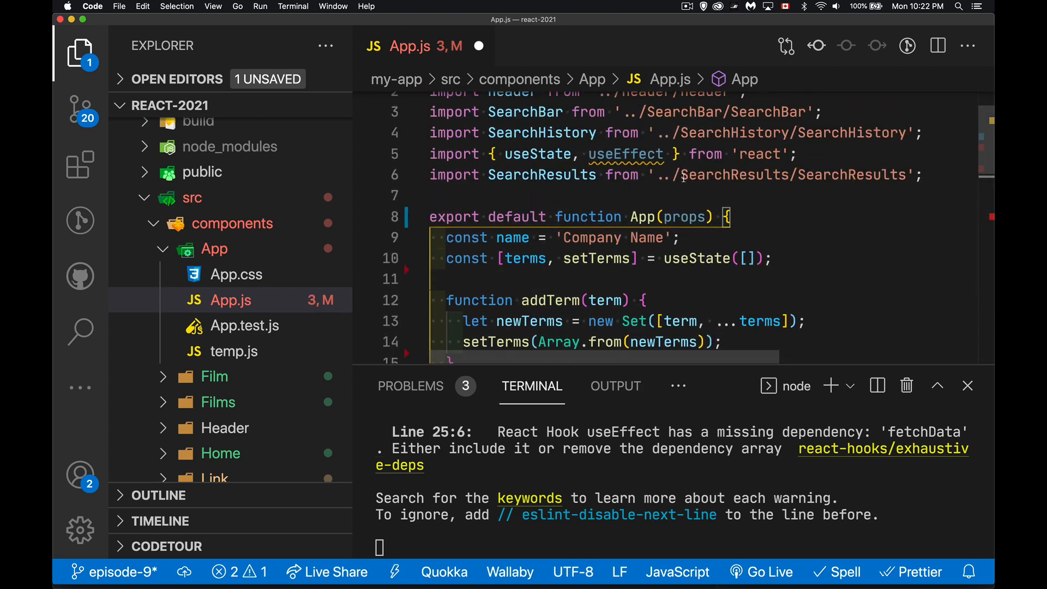
scroll(down, 3)
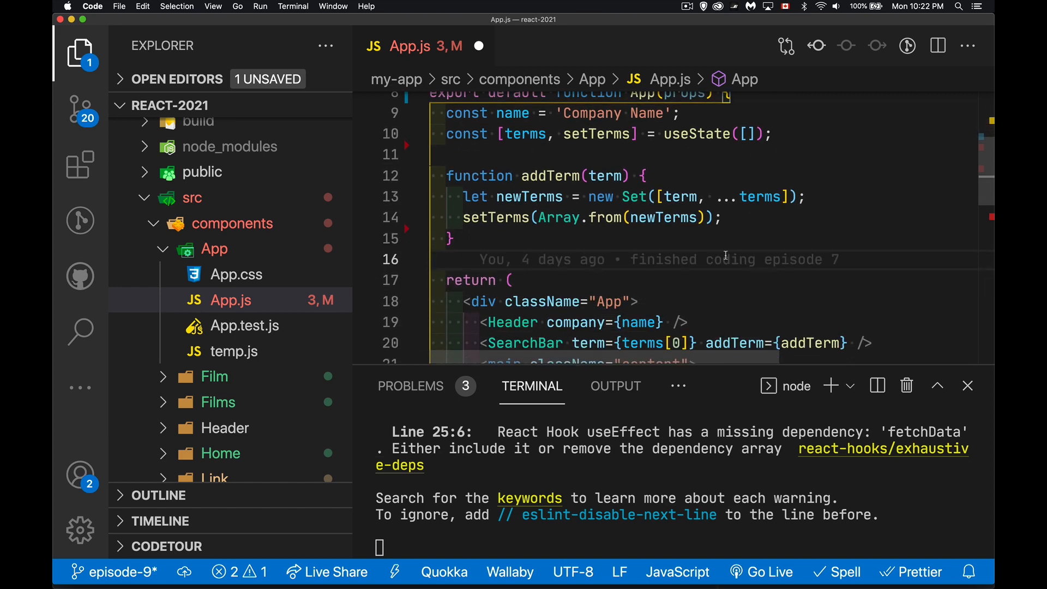
scroll(down, 3)
text(<SearchHistory terms={terms} />)
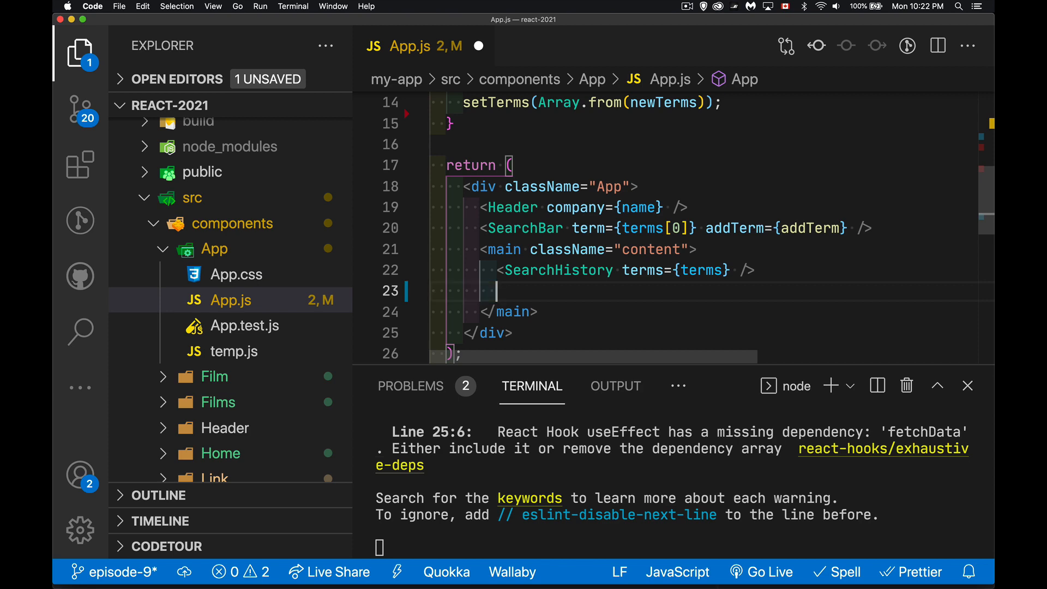
text(<Main />)
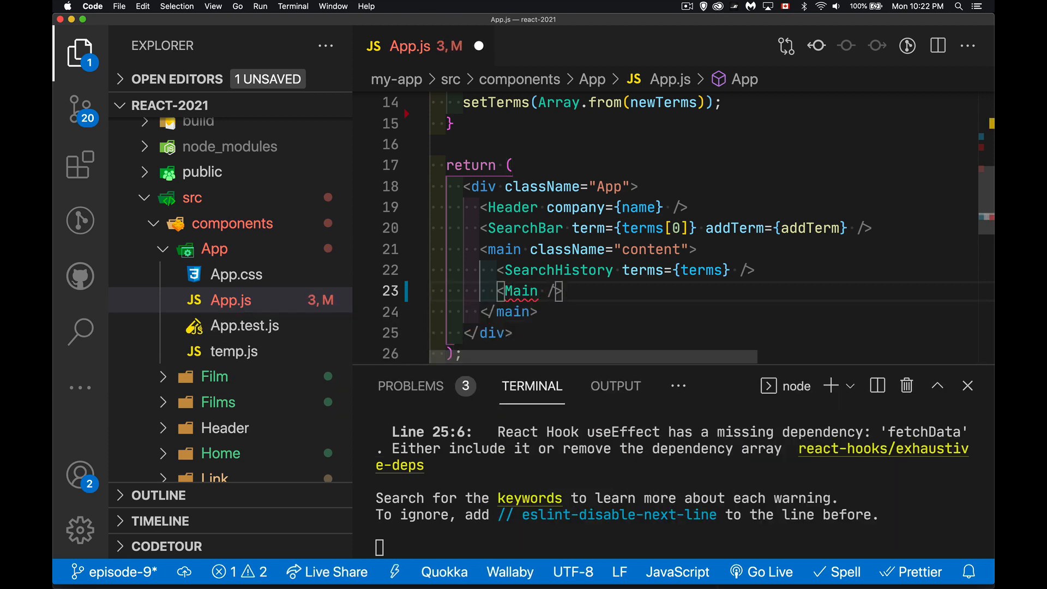
scroll(up, 3)
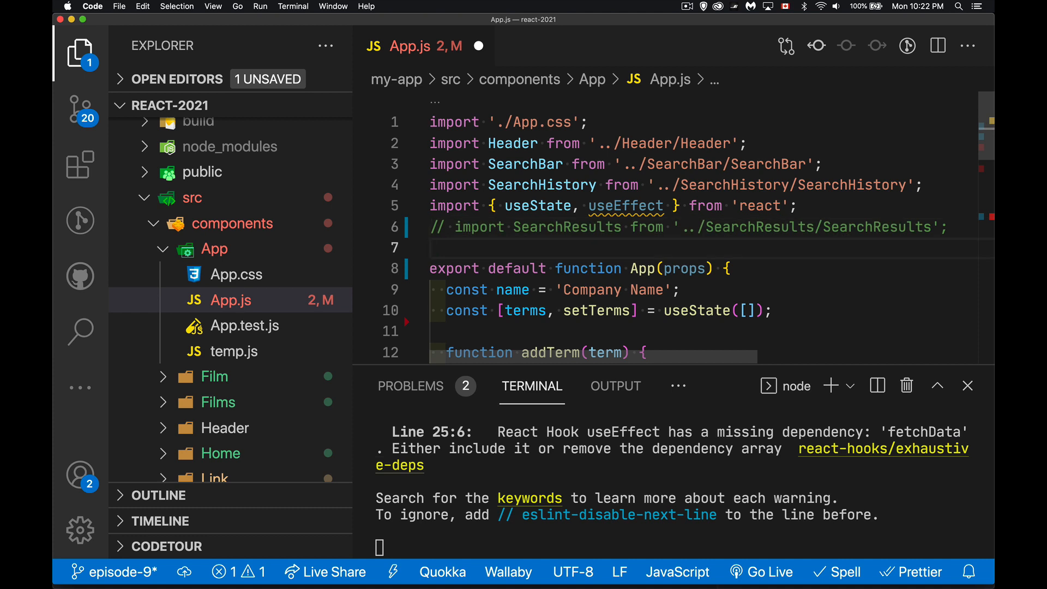
Add import Main from '../Main/Main' below the existing App.js imports.
text(import)
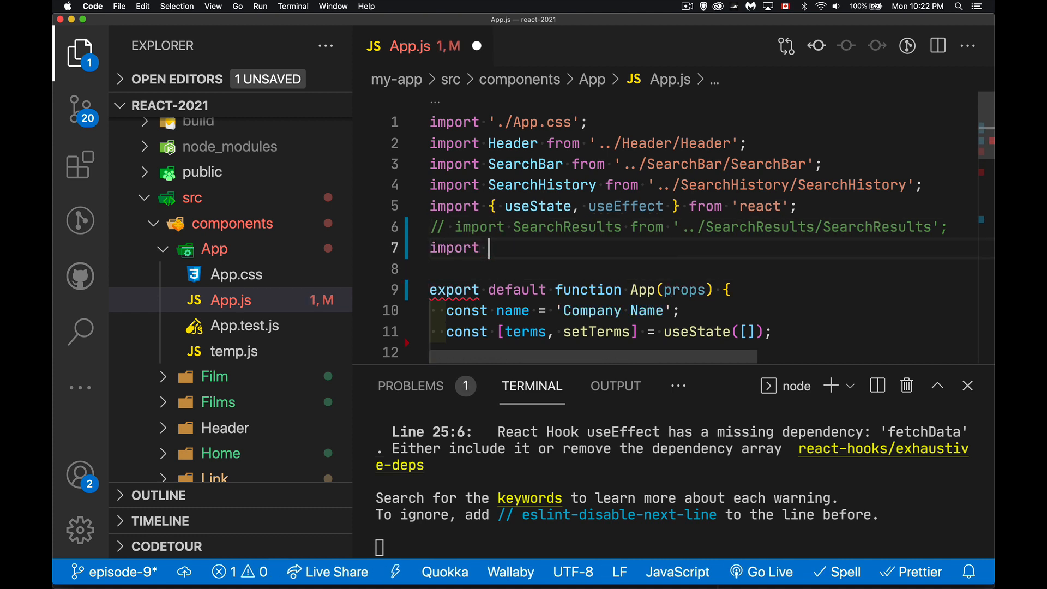
text(Main from)
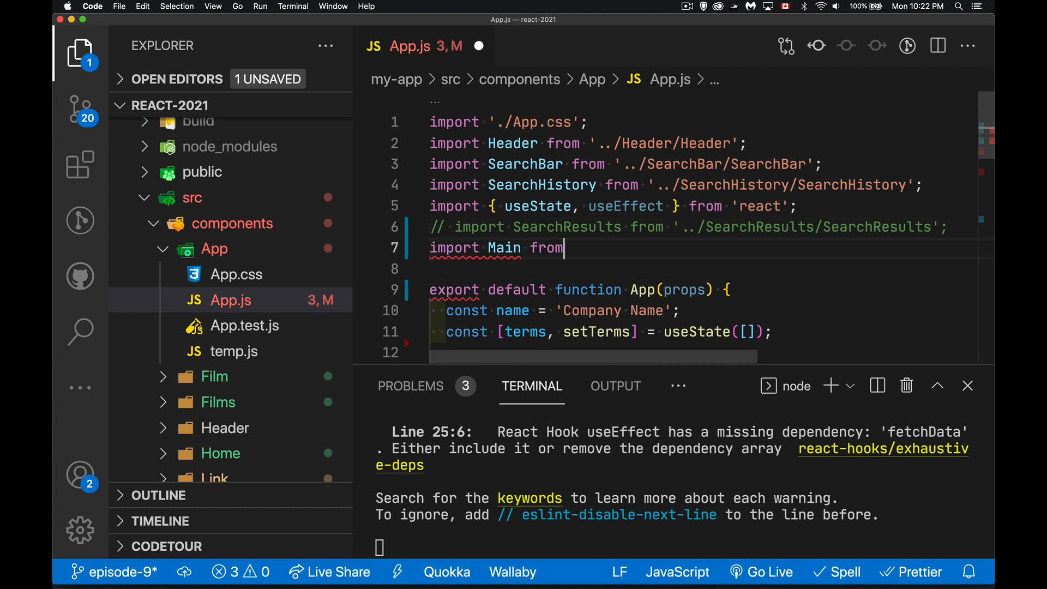
text('../')
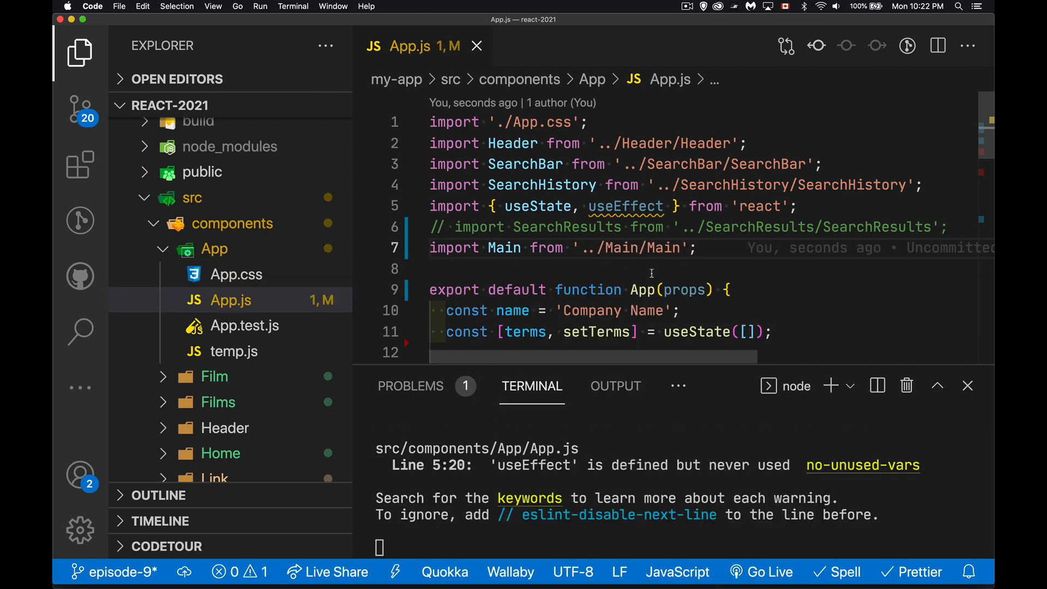
scroll(down, 3)
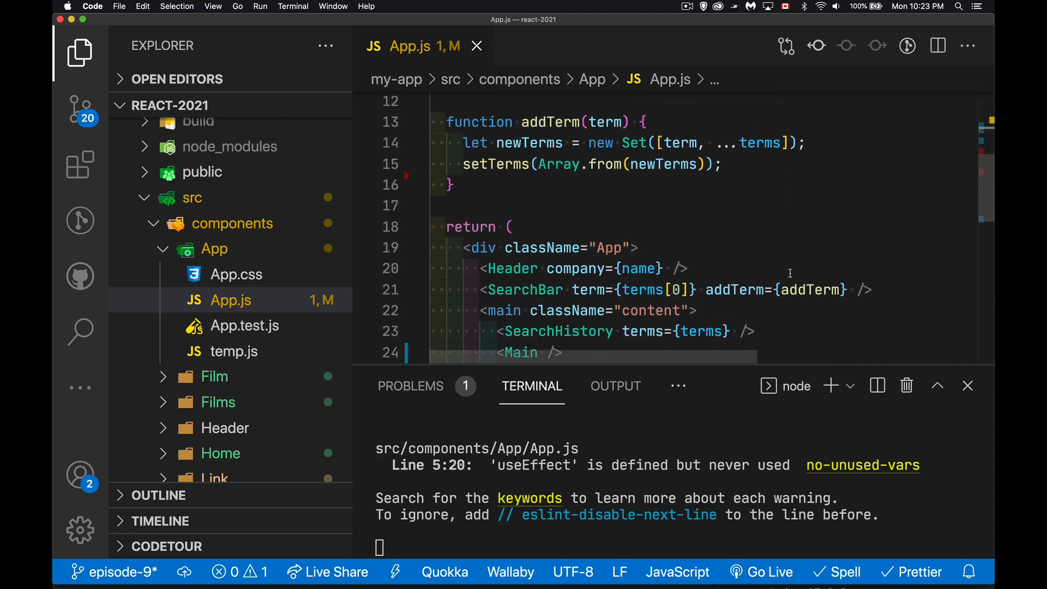
scroll(down, 3)
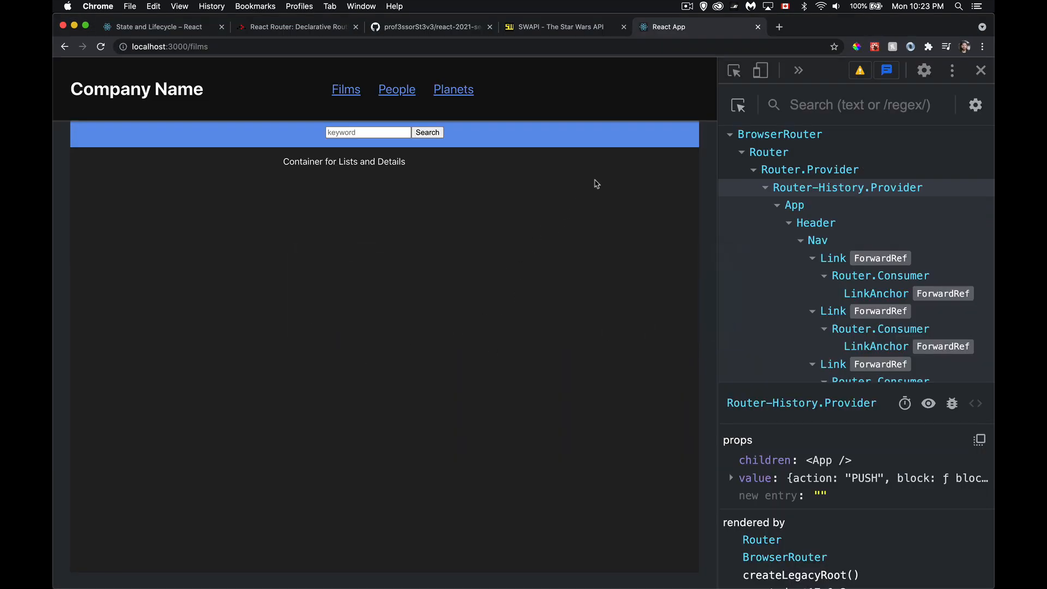
mouse_move(401, 179)
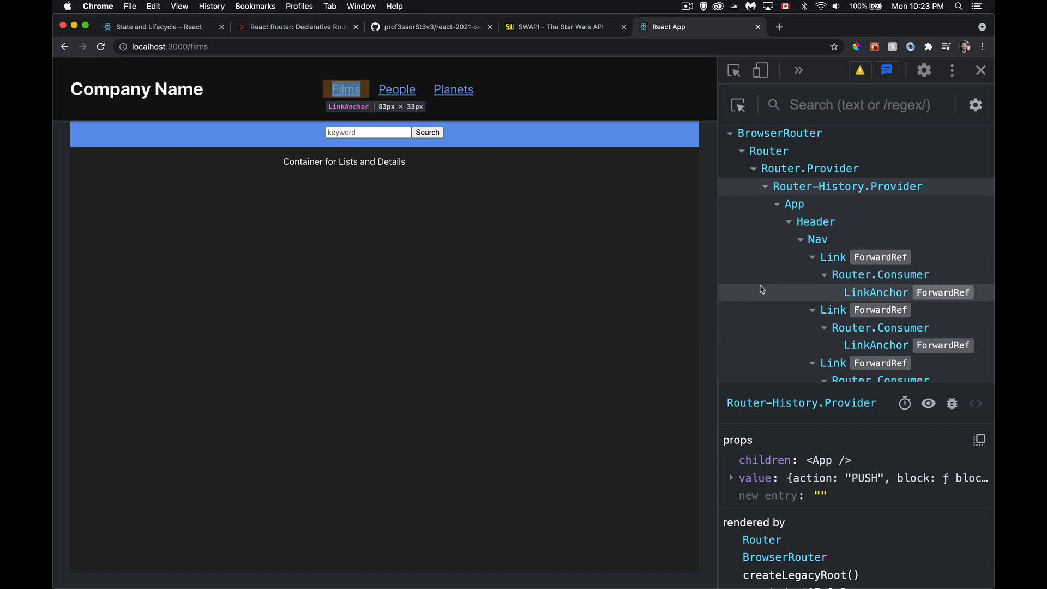
Scroll the React DevTools Components tree down to find Main below SearchHistory.
scroll(down, 3)
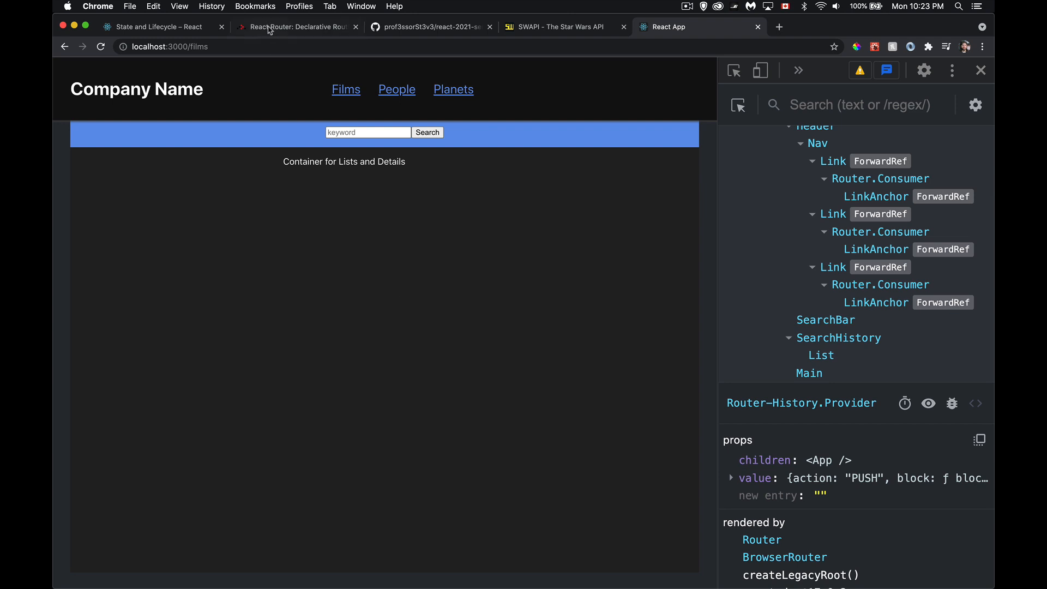
Switch to the React Router docs tab showing the Quick Start routing example.
click(297, 27)
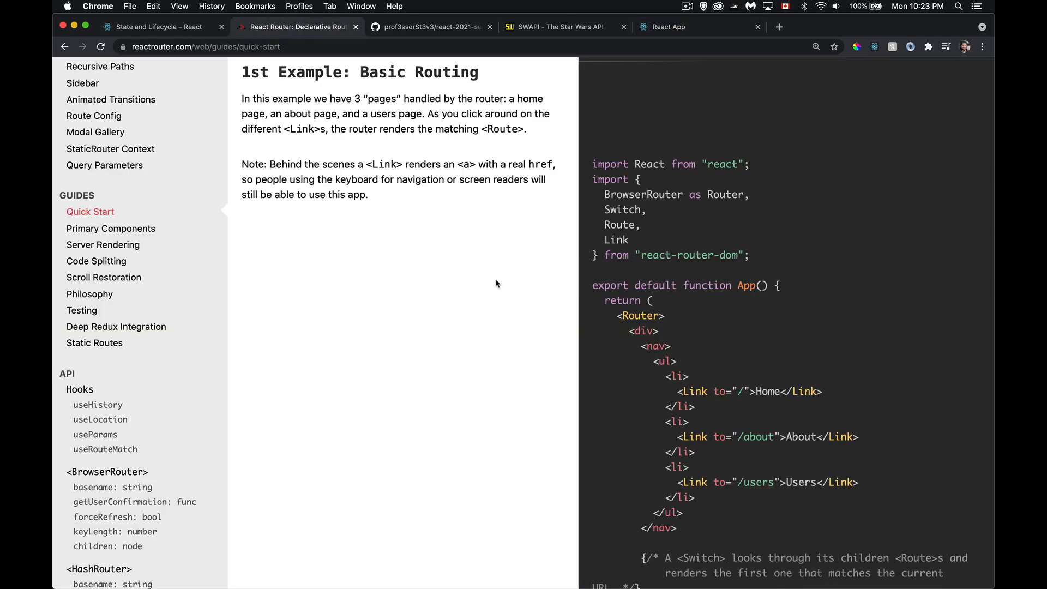
mouse_move(668, 199)
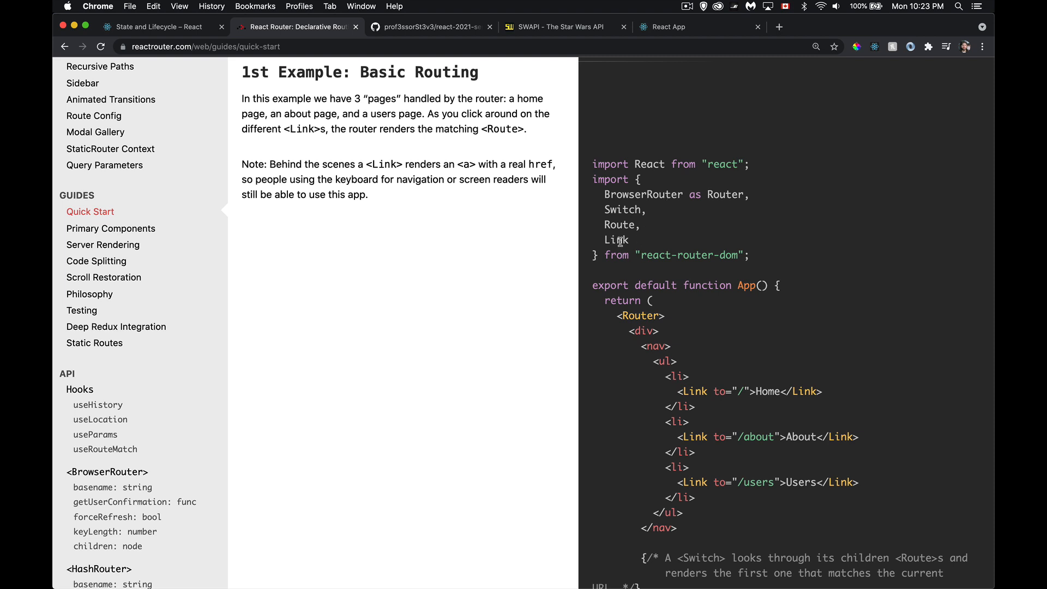
mouse_move(640, 229)
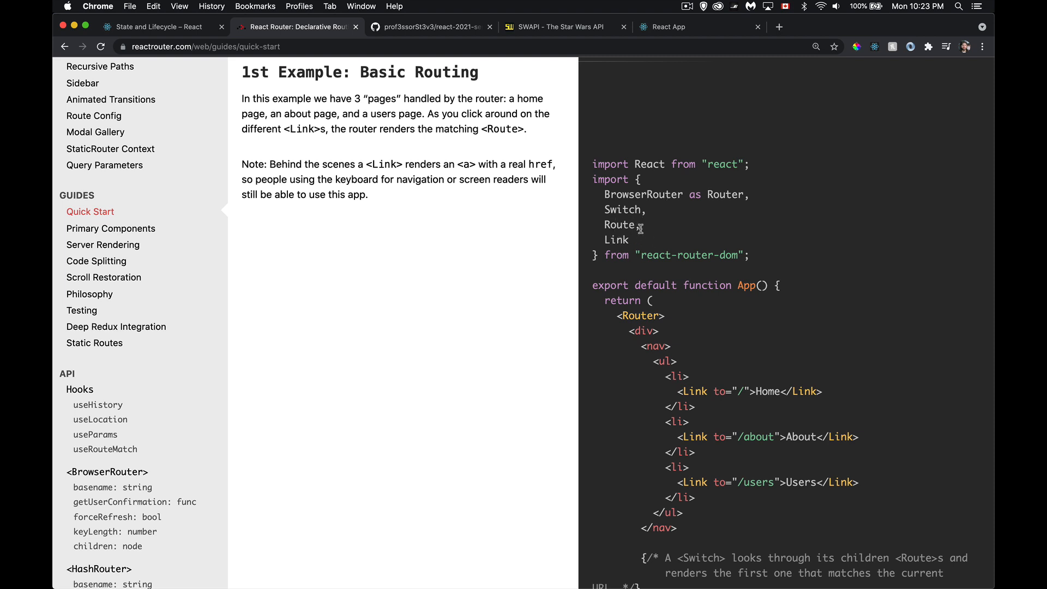
mouse_move(579, 6)
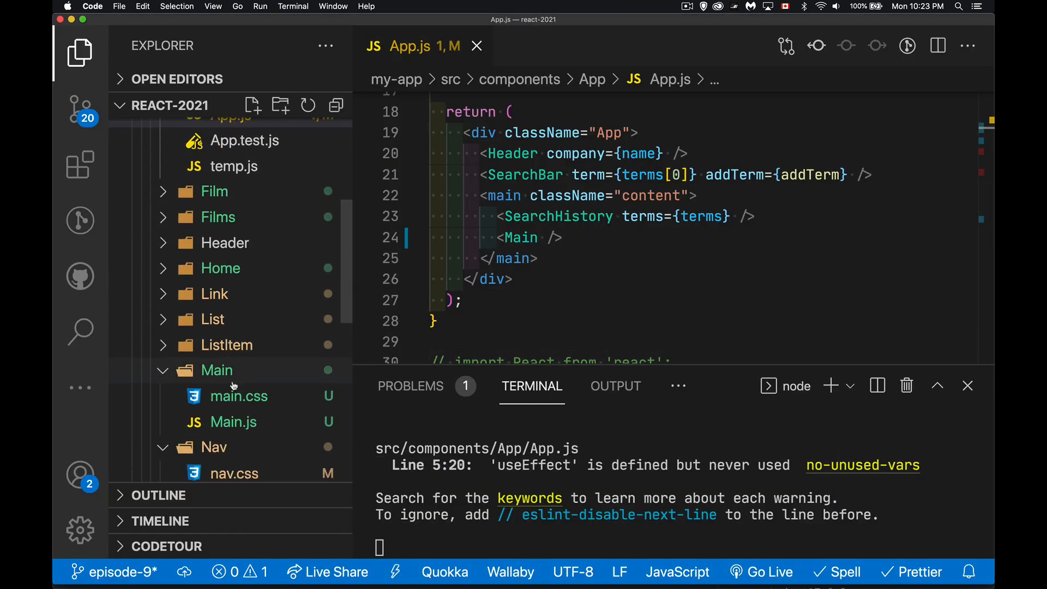
Open Main.js and import Switch and Route from 'react-router-dom'.
click(223, 421)
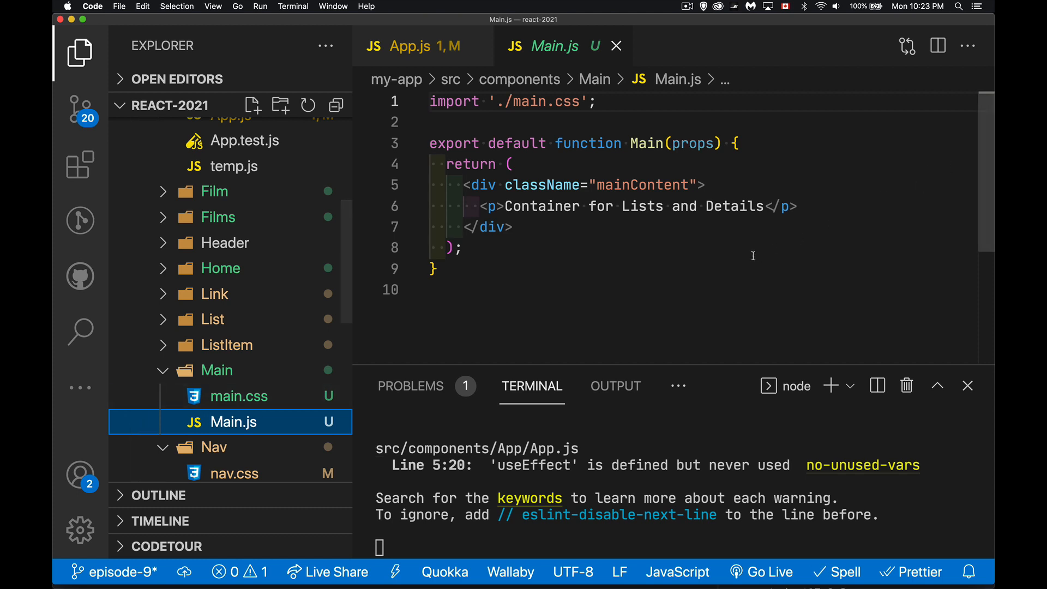
mouse_move(470, 214)
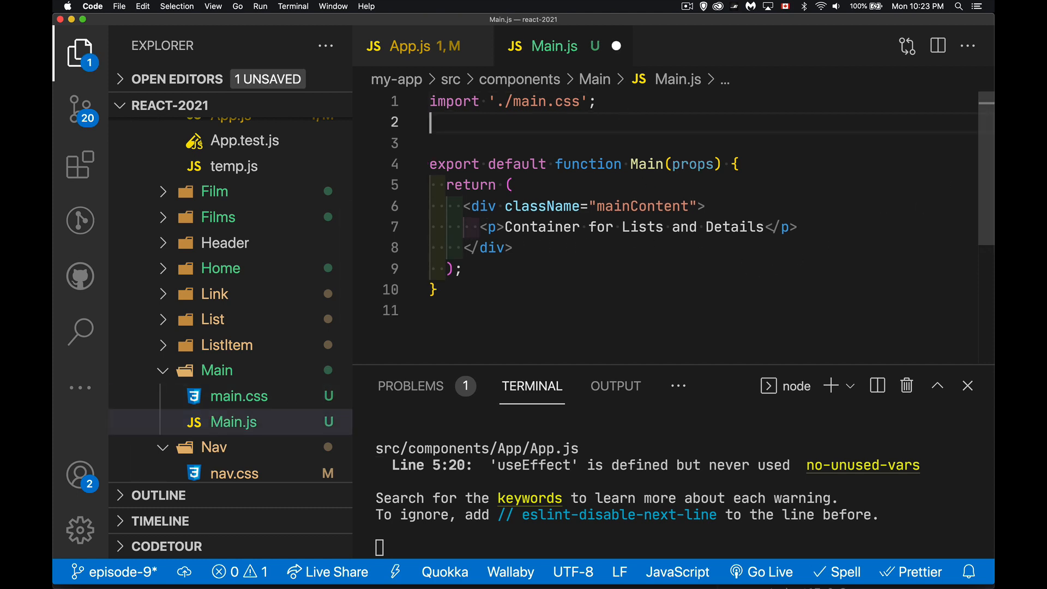
text(import {})
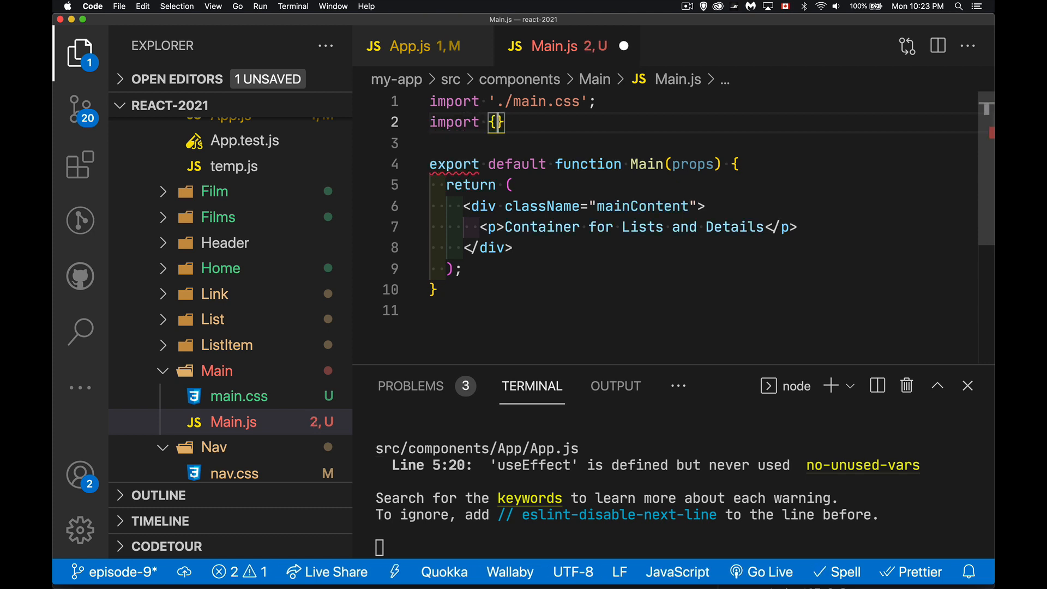
text(Switch, Route)
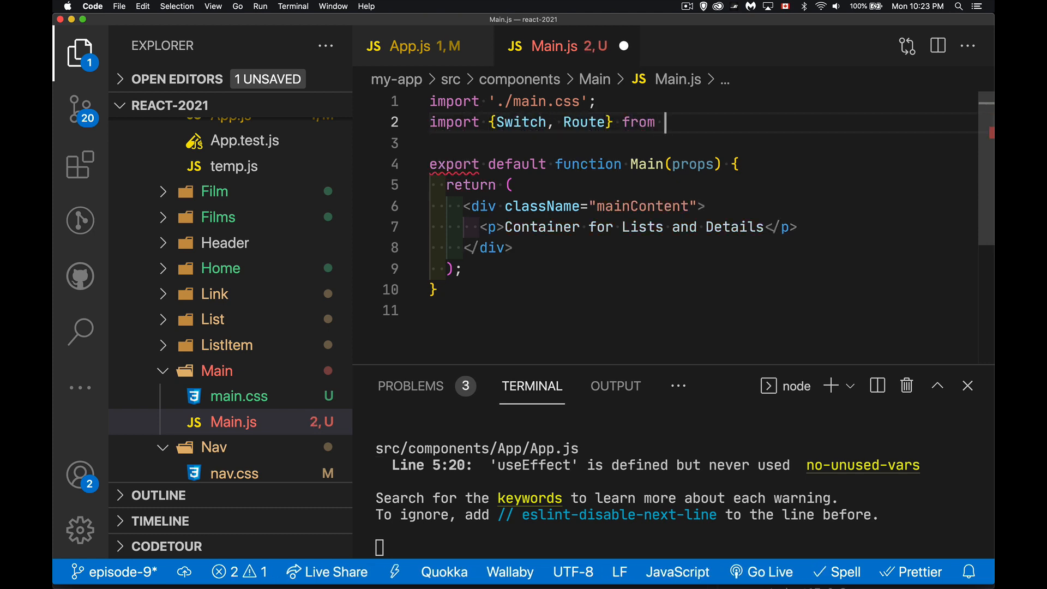
text('react-router-dom')
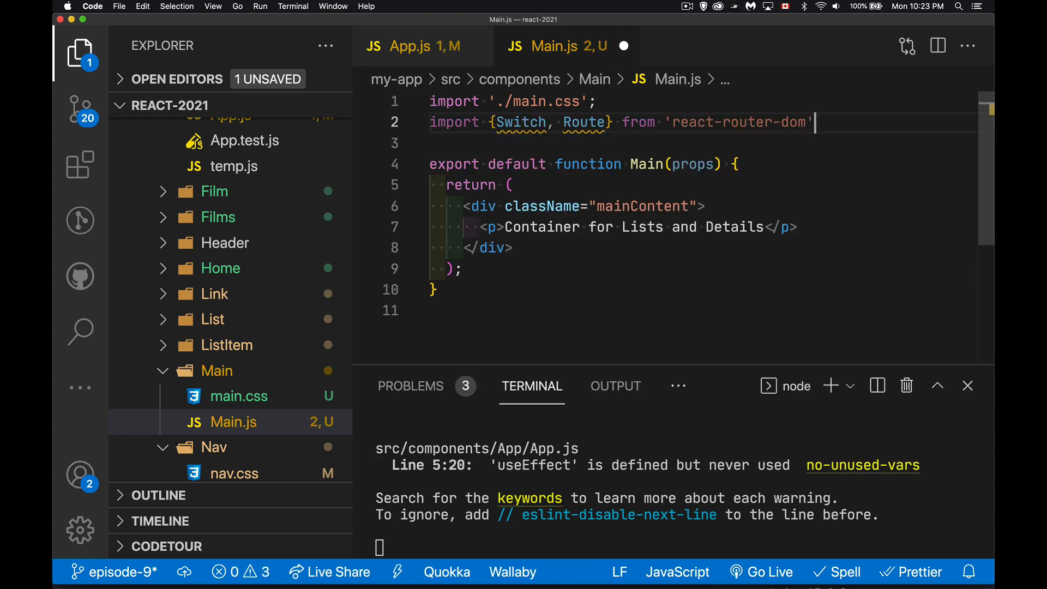
text(;)
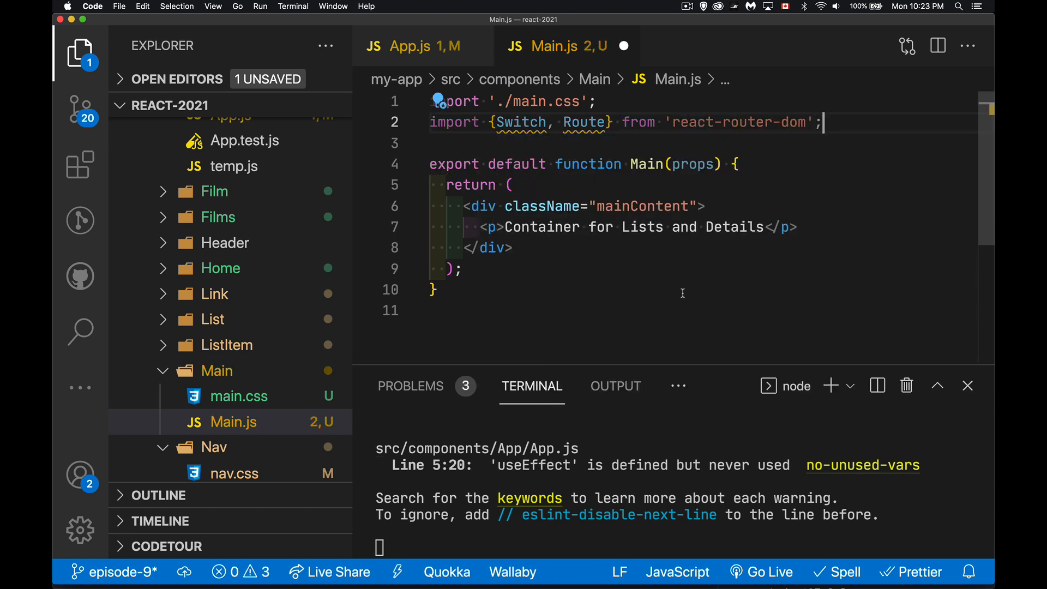
click(761, 164)
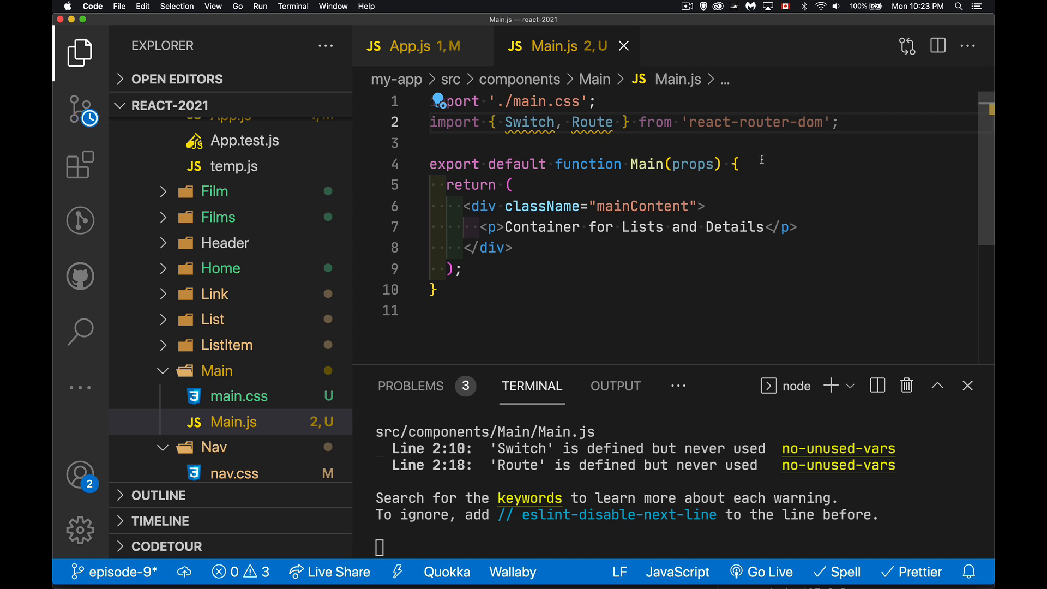
mouse_move(781, 158)
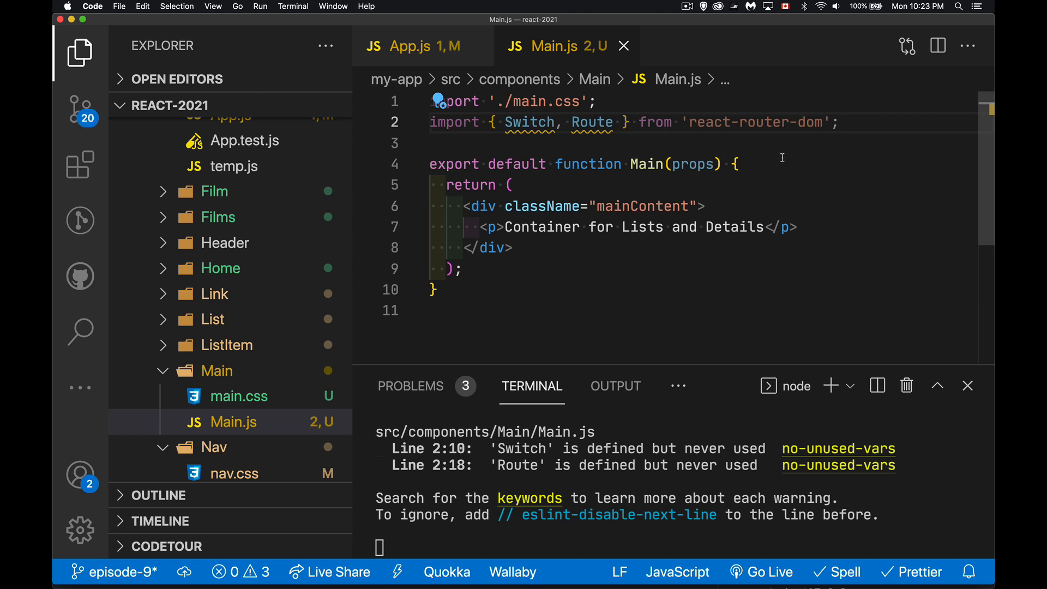
mouse_move(805, 234)
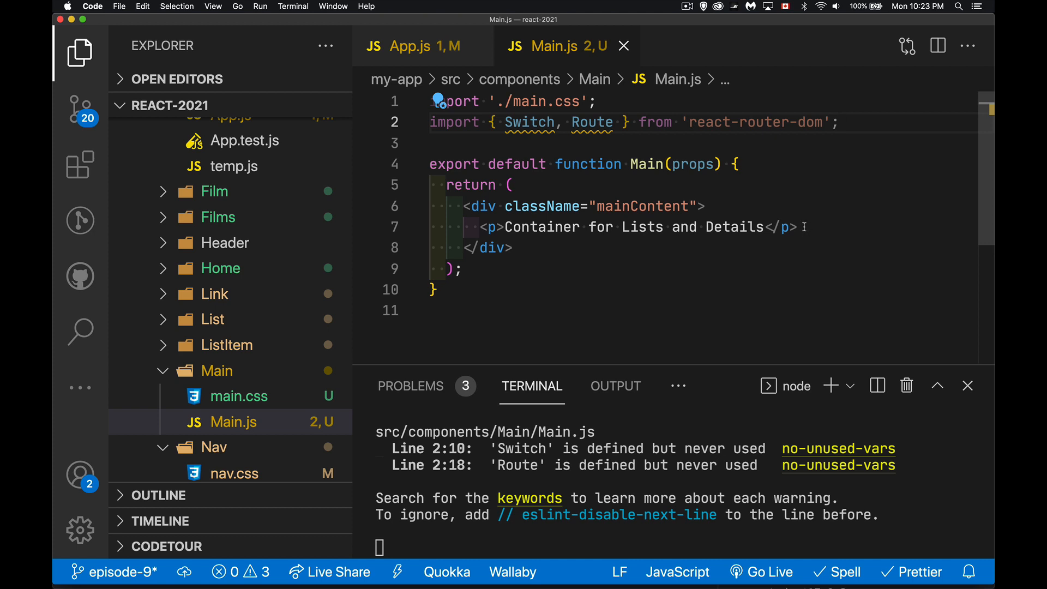
Replace the placeholder paragraph with a Switch holding a /films Route rendering Films.
triple_click(641, 227)
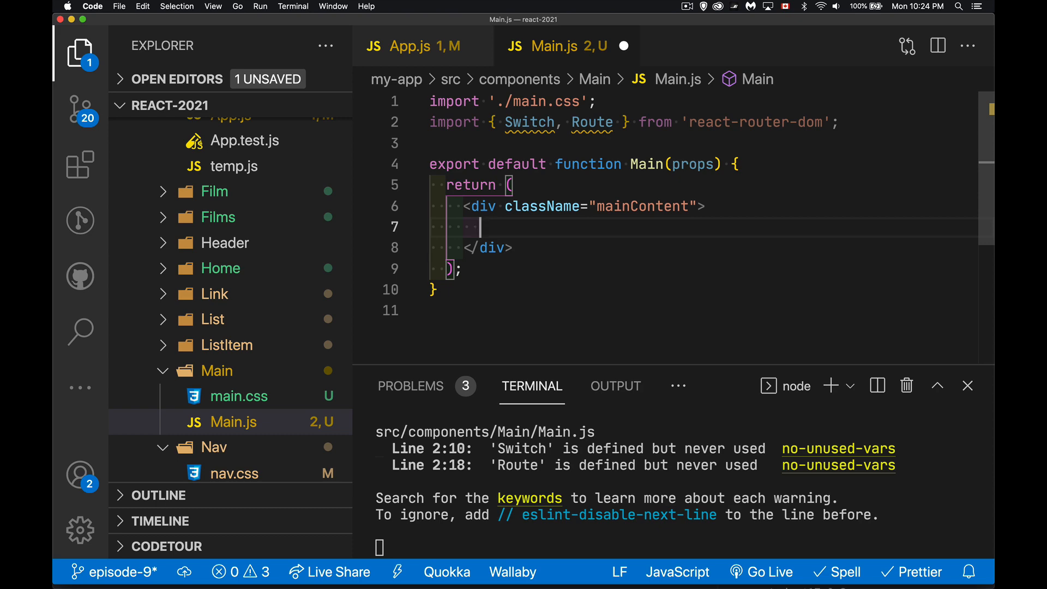
text(<Sw)
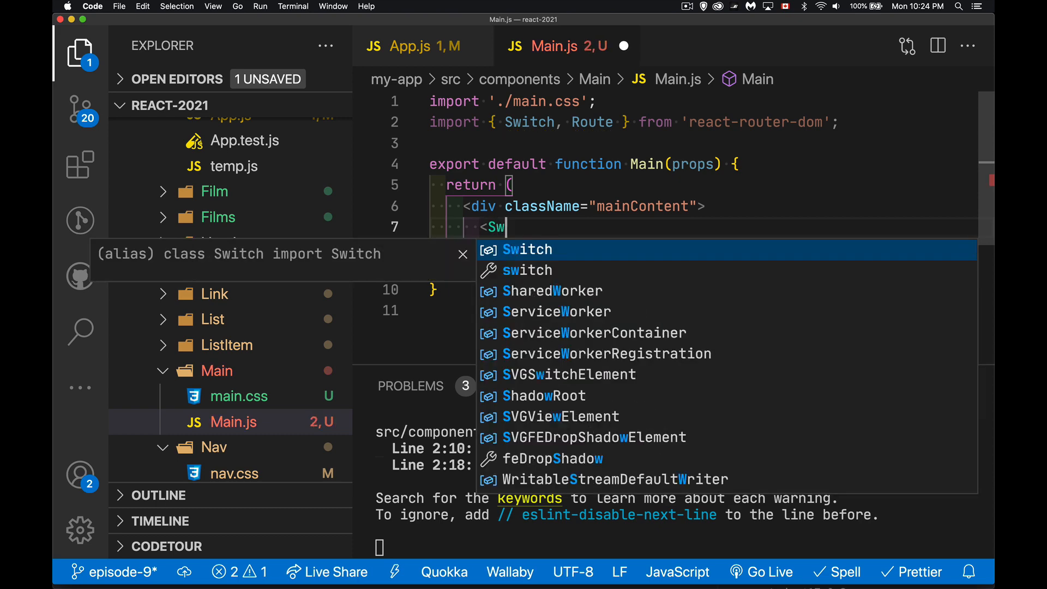
click(527, 249)
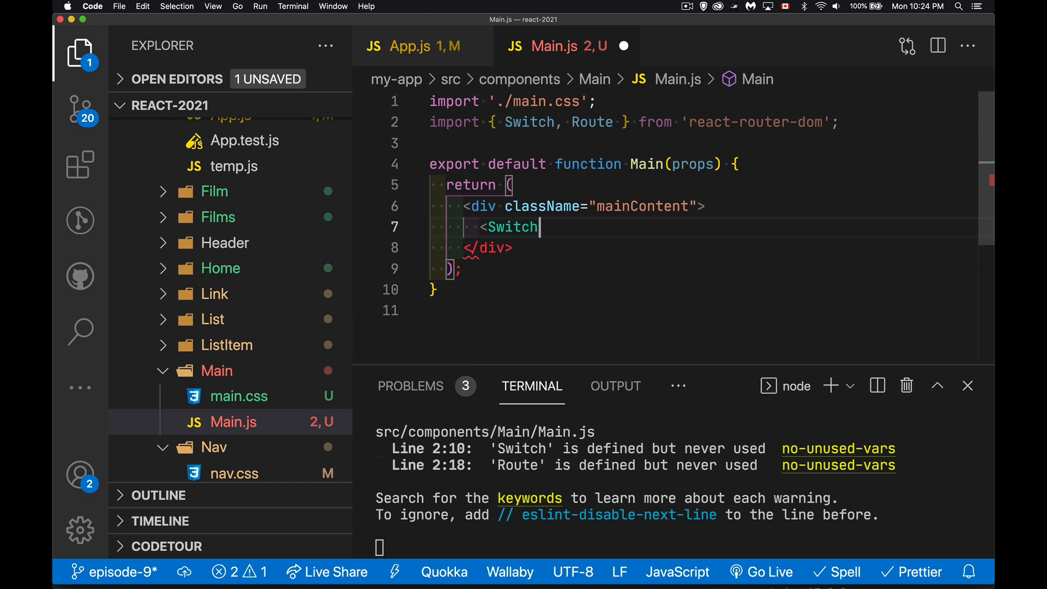
text(>)
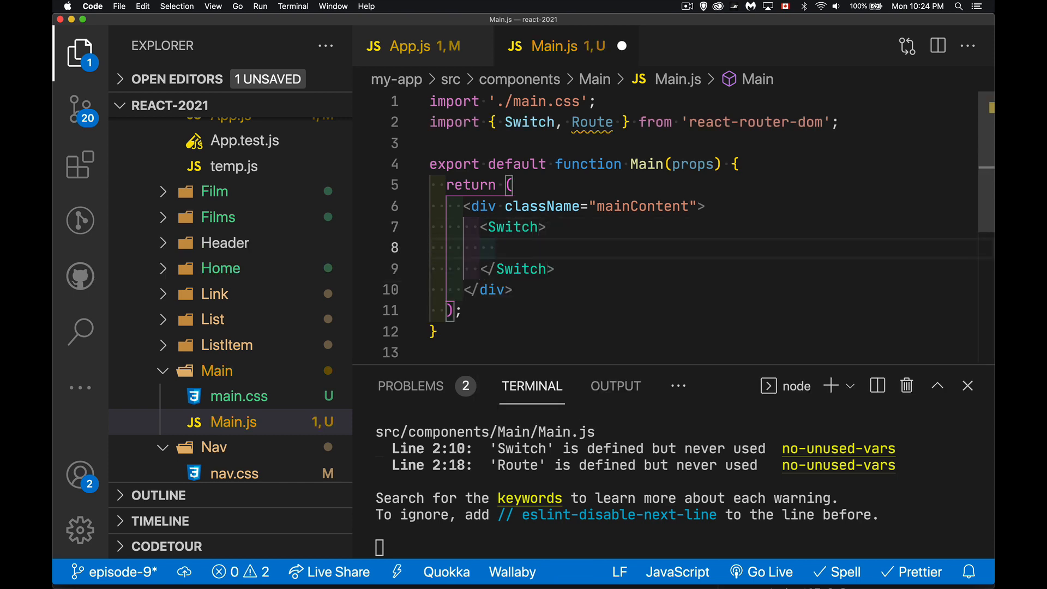
text(<Route>)
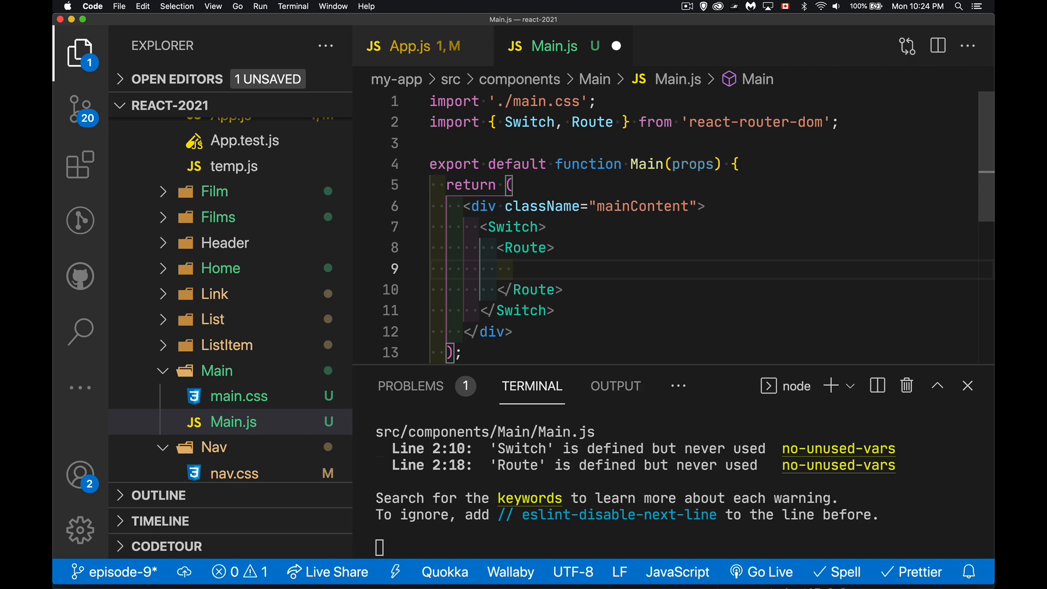
text(<Films />)
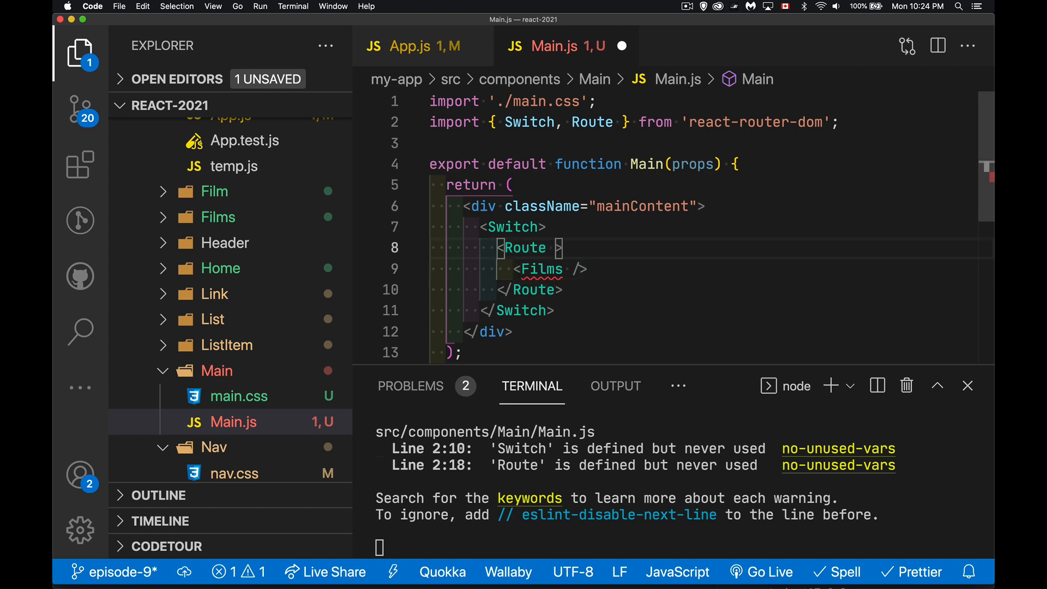
text(path=)
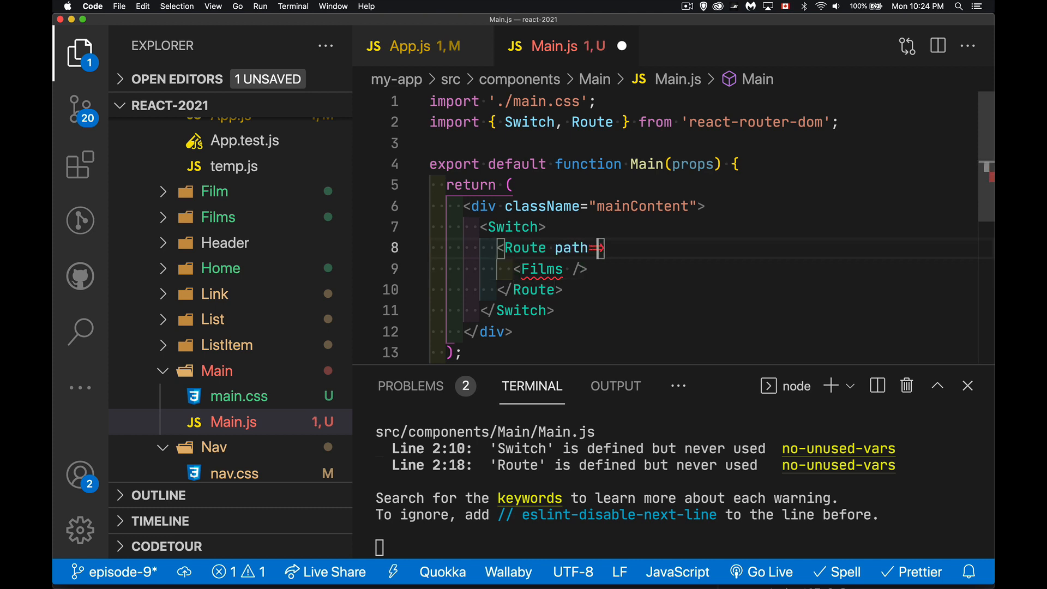
text("")
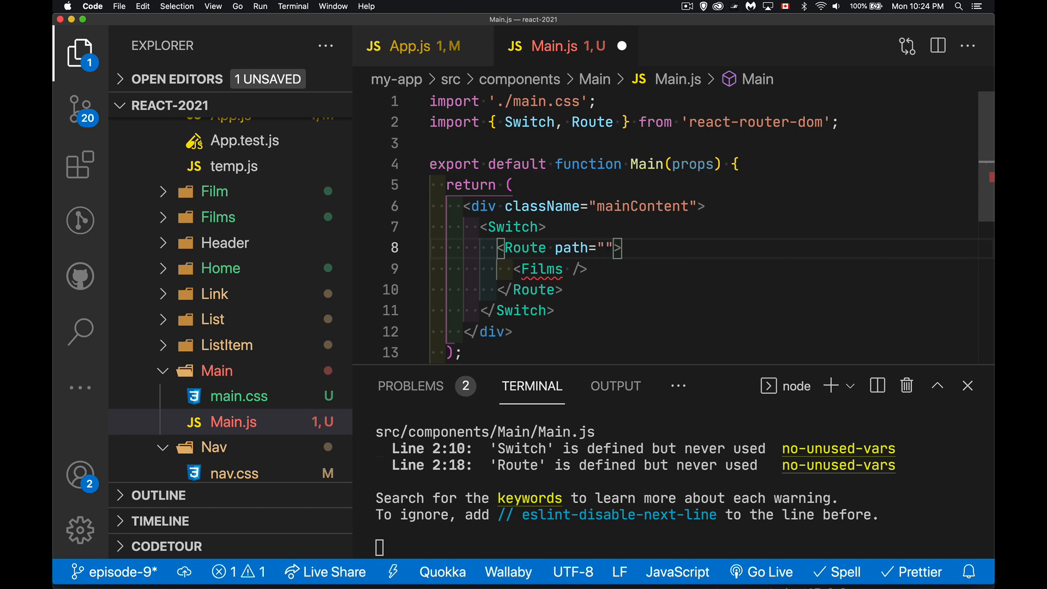
text(/f)
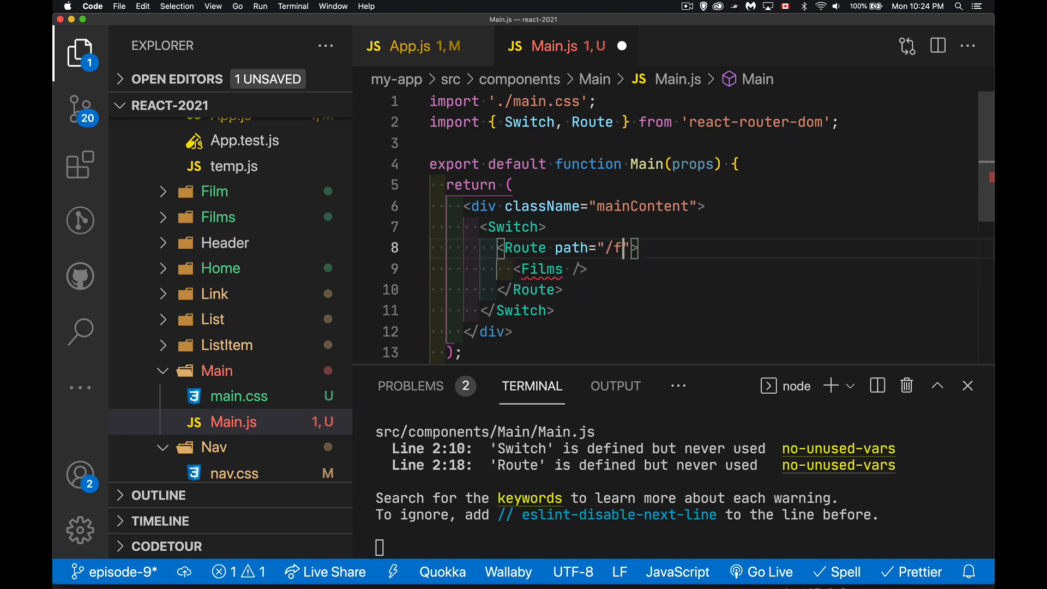
text(ilms)
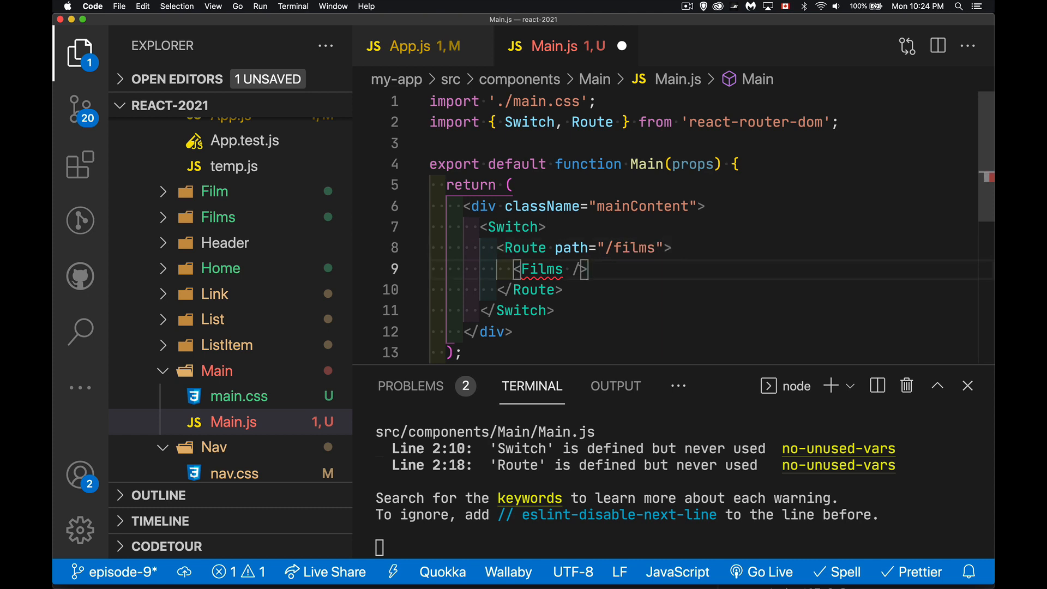
Duplicate the route into /people rendering People and /planets rendering Planets.
key(enter)
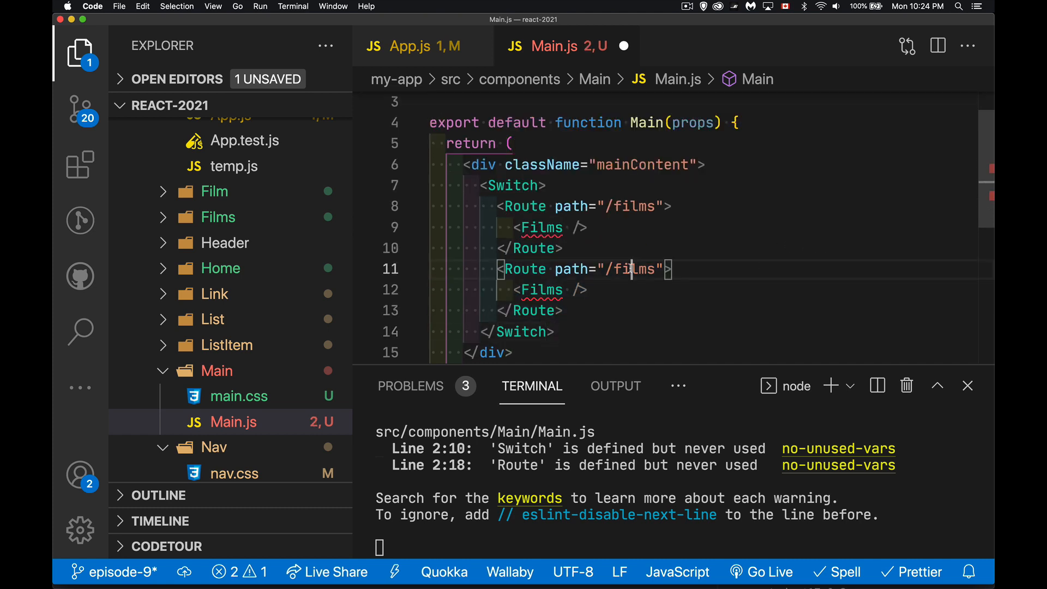
text(/people)
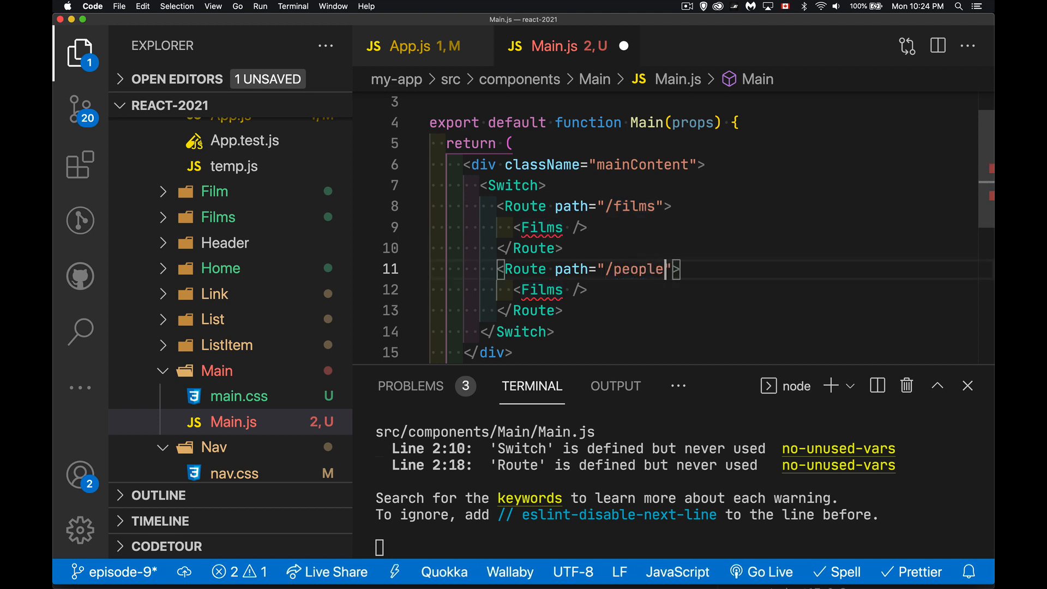
text(Peop />)
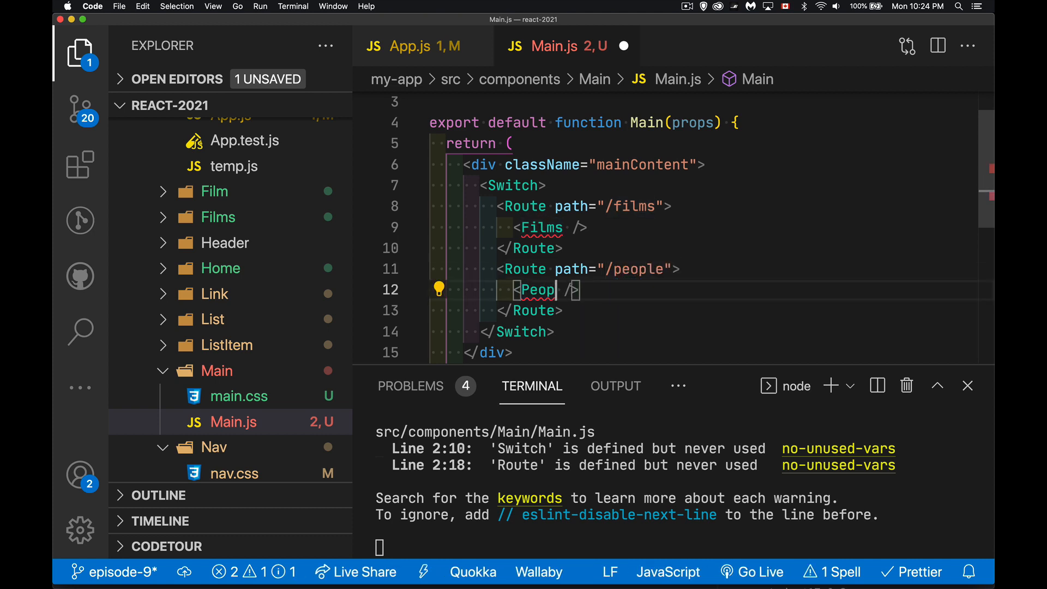
text(le)
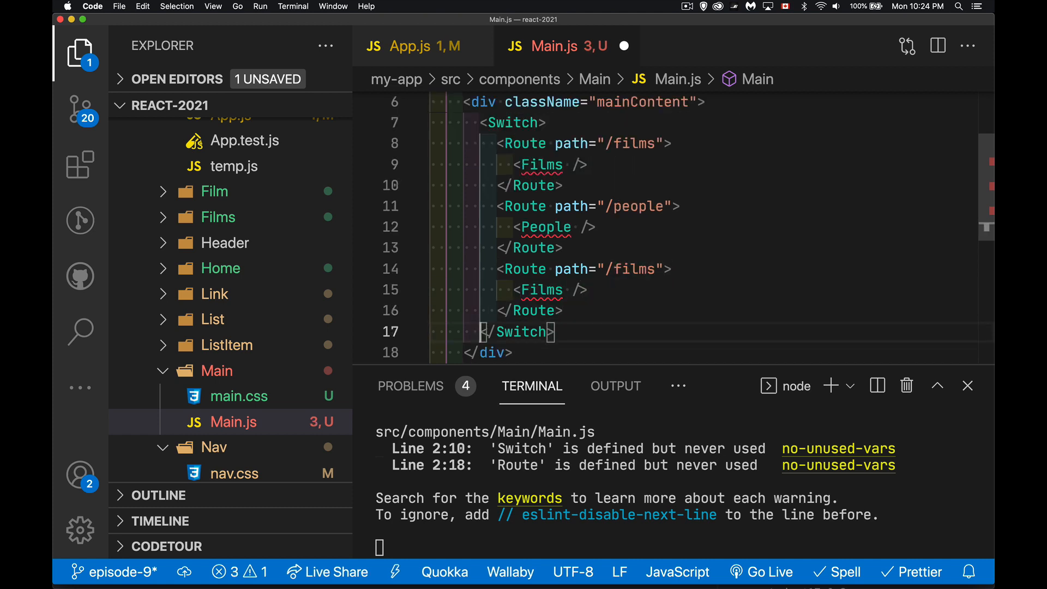
text(planet)
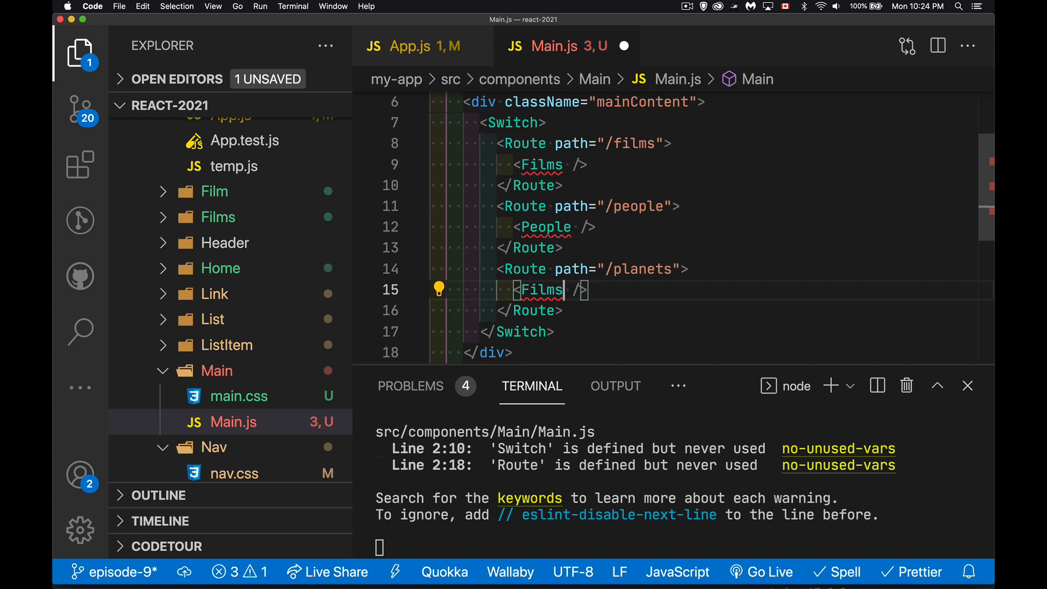
text(Planet)
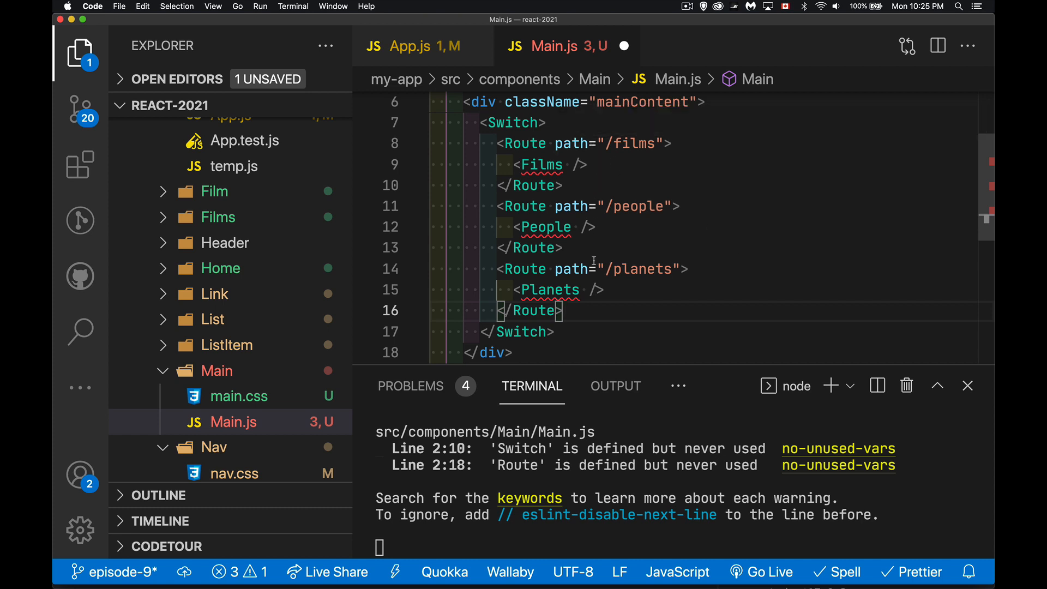
mouse_move(607, 317)
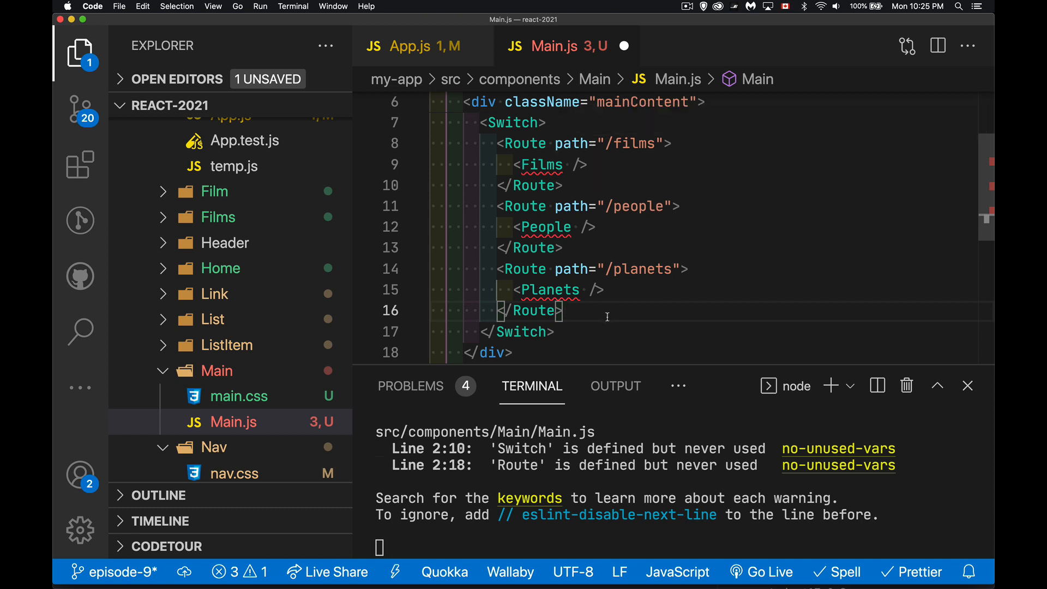
mouse_move(599, 314)
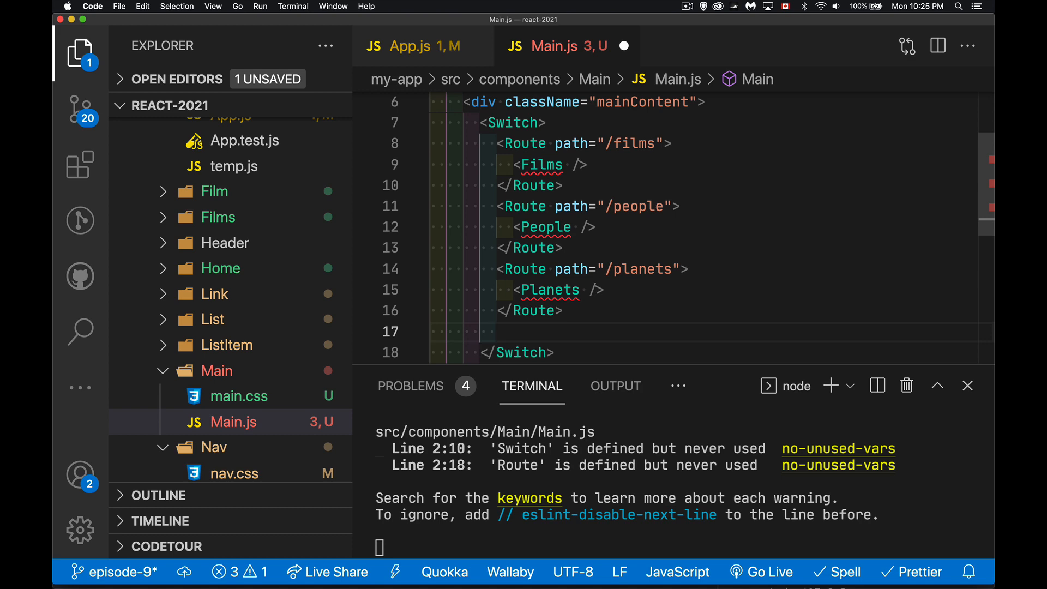
Add a Route for path "/" with component={Home} and expand the Home folder.
text(<Route)
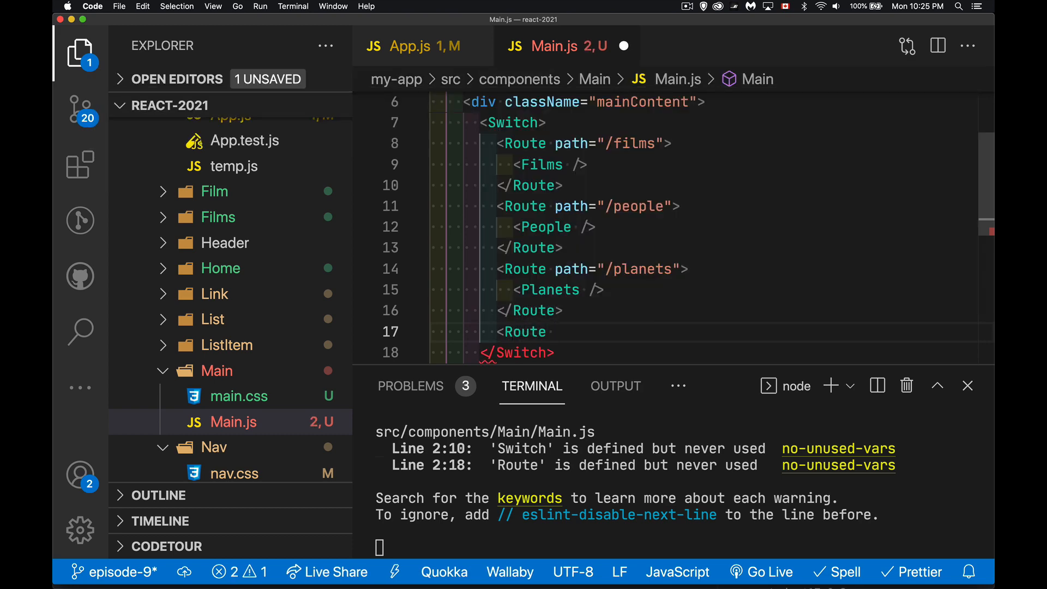
text(path="/" />)
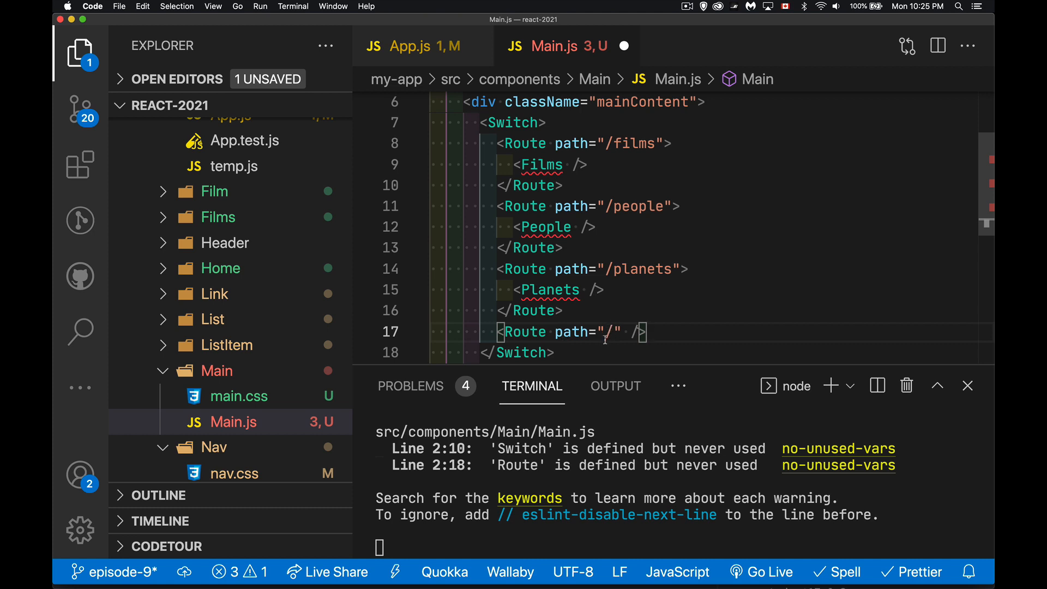
mouse_move(614, 347)
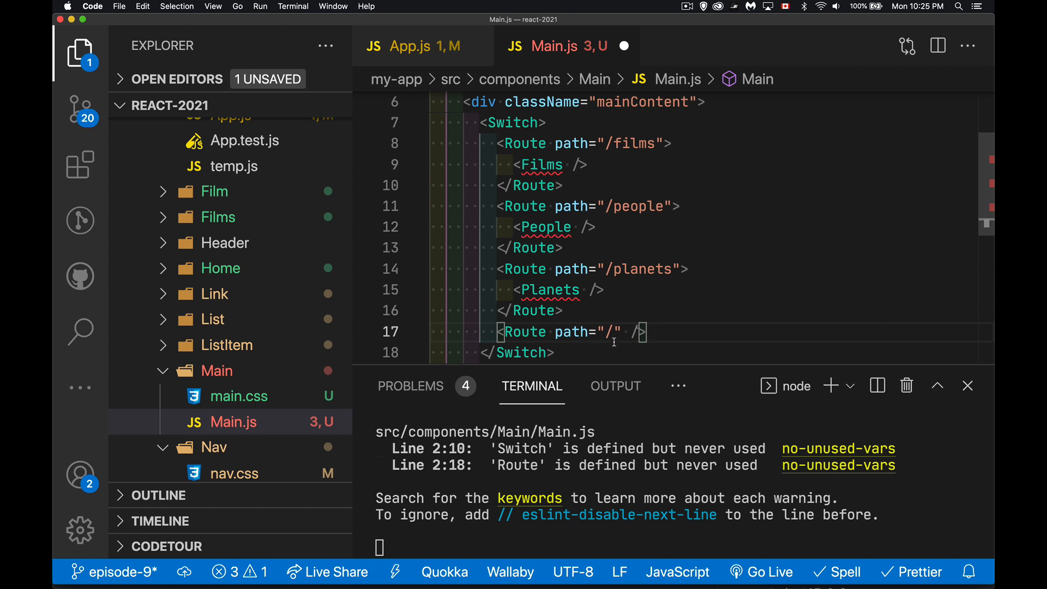
text(component=)
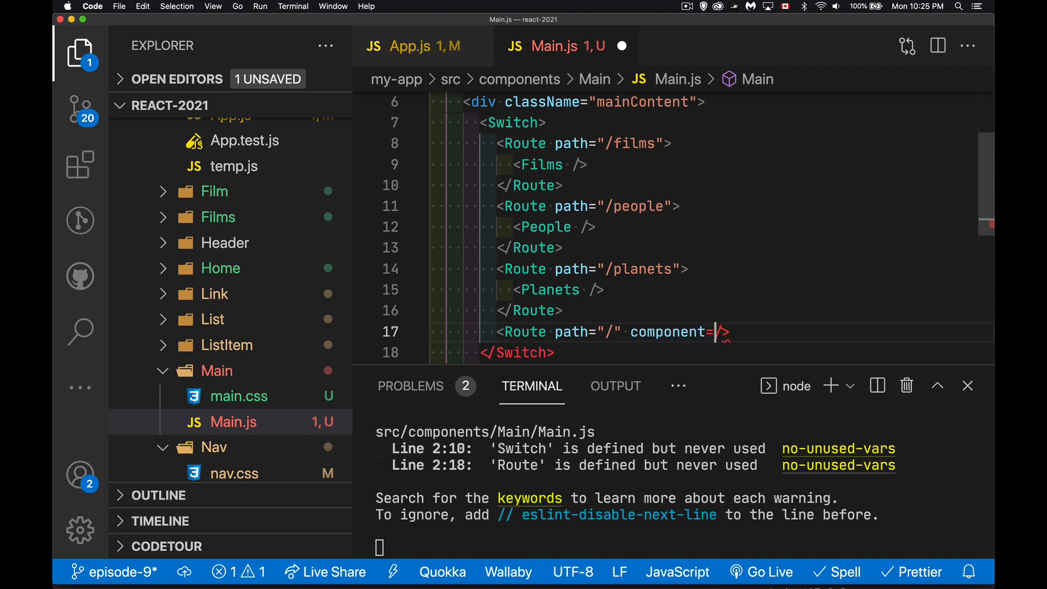
text({Home)
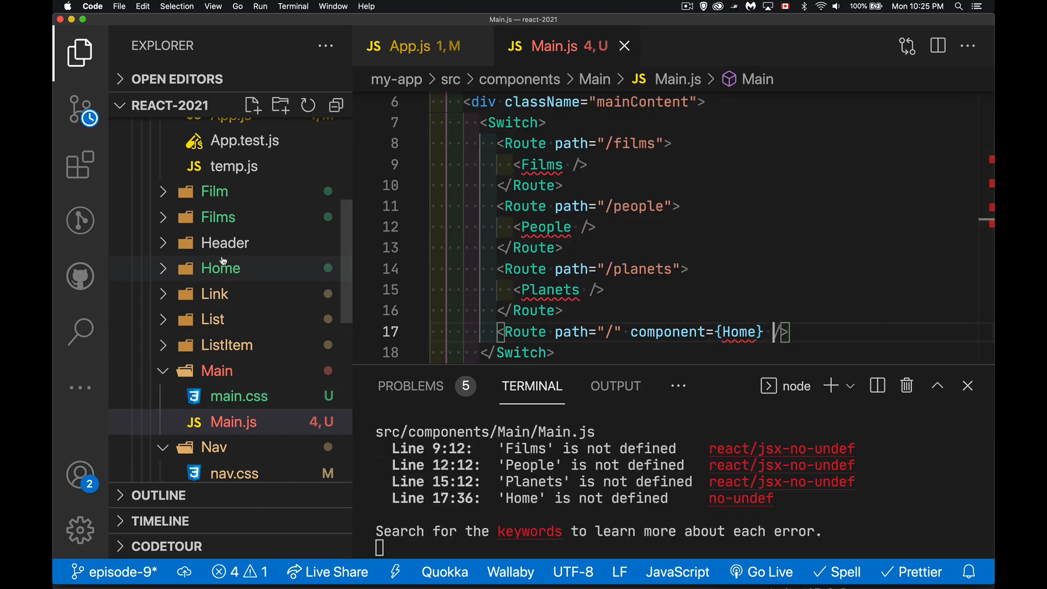
click(220, 268)
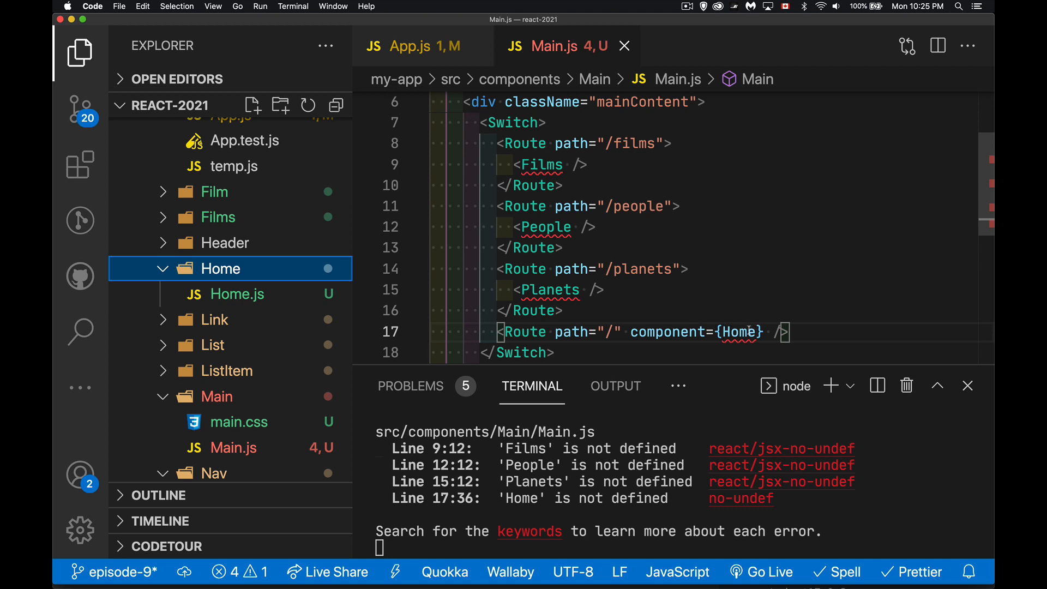
Import Home from '../Home/Home' and start the Films import in Main.js.
scroll(up, 3)
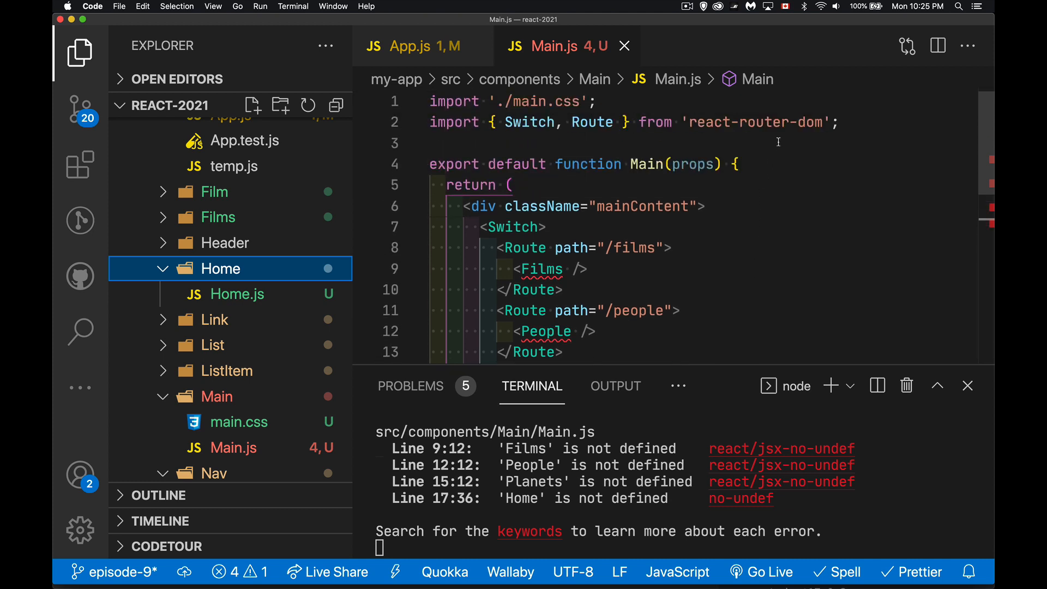
text(import H)
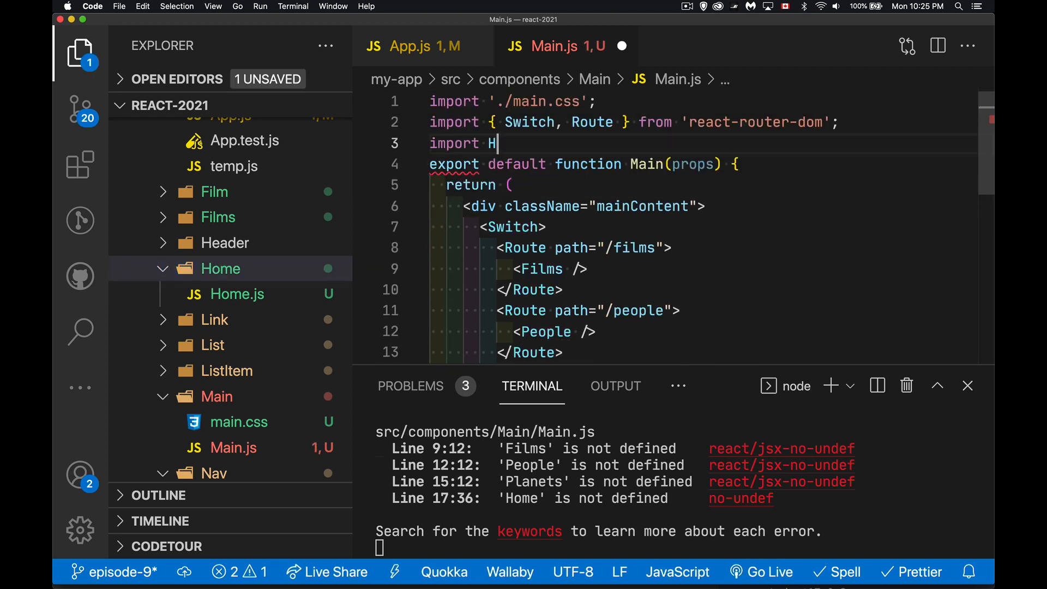
text(ome from)
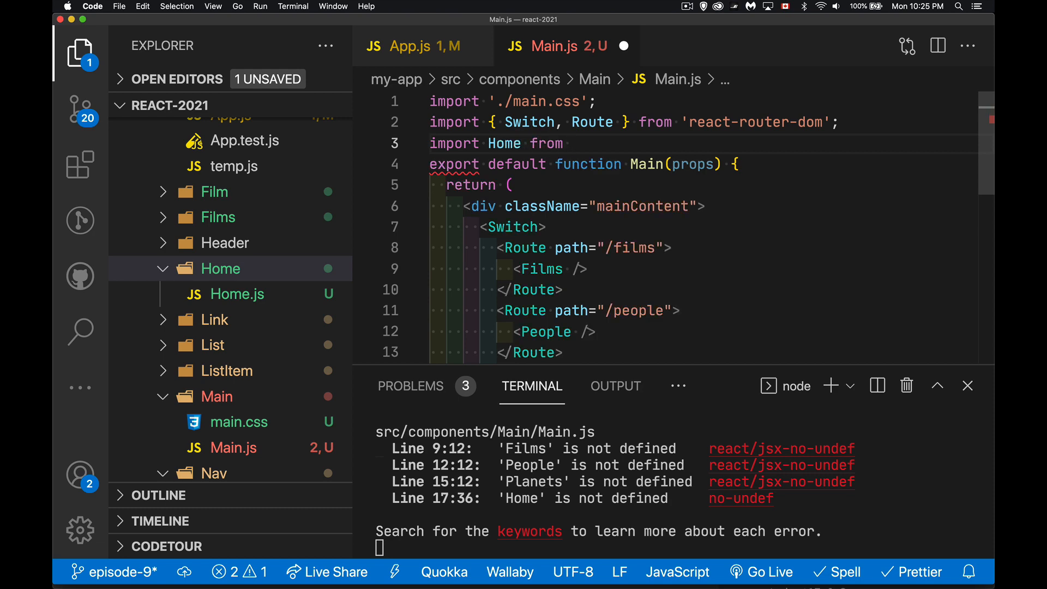
text('../Home/Home)
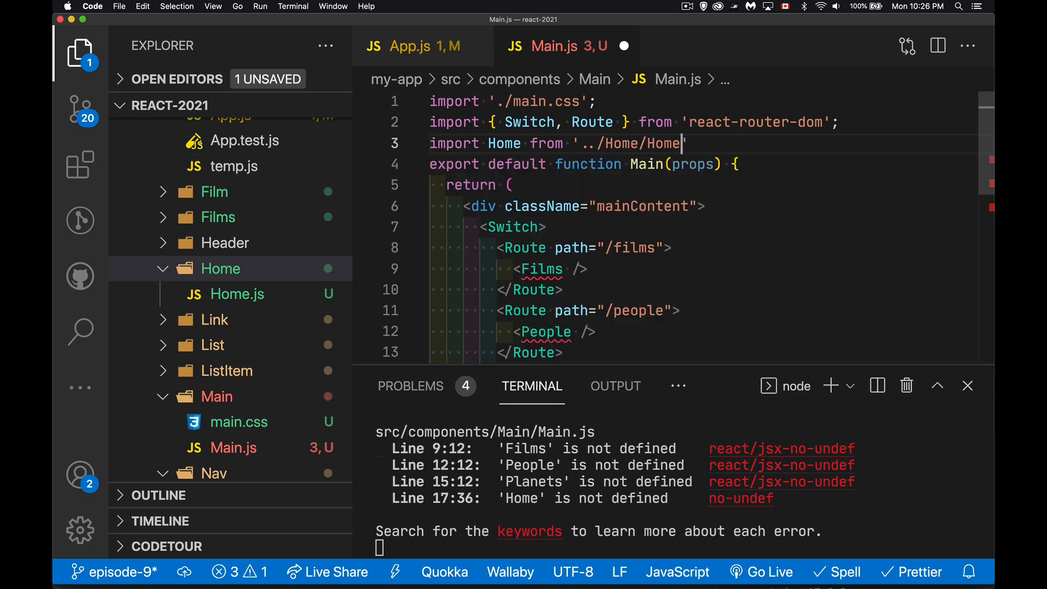
key(enter)
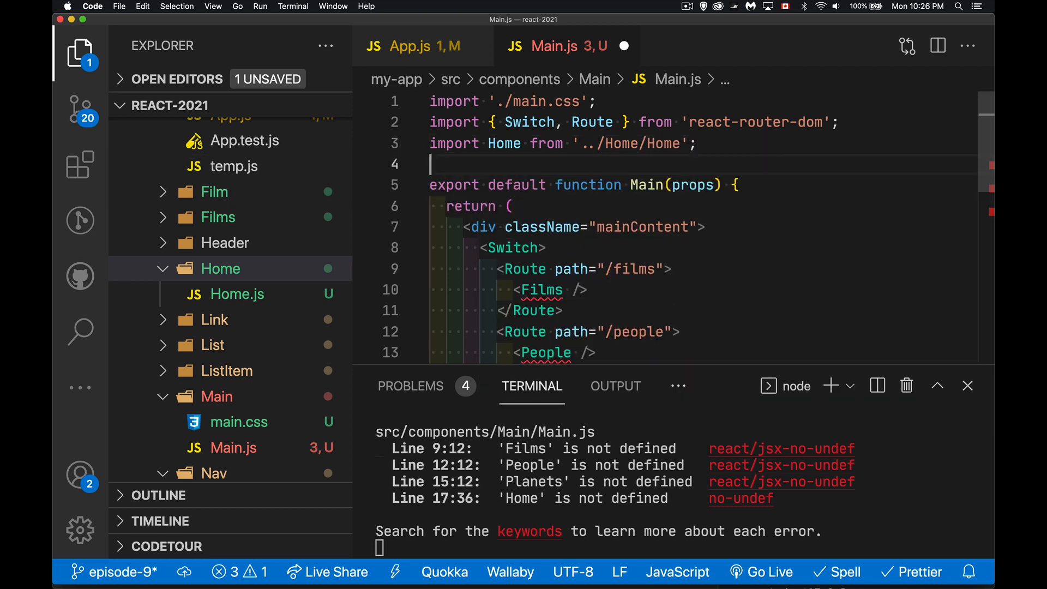
text(import)
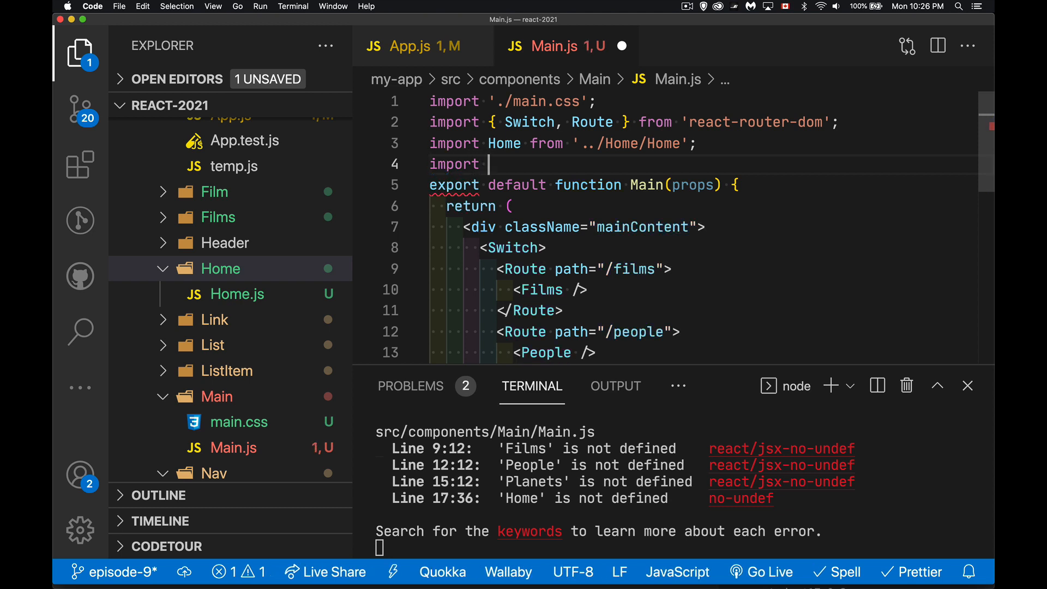
text(Films from '../Films/Films)
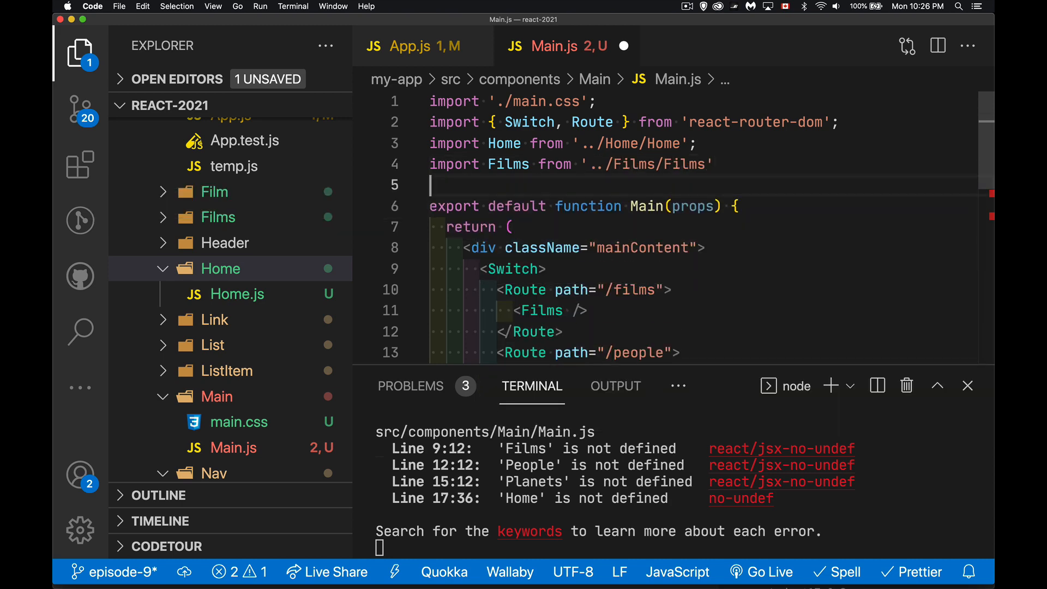
Import People and Planets, picking the Planets path from IntelliSense.
text(import)
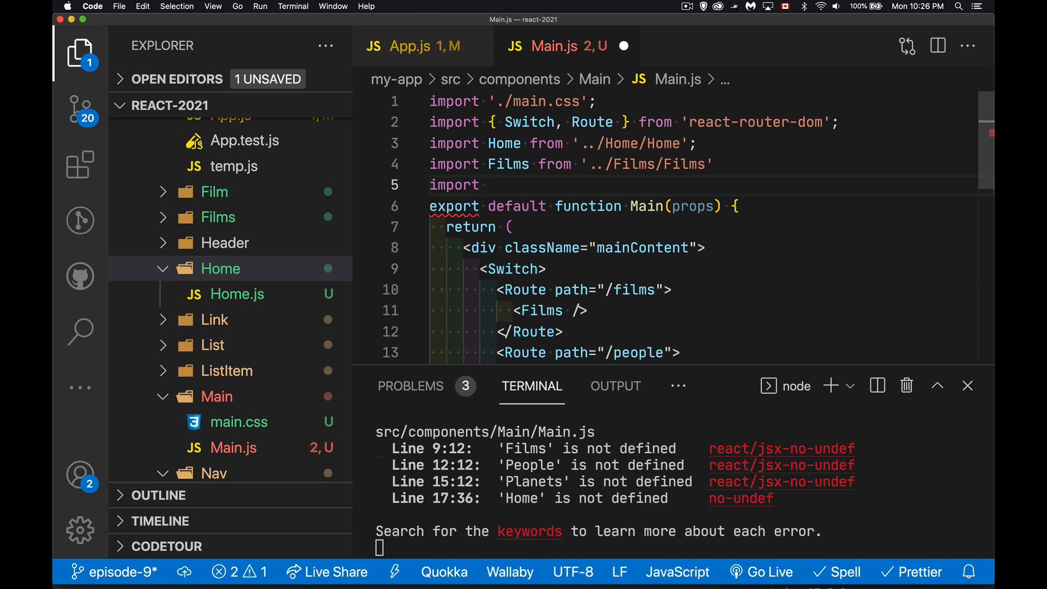
text(People from '../People/People)
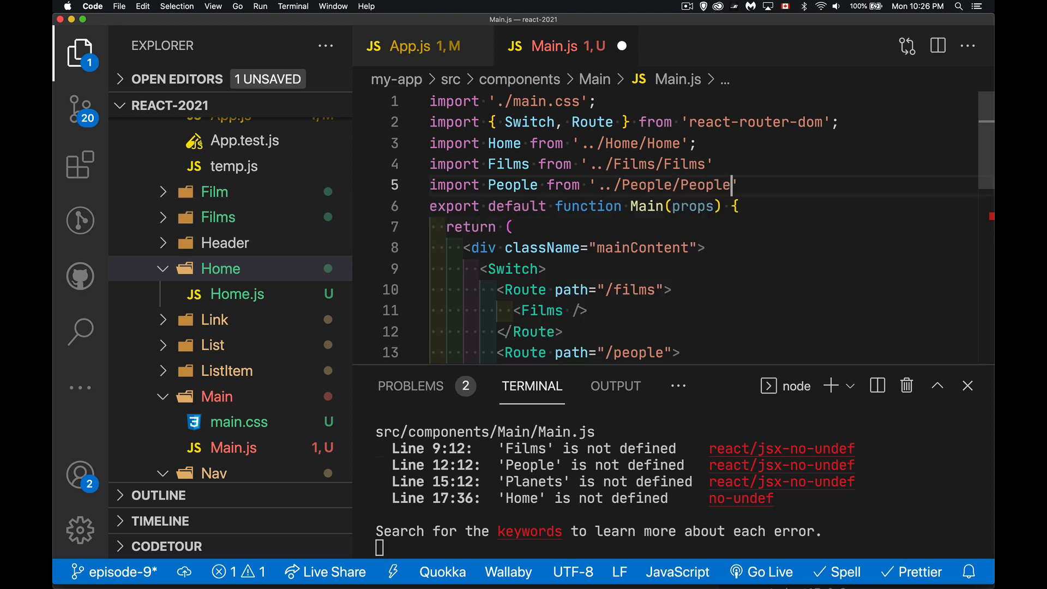
text(import Planets from ')
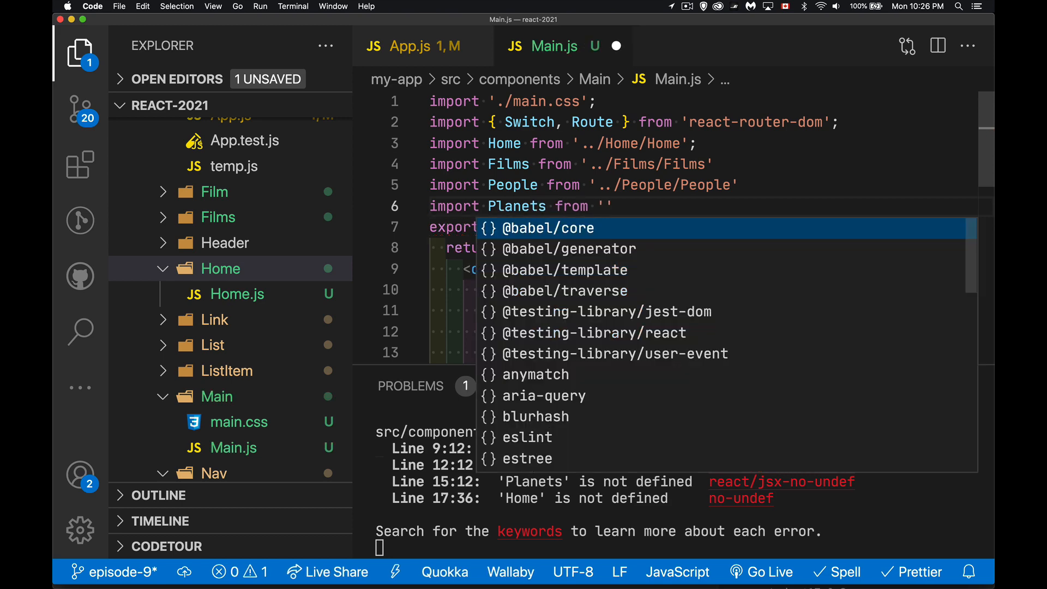
text(../Planets/)
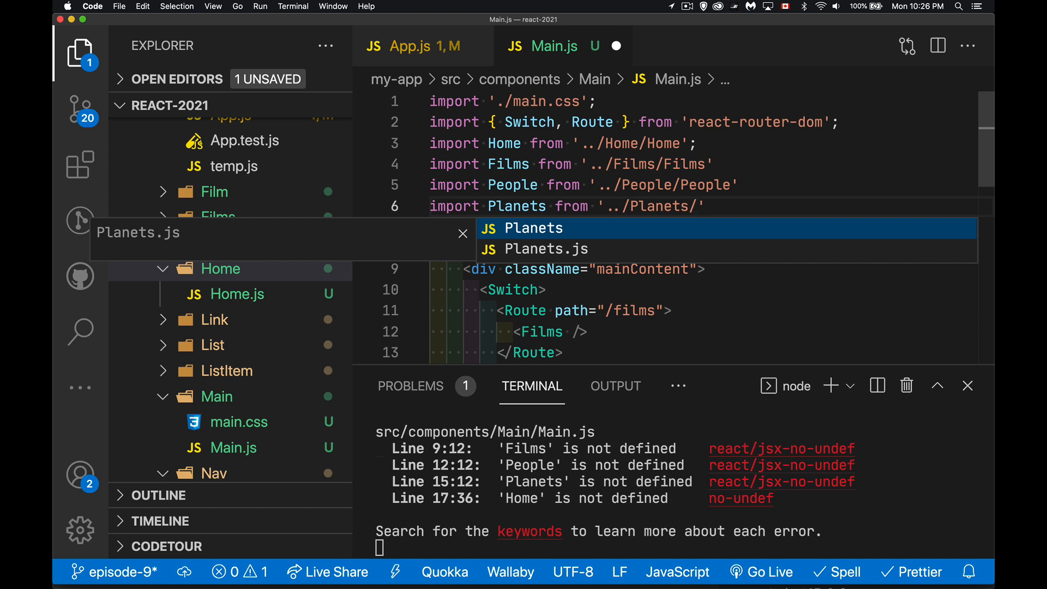
click(534, 228)
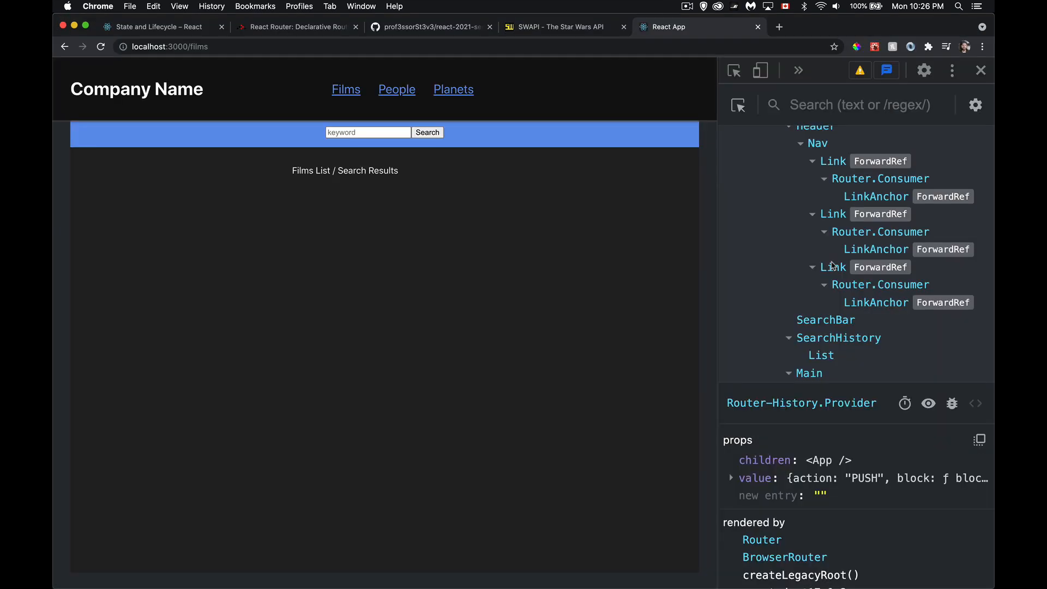
mouse_move(182, 43)
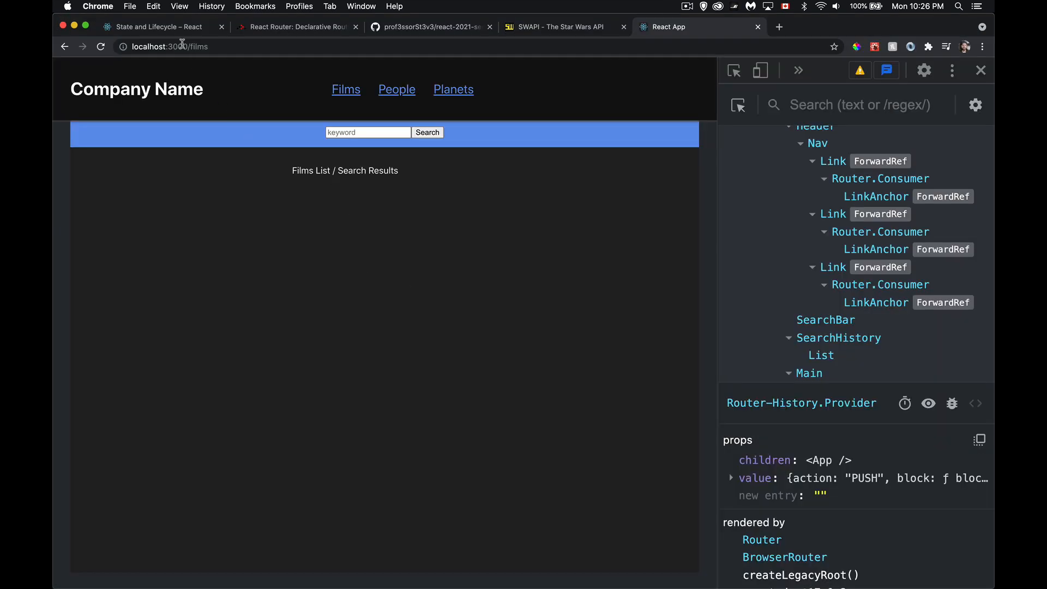
mouse_move(309, 182)
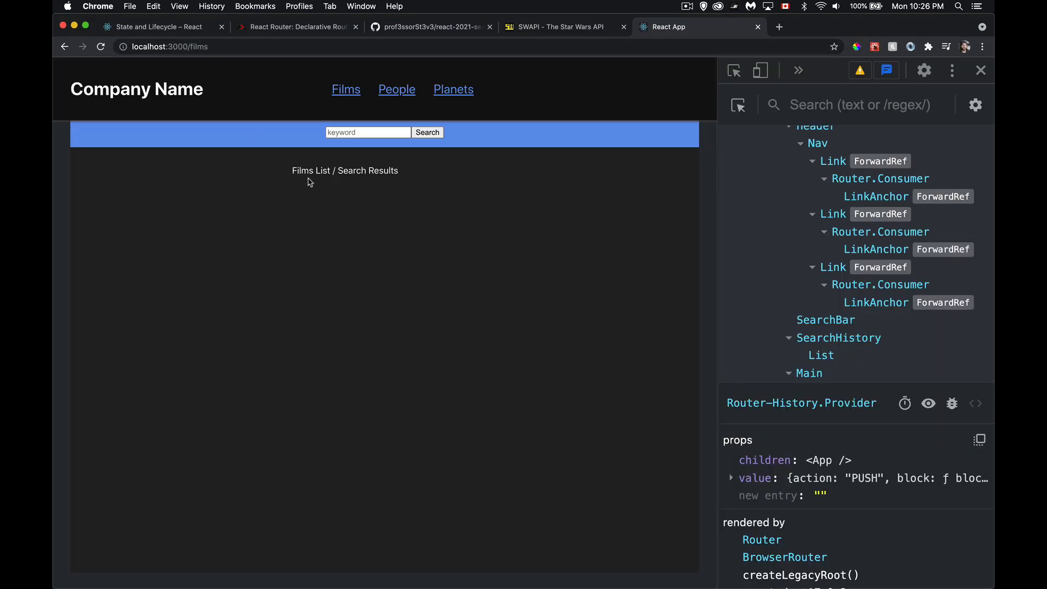
mouse_move(359, 194)
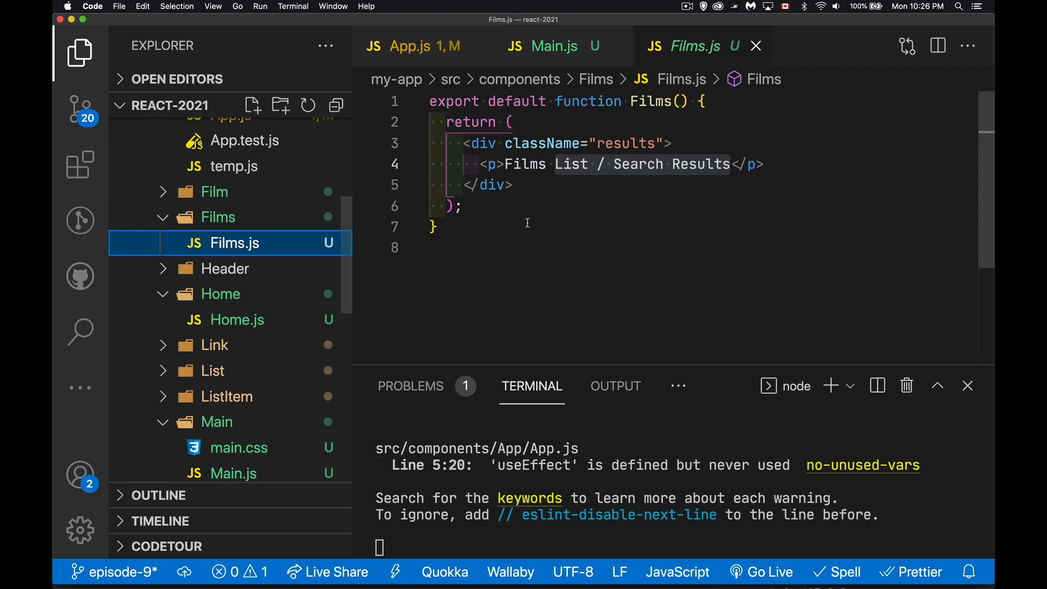
mouse_move(242, 319)
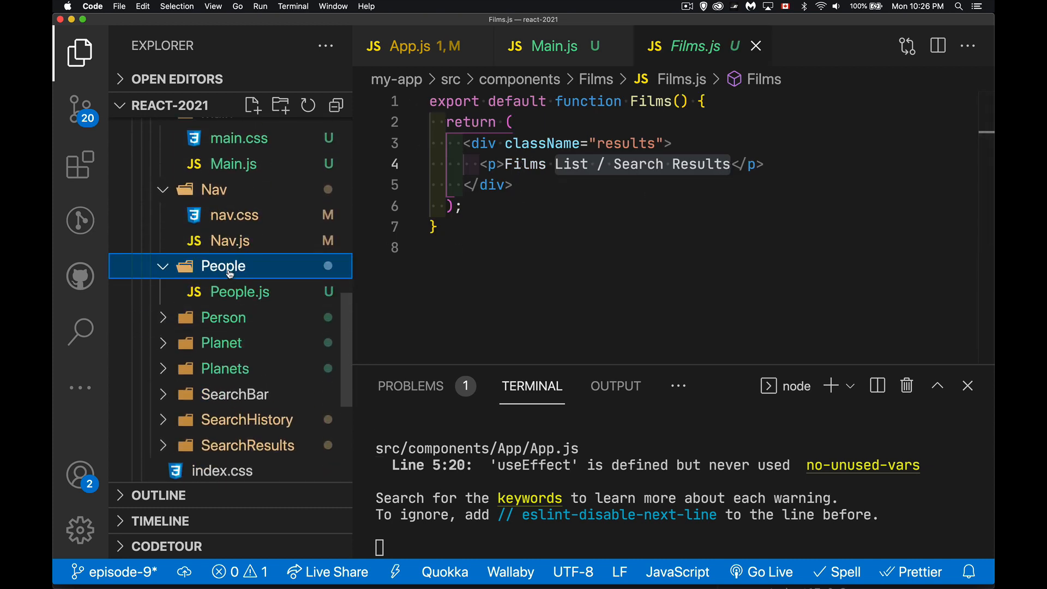
Expand the People folder and open People.js.
click(238, 292)
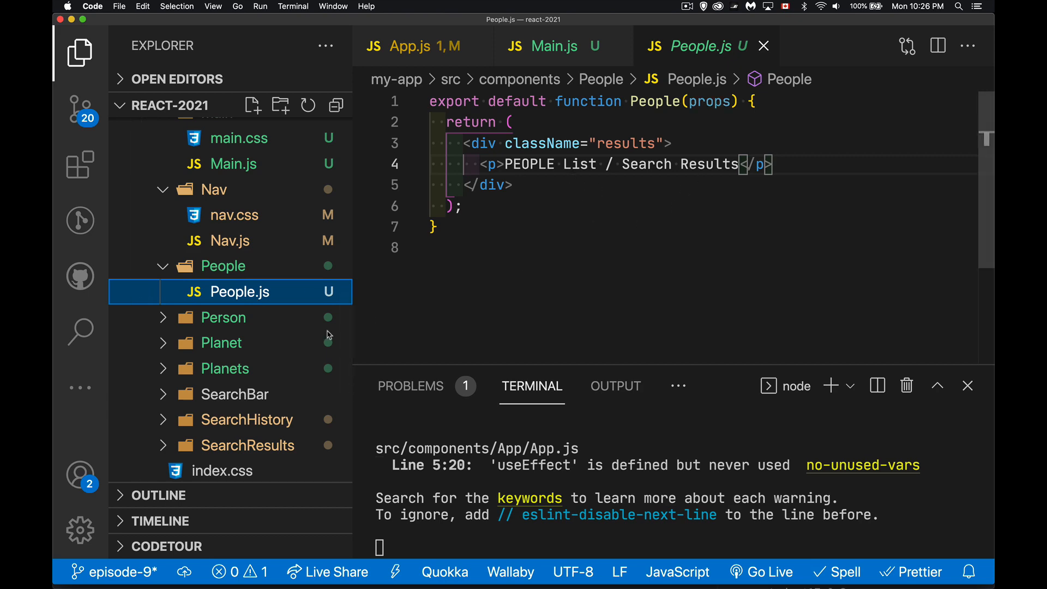
click(221, 342)
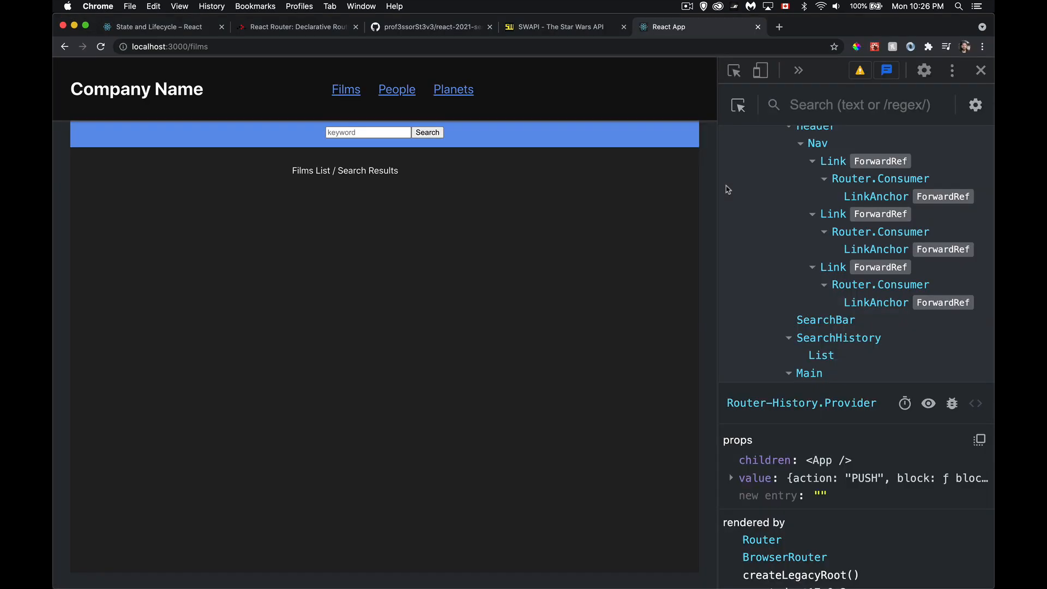
click(452, 89)
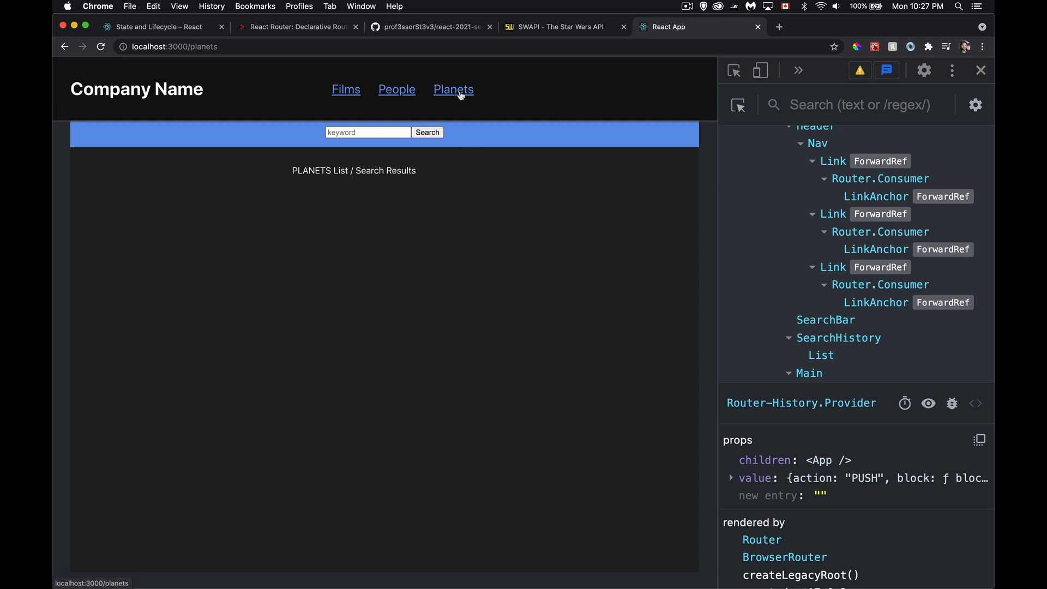
click(396, 89)
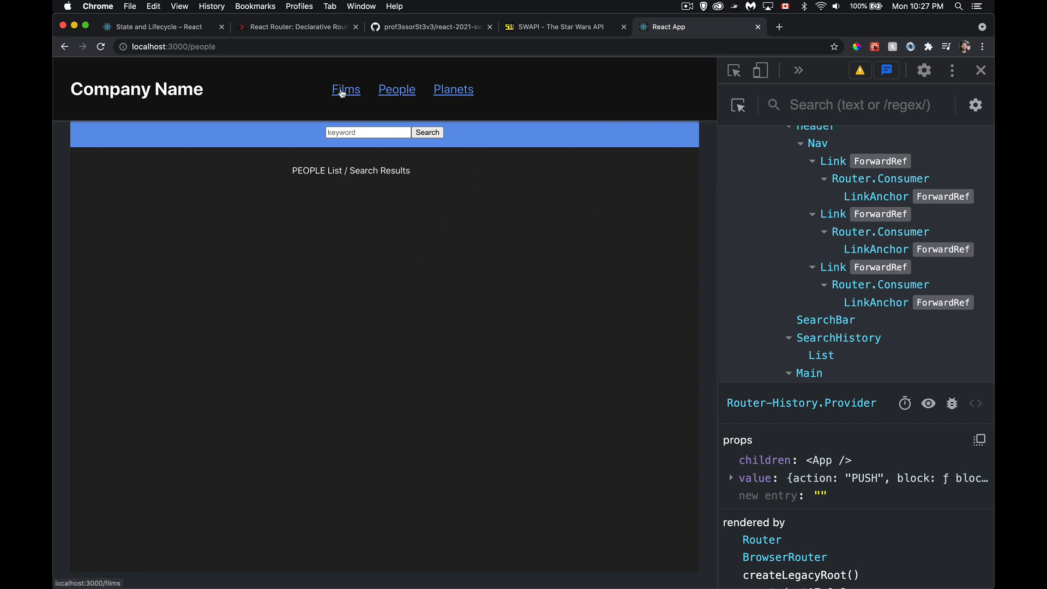
click(345, 90)
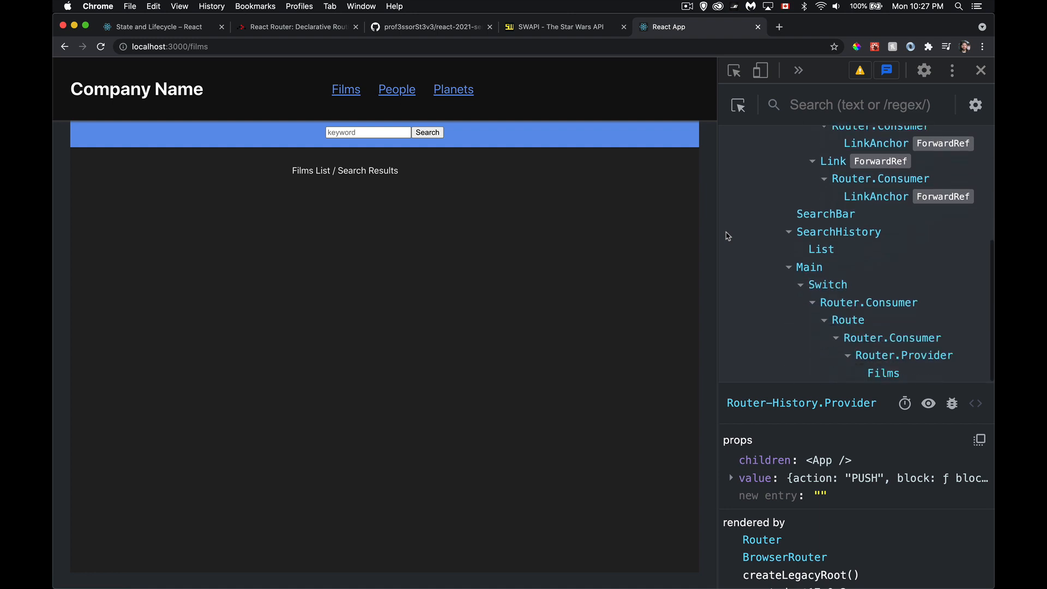
mouse_move(812, 271)
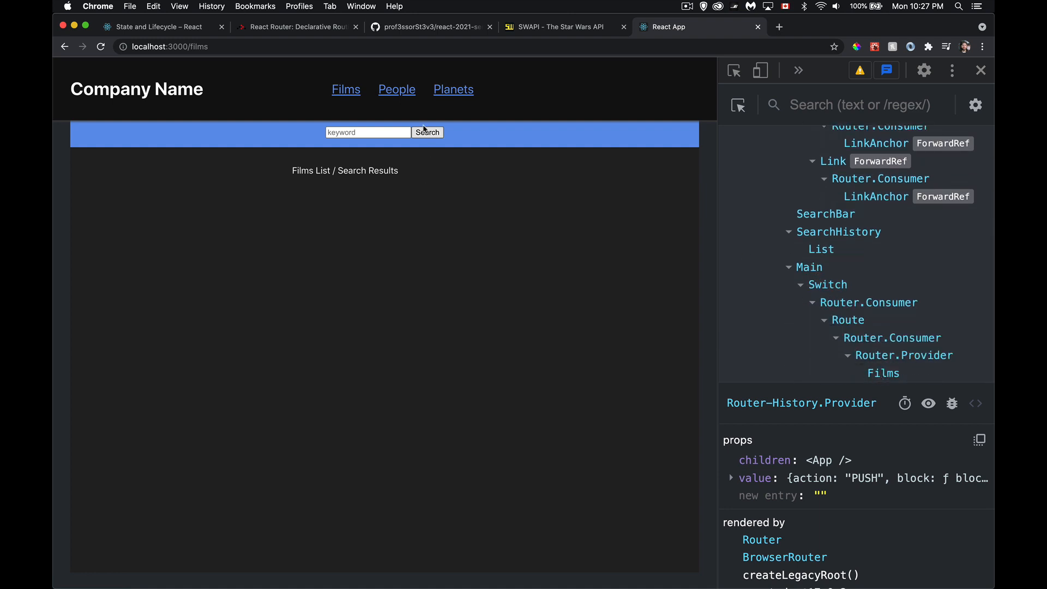
click(452, 89)
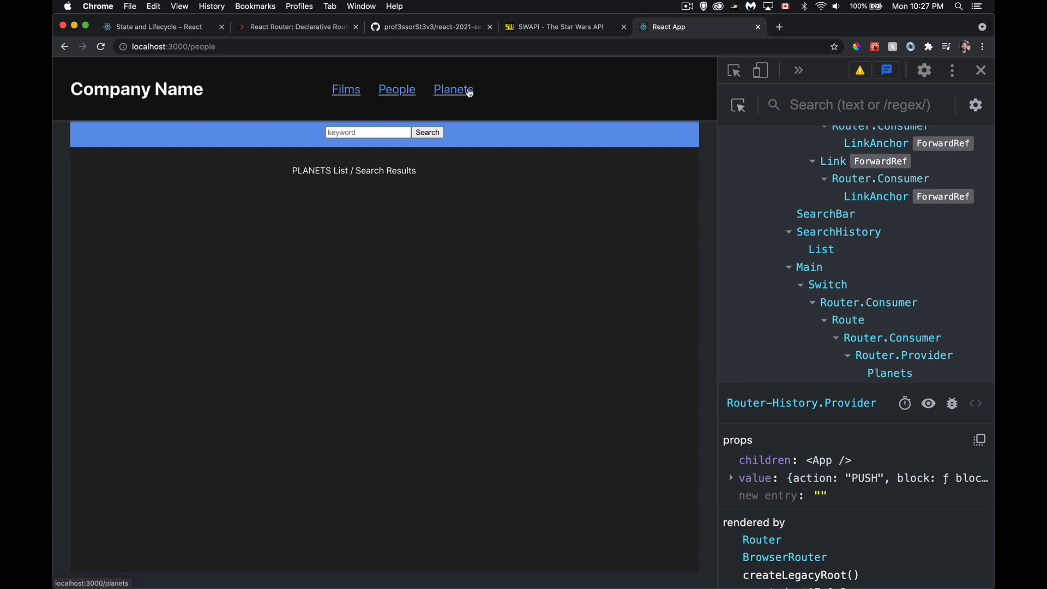
click(345, 89)
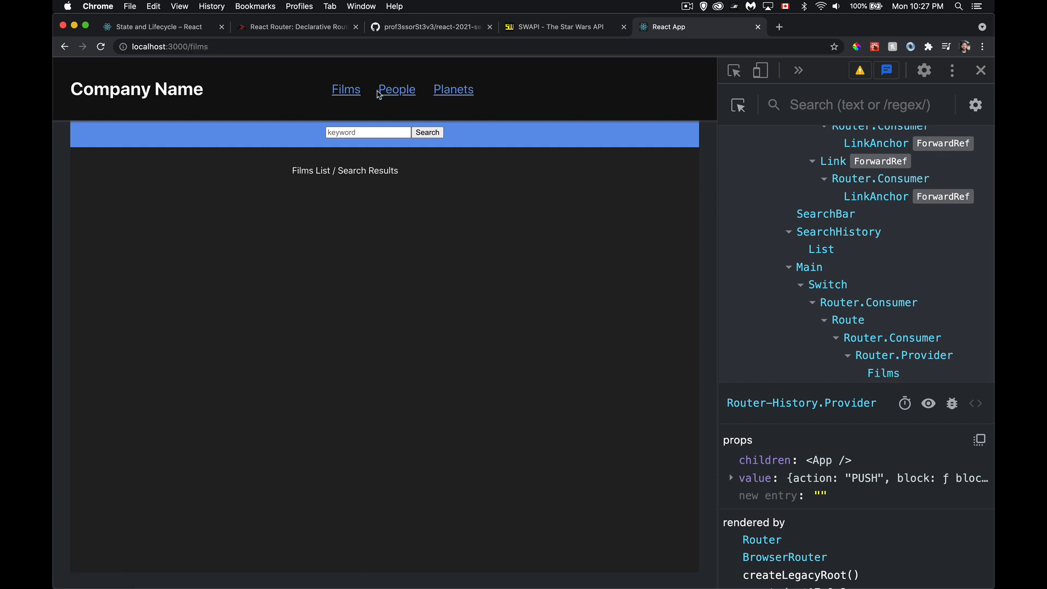
click(453, 90)
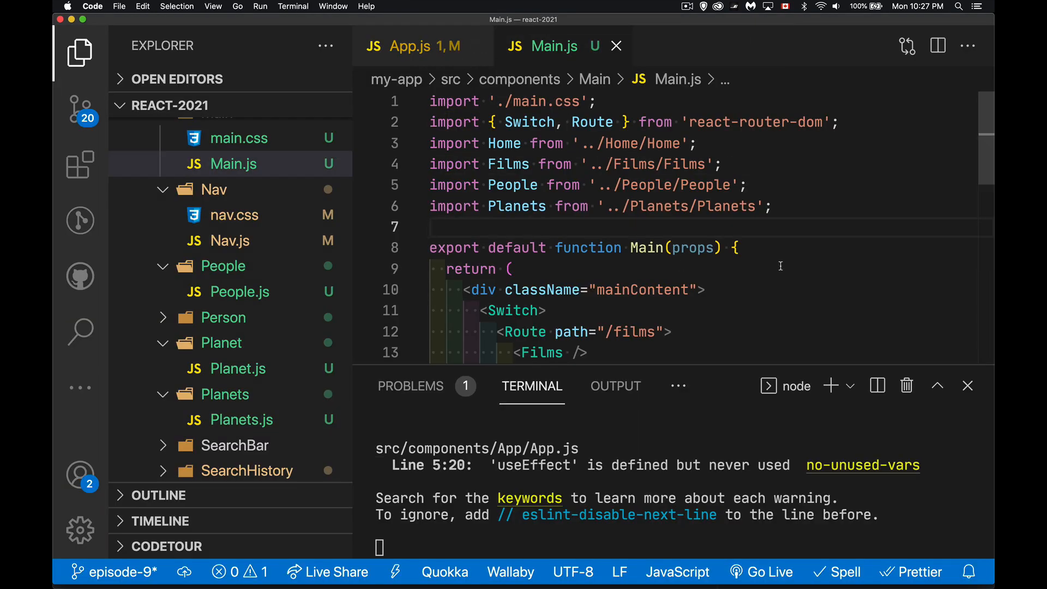
Add the exact attribute to the Home Route for path "/".
scroll(down, 3)
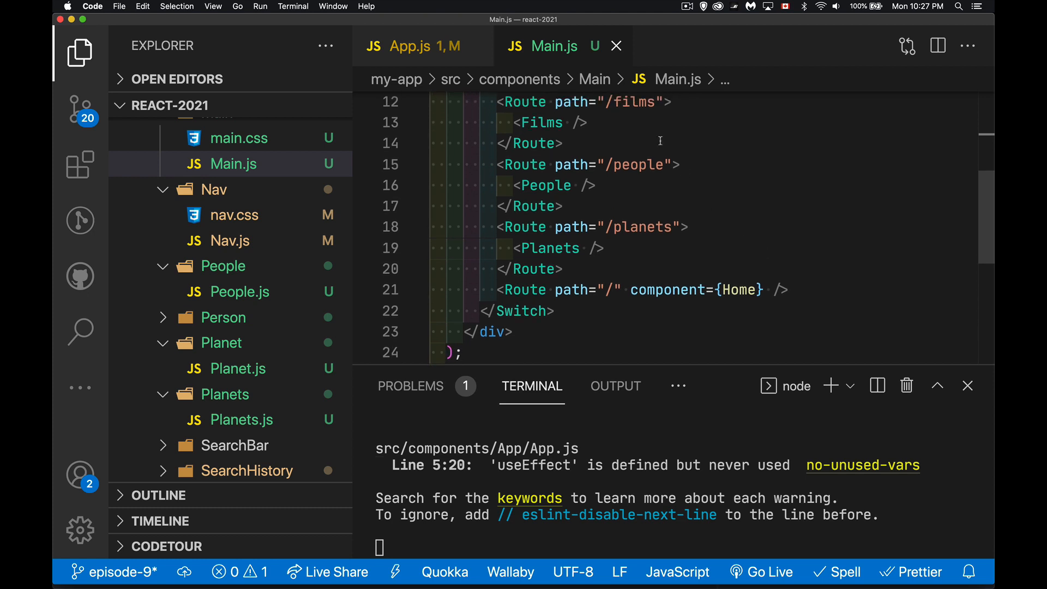
mouse_move(661, 302)
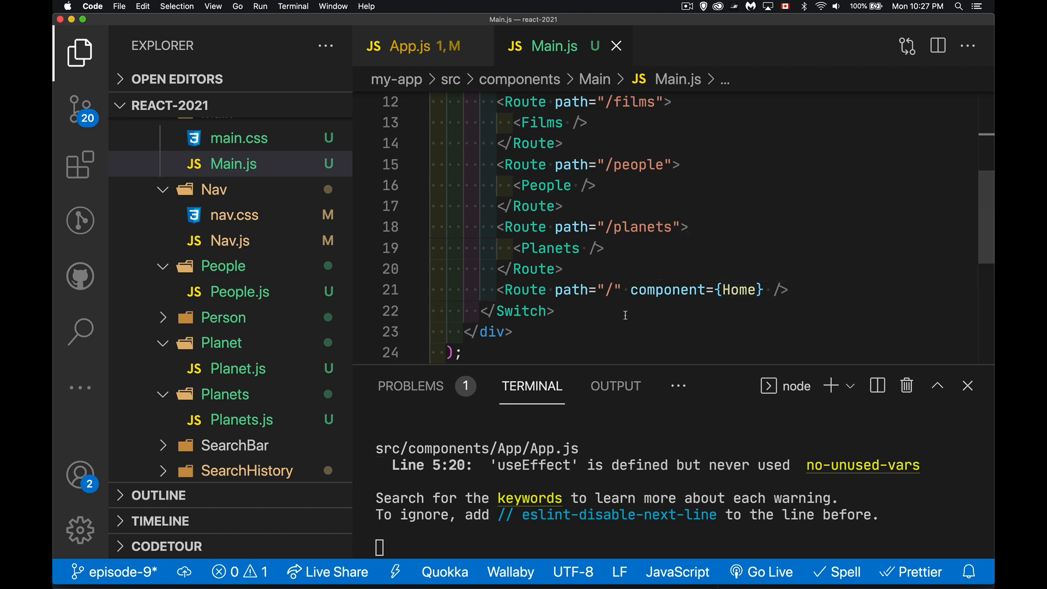
mouse_move(668, 195)
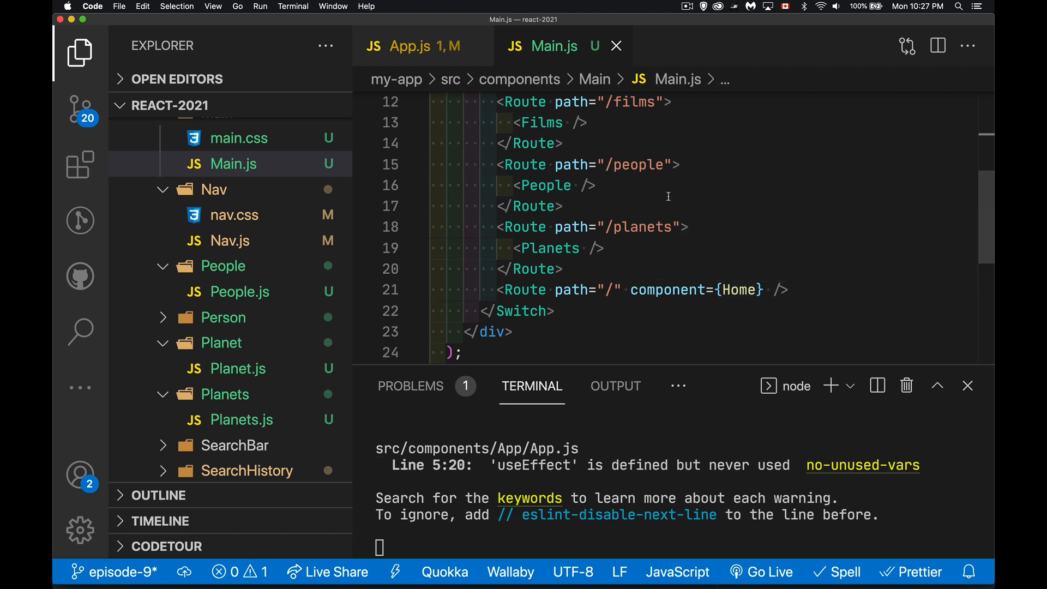
mouse_move(628, 194)
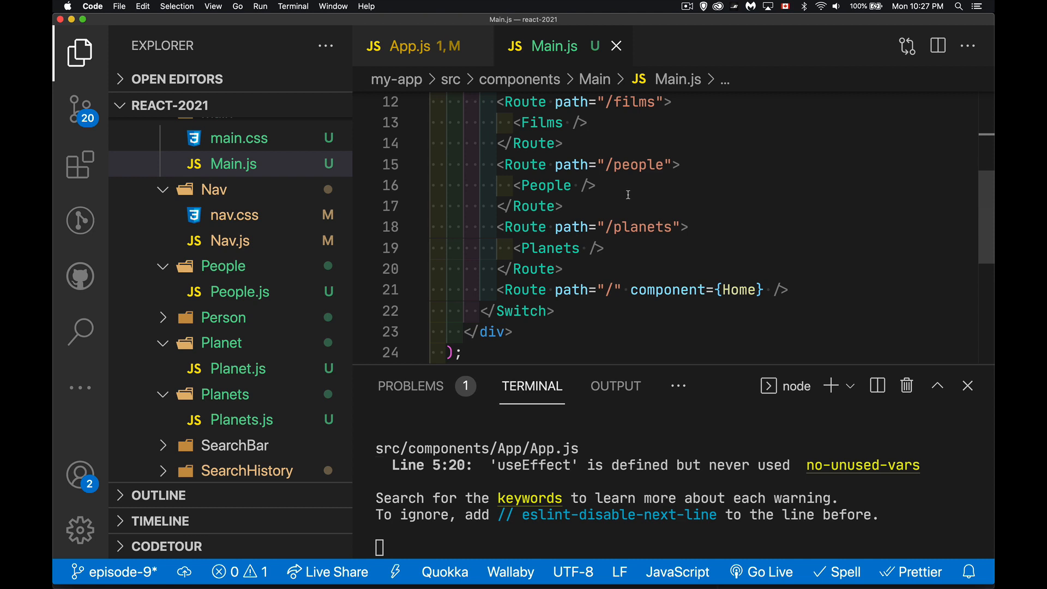
mouse_move(718, 211)
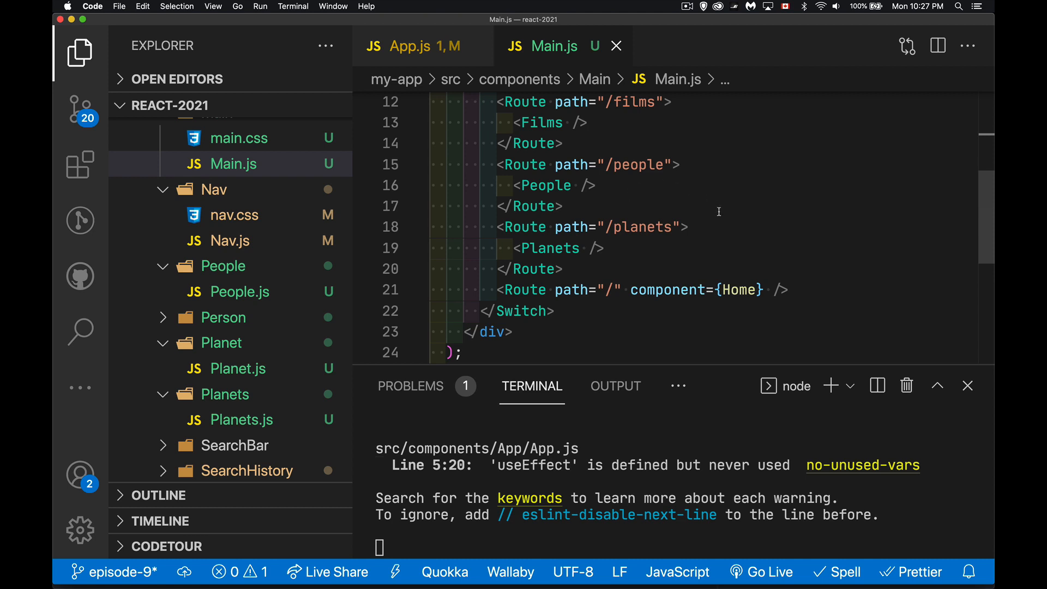
mouse_move(625, 288)
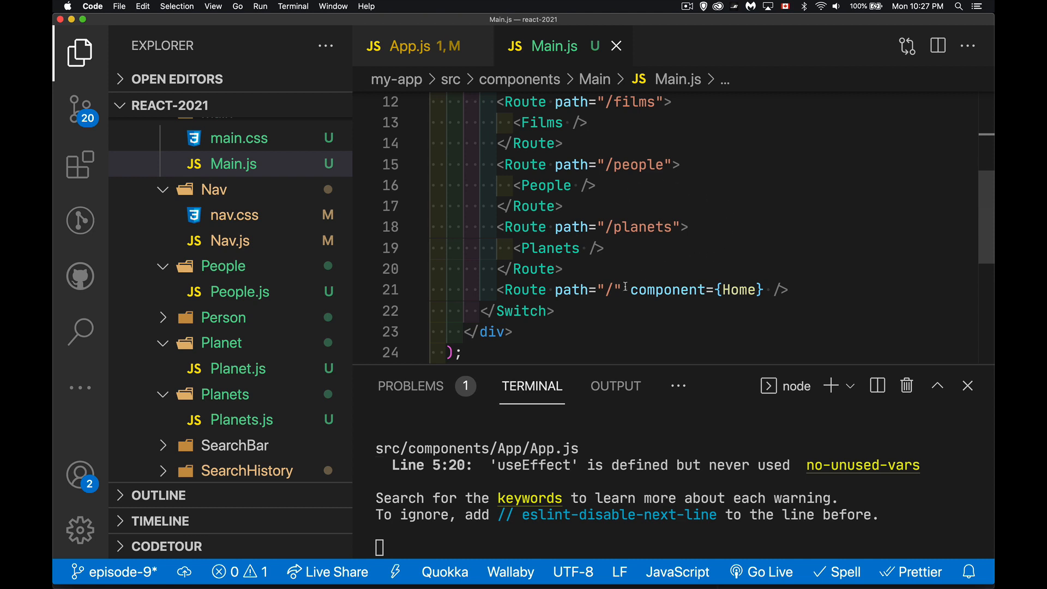
text(e)
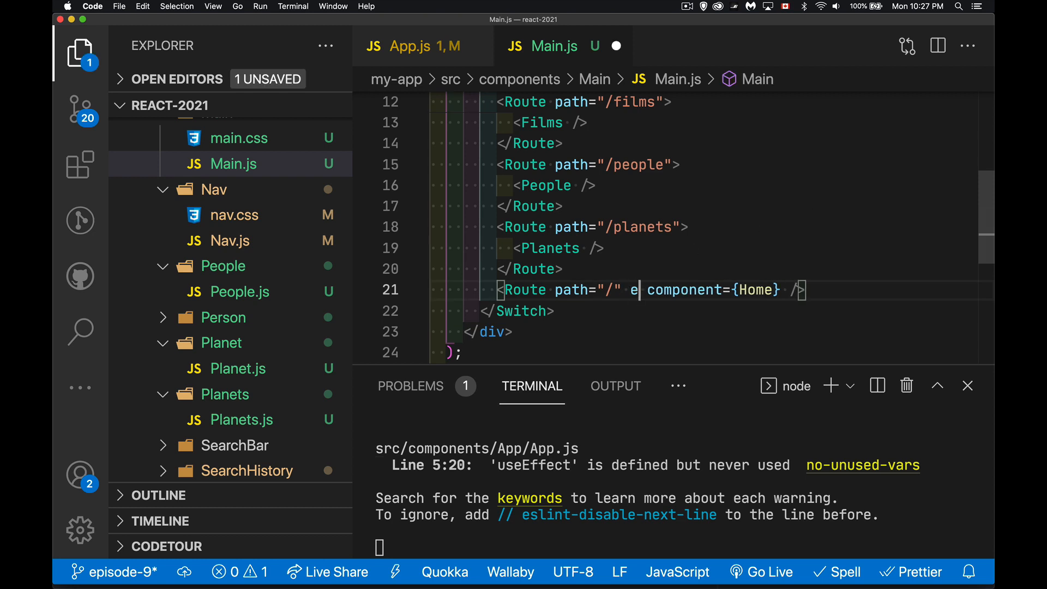
text(xact)
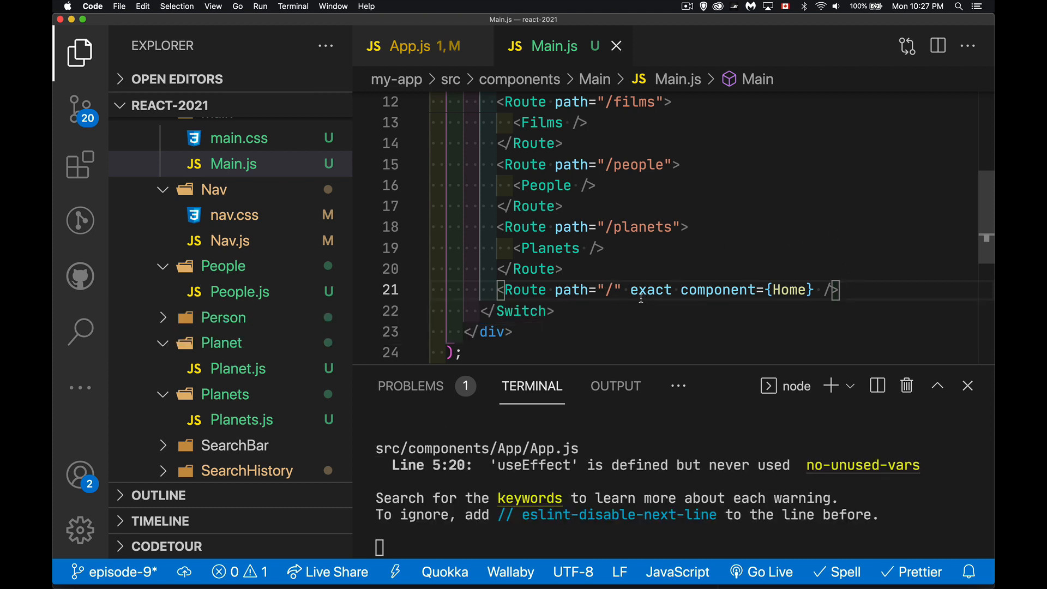
mouse_move(592, 322)
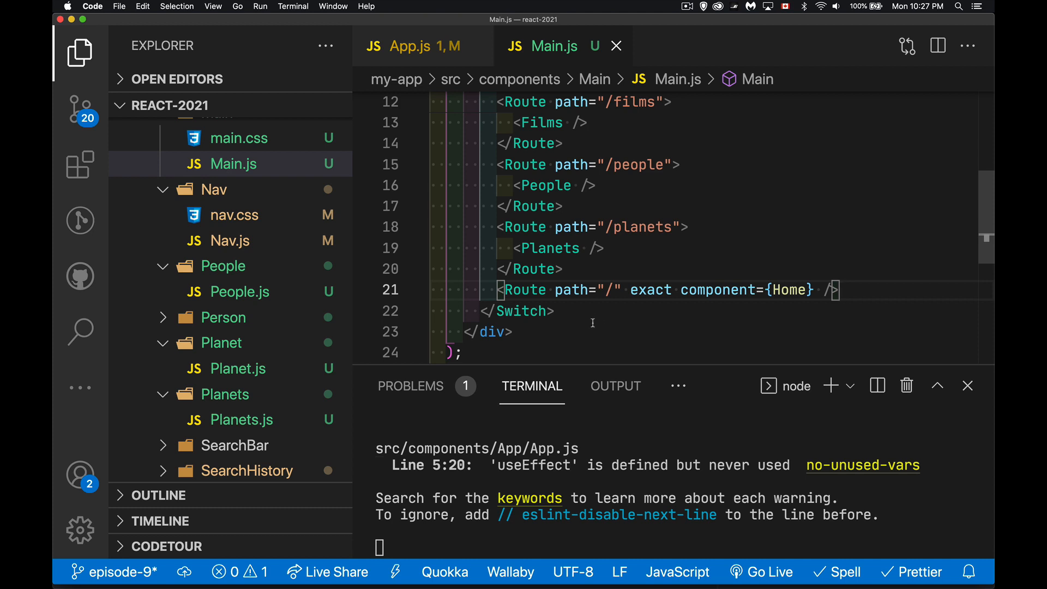
mouse_move(682, 314)
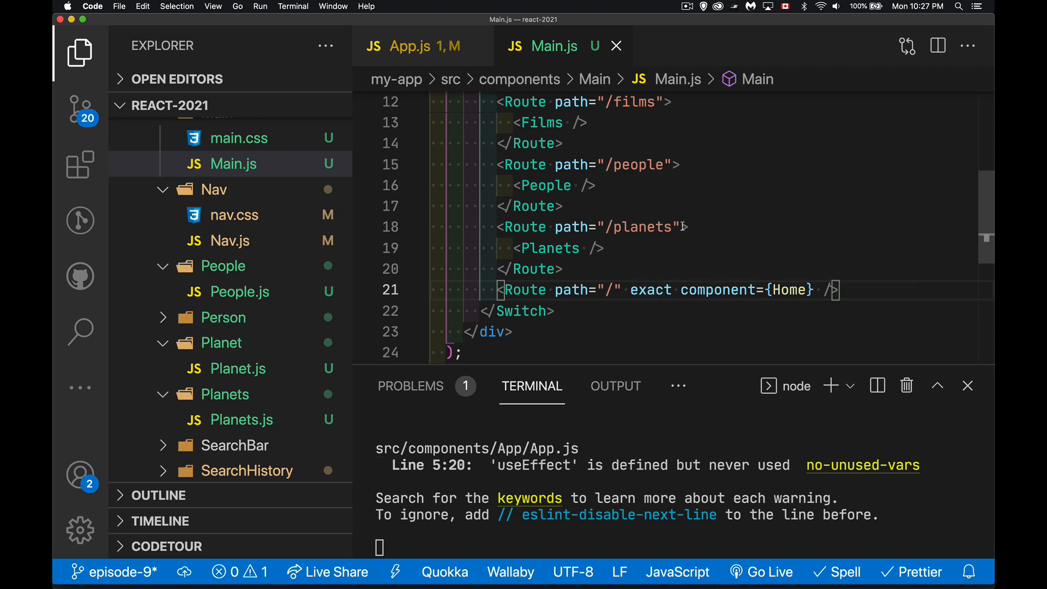
Try exact on the /planets Route, then delete it again.
text(exact)
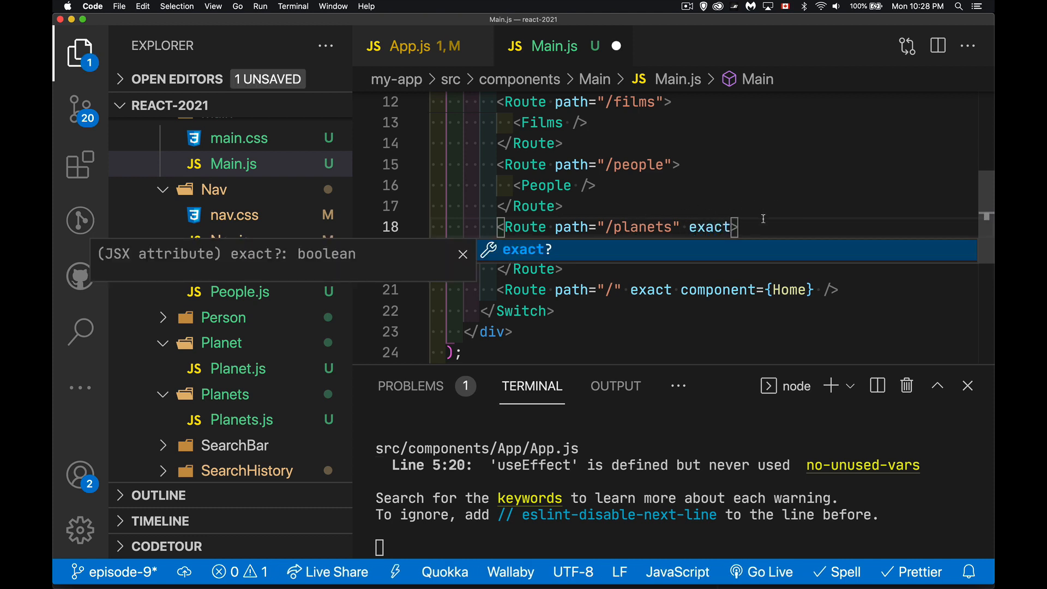
key(Escape)
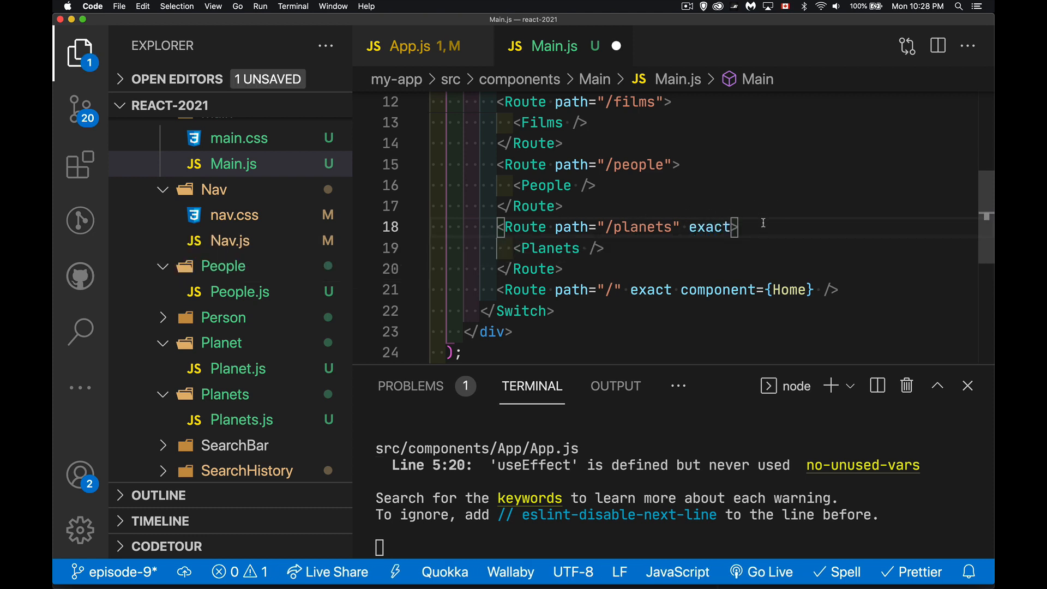
double_click(709, 227)
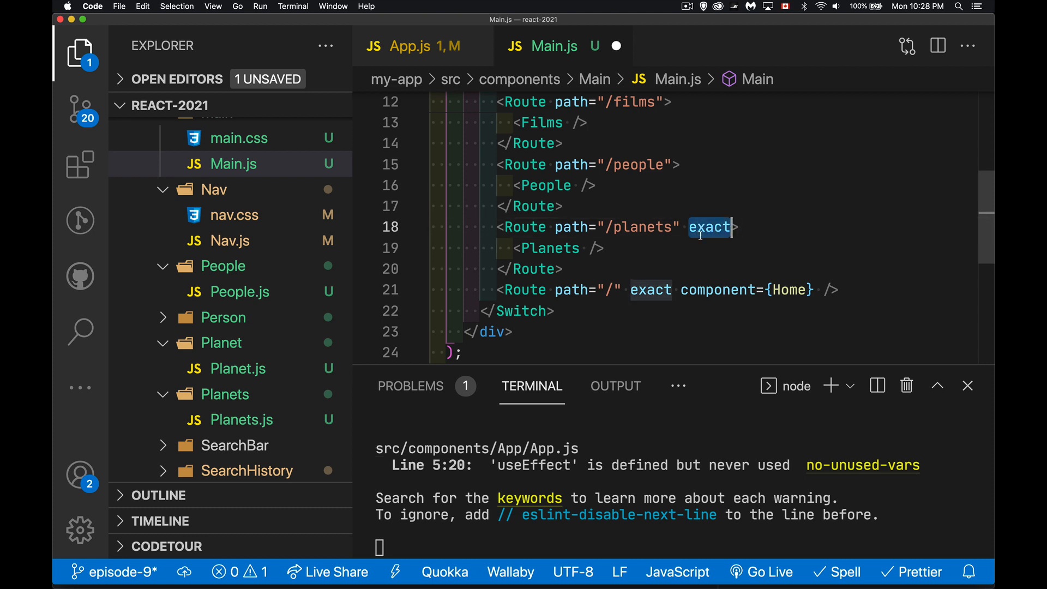
key(Backspace)
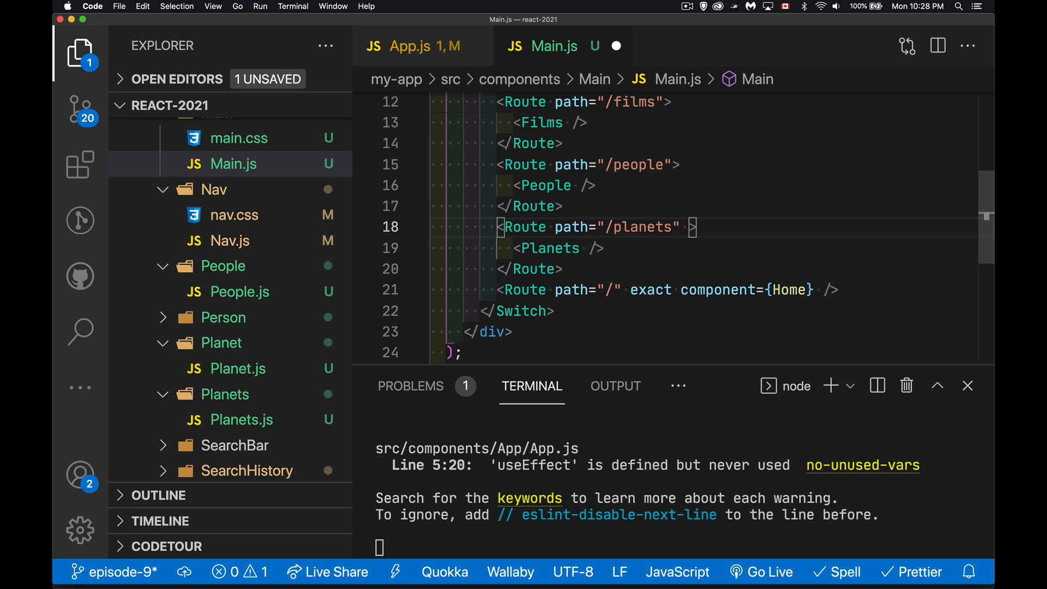
mouse_move(785, 244)
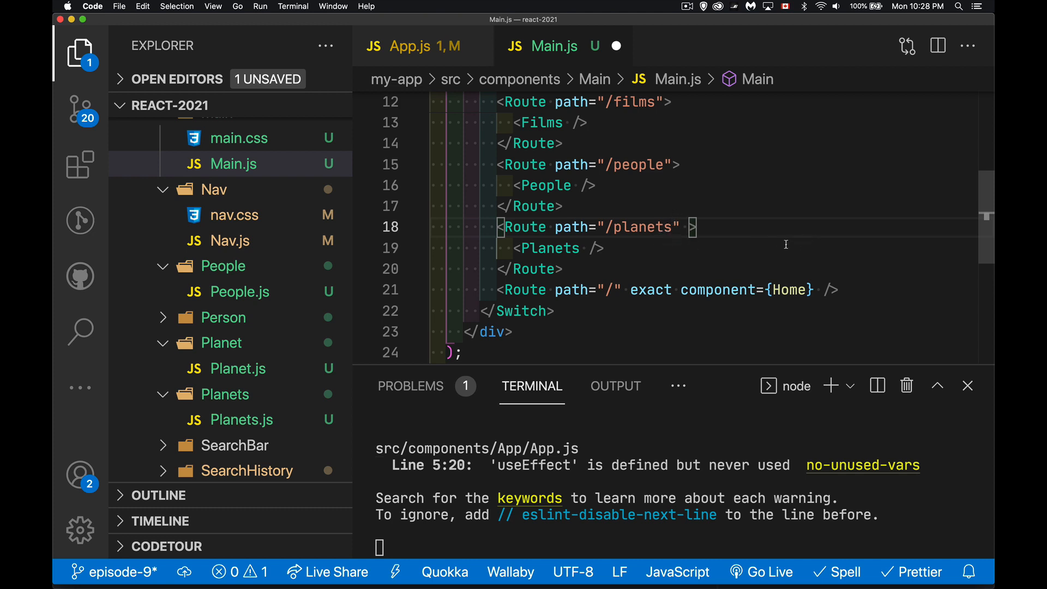
mouse_move(774, 244)
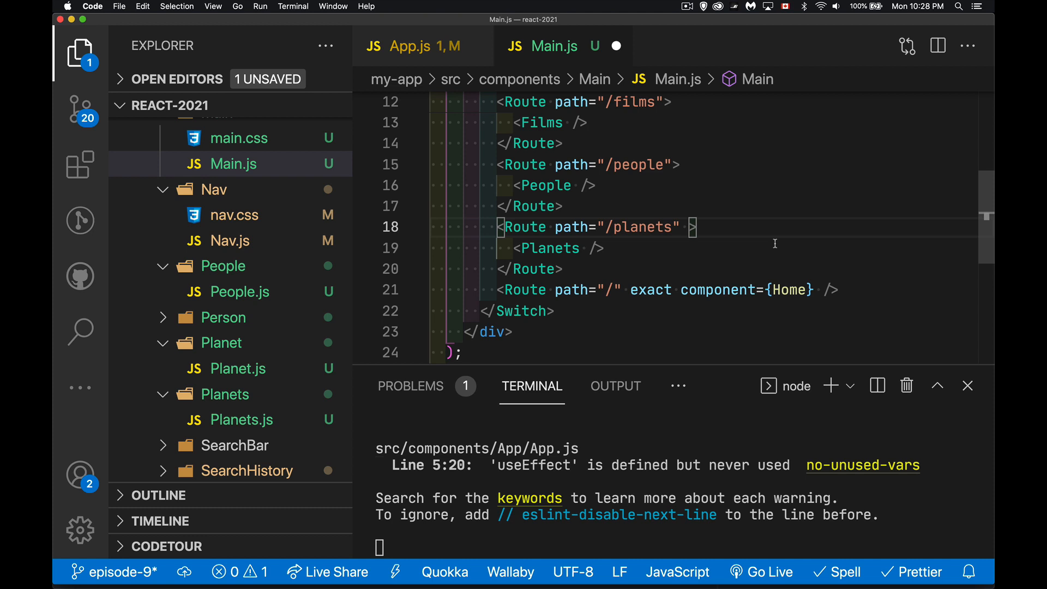
scroll(up, 3)
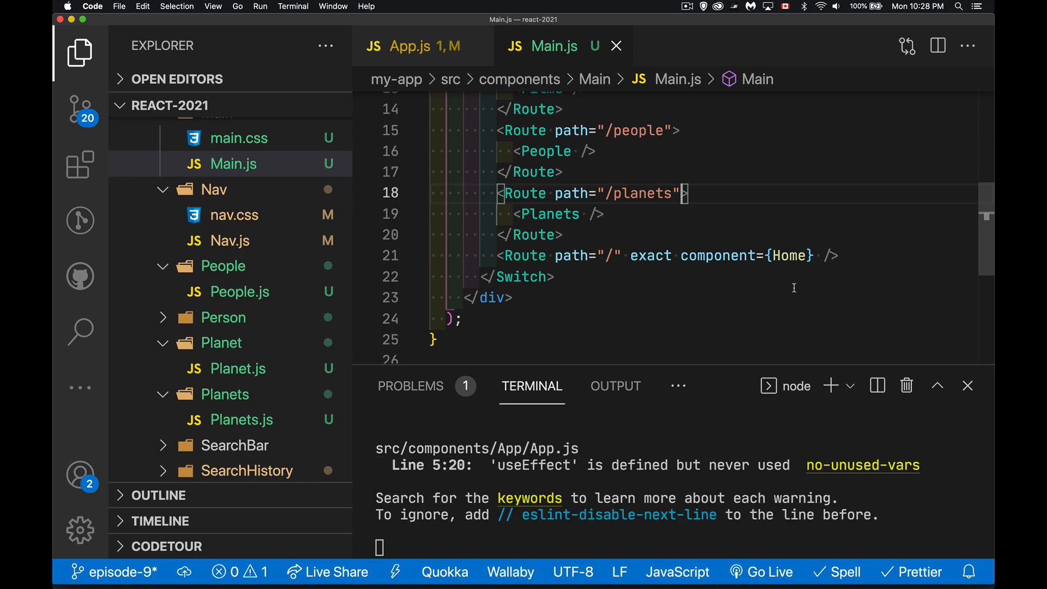
Give the exact '/' route a render arrow function whose body returns <Home />.
scroll(up, 3)
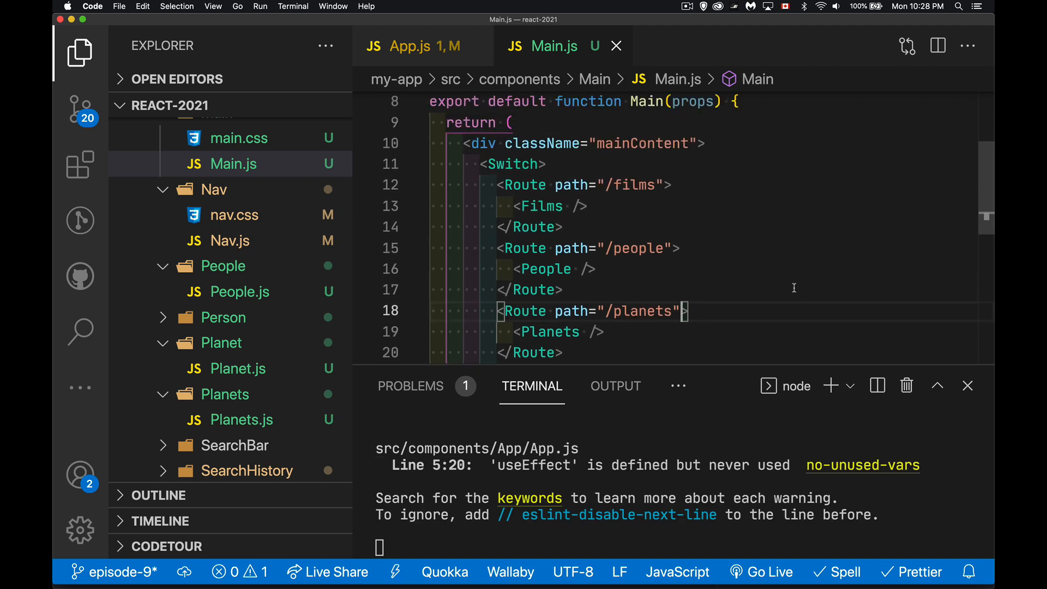
scroll(down, 3)
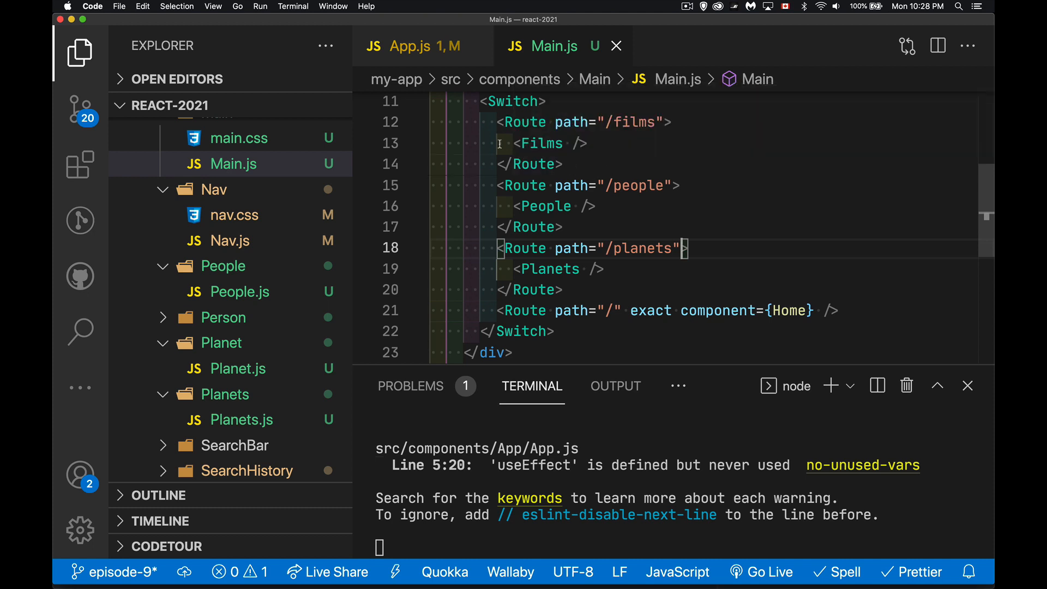
mouse_move(539, 191)
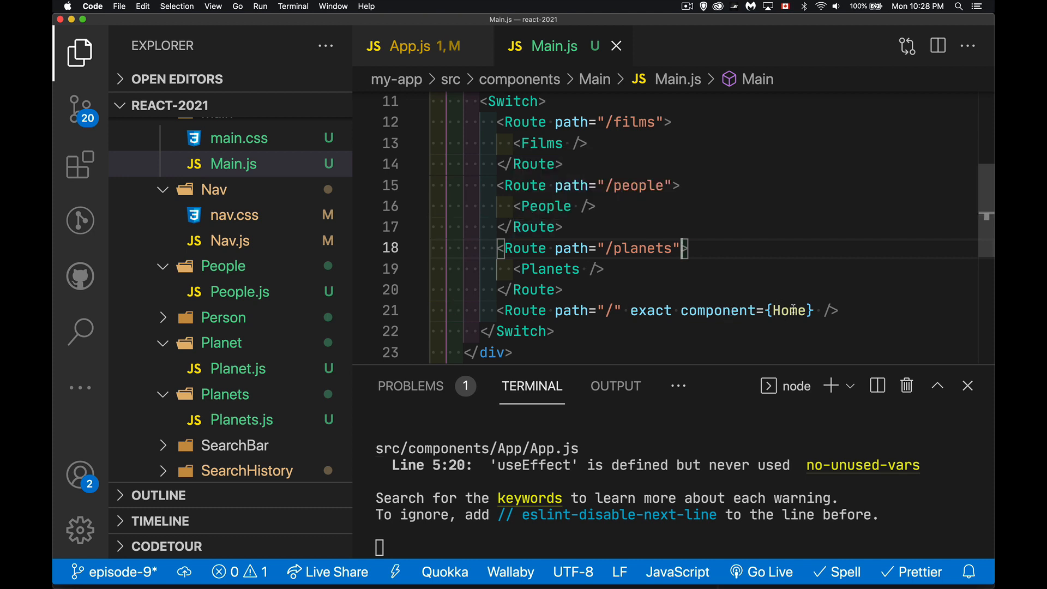
mouse_move(720, 351)
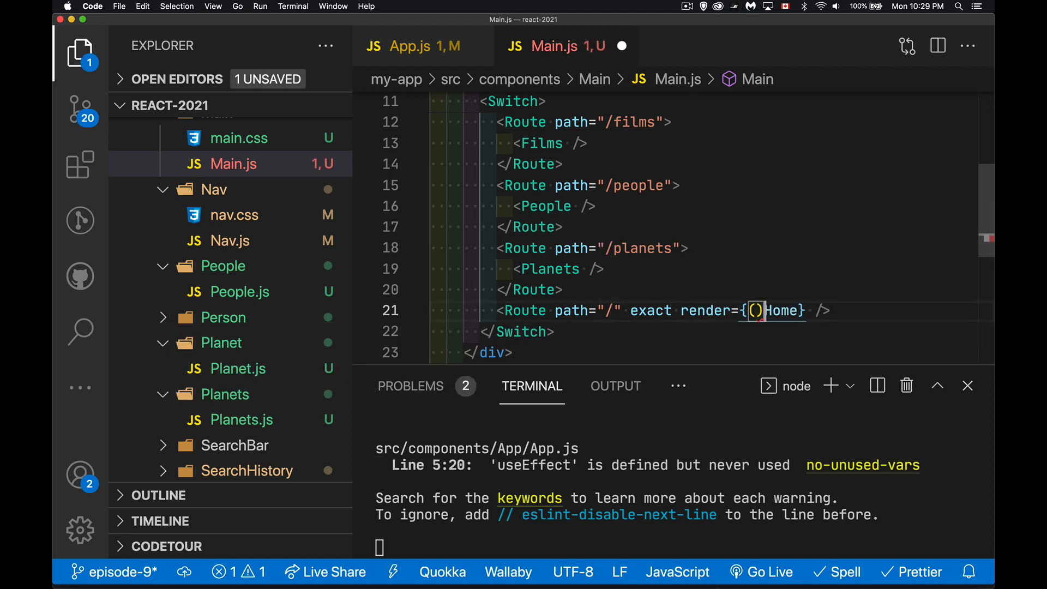
text(=>)
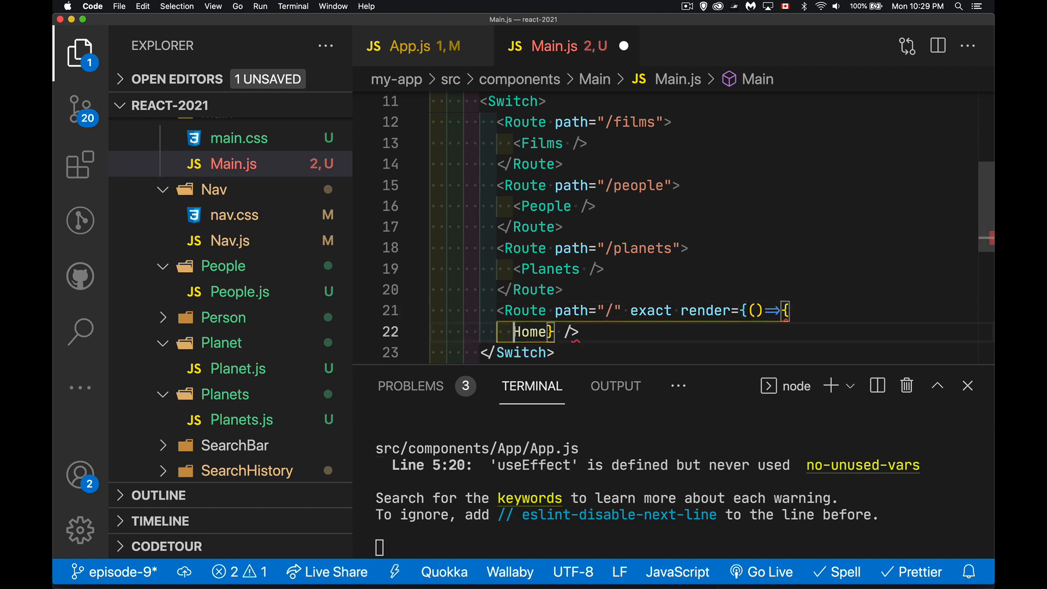
key(enter)
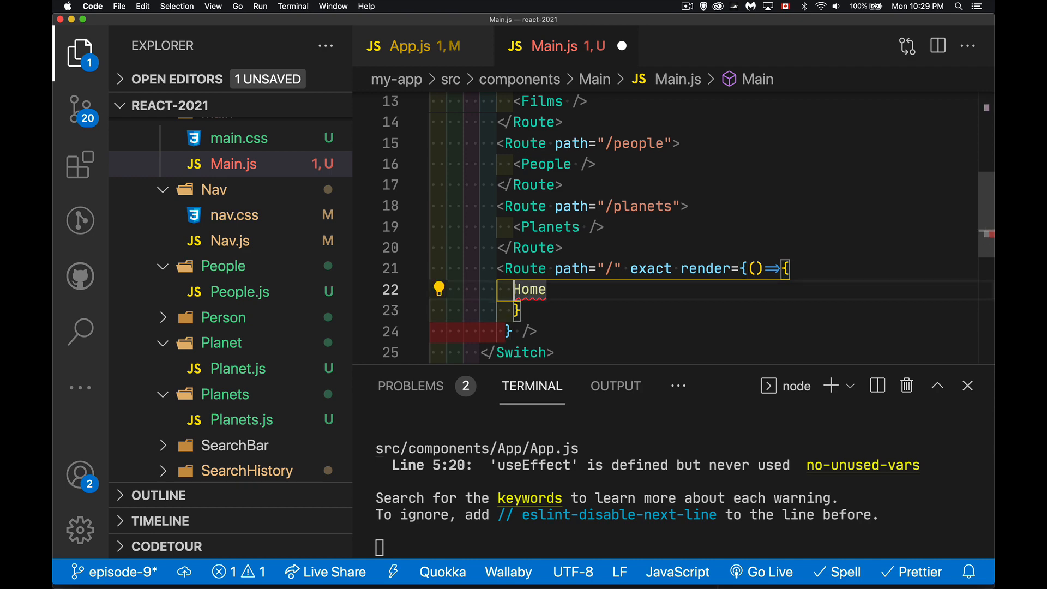
text(return <)
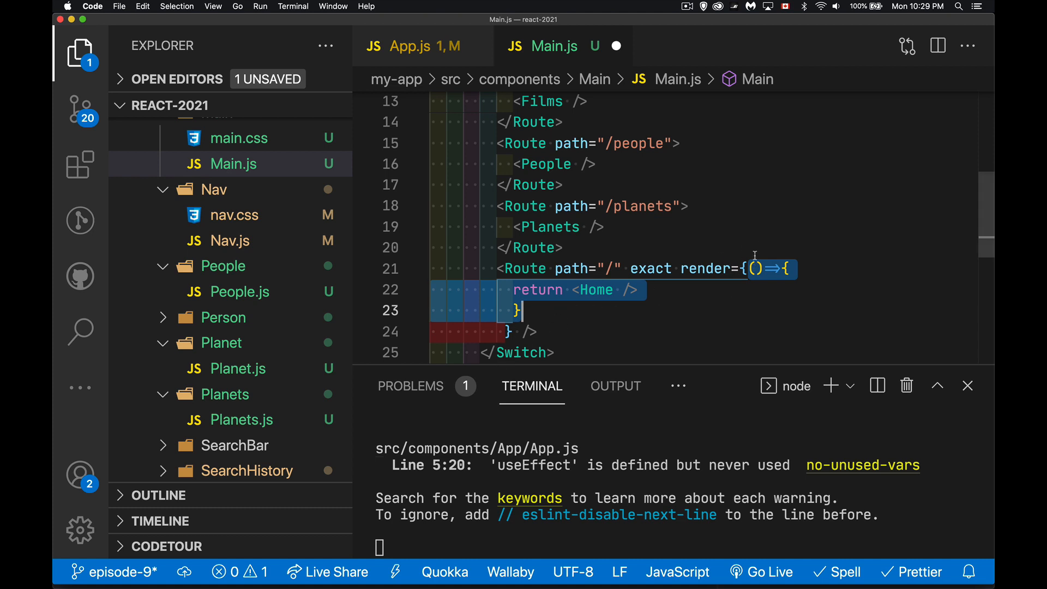
mouse_move(792, 295)
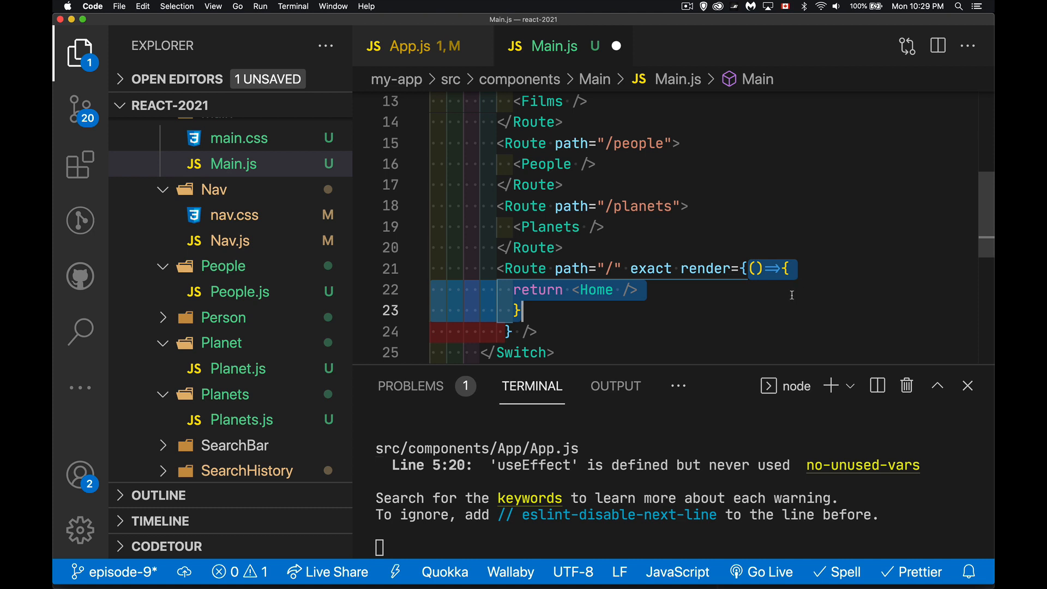
mouse_move(690, 294)
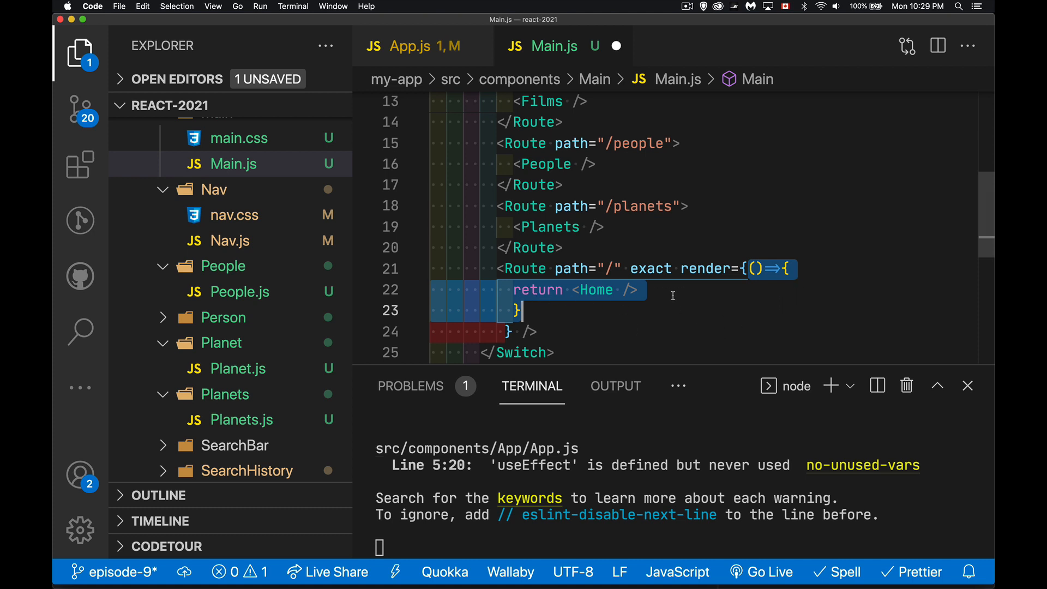
mouse_move(710, 301)
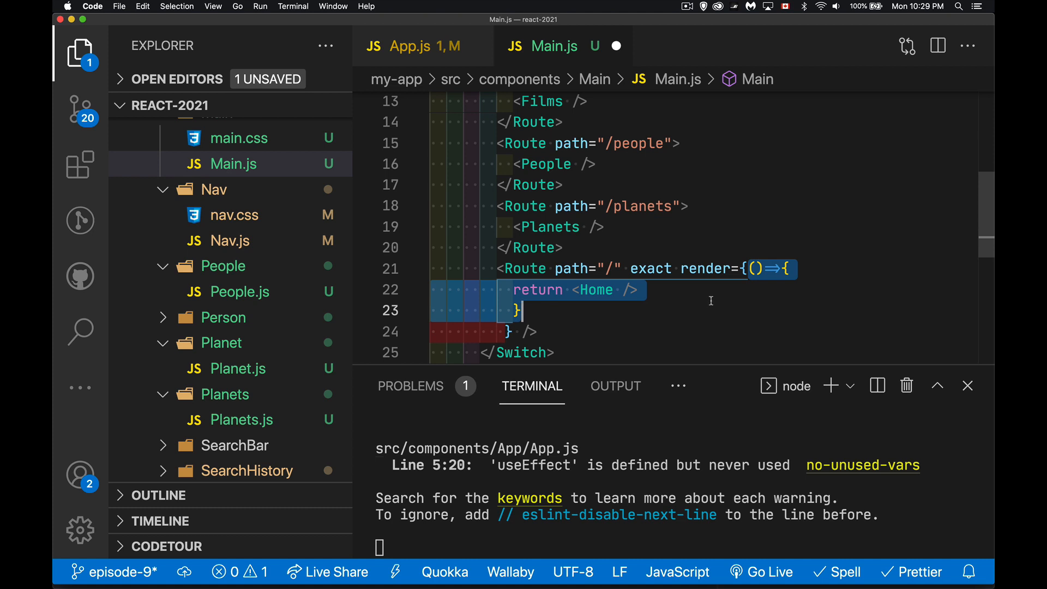
mouse_move(615, 292)
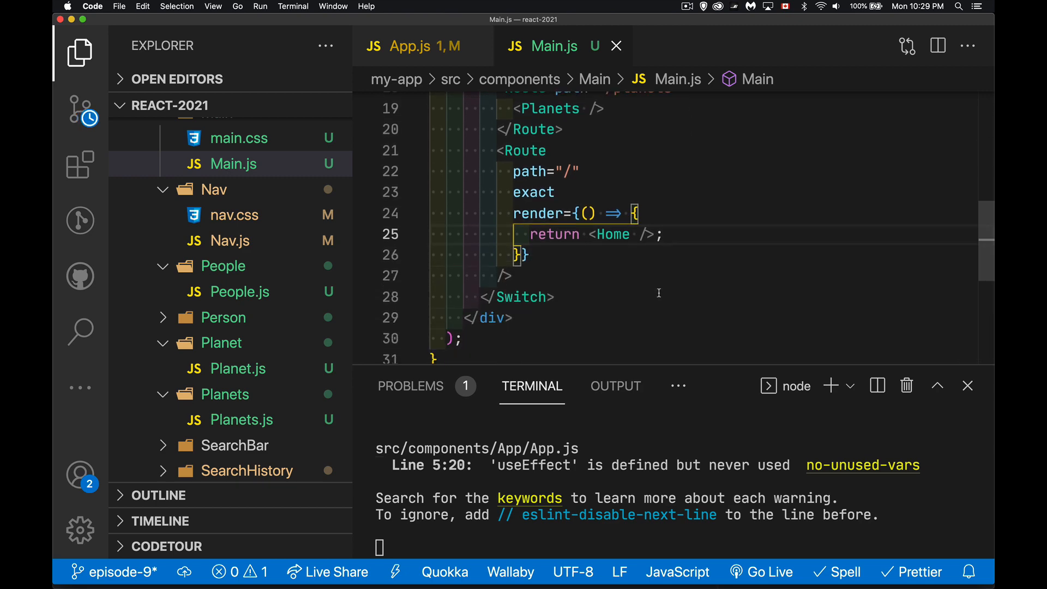
scroll(up, 3)
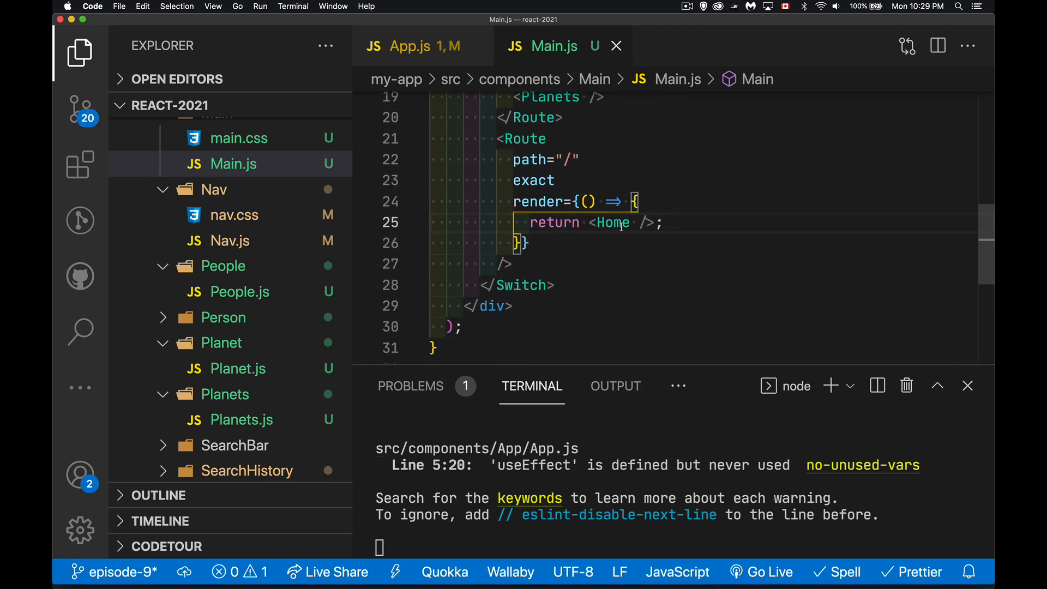
mouse_move(713, 220)
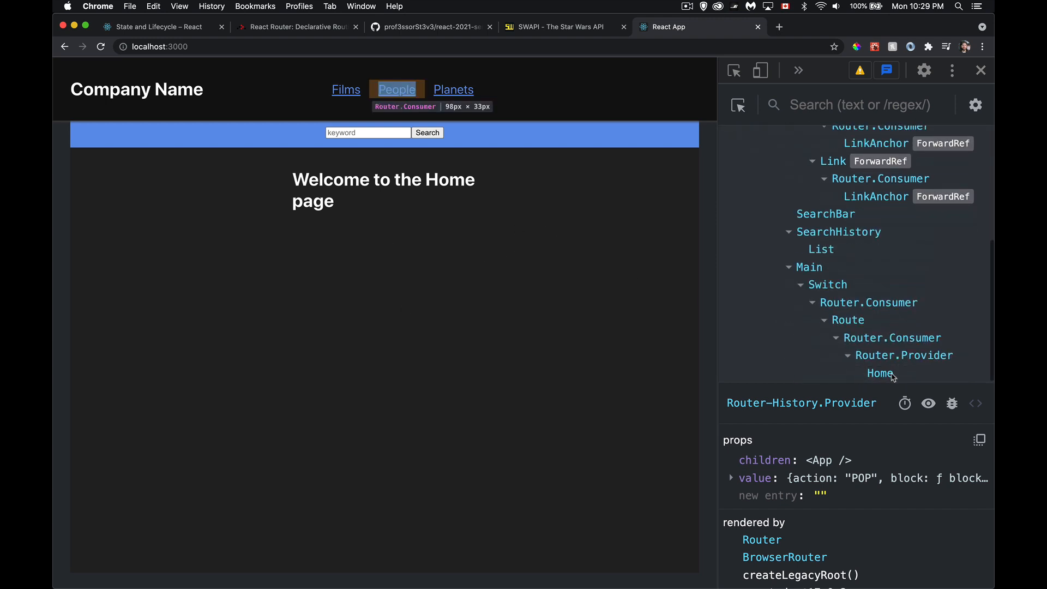
mouse_move(412, 342)
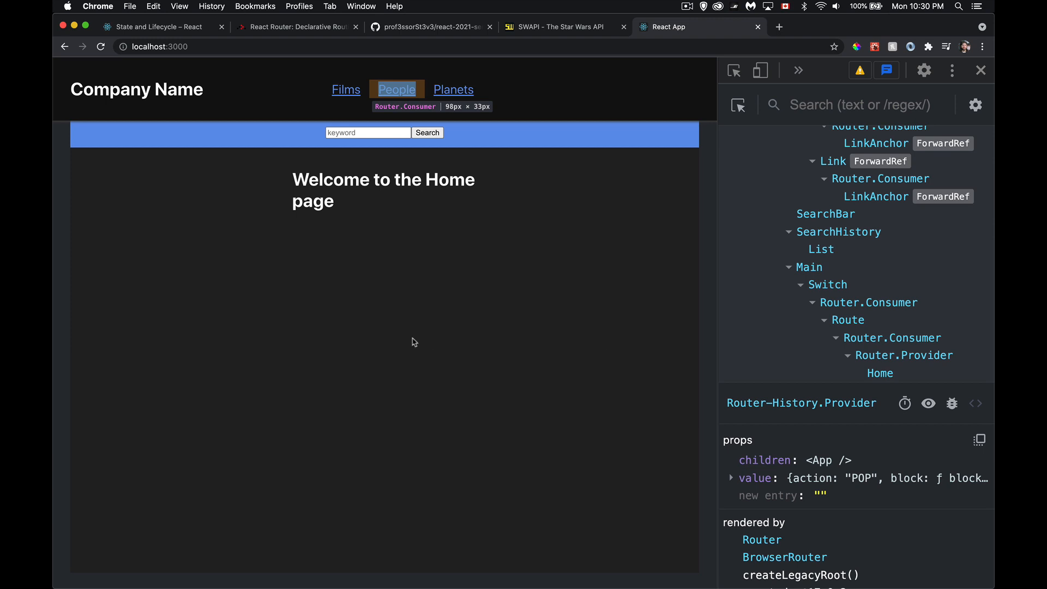
click(397, 89)
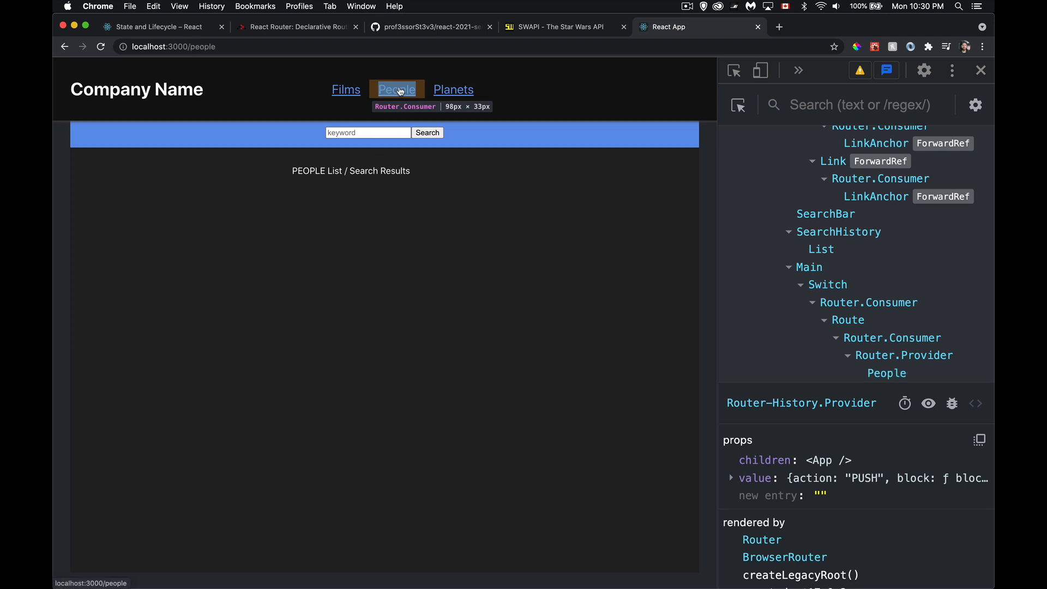
click(452, 89)
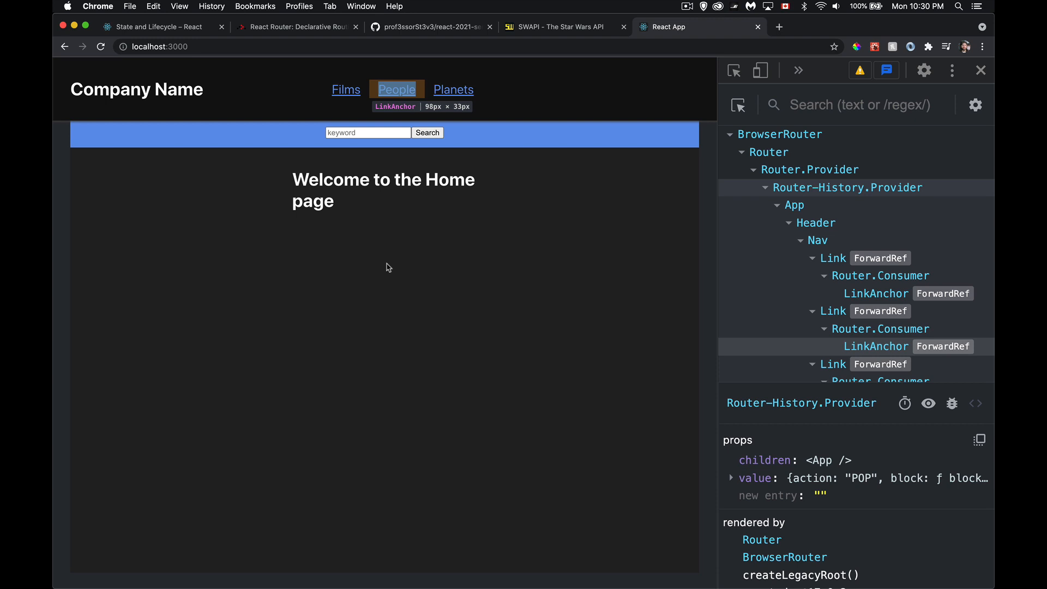
mouse_move(467, 293)
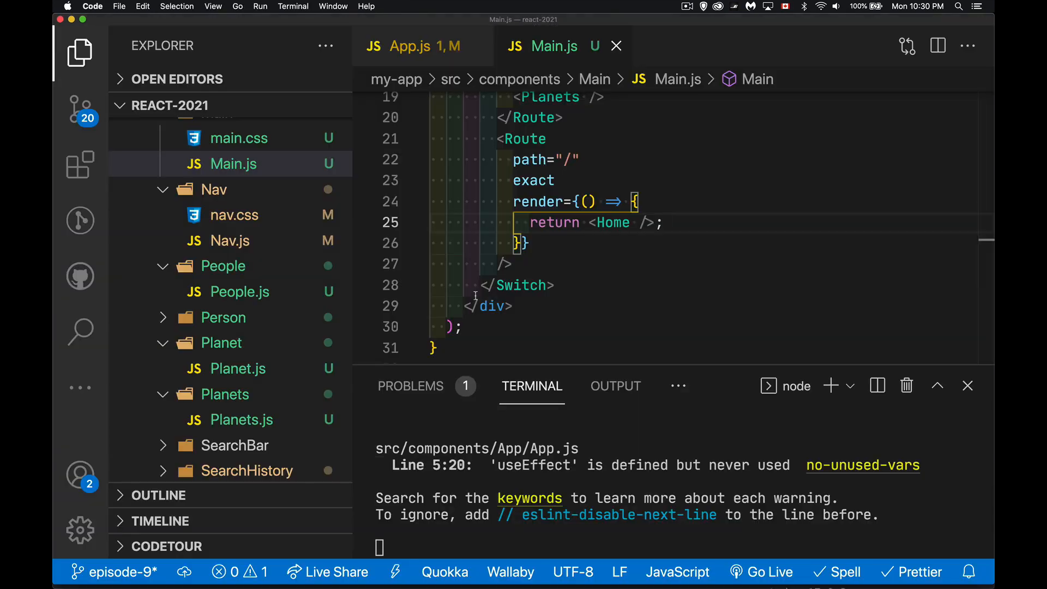
scroll(up, 3)
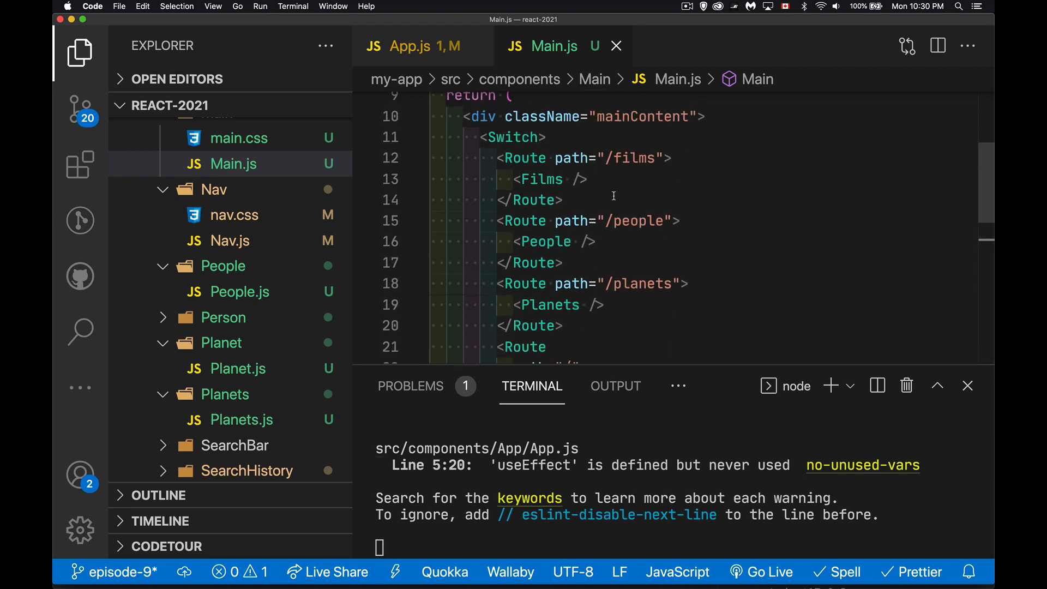
mouse_move(621, 323)
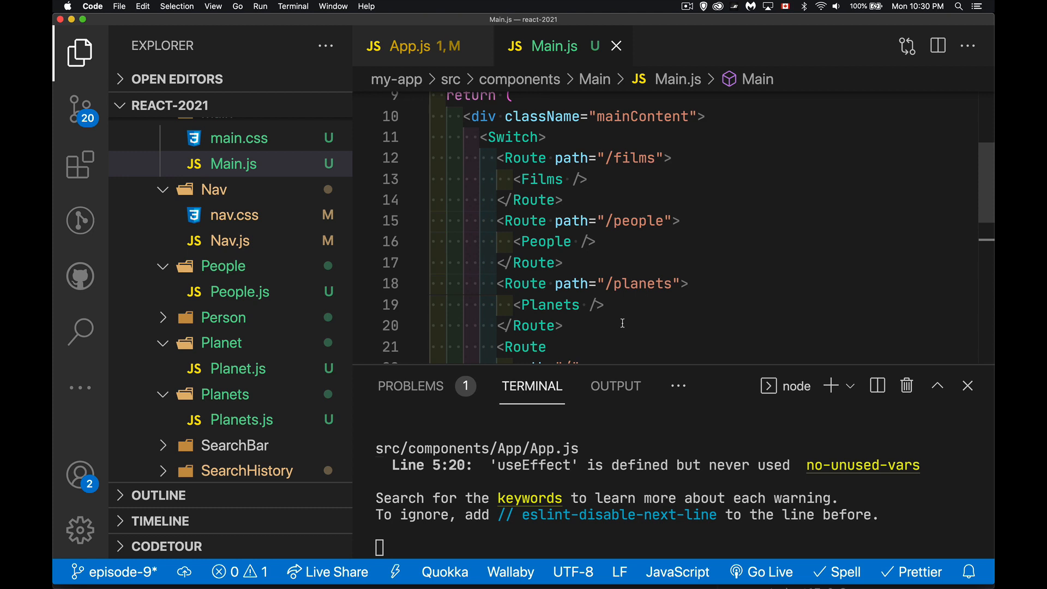
mouse_move(661, 220)
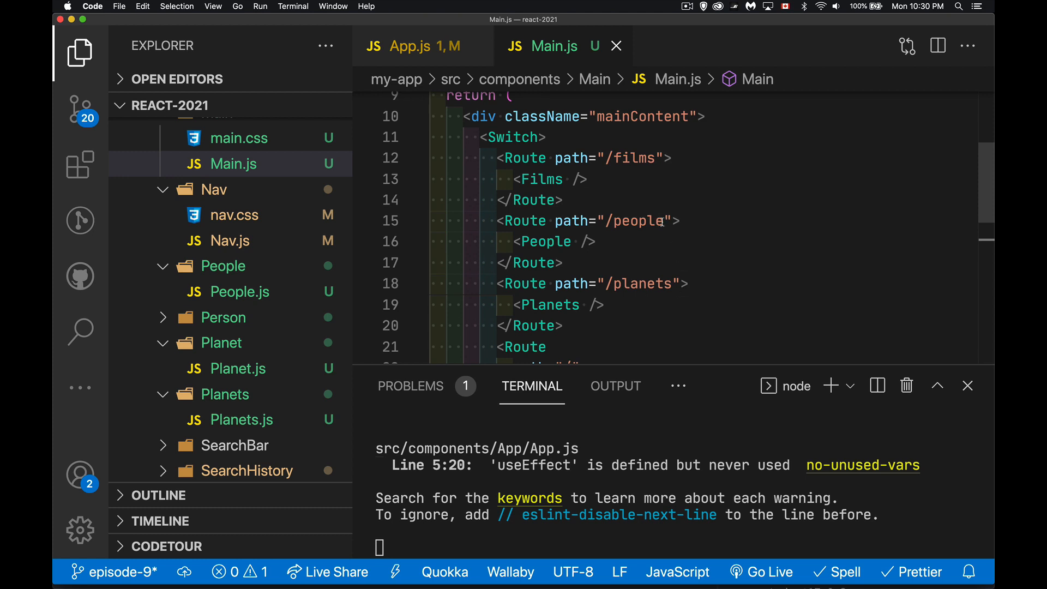
mouse_move(673, 234)
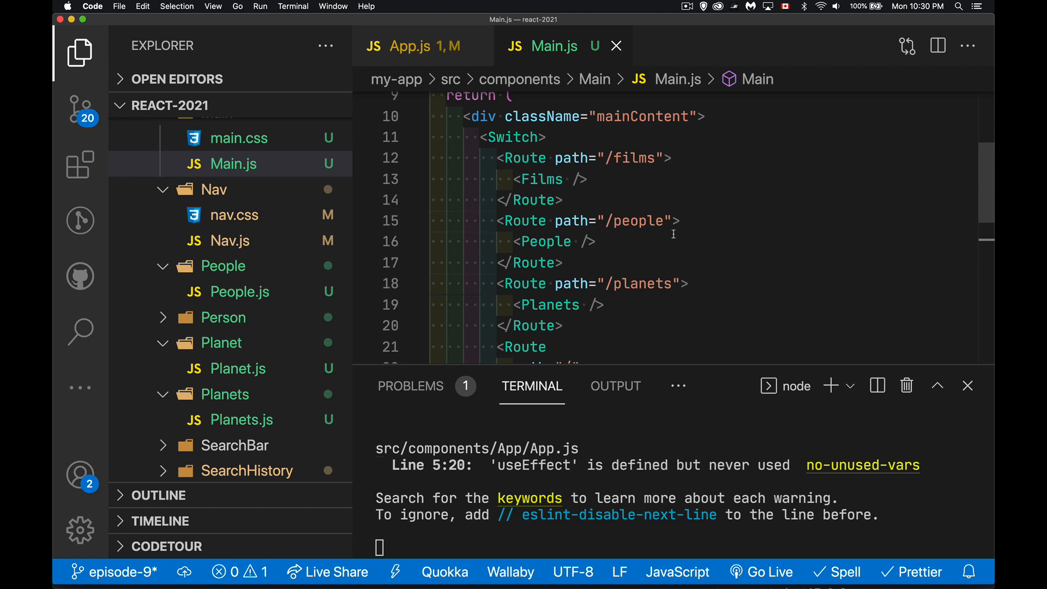
mouse_move(625, 220)
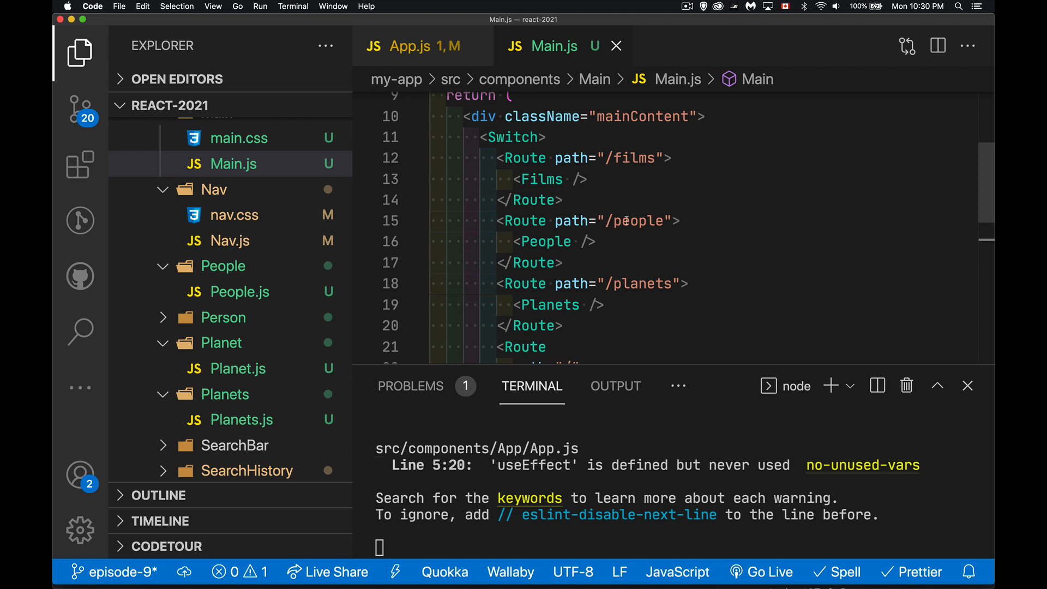
text(/)
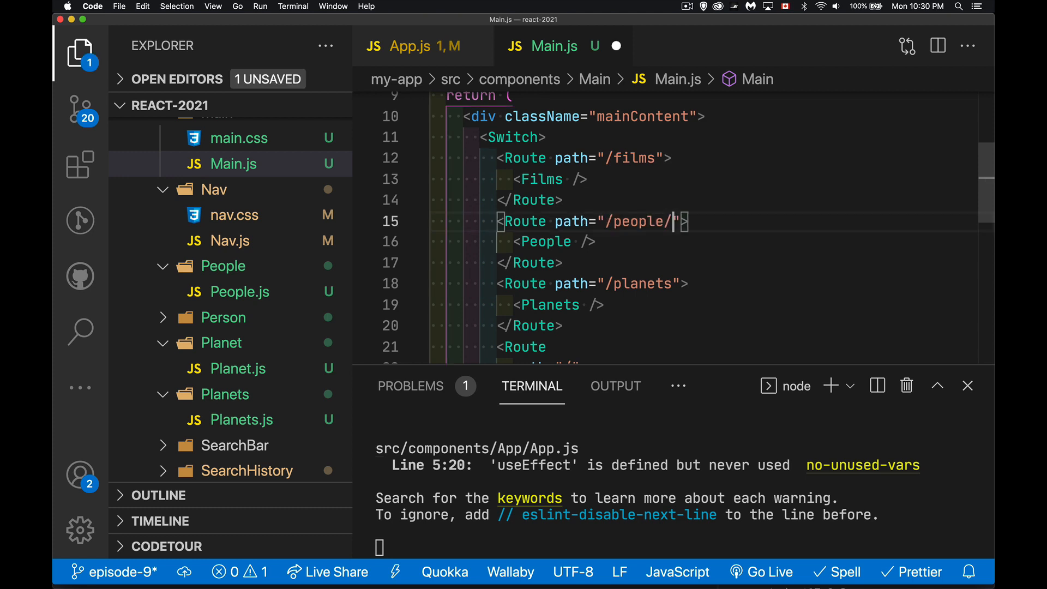
text(345)
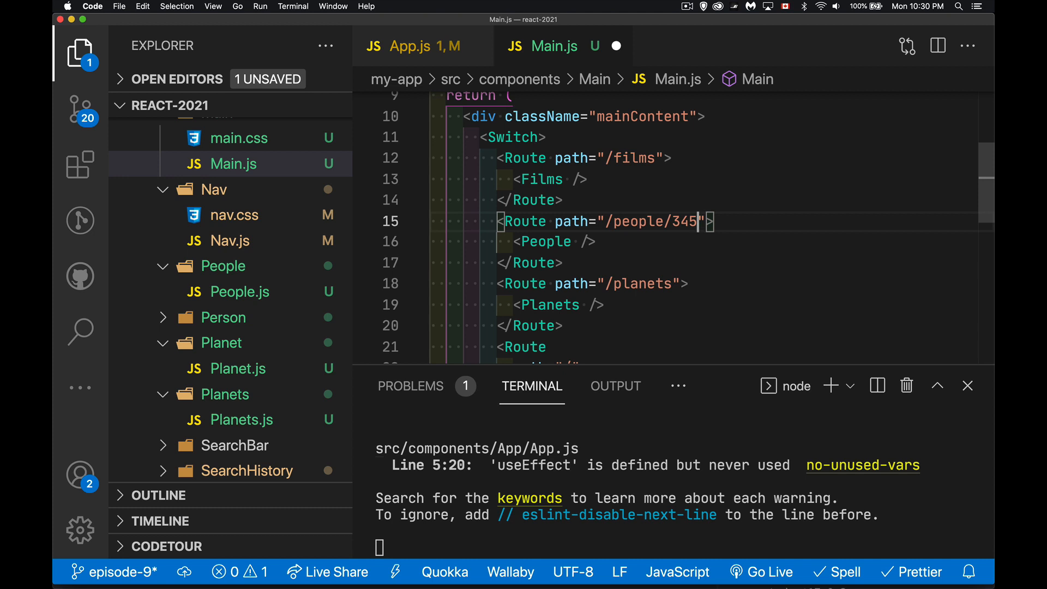
text(asdasdf)
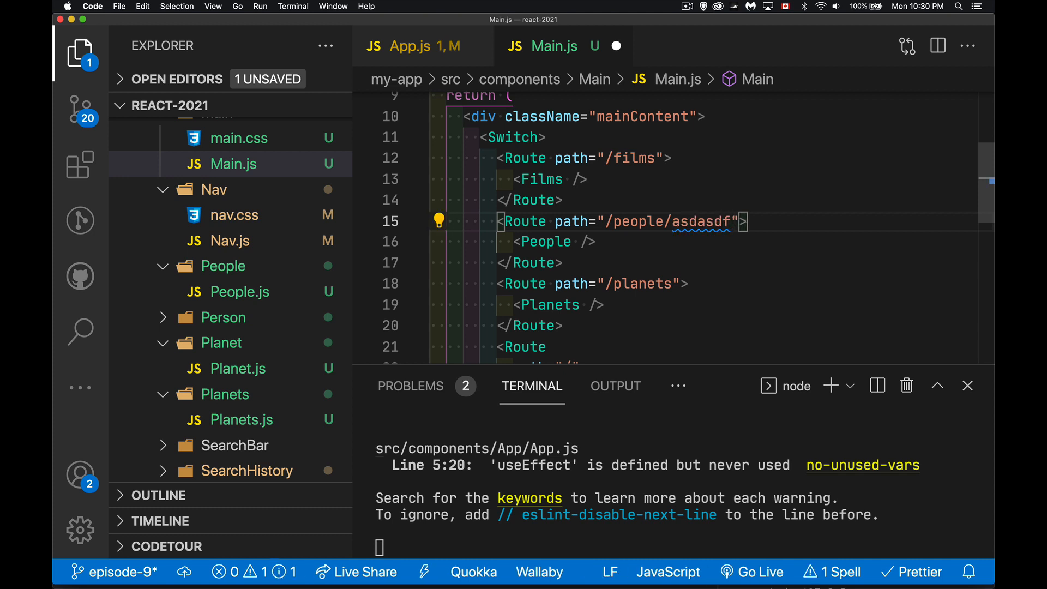
key(Backspace)
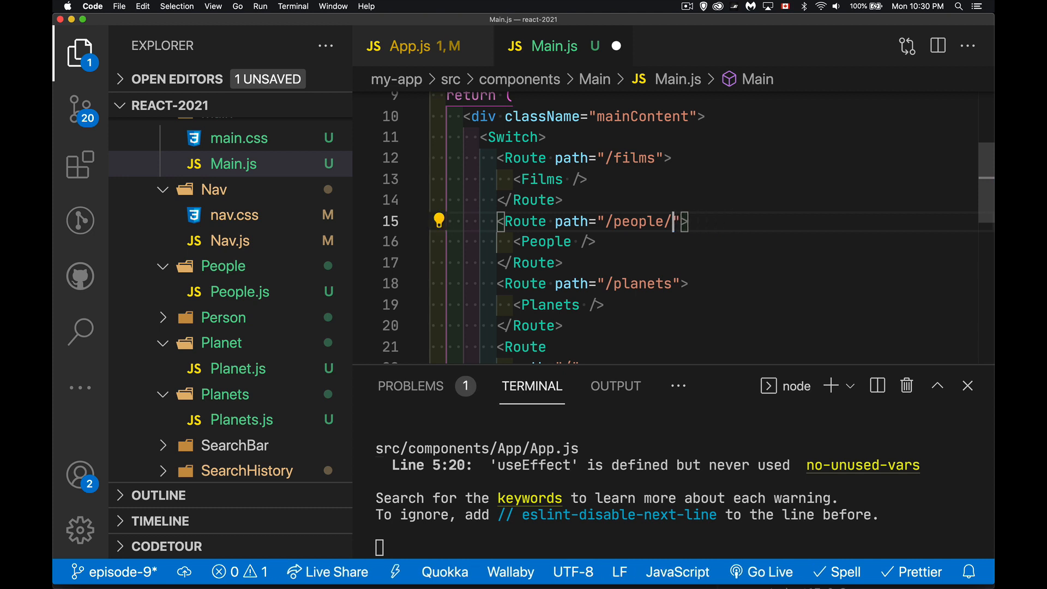
key(Backspace)
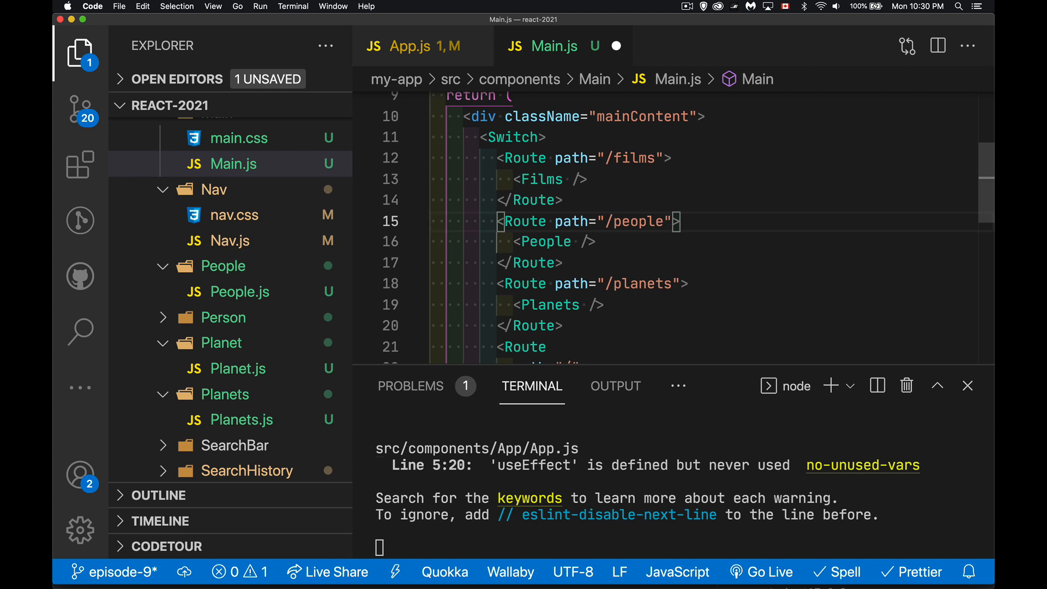